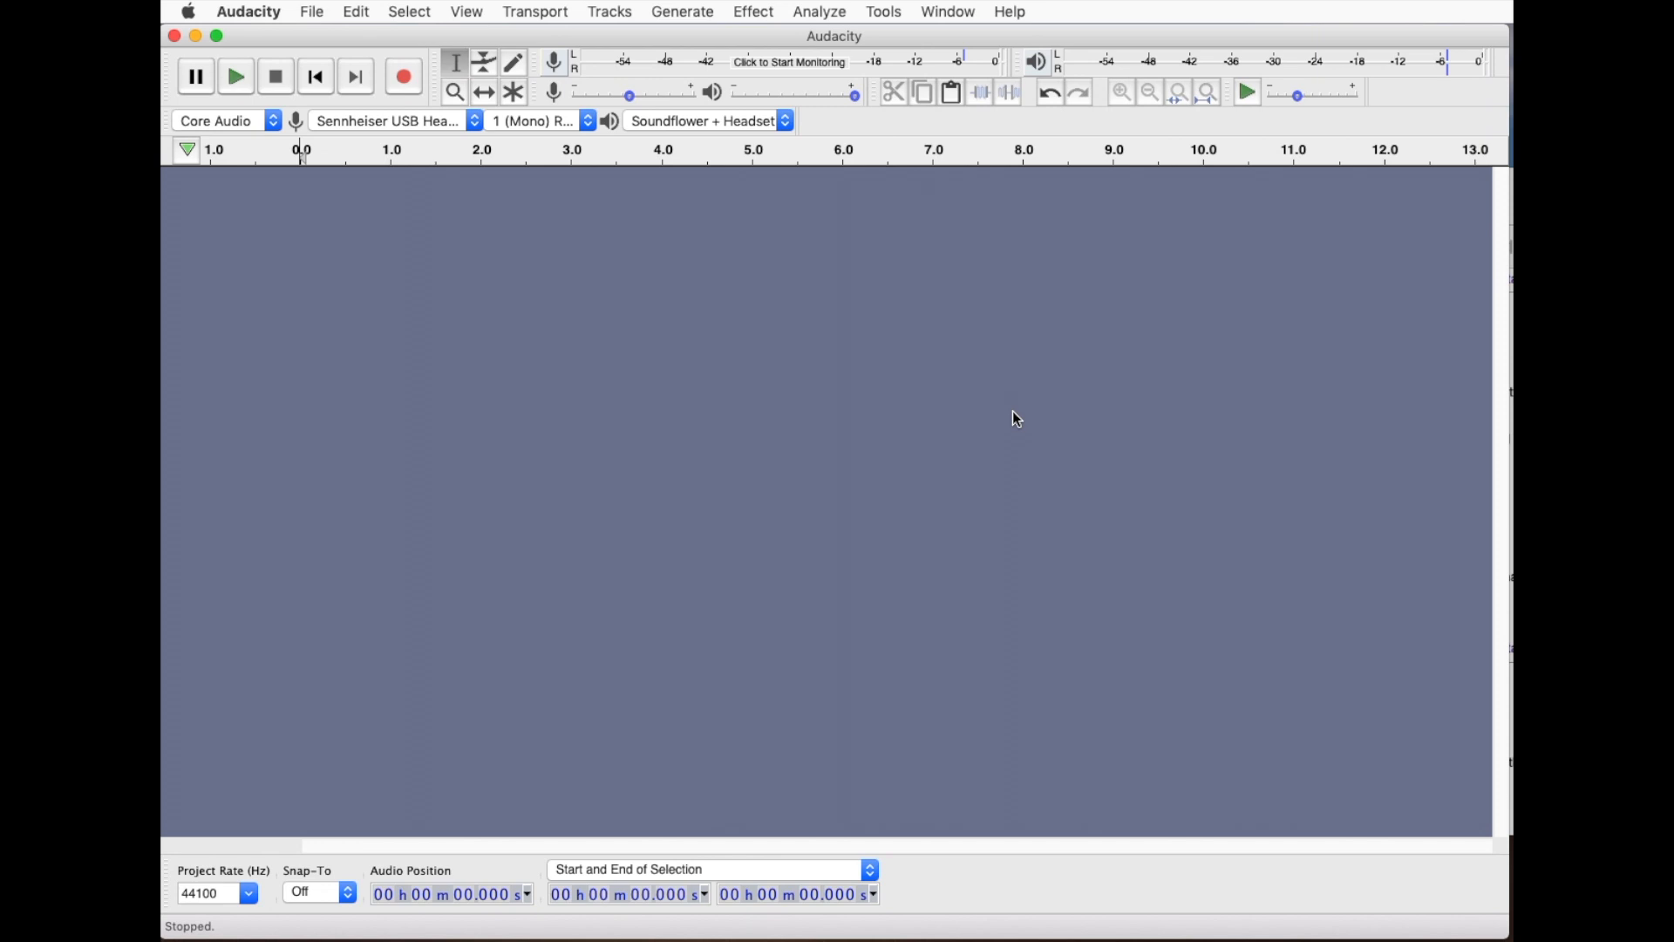
mouse_move(1095, 406)
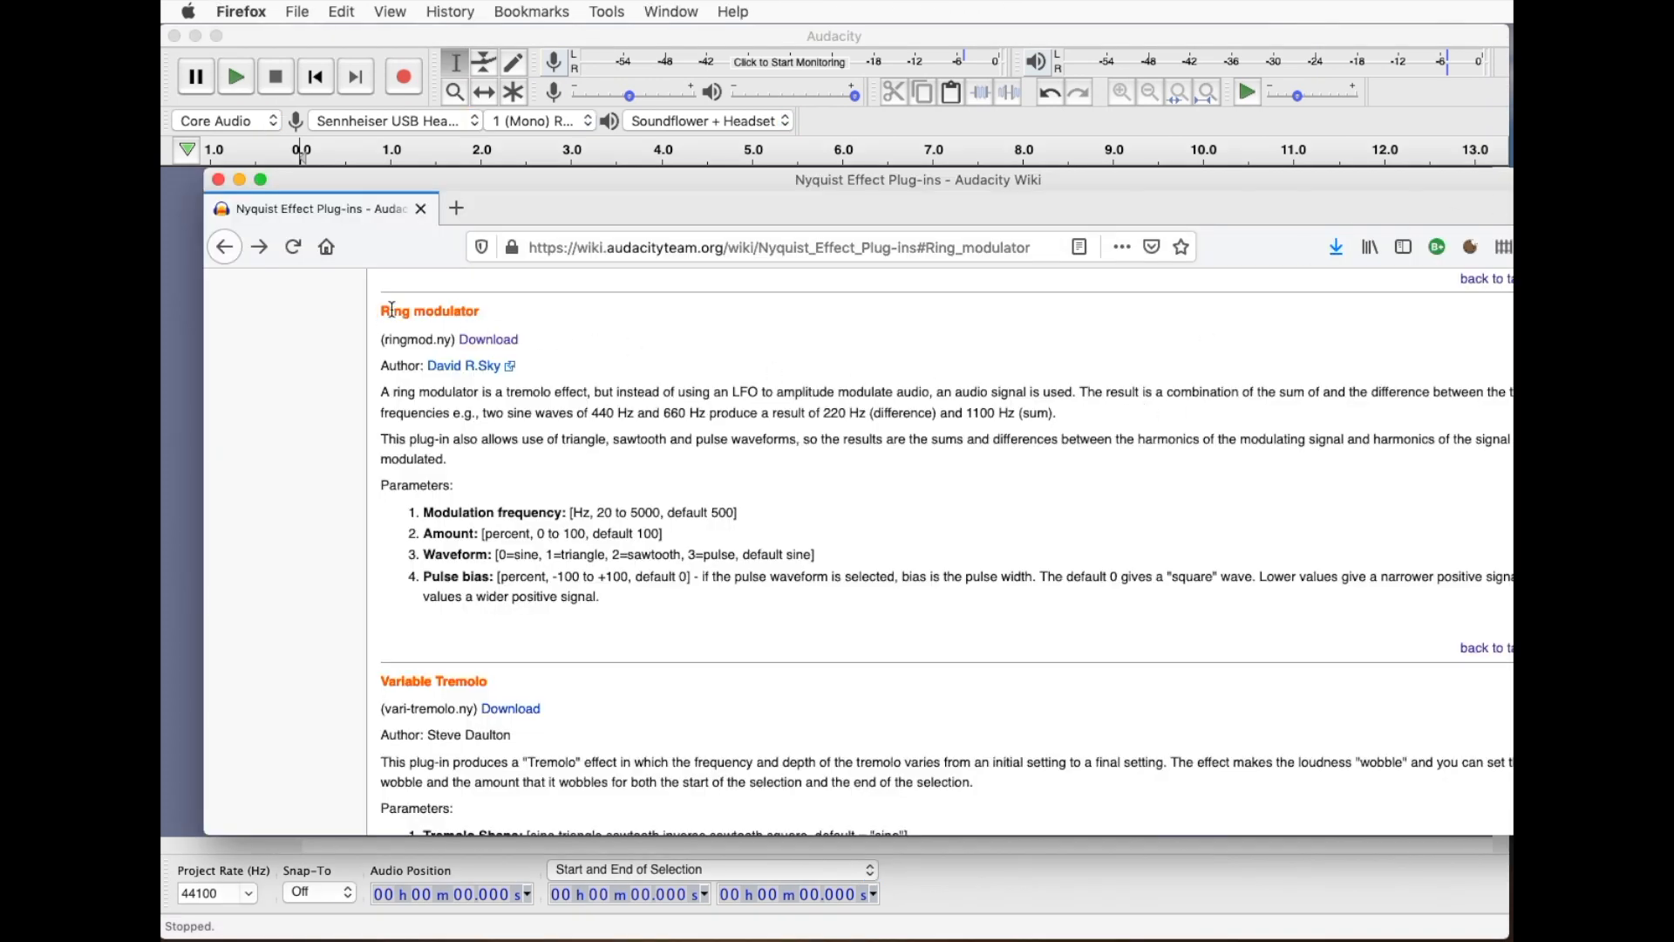
mouse_move(489, 340)
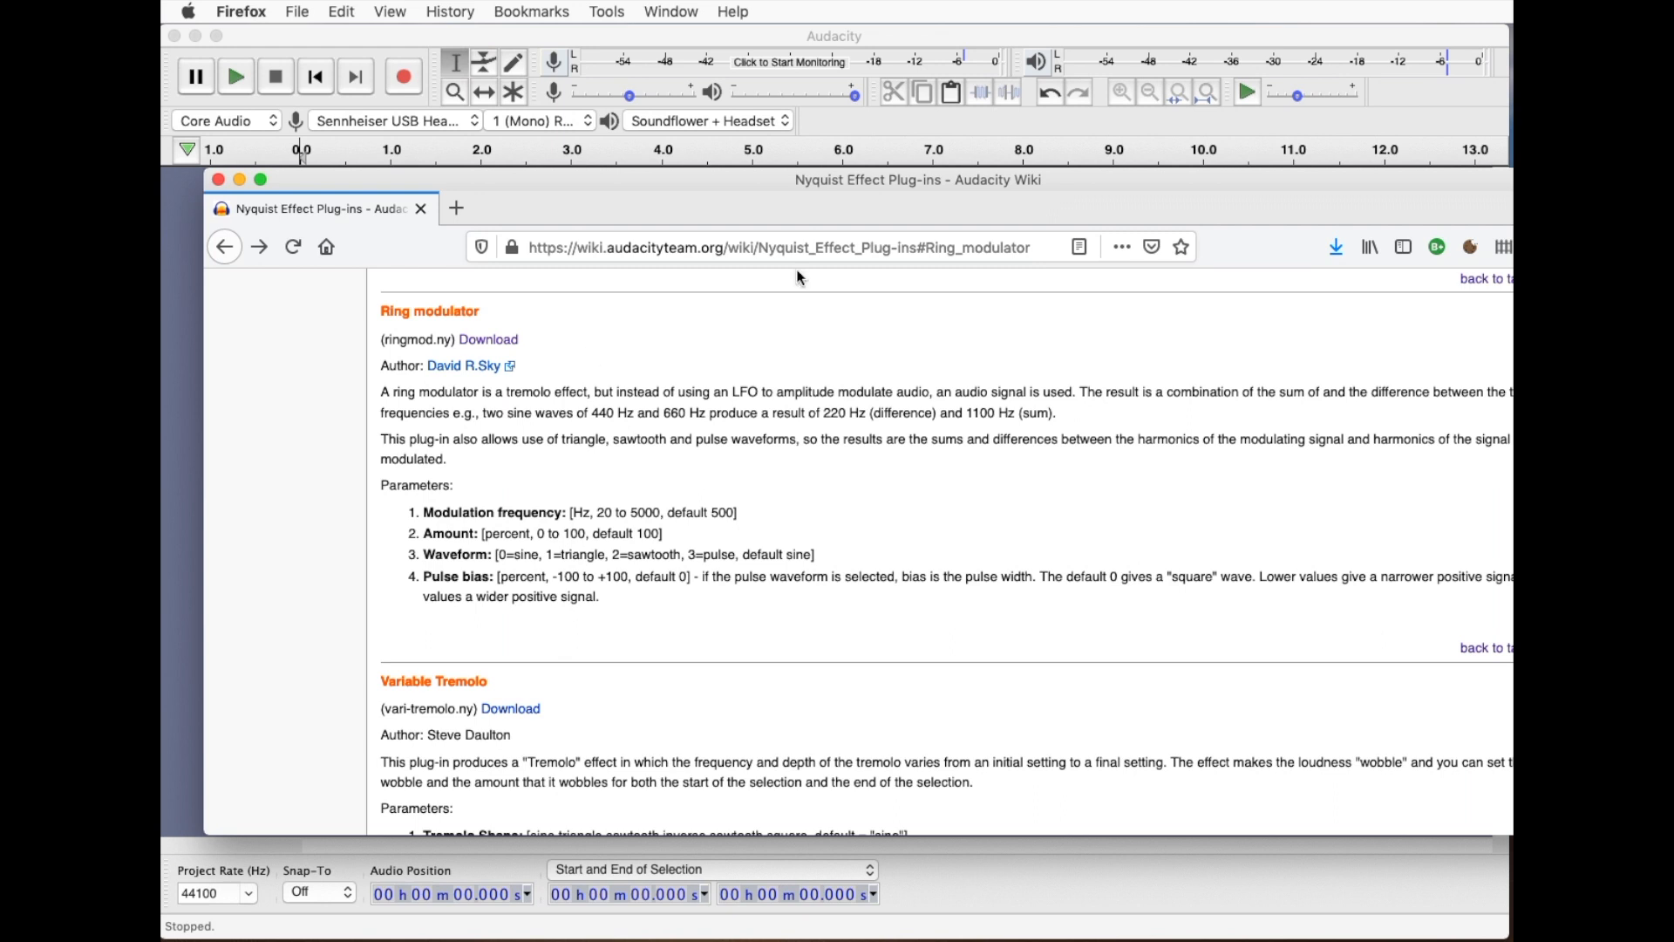
mouse_move(558, 383)
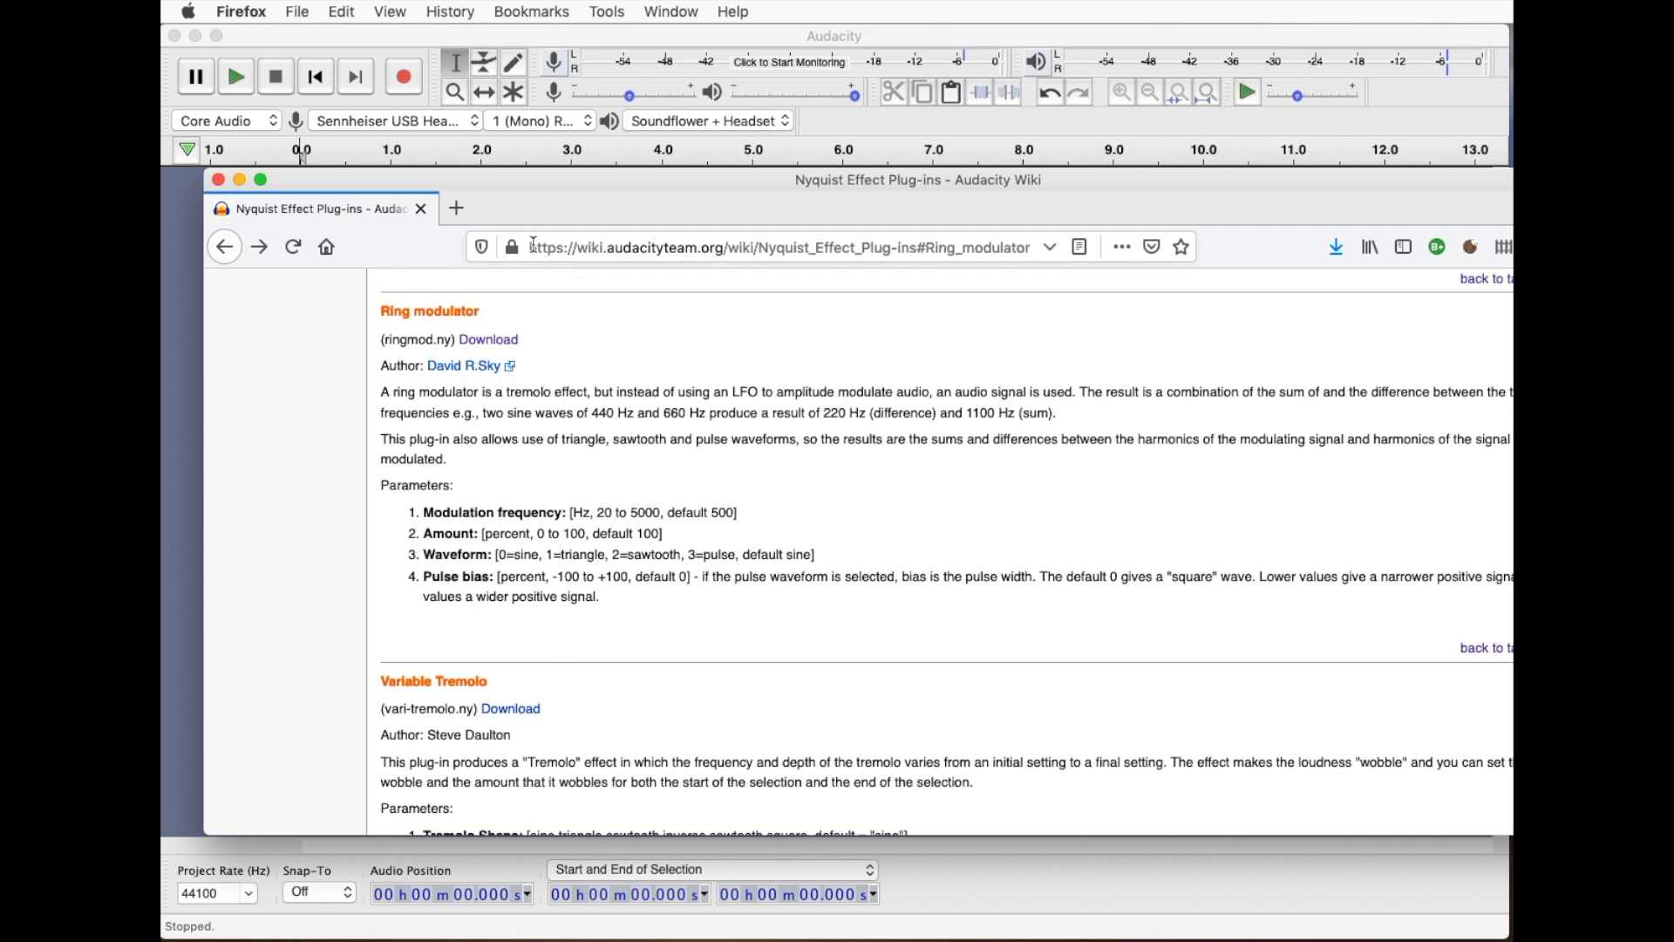
- Bring up the Audacity wiki's Nyquist Effect Plug-ins page showing the Ring modulator entry
click(777, 246)
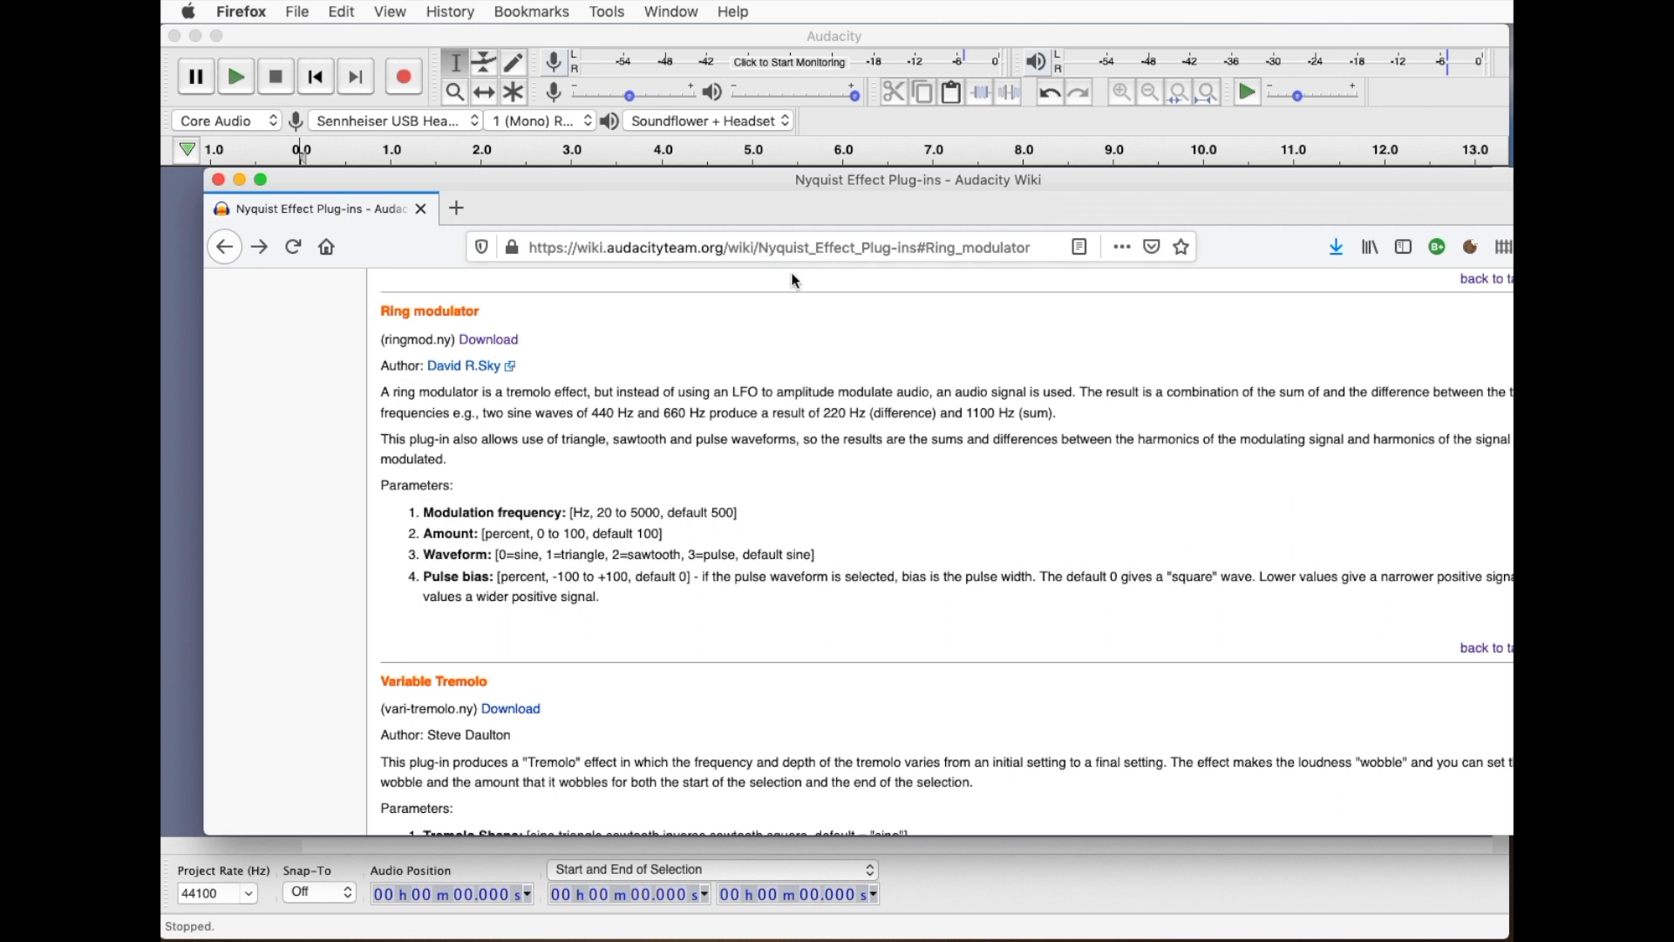
mouse_move(969, 293)
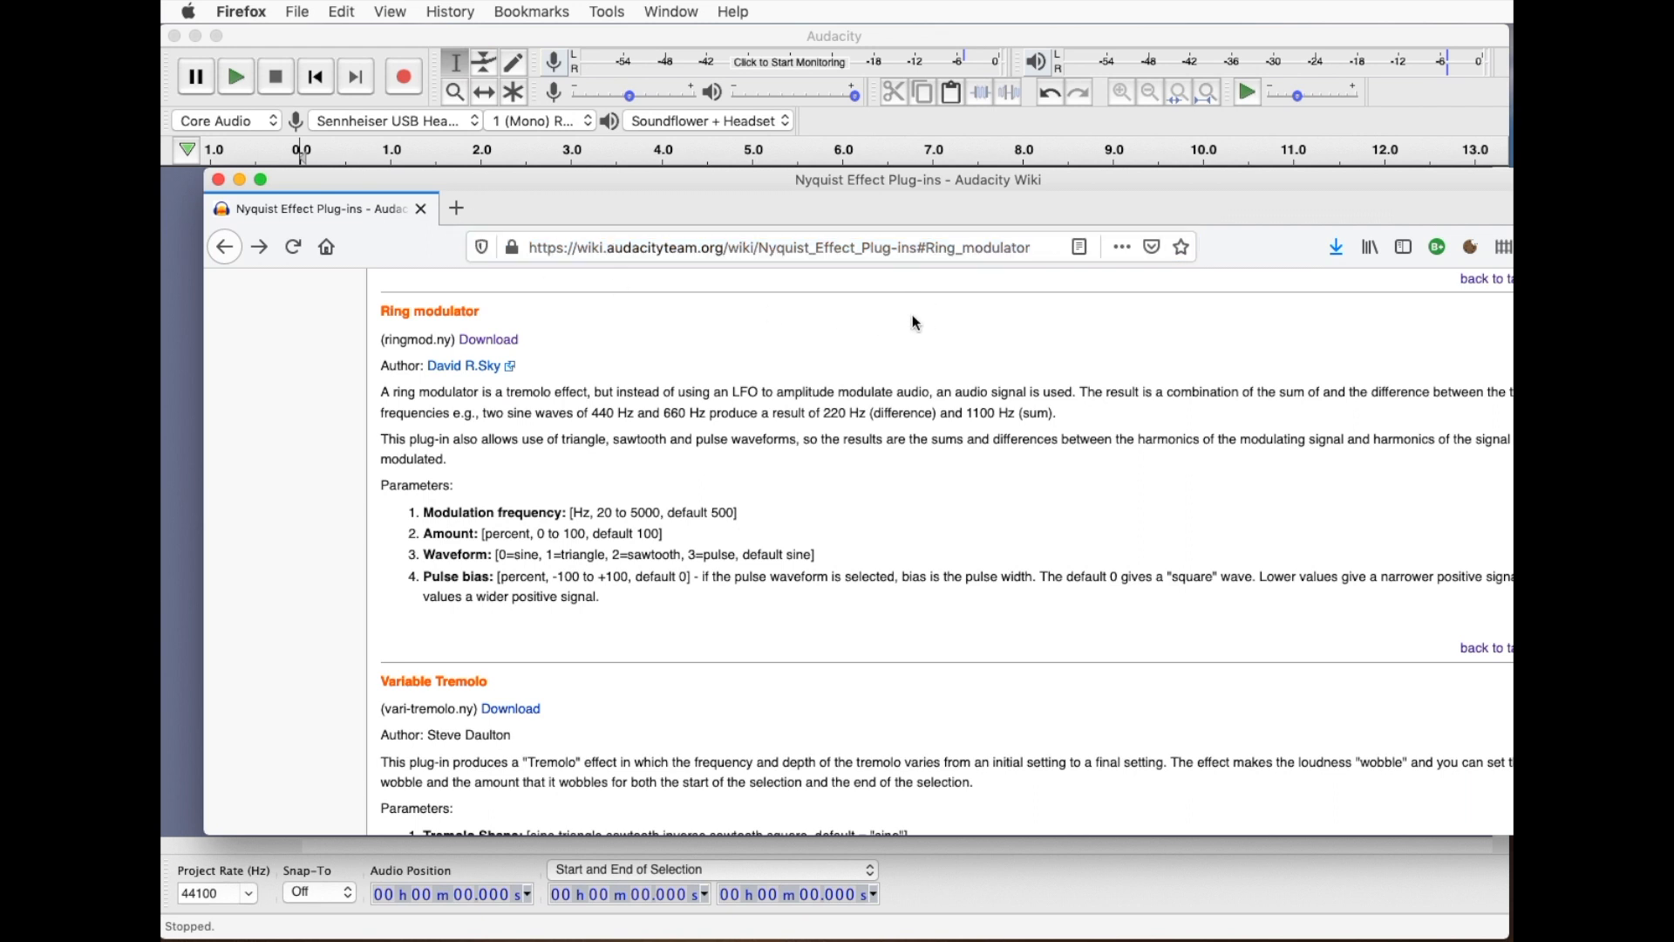
mouse_move(486, 340)
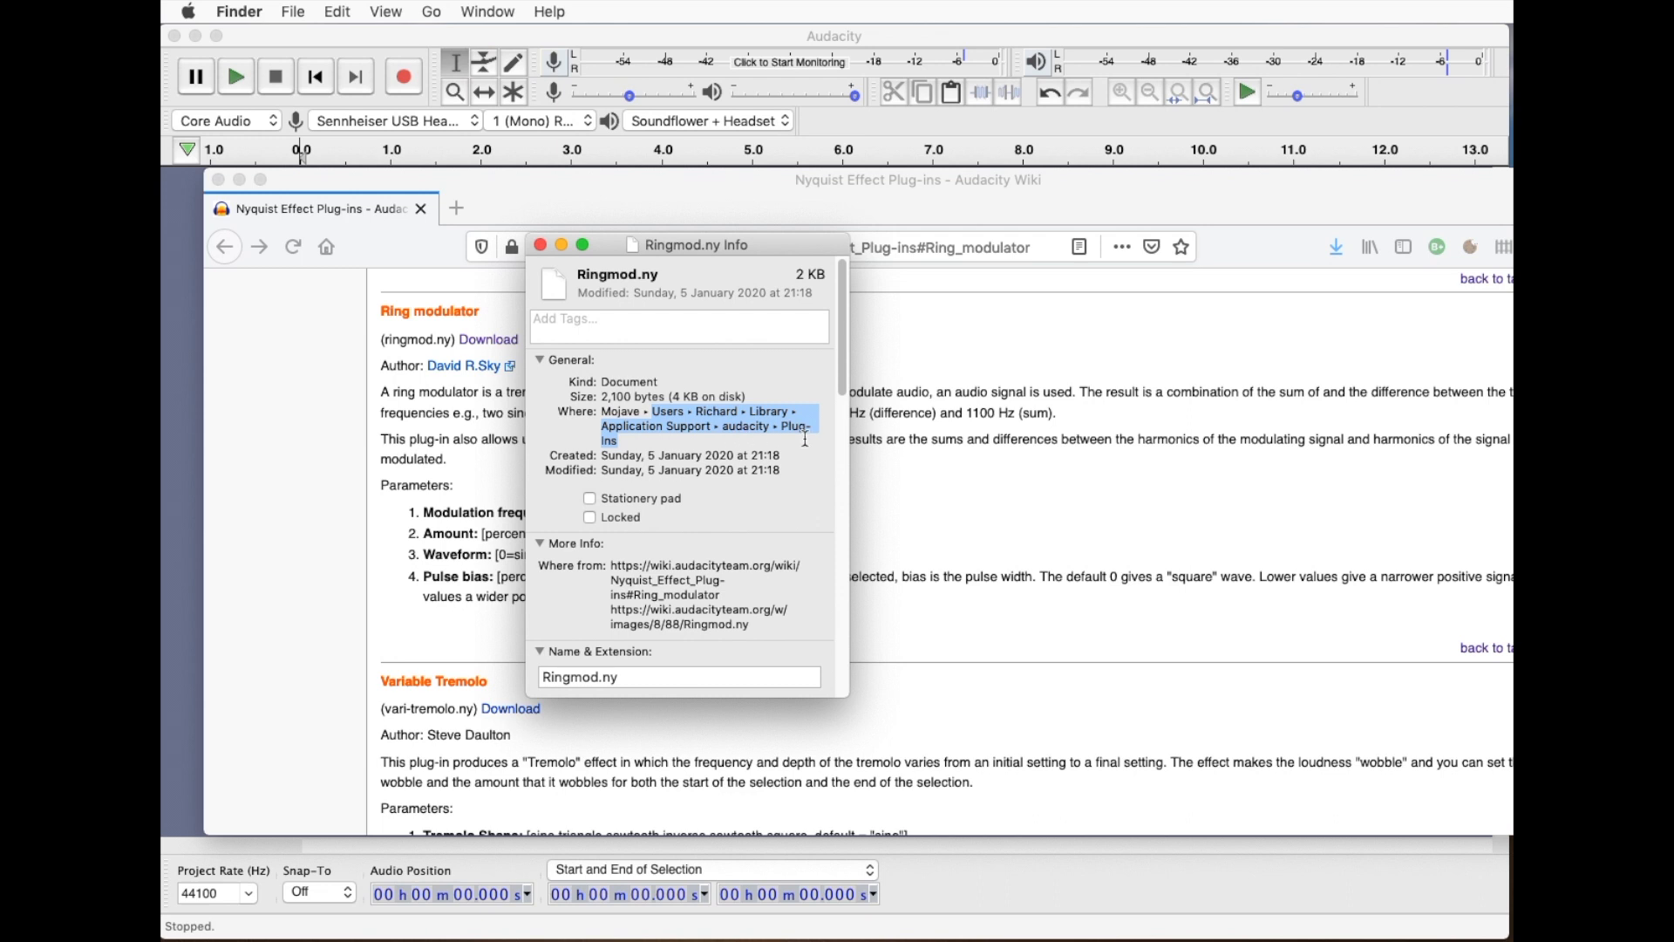
mouse_move(744, 288)
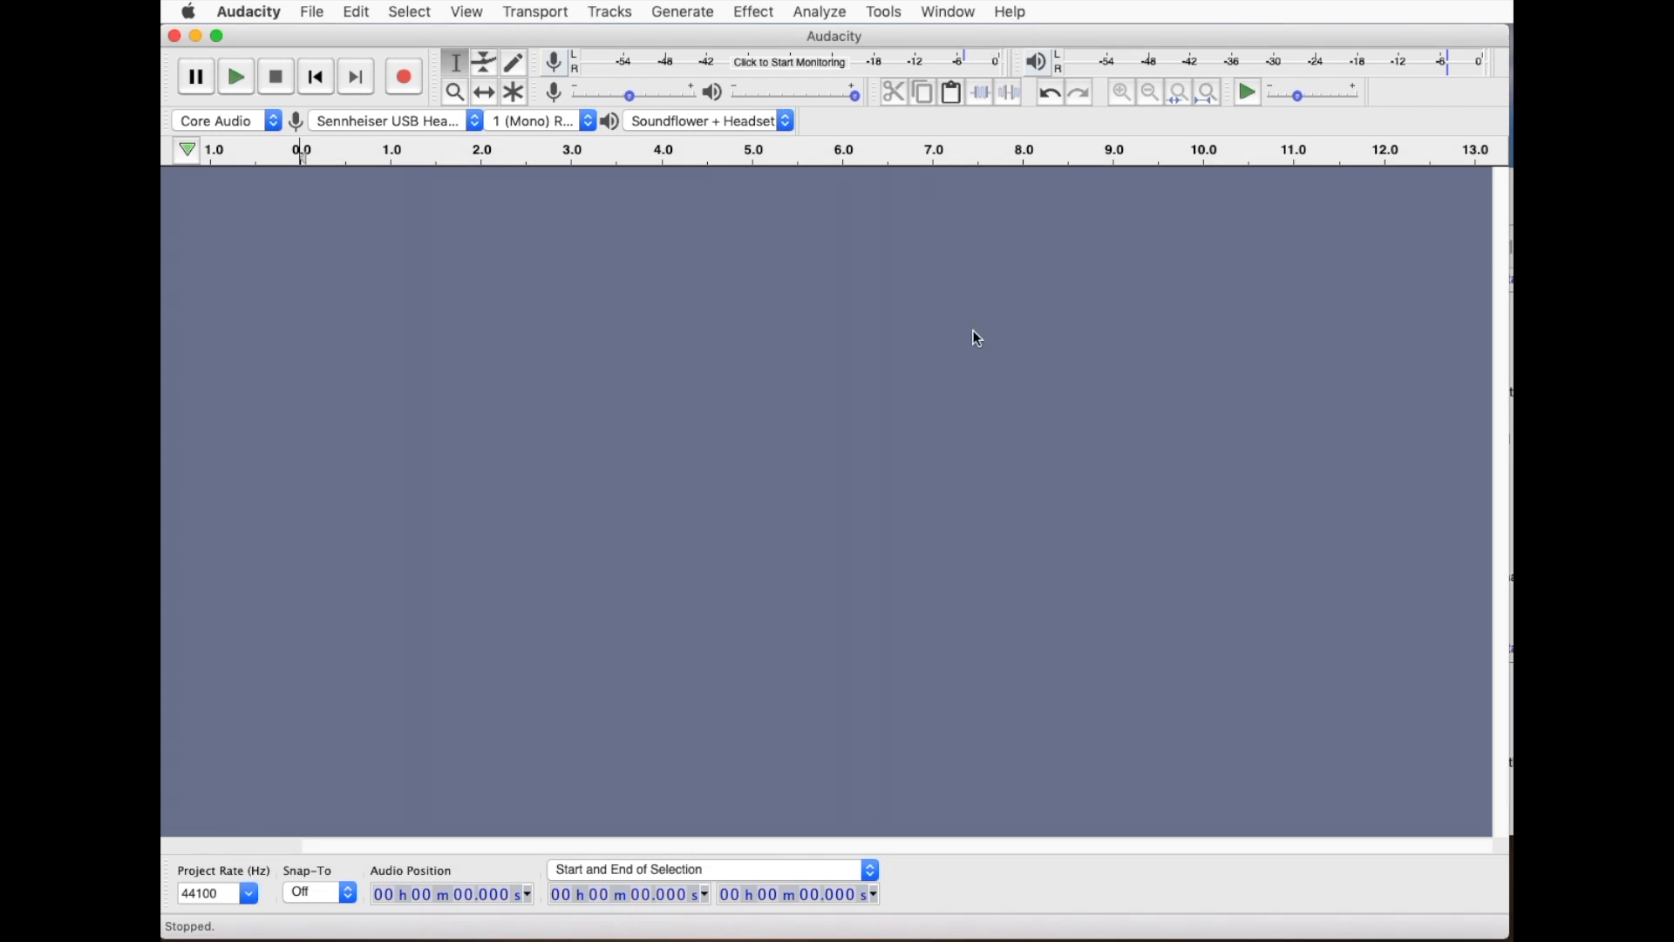
mouse_move(1020, 265)
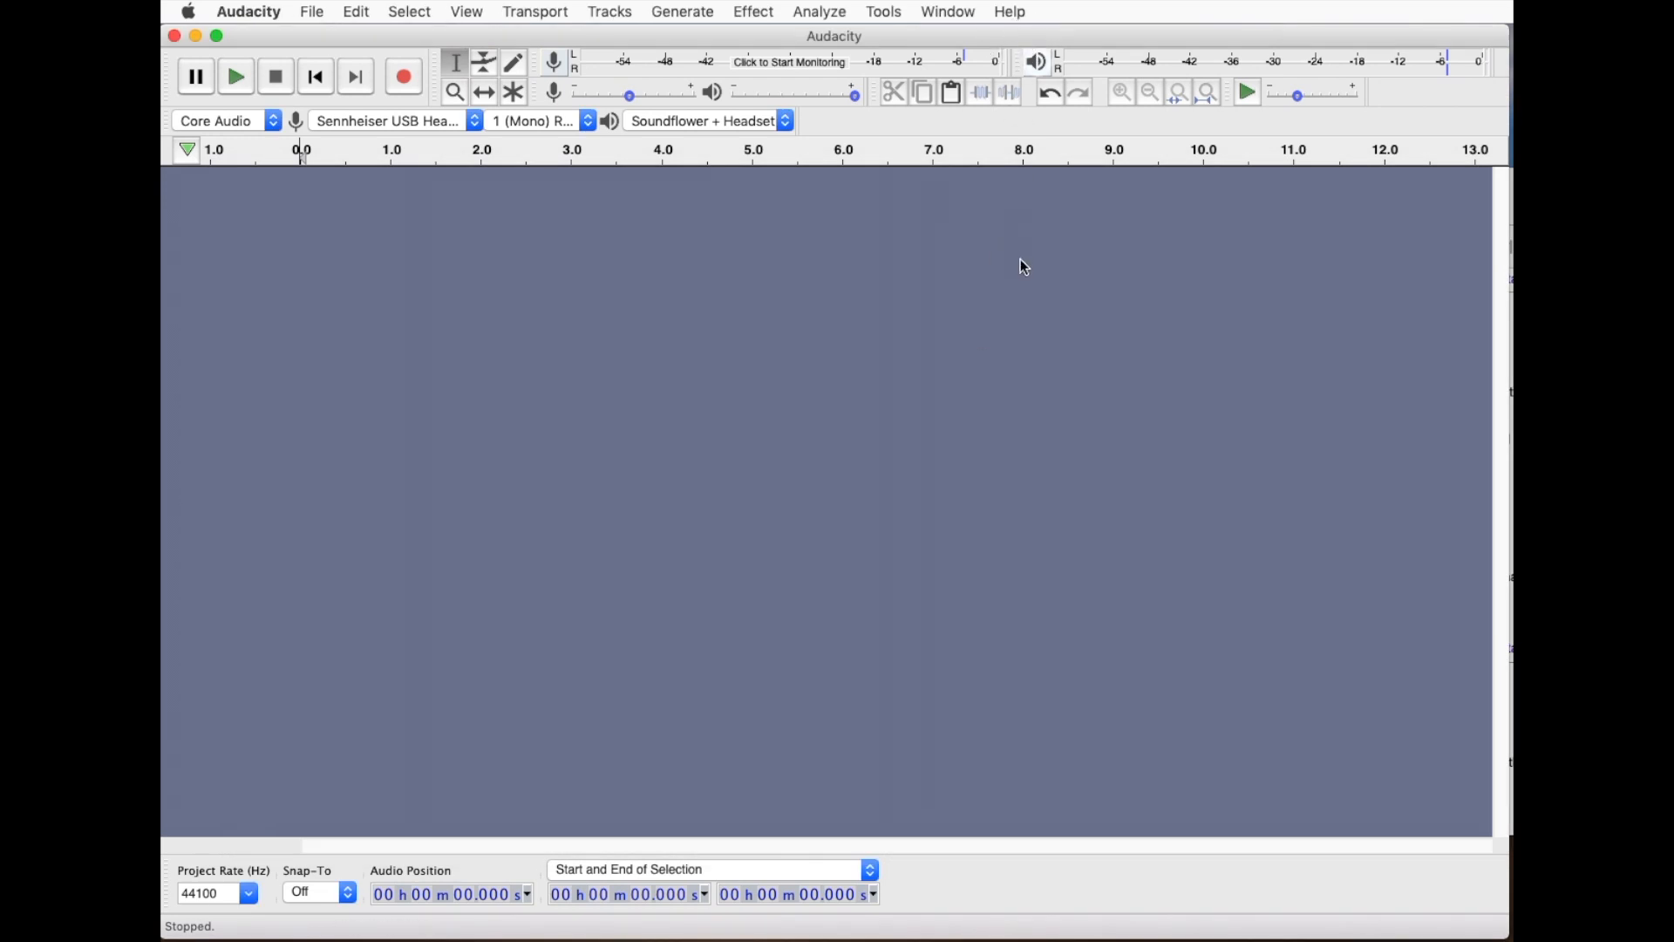
mouse_move(1014, 260)
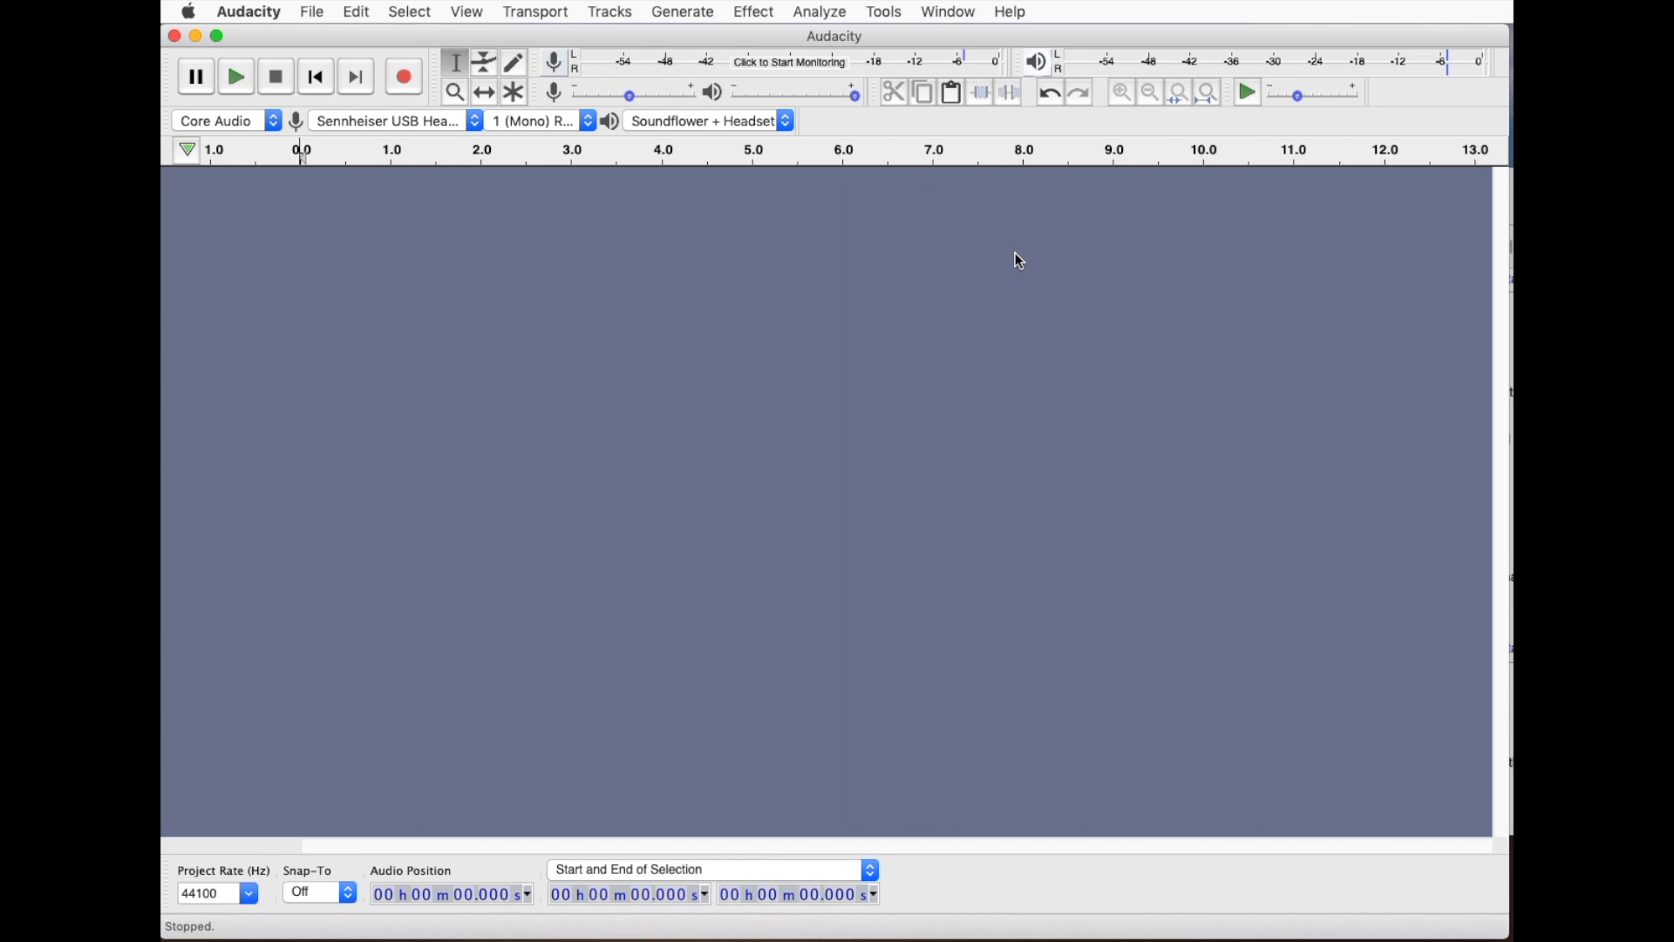
mouse_move(1027, 258)
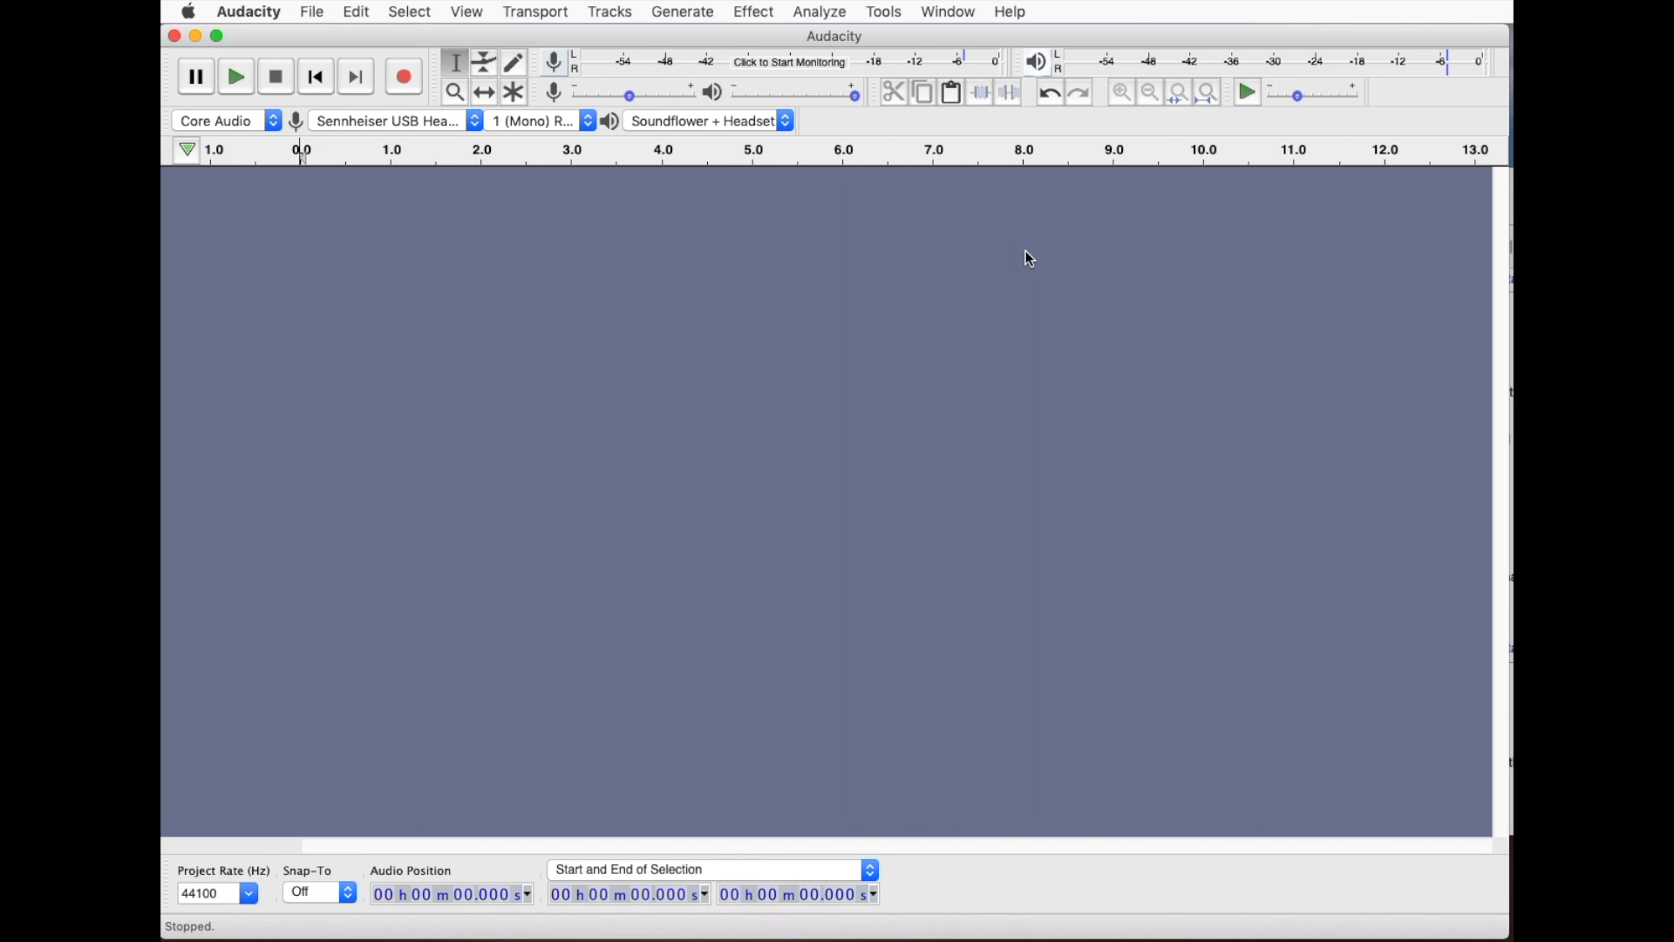
mouse_move(1020, 256)
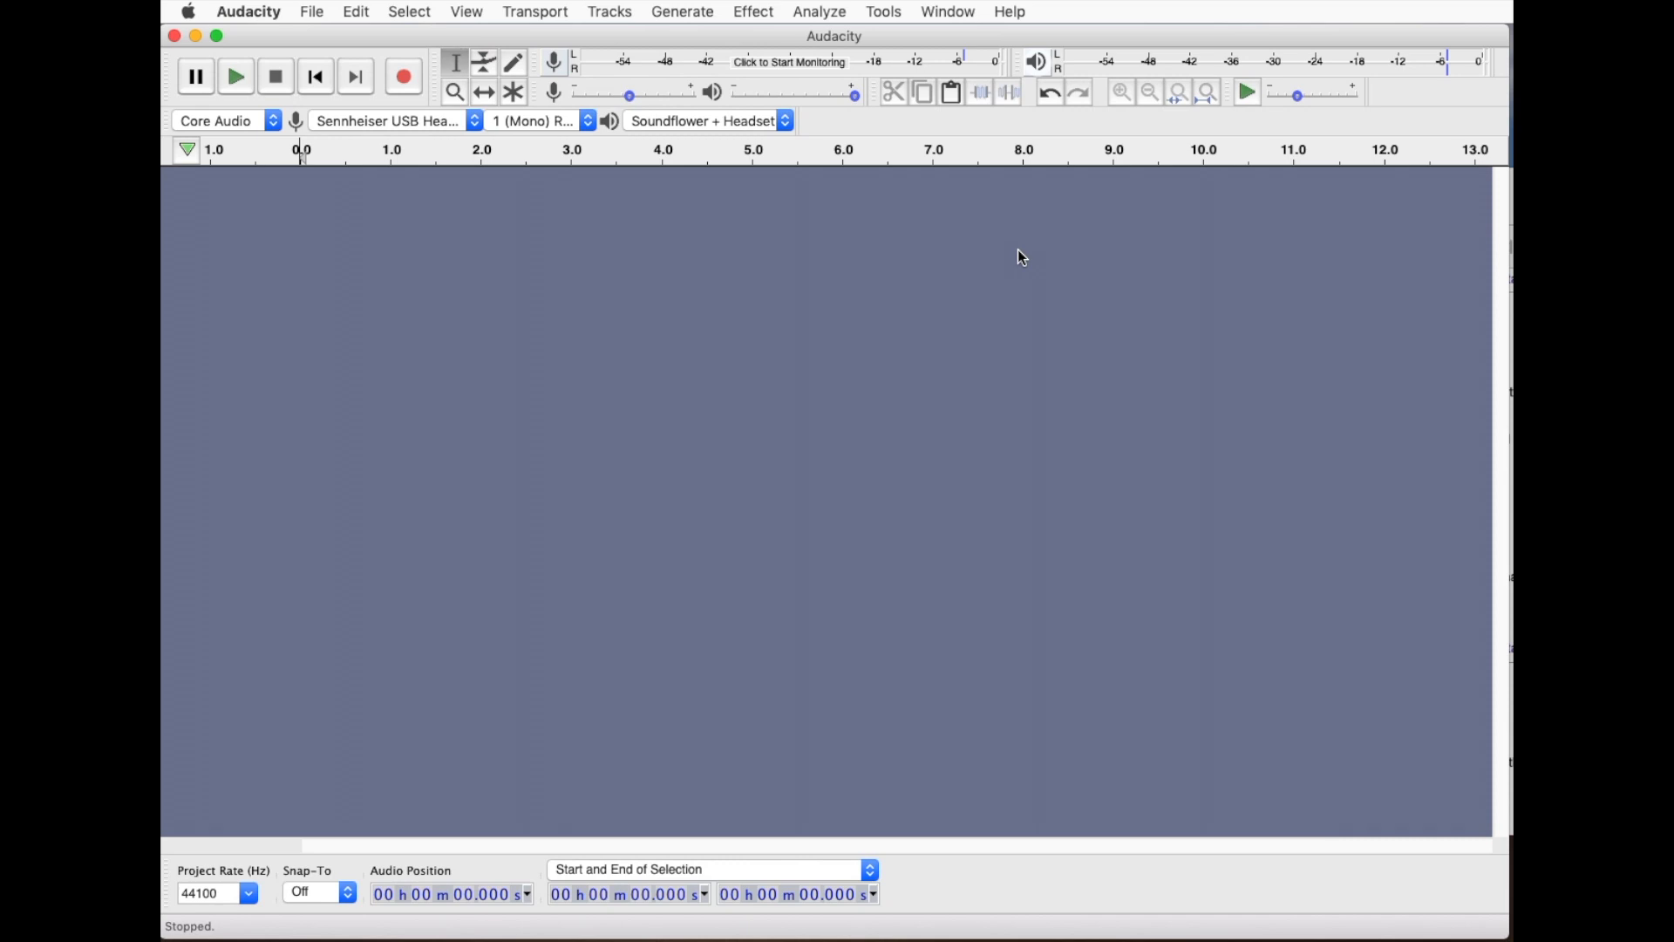
mouse_move(676, 235)
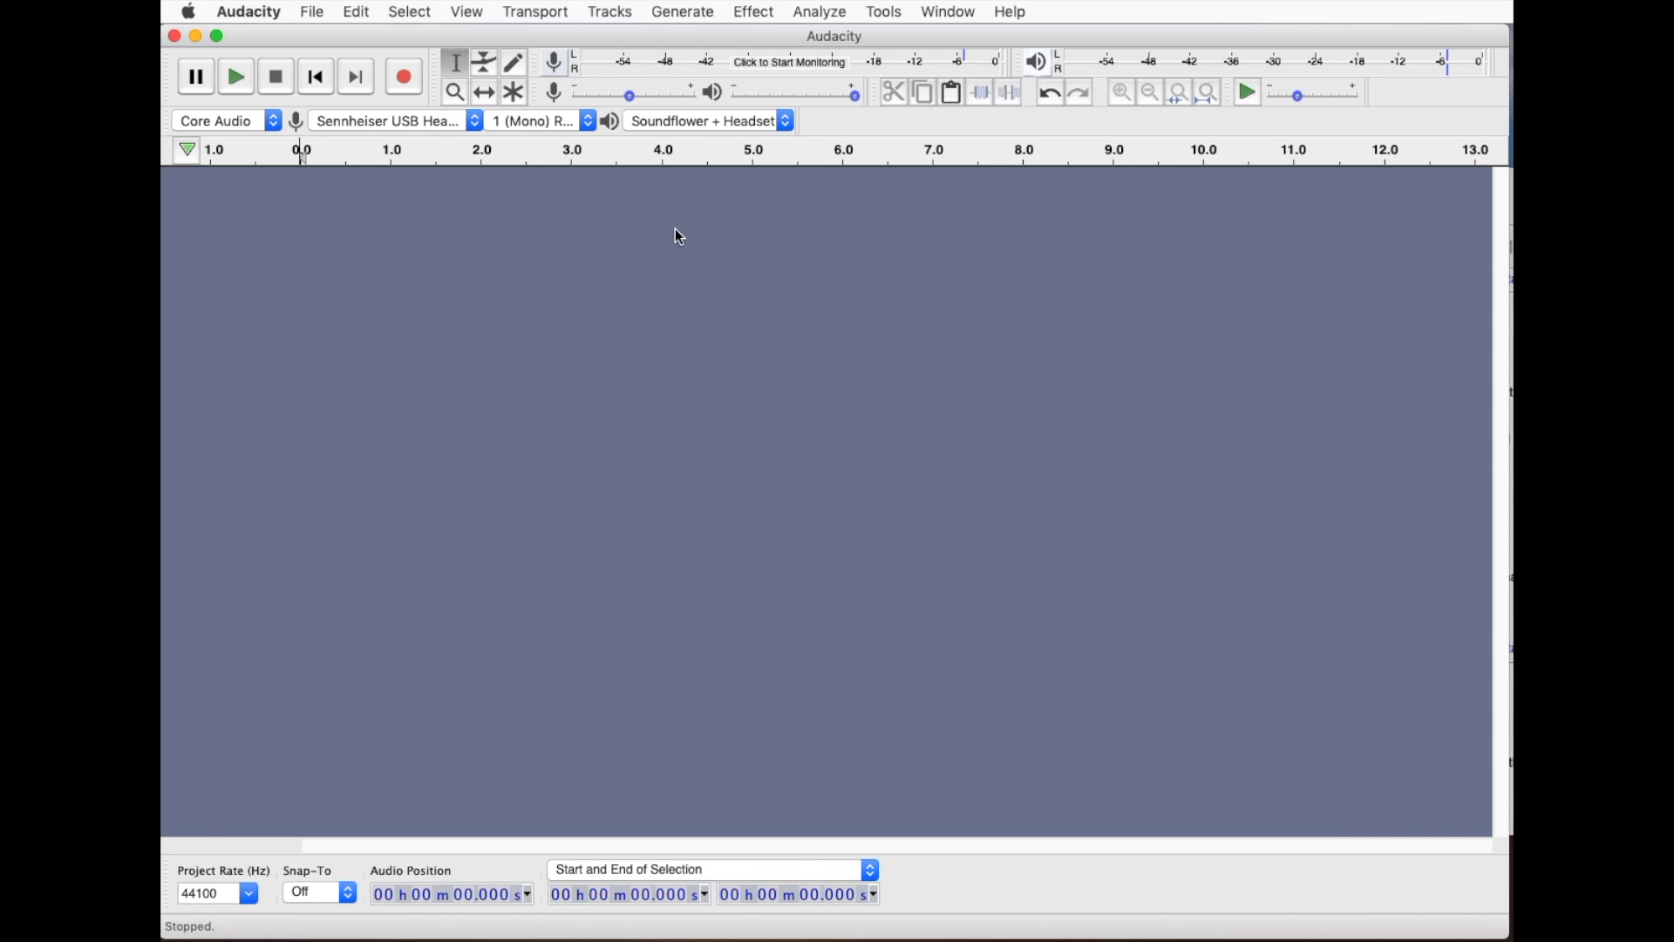
mouse_move(417, 45)
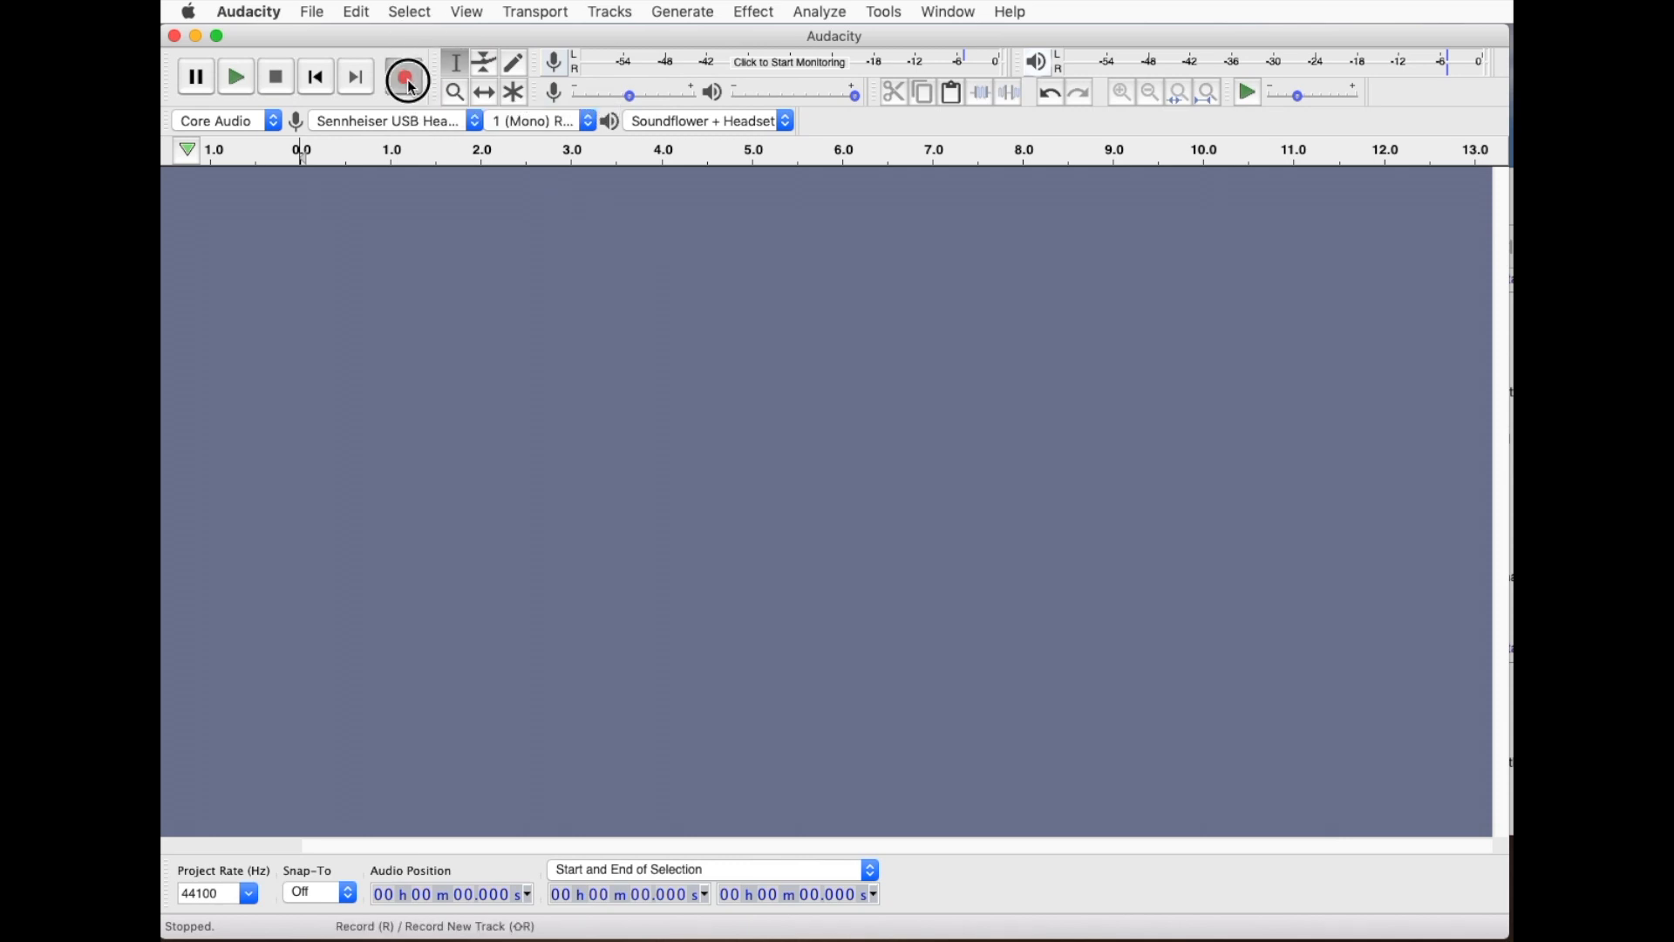
- Record about 13 seconds of speech onto a new mono track and stop
click(406, 75)
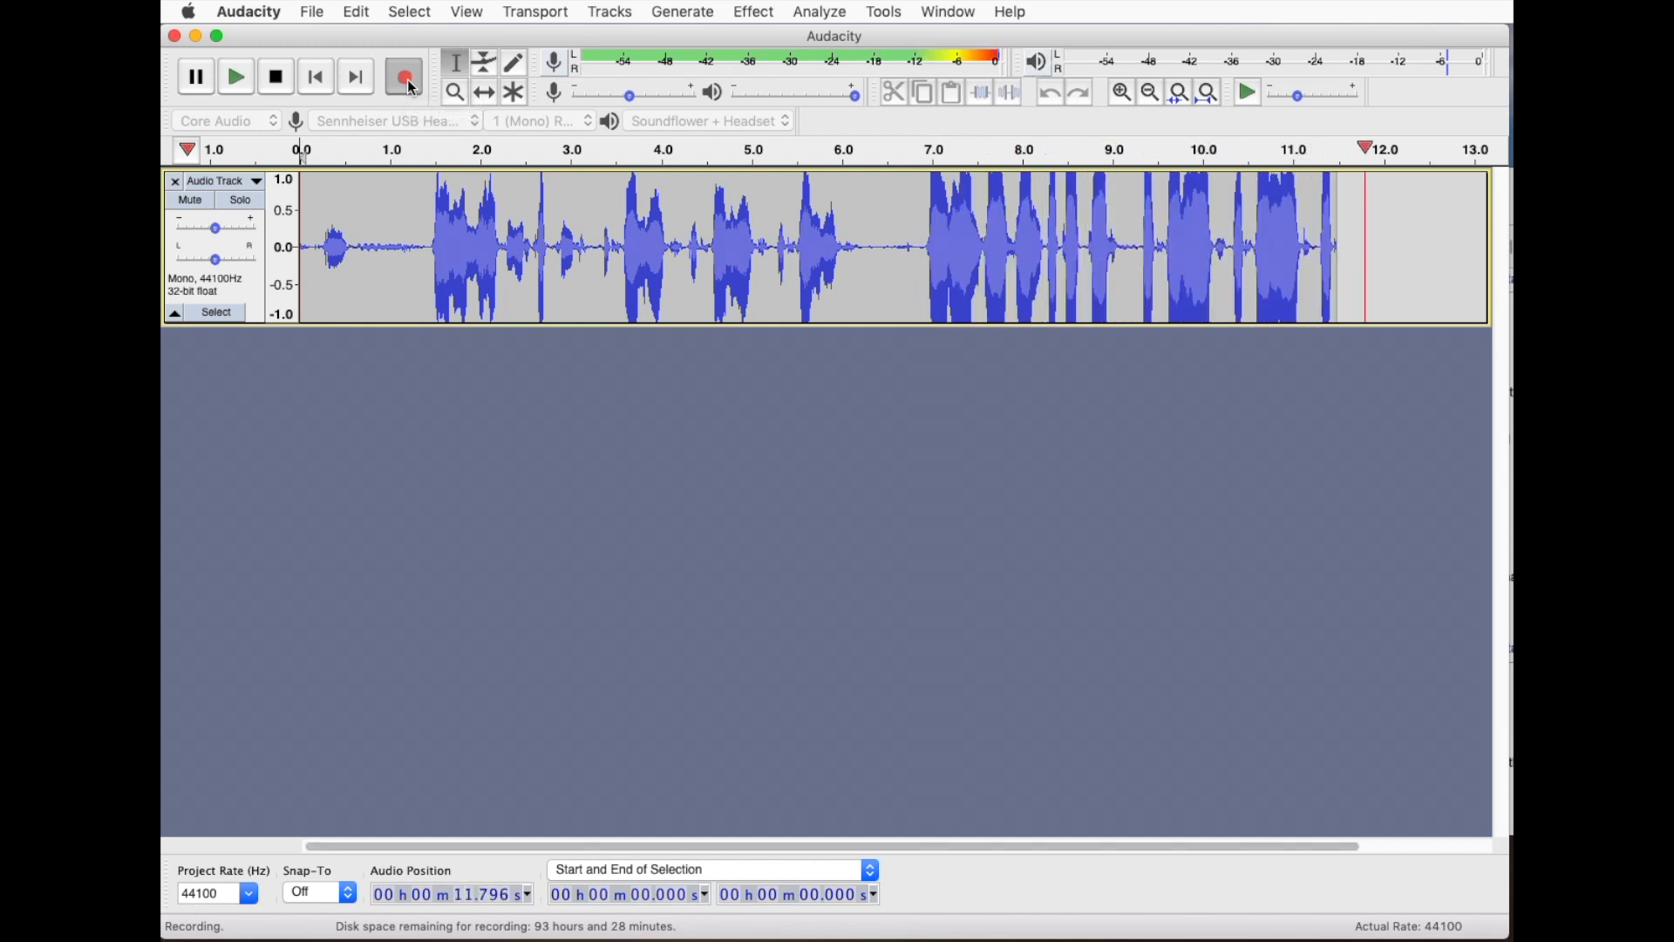
click(273, 75)
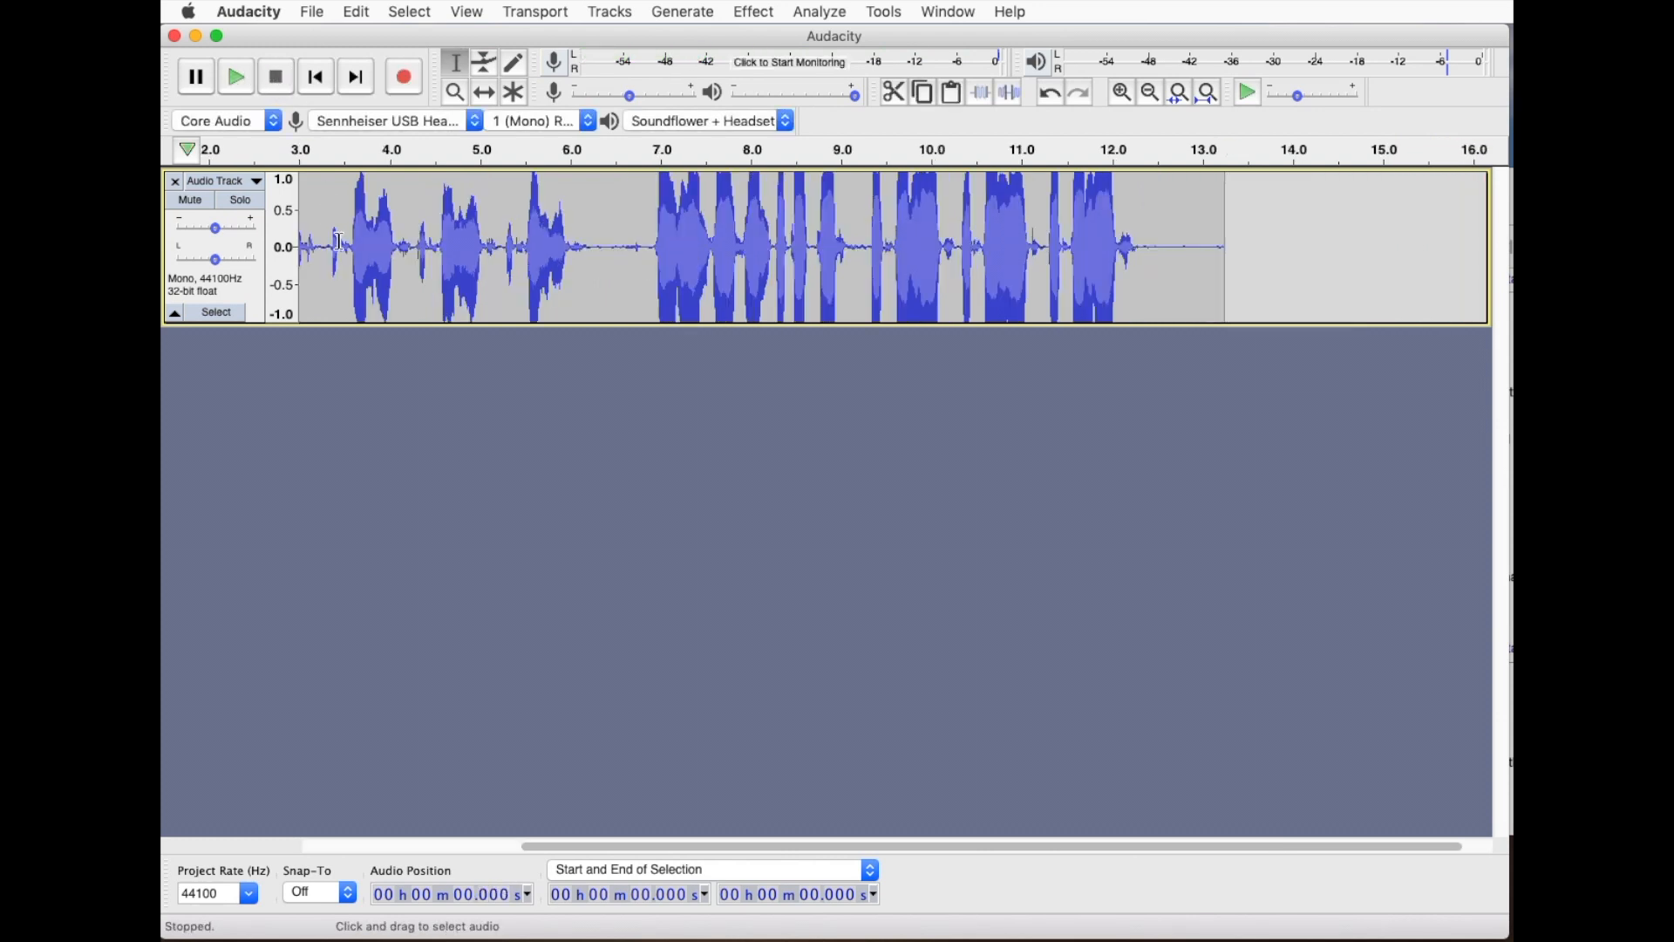
mouse_move(978, 312)
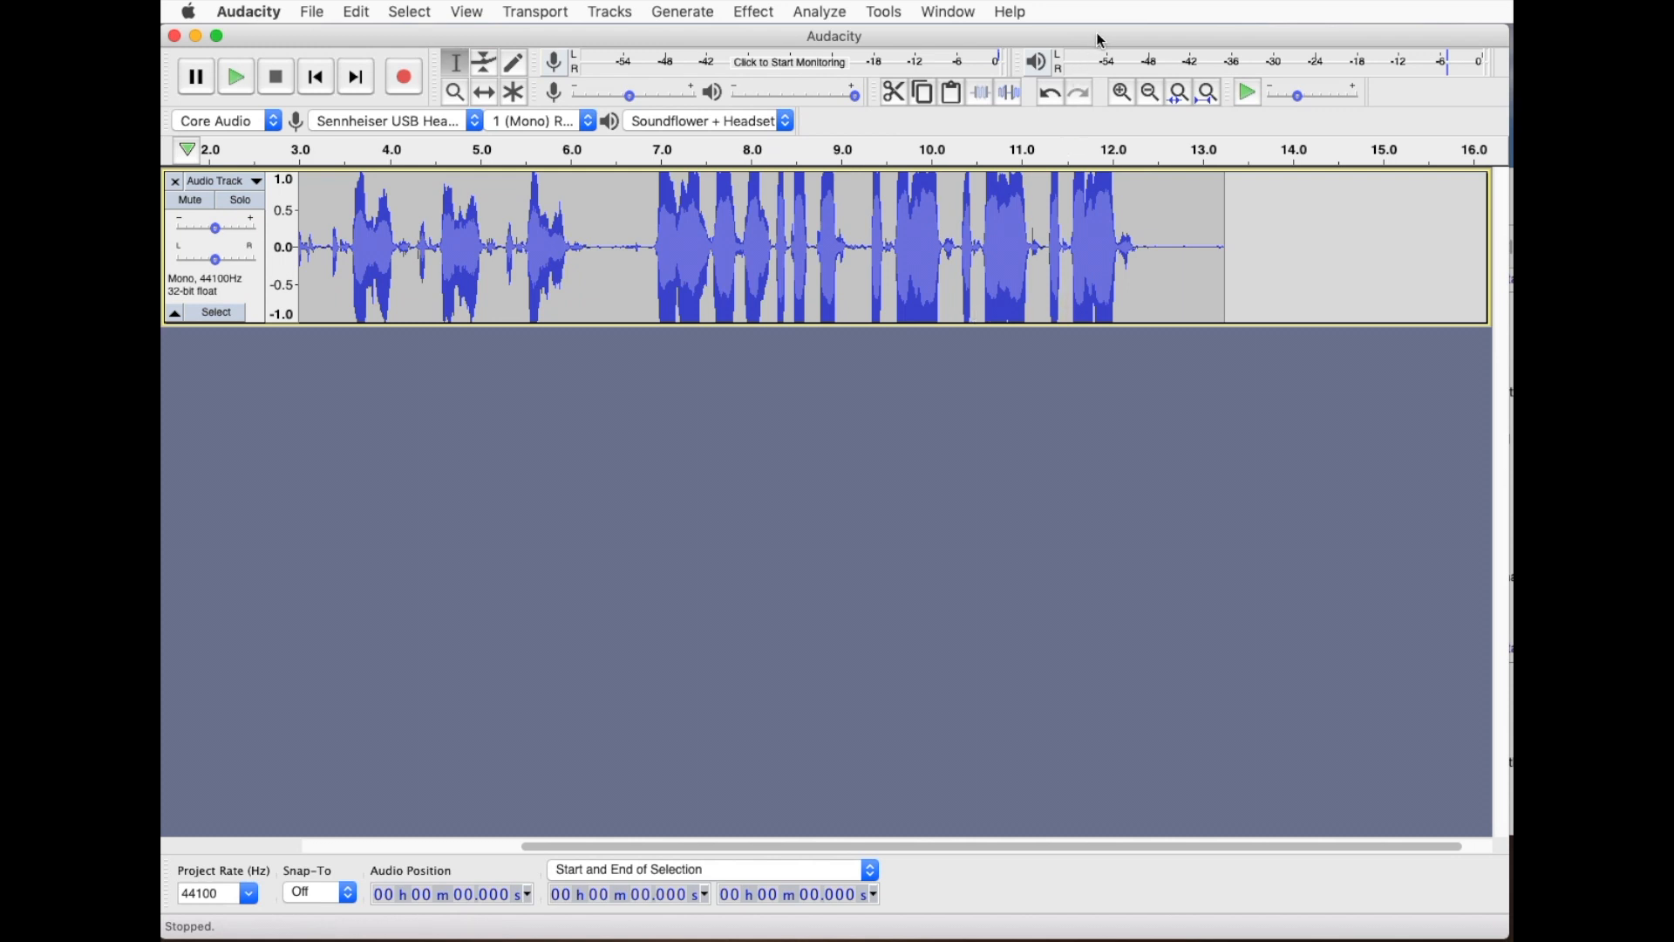
- Run the saved Dalek macro from Tools > Apply Macro over the whole recording
click(945, 13)
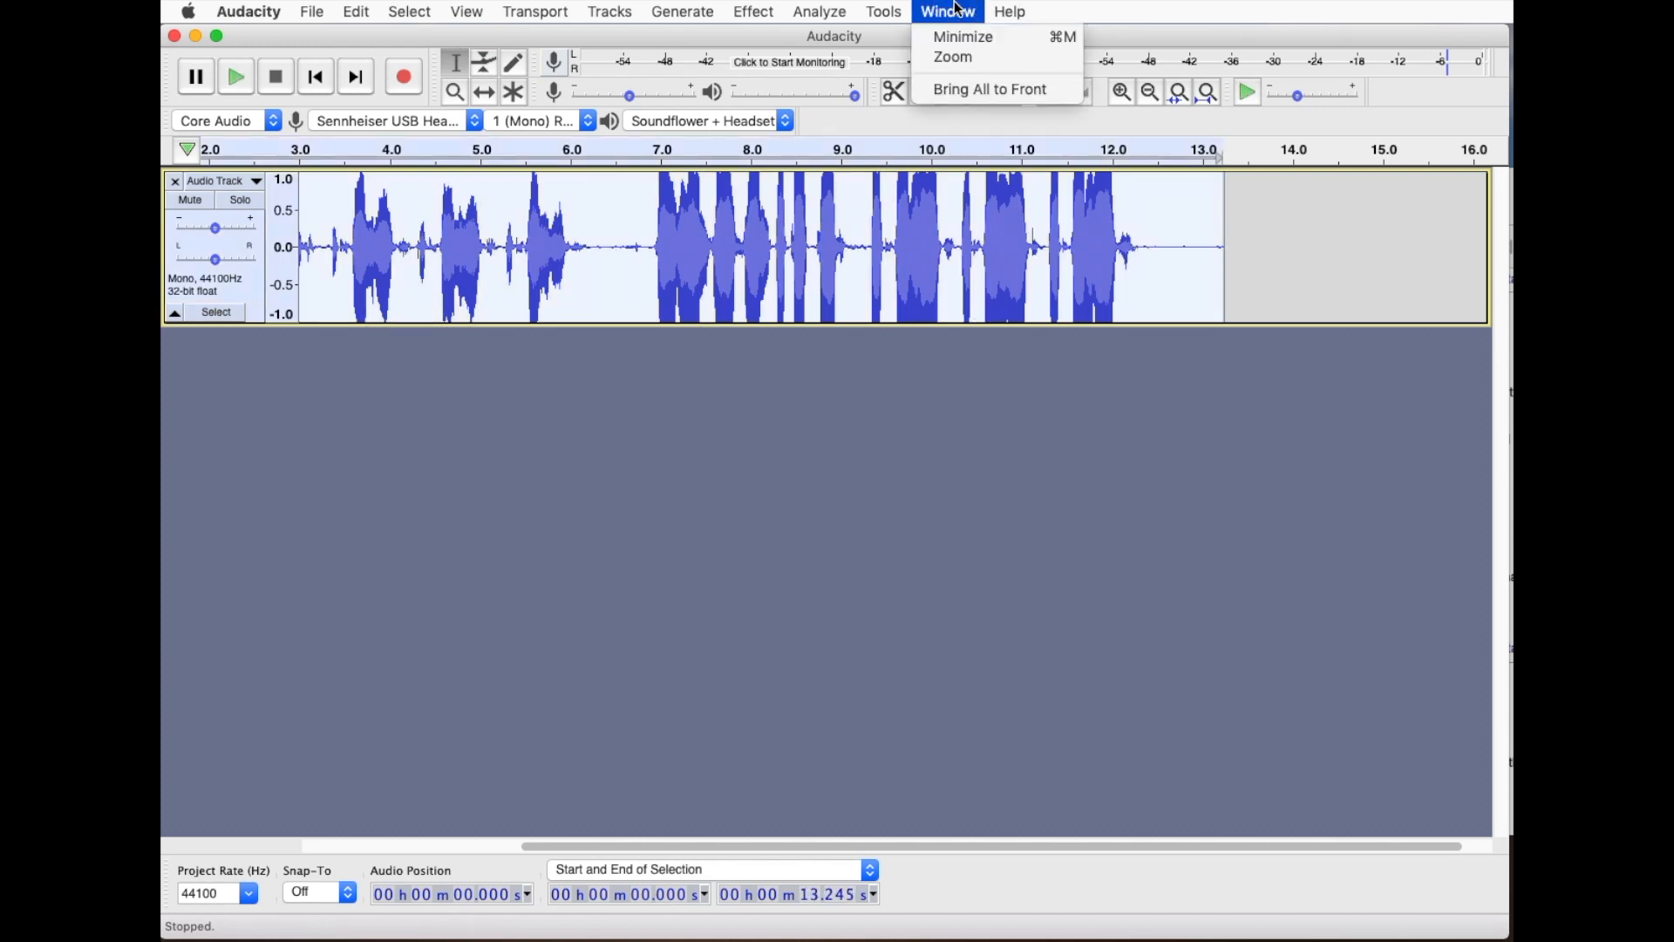
click(883, 12)
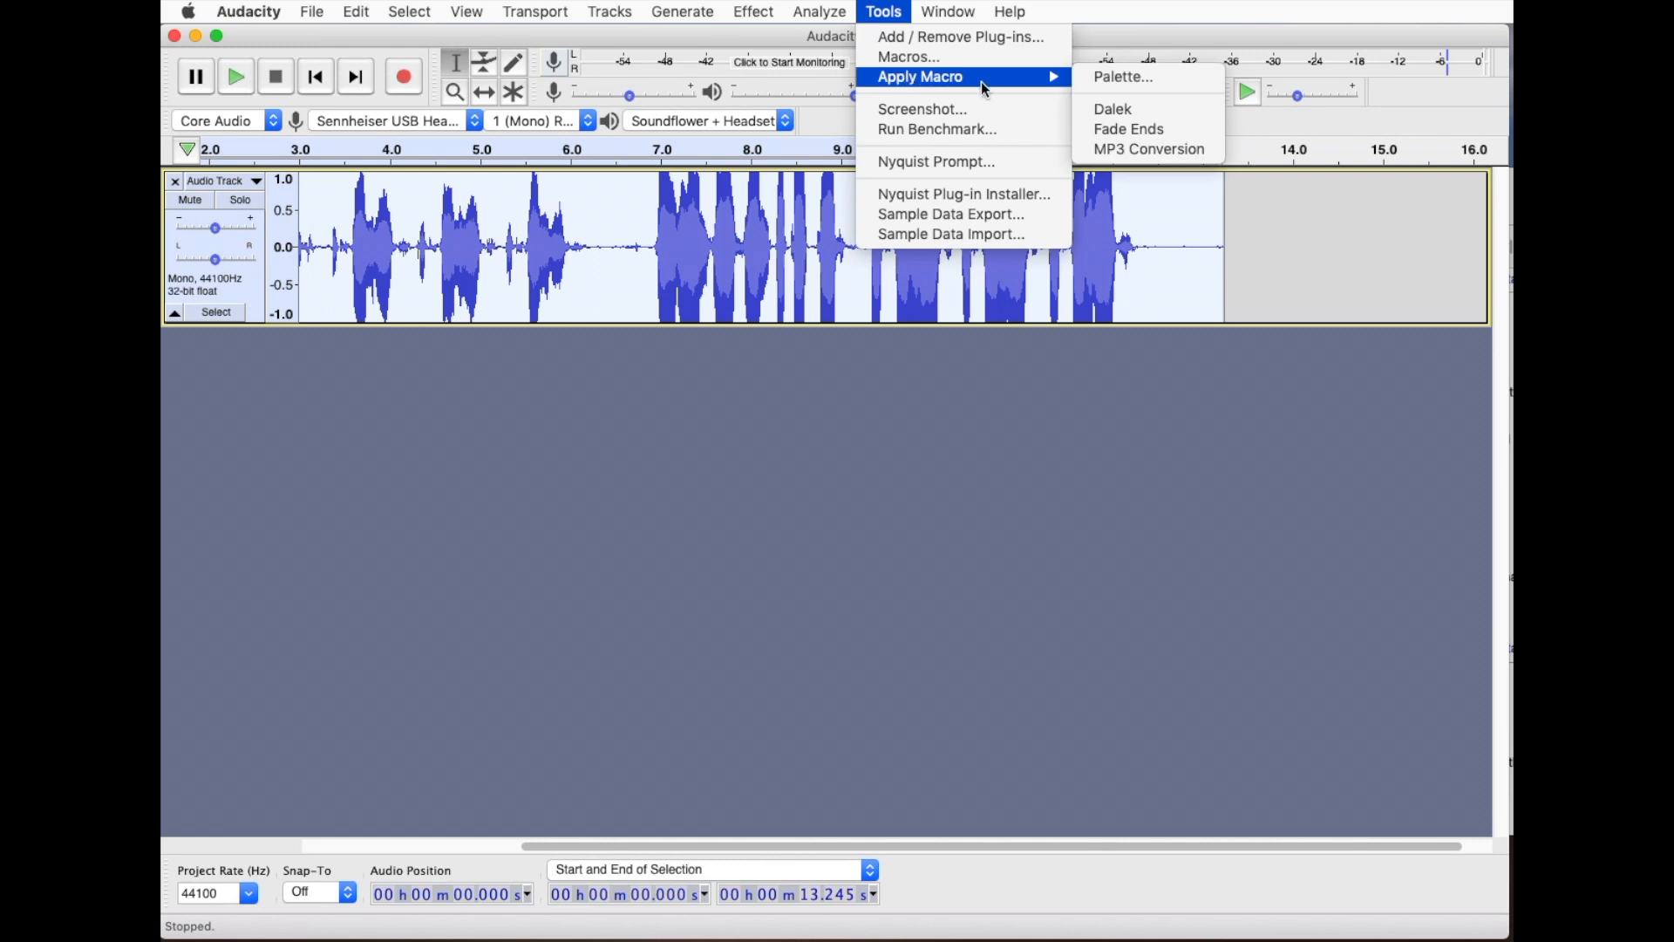
mouse_move(1115, 108)
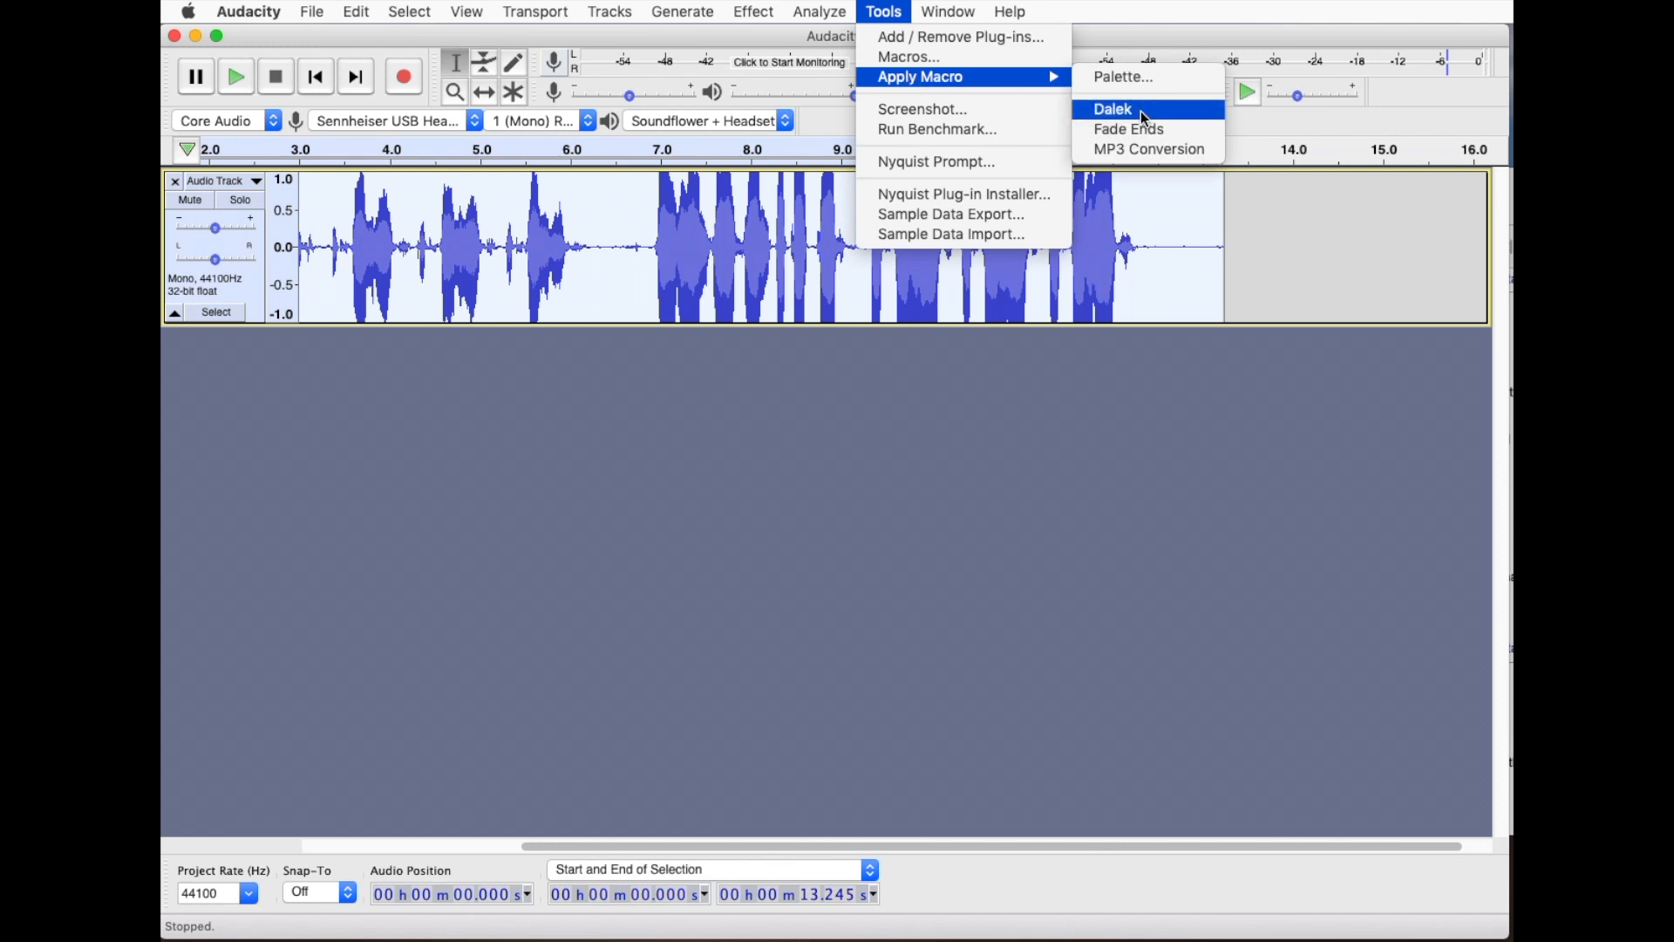
click(1113, 108)
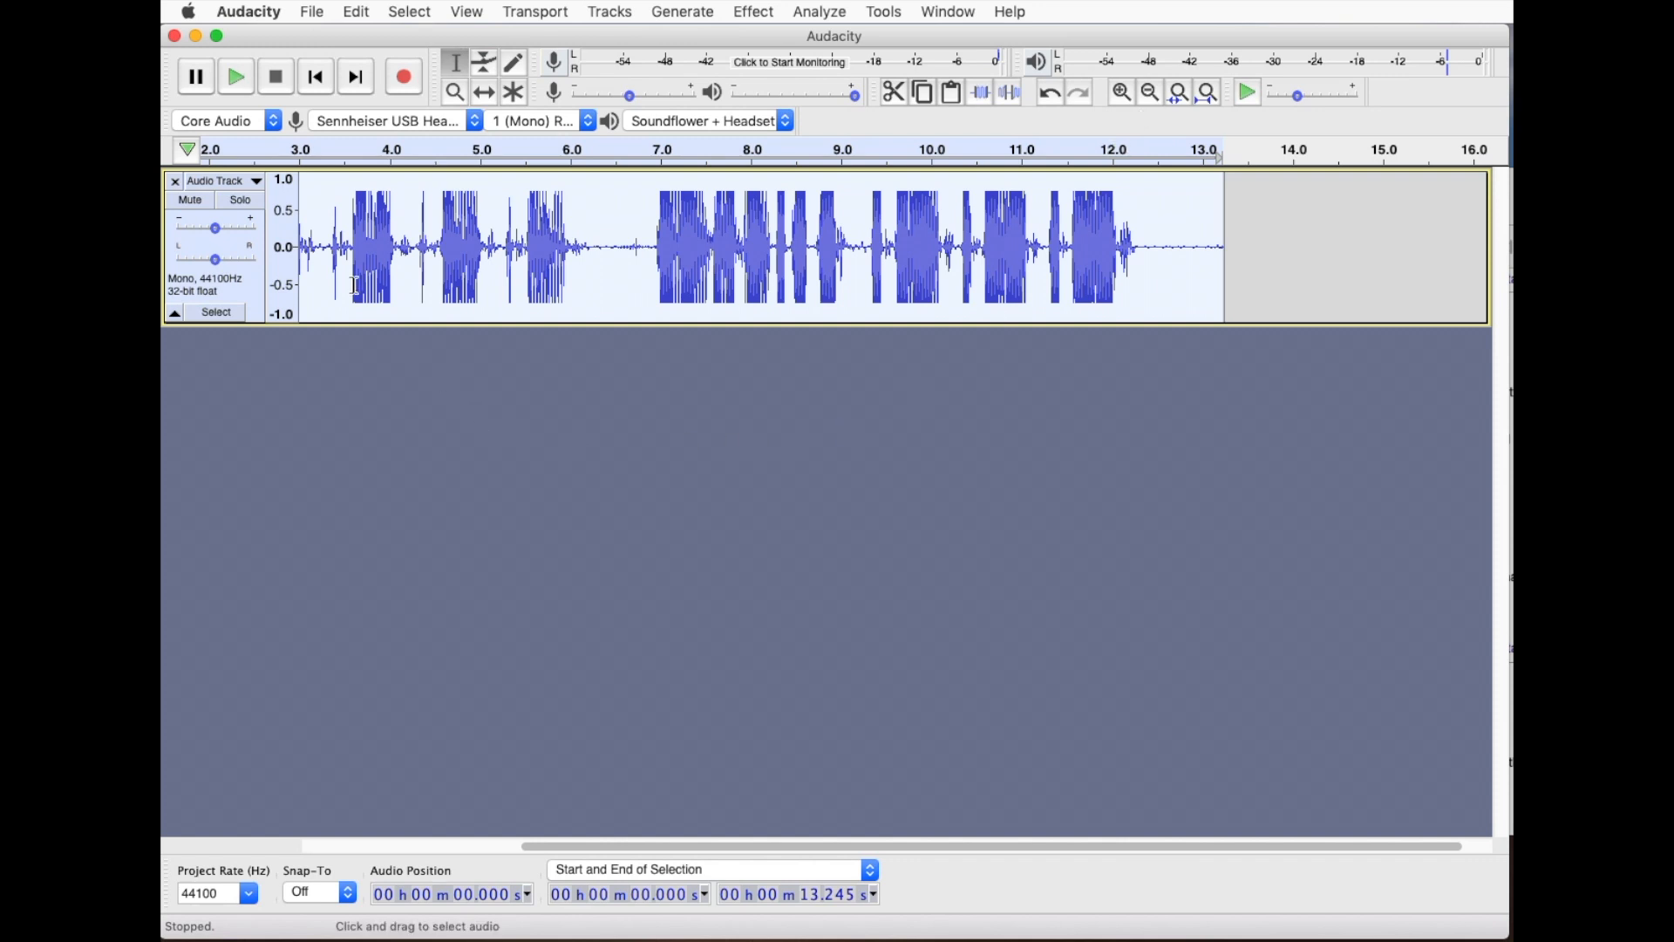
mouse_move(326, 258)
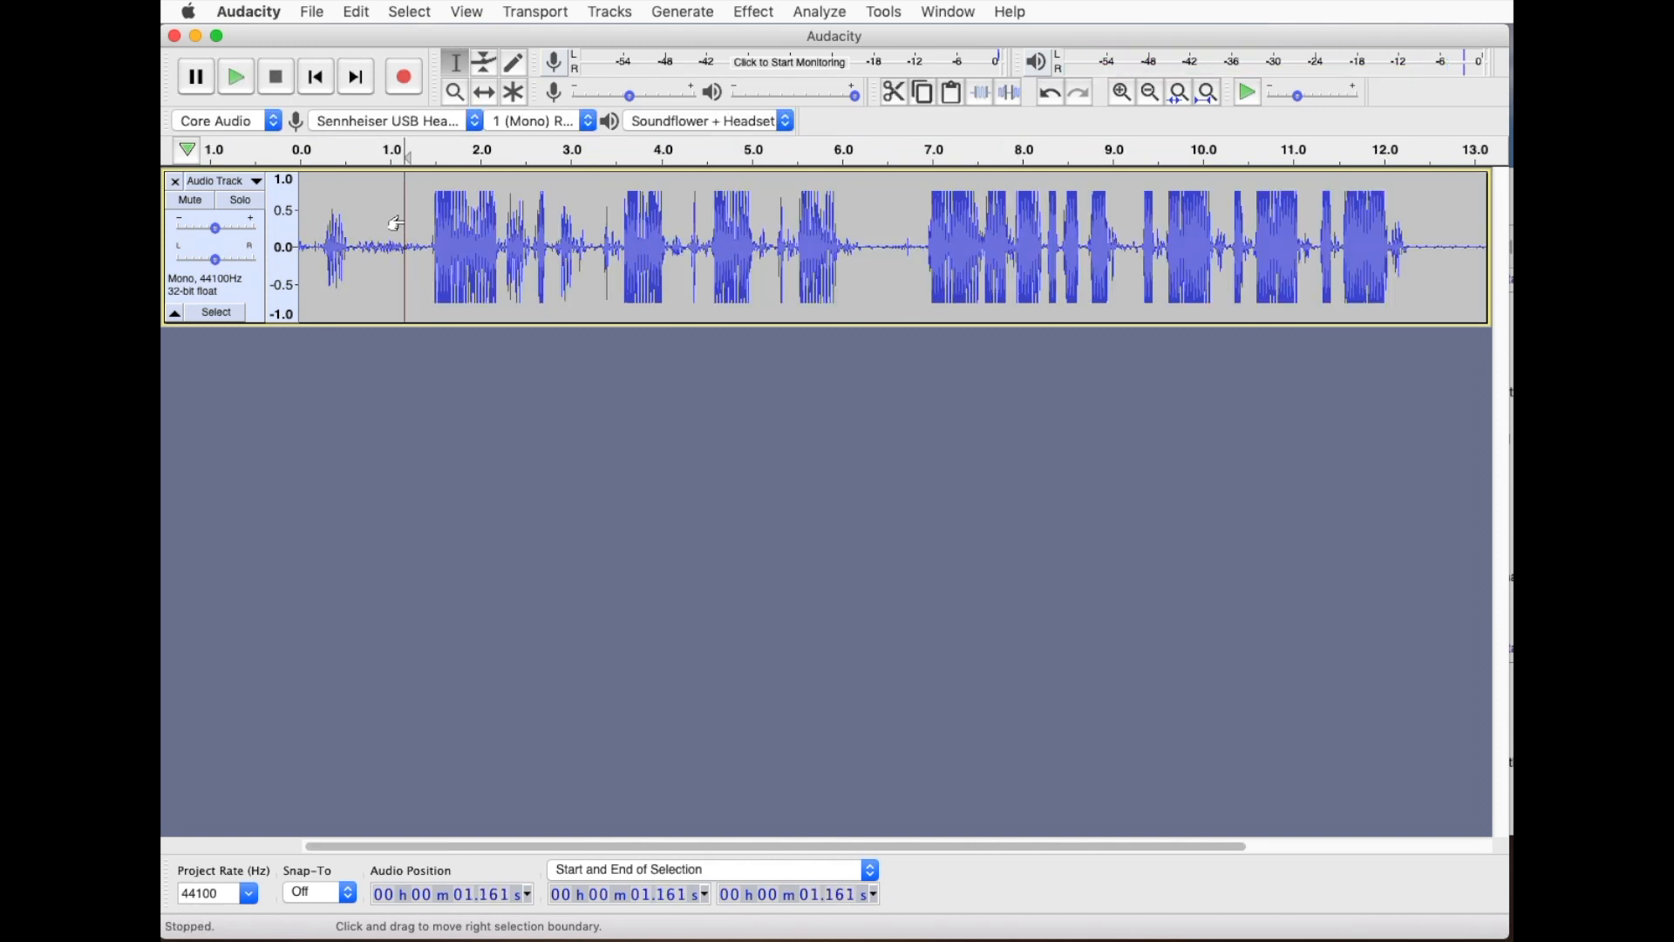
click(235, 75)
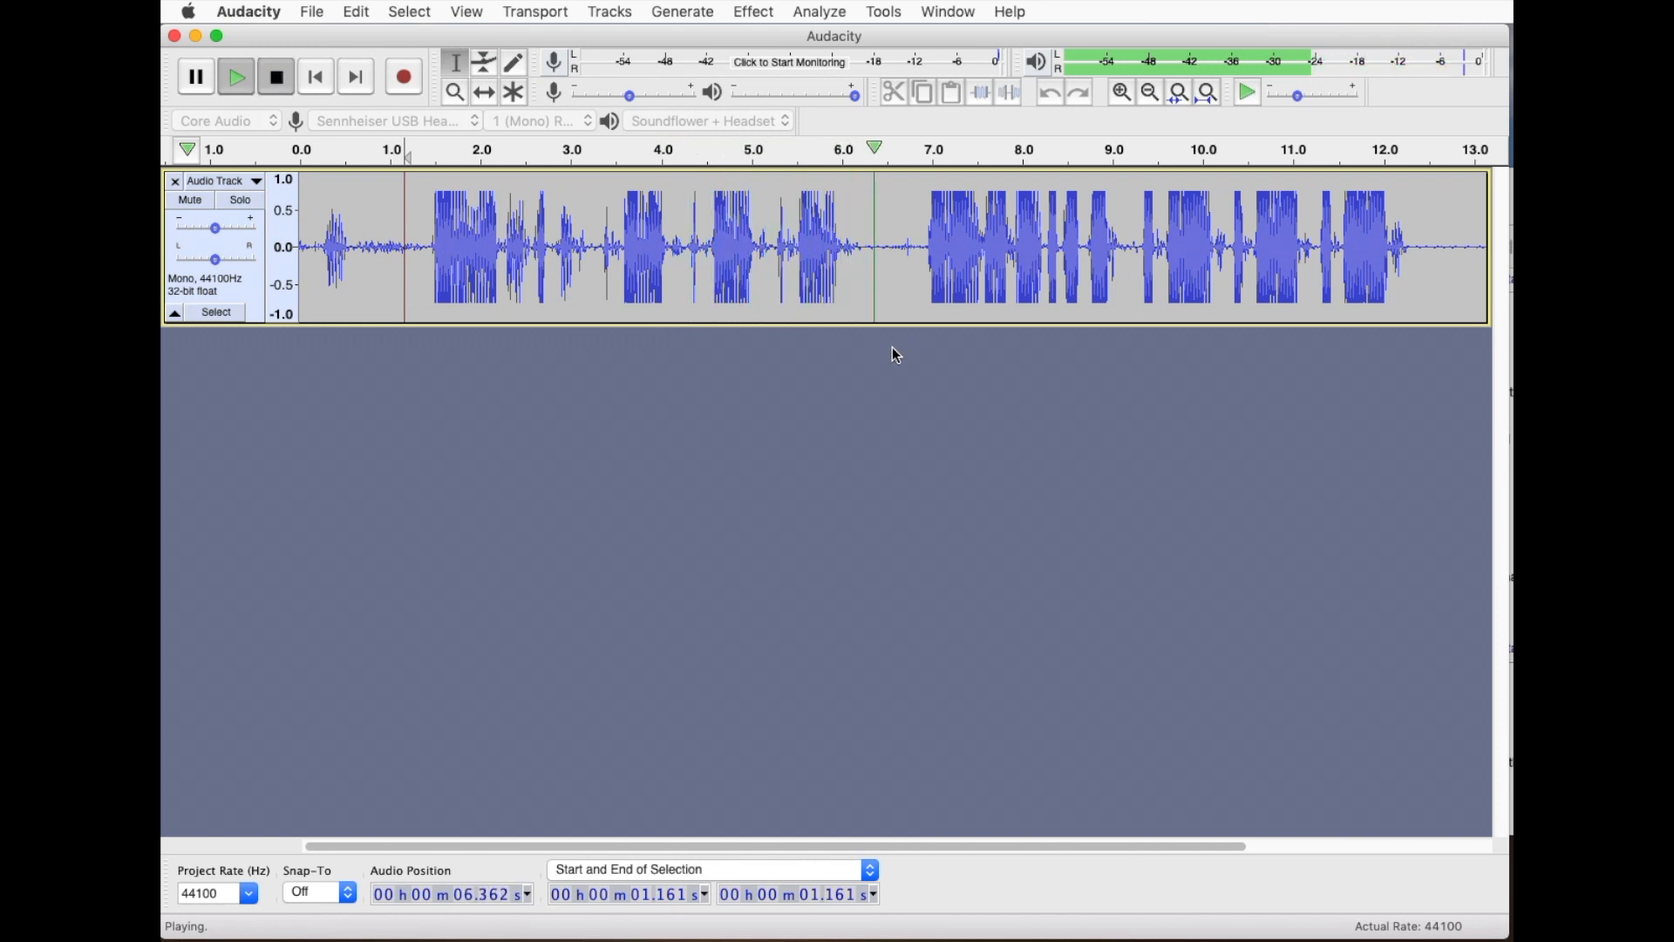
click(273, 75)
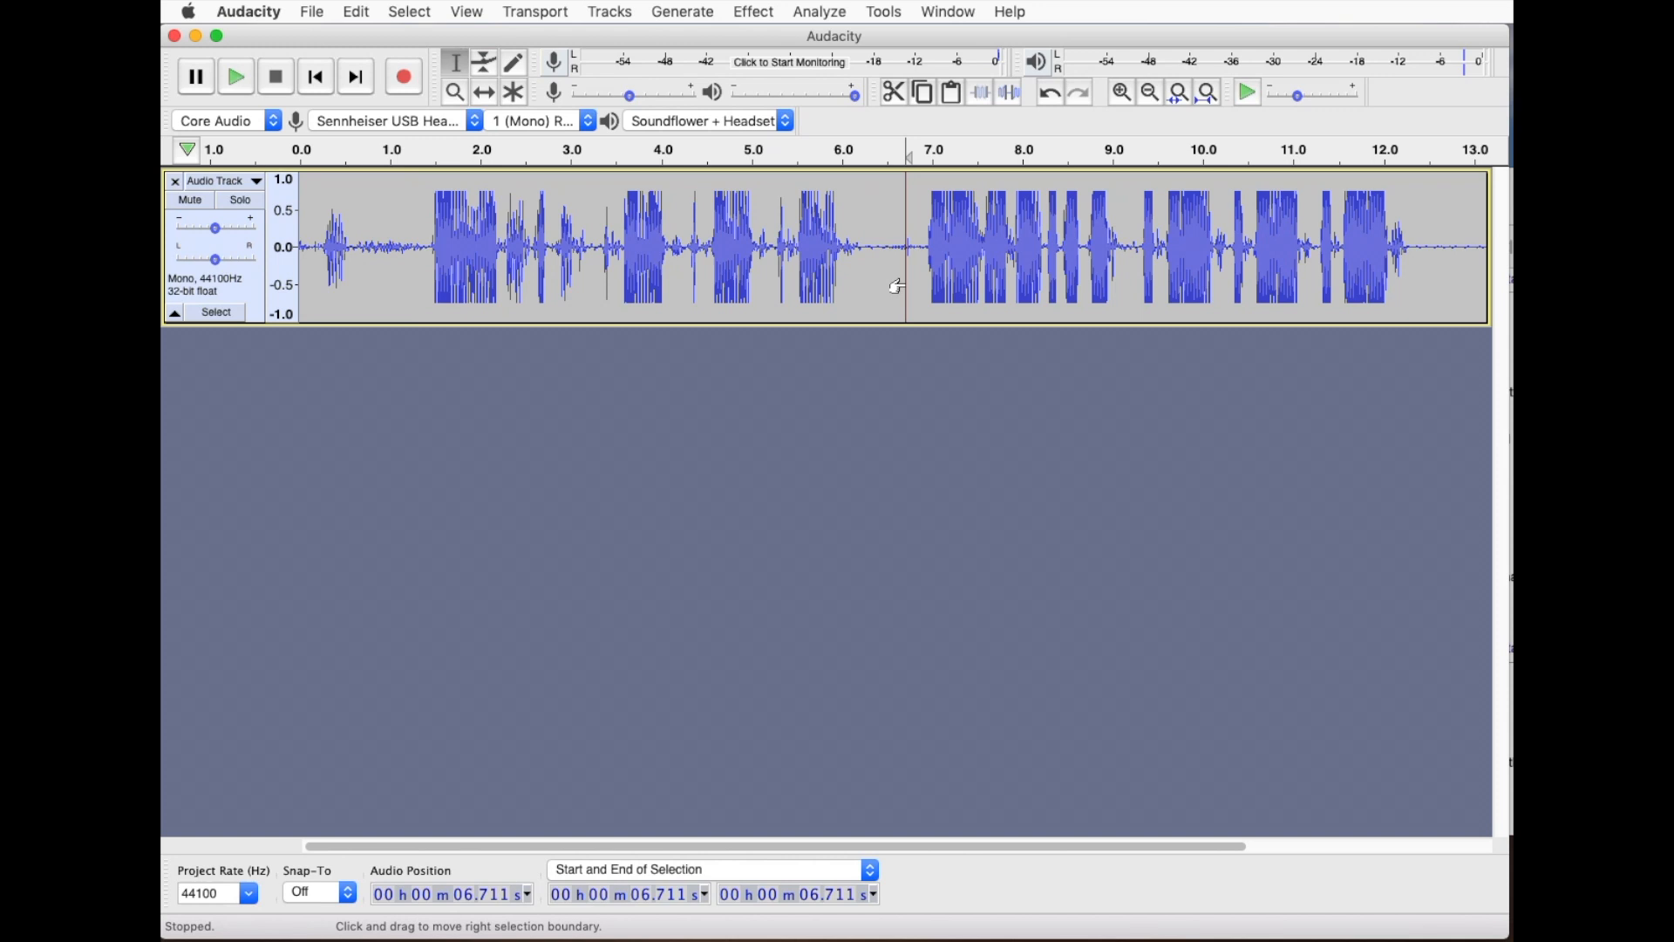
click(235, 75)
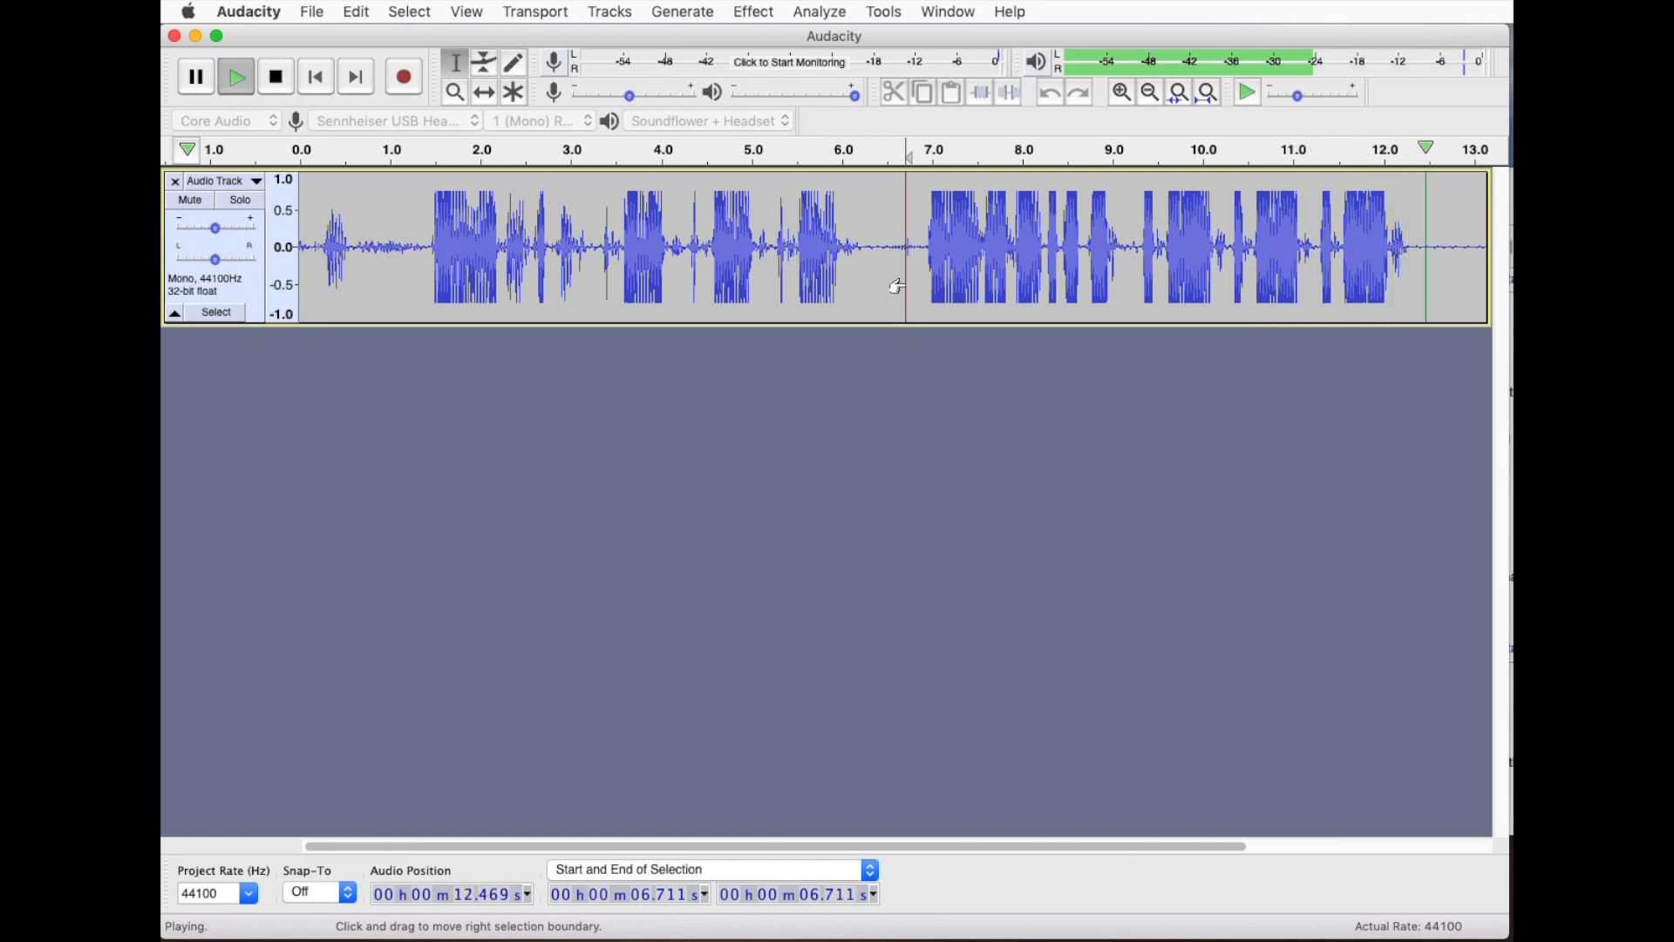
click(274, 75)
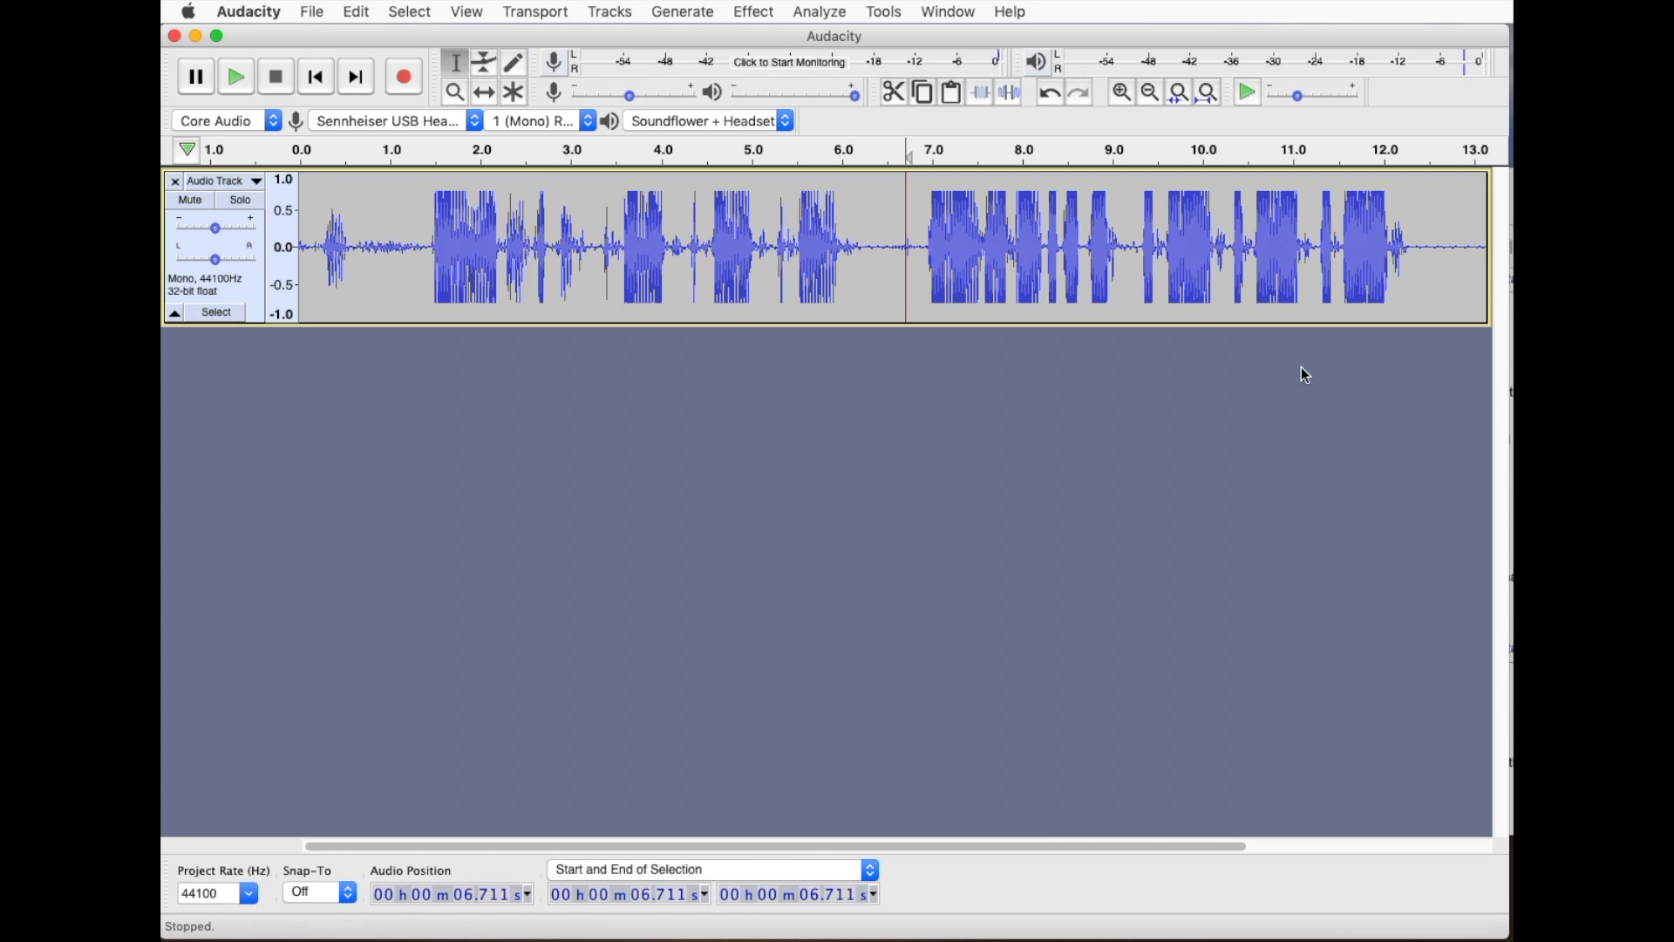
mouse_move(900, 271)
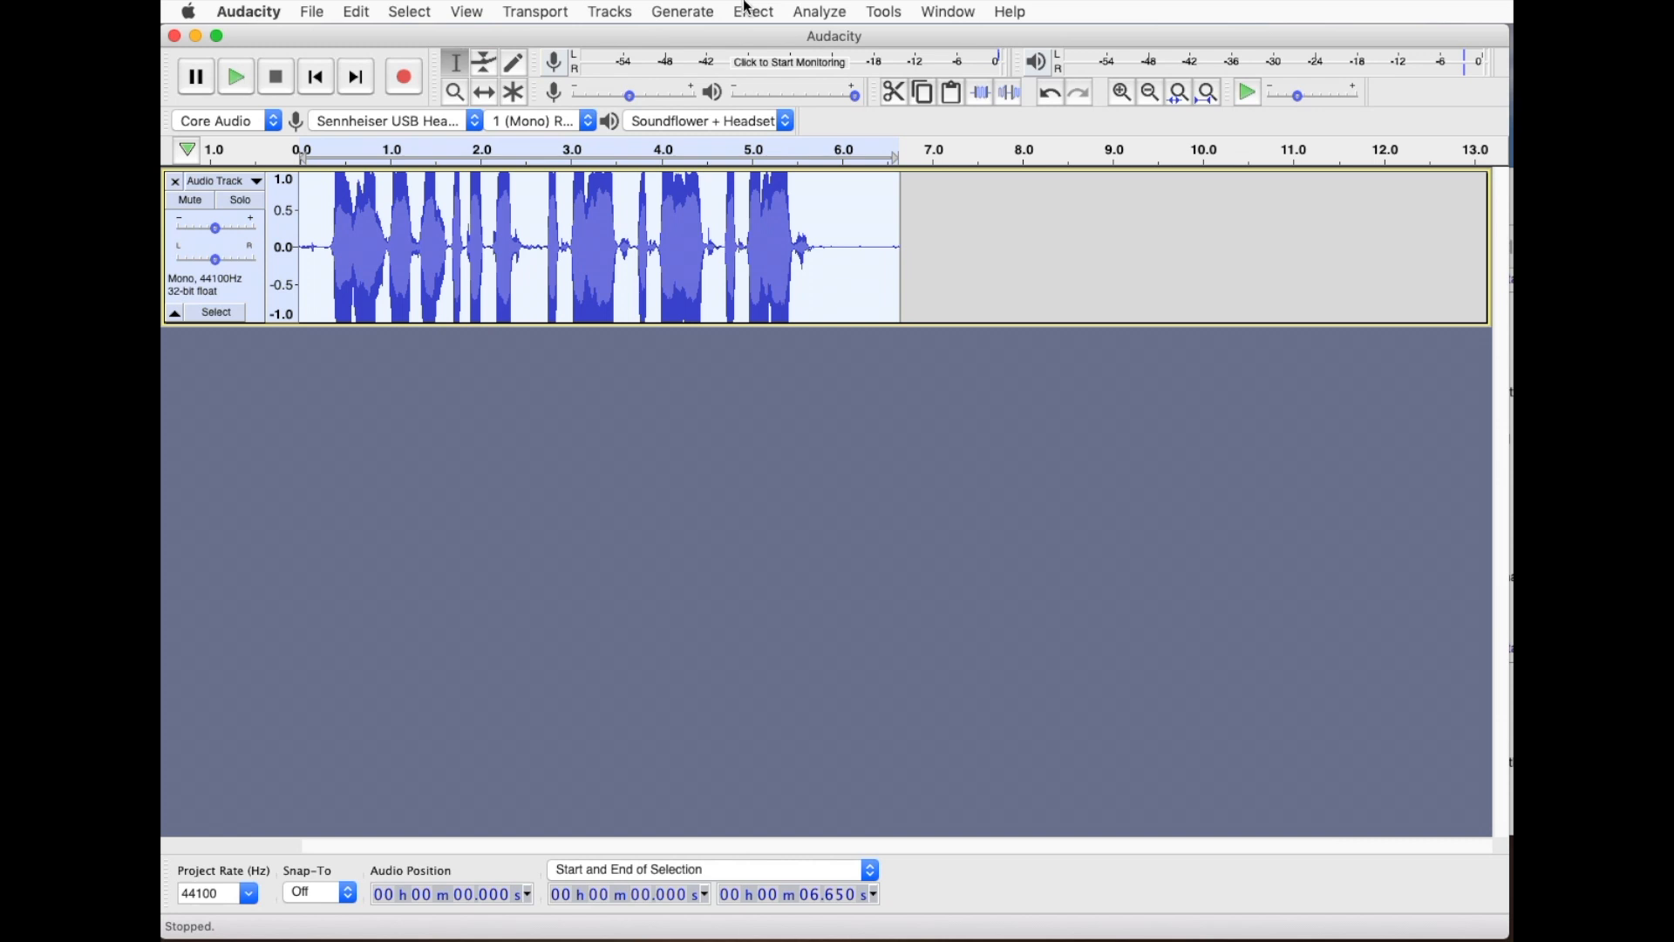
- Bring up the Effect menu over the plain 6.6-second voice clip, ready for Ring modulator
click(753, 12)
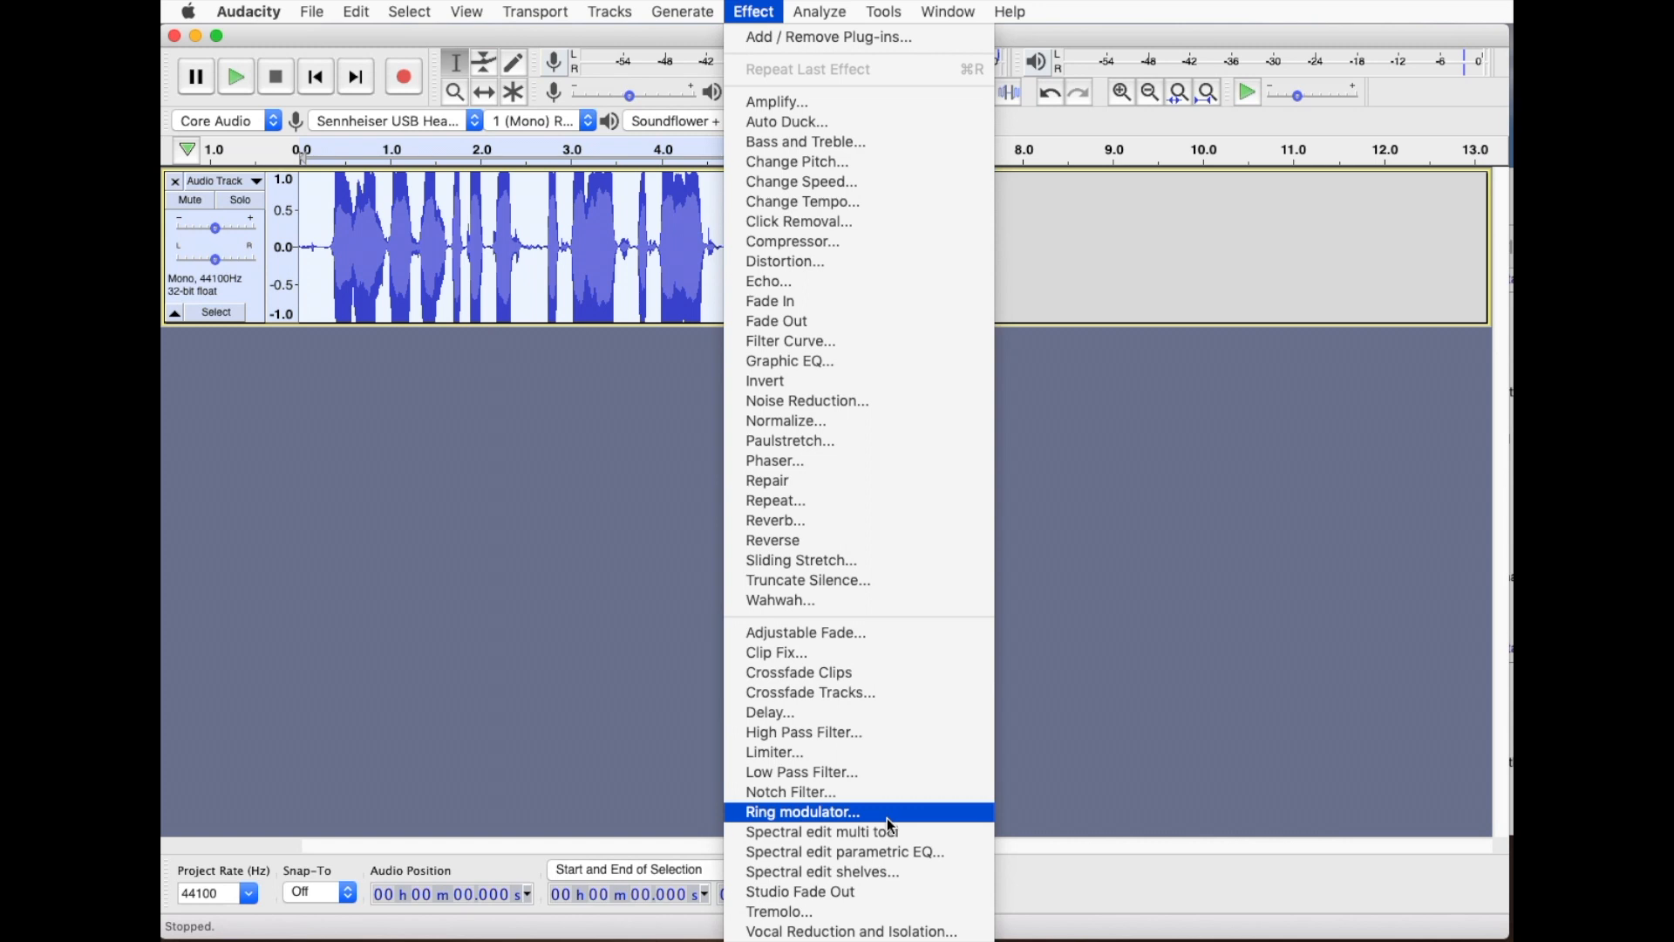
mouse_move(865, 37)
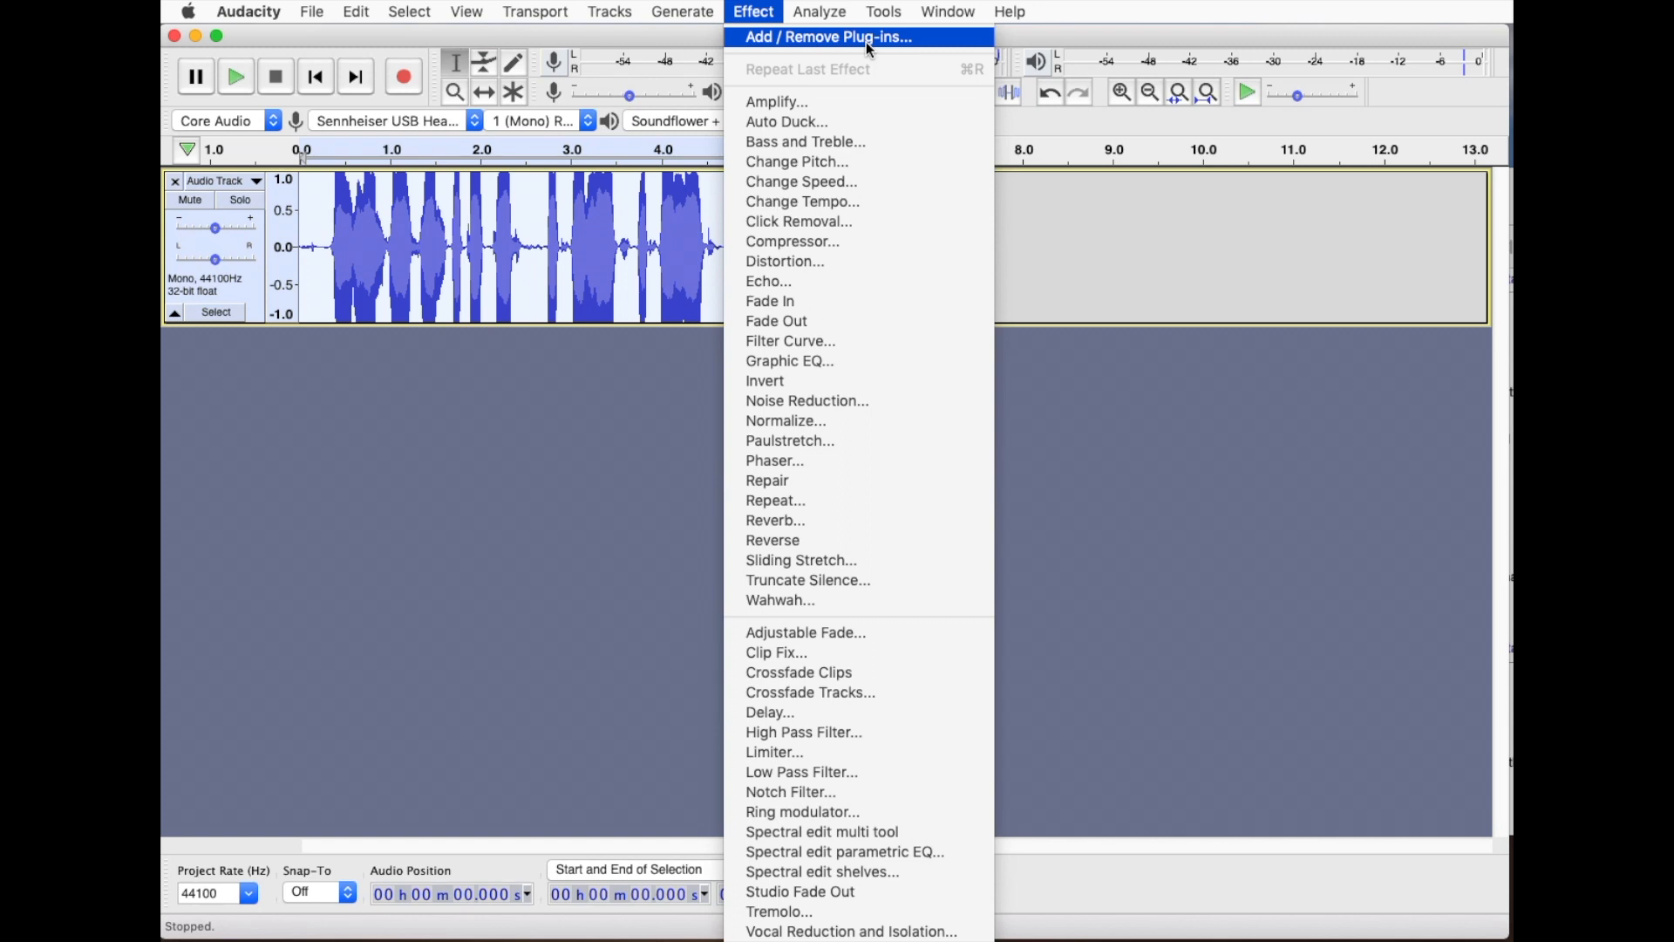
mouse_move(790, 791)
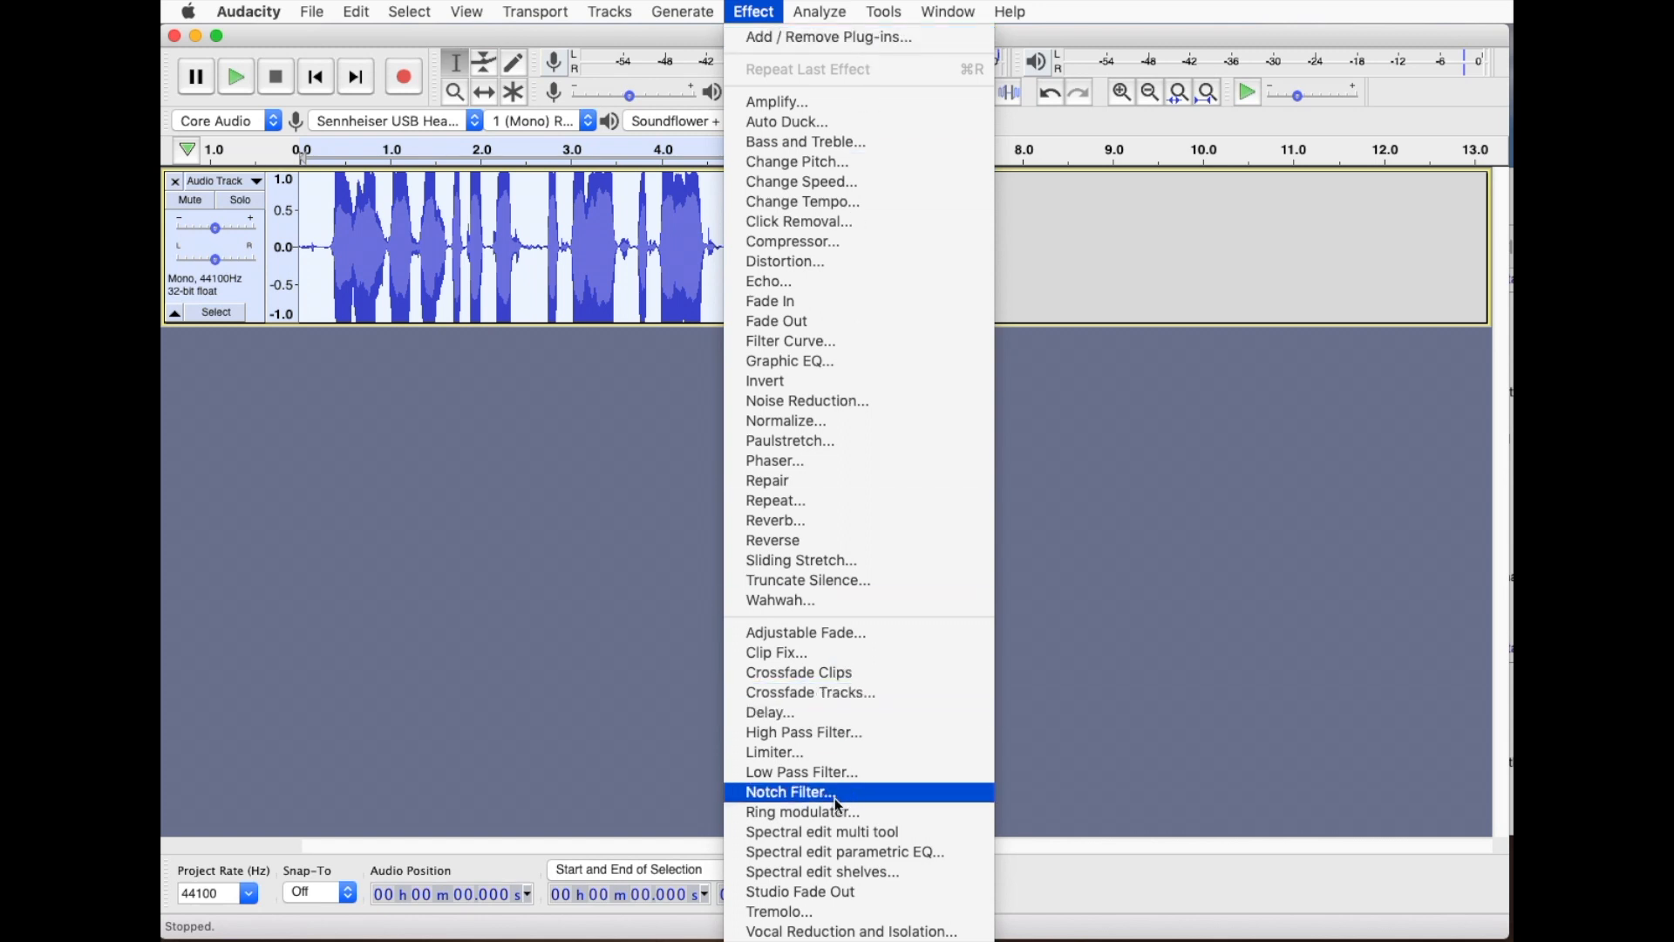
click(802, 811)
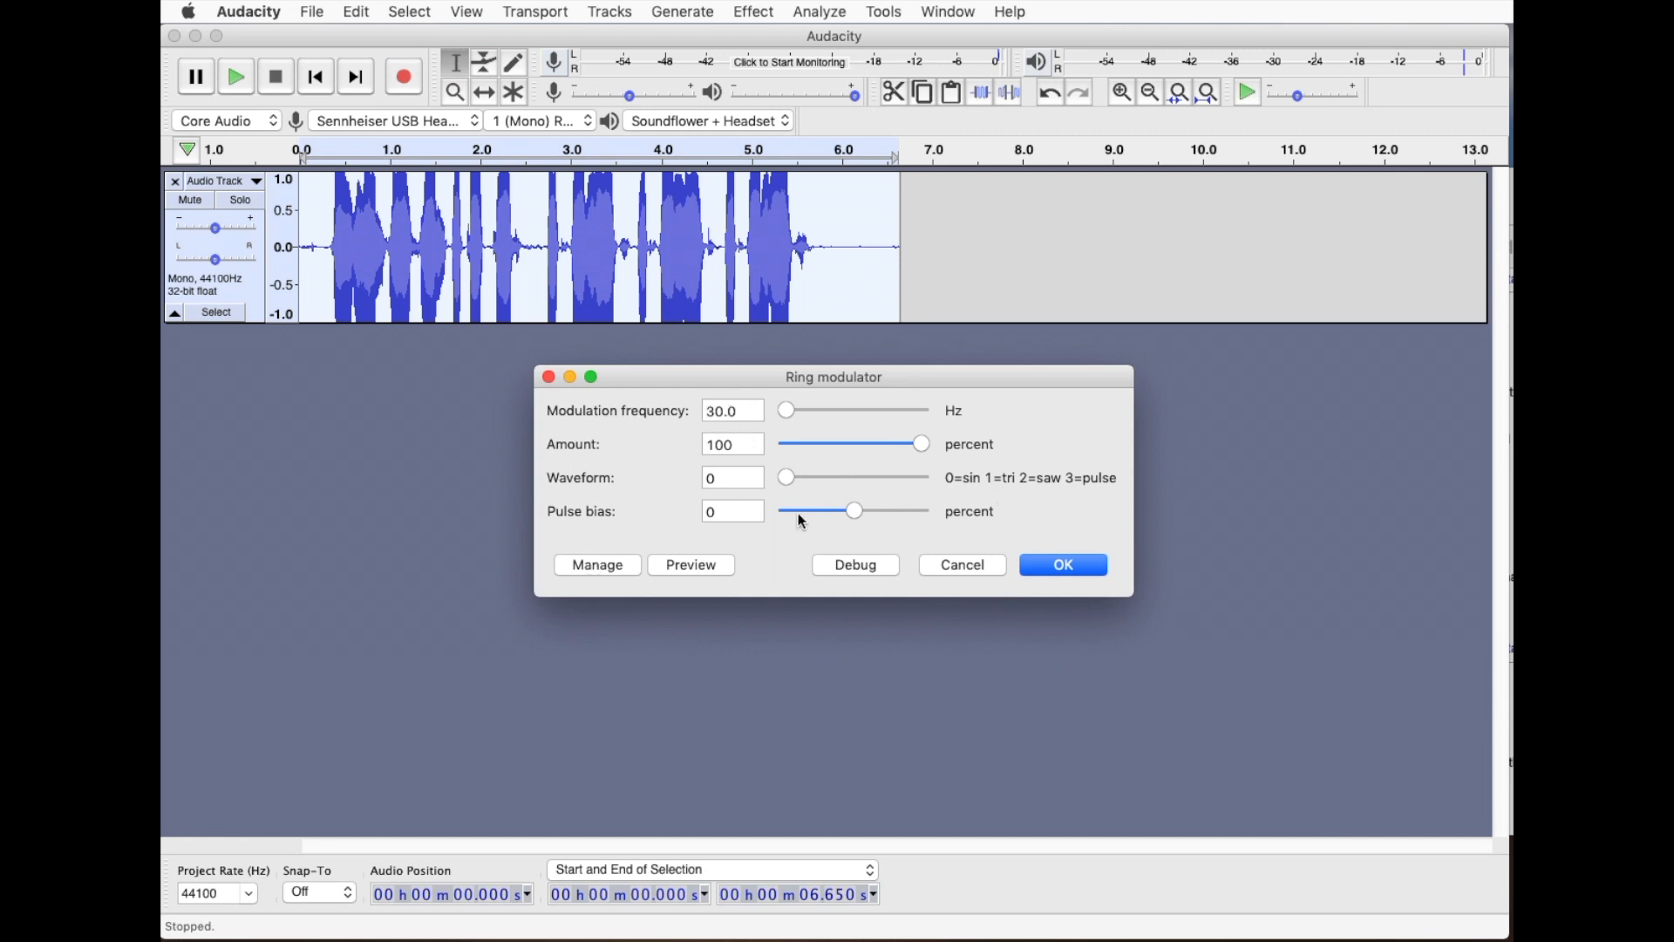
mouse_move(792, 482)
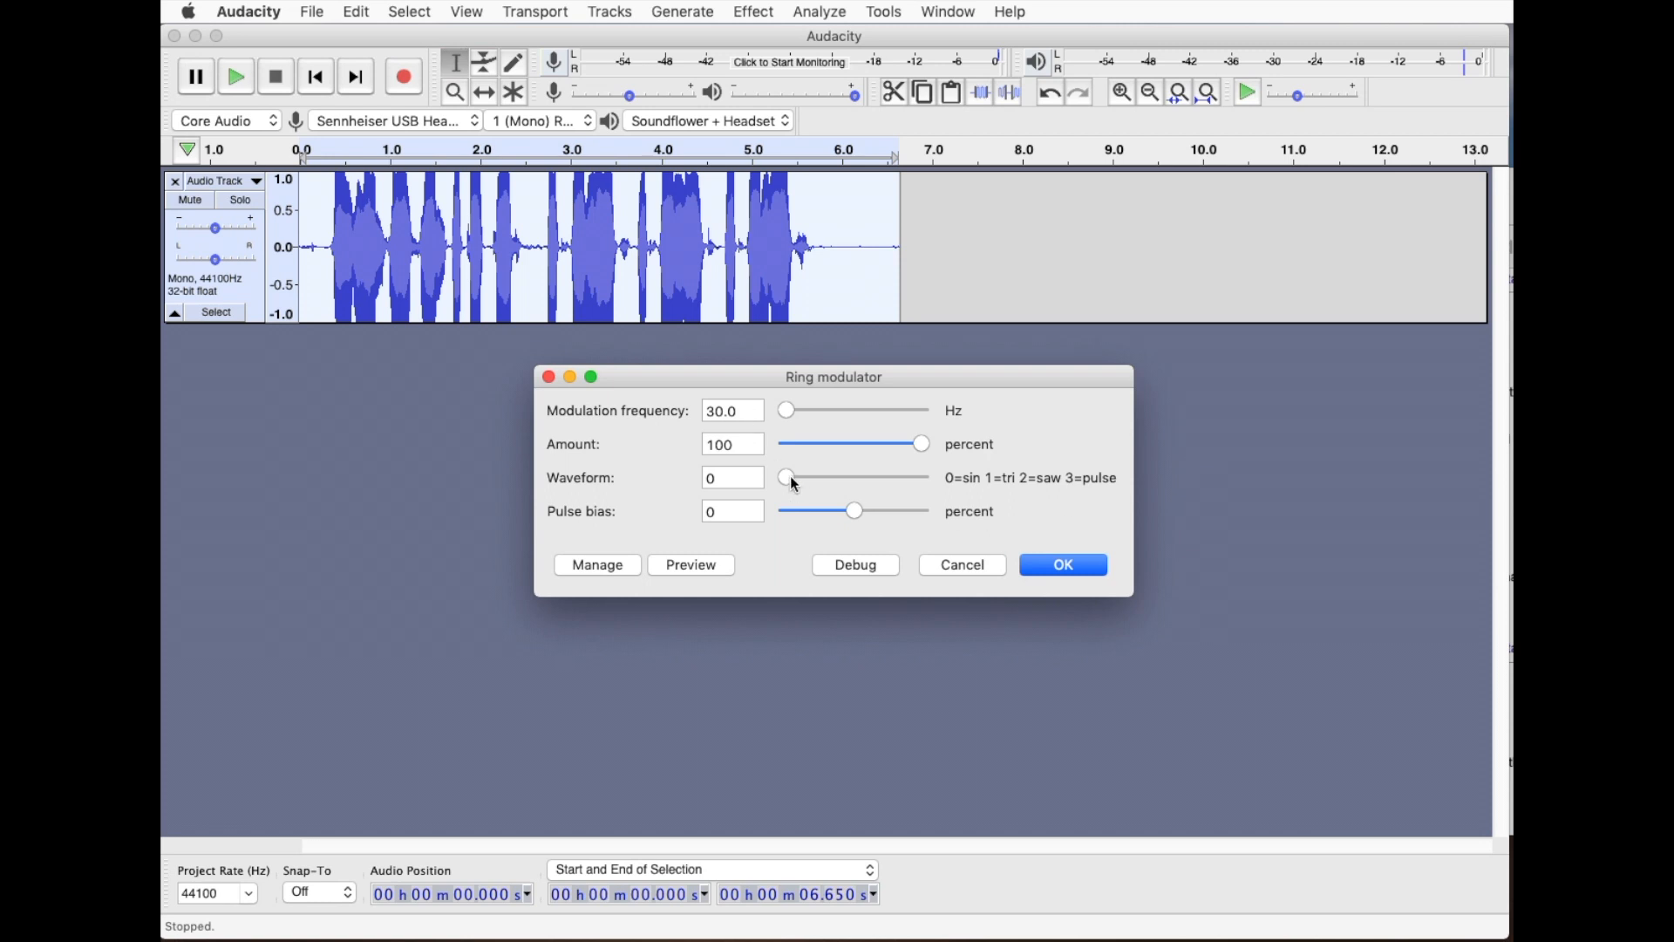
mouse_move(872, 389)
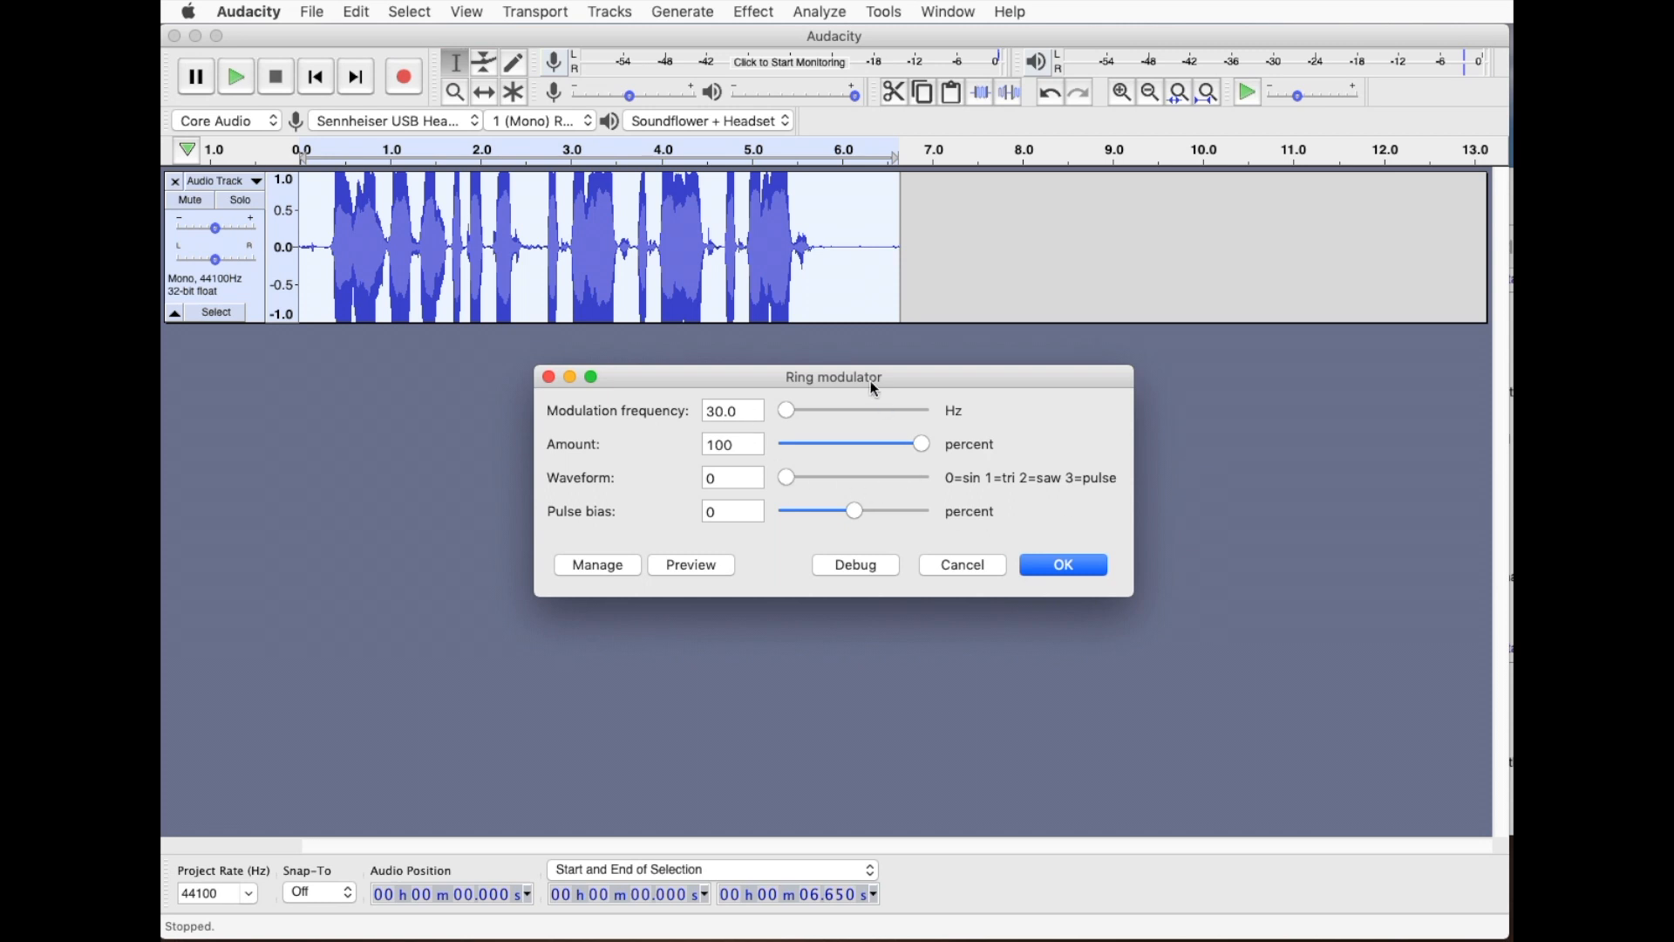
mouse_move(975, 483)
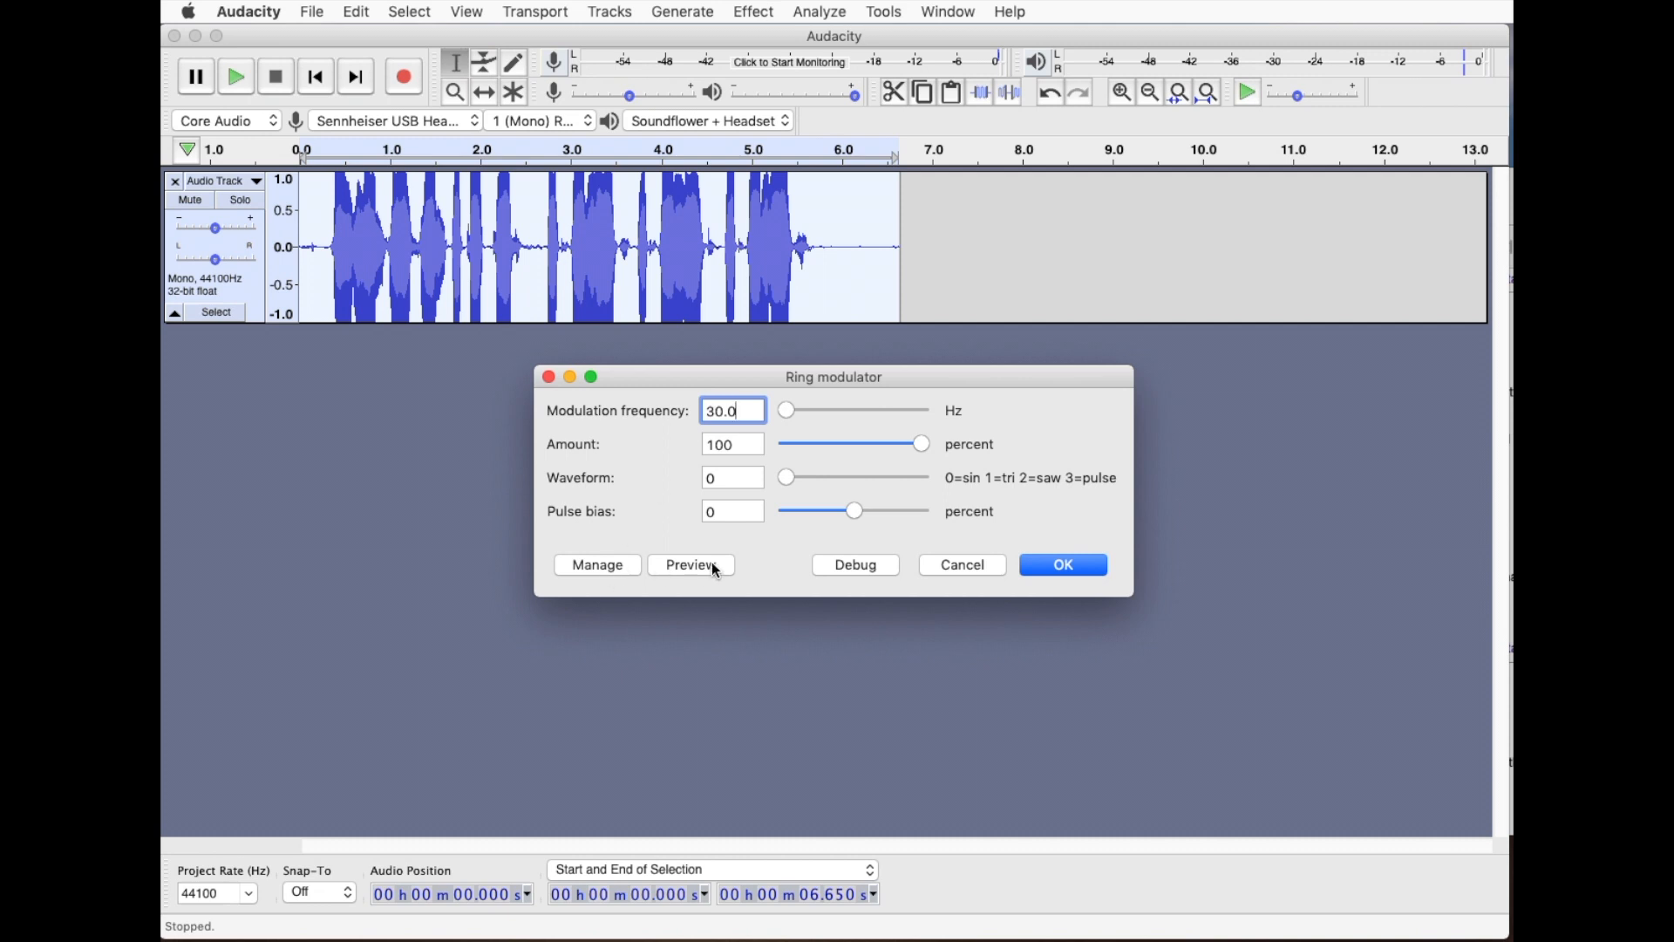
click(690, 564)
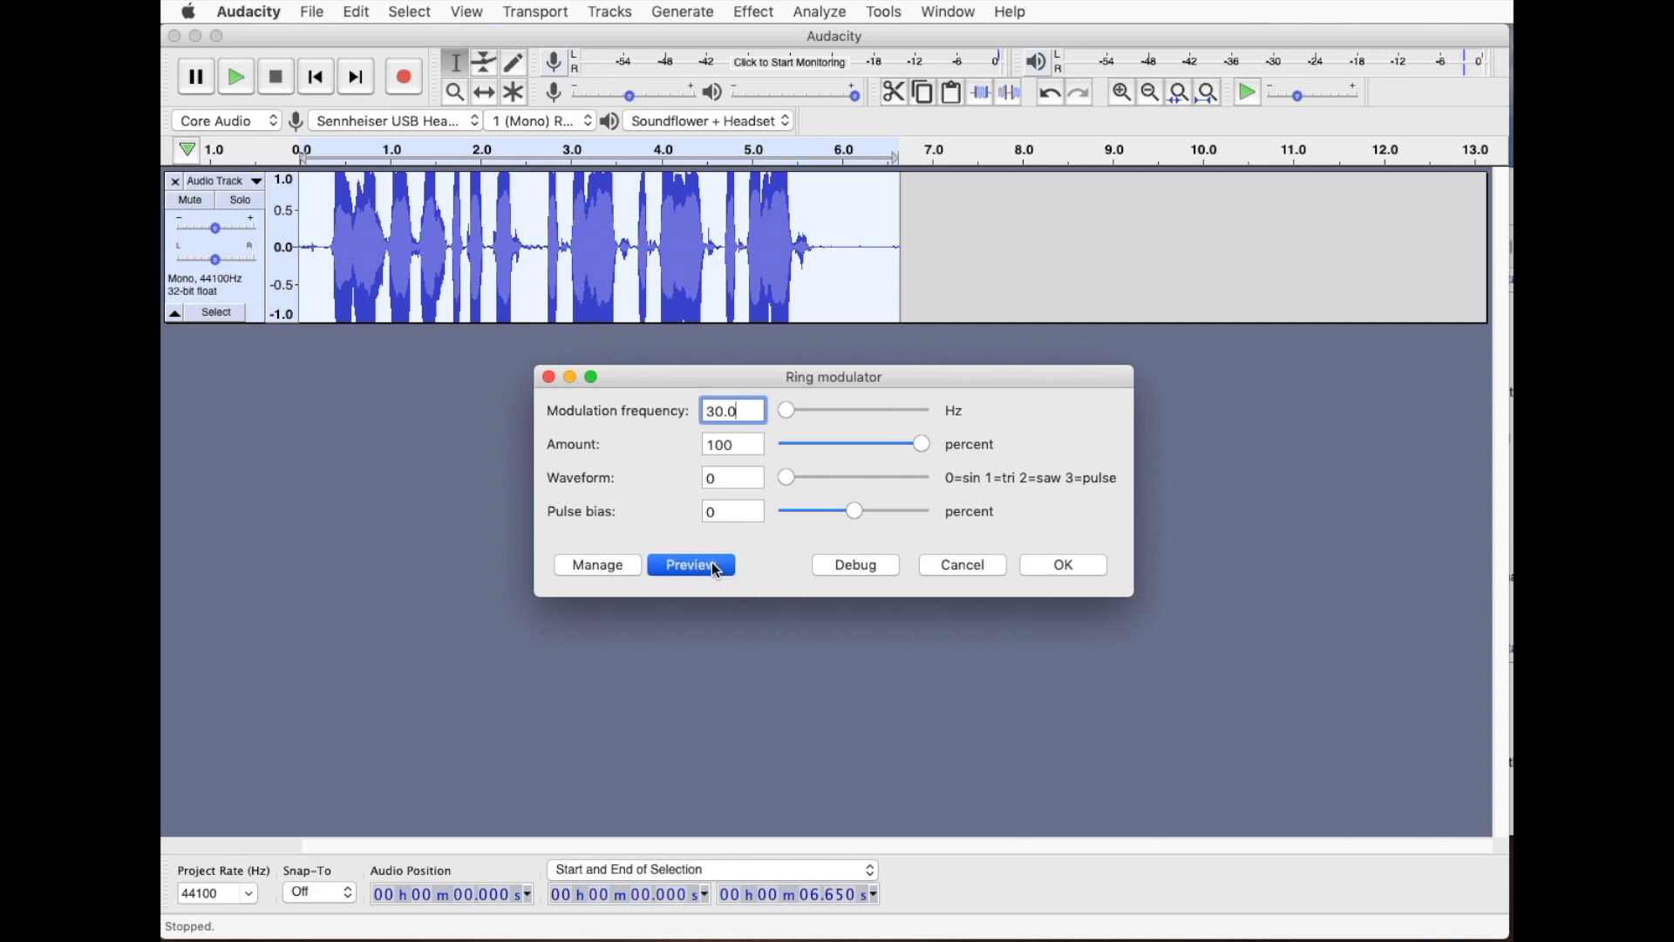
click(689, 563)
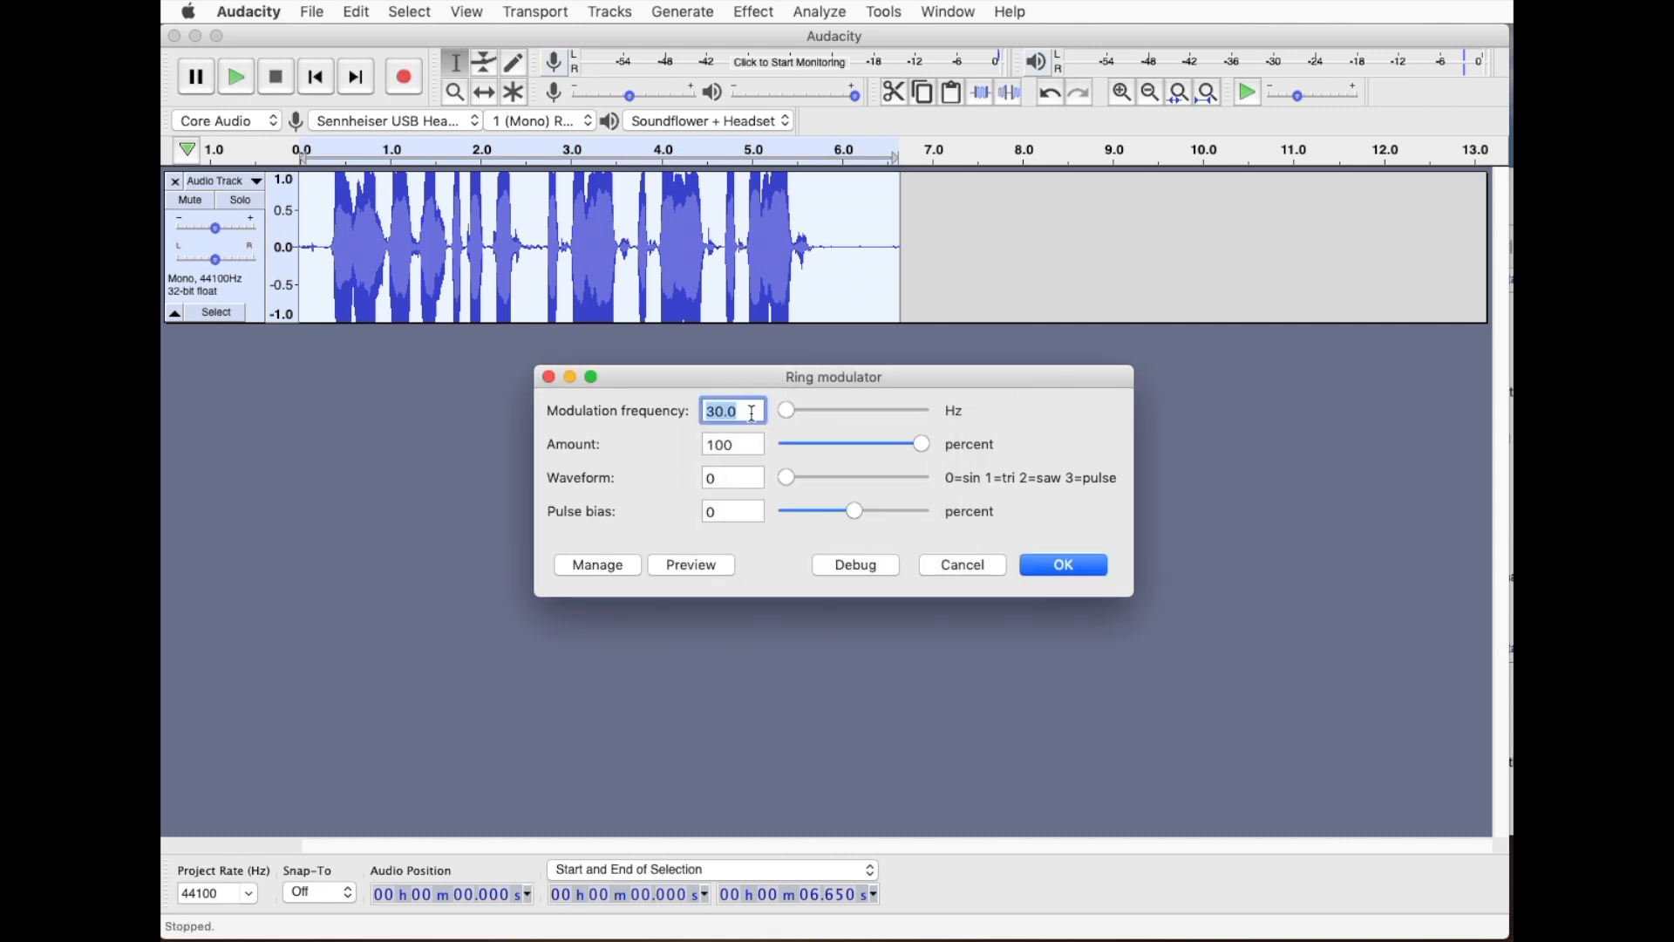
text(20)
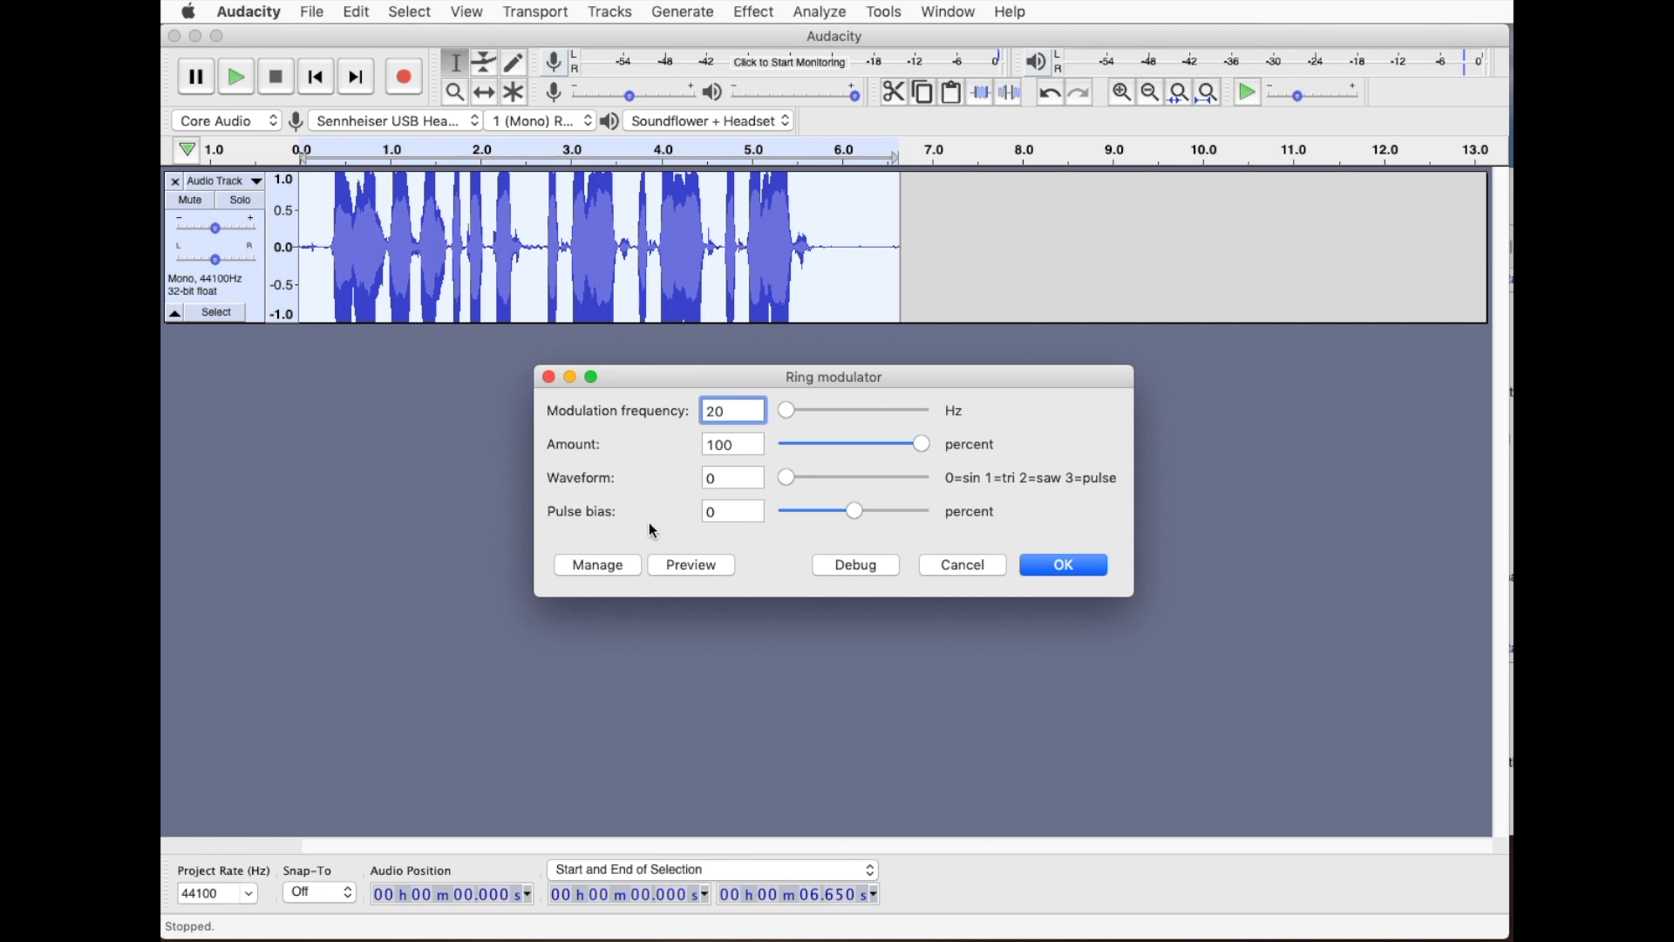
mouse_move(690, 563)
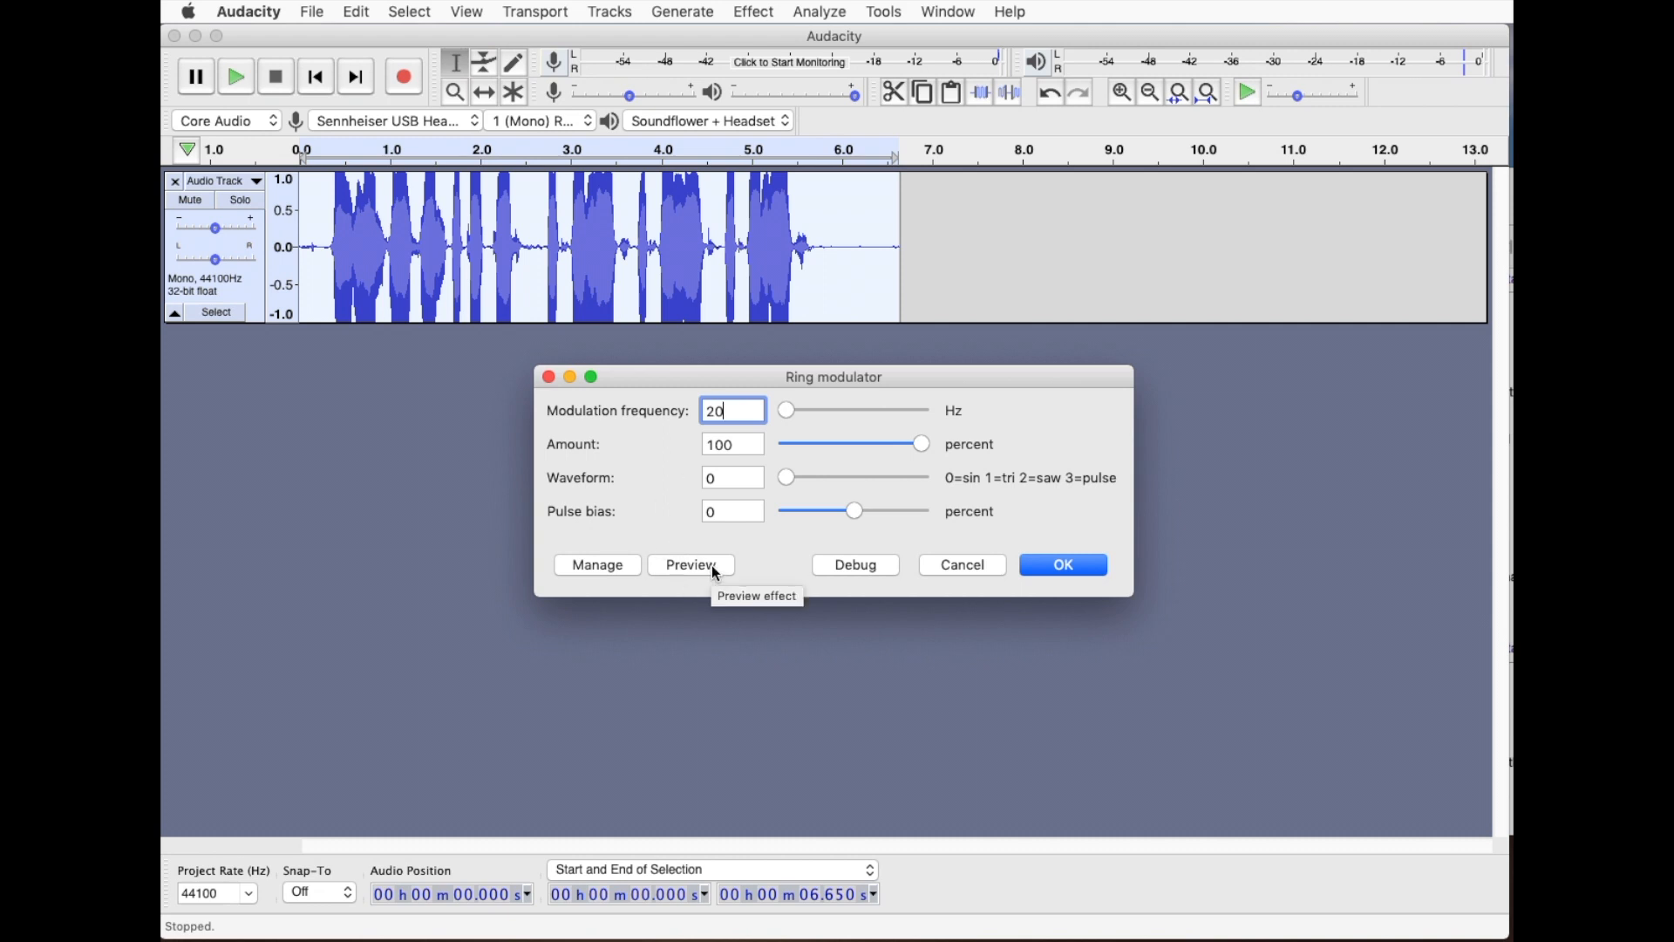
click(690, 563)
text(45)
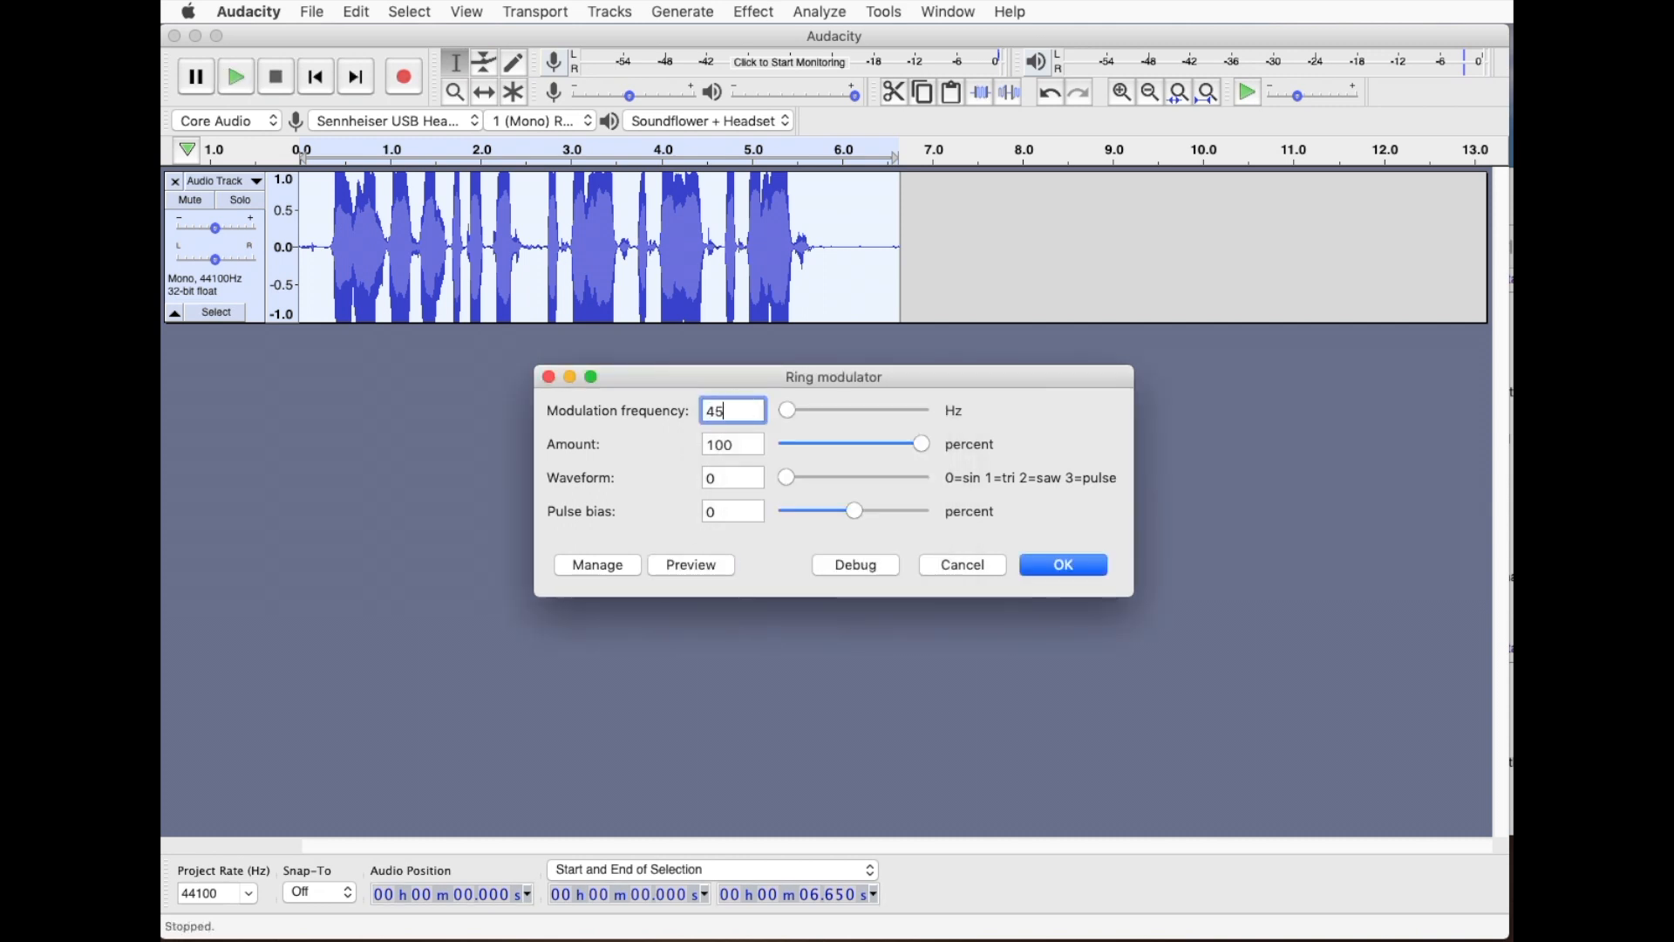
mouse_move(690, 563)
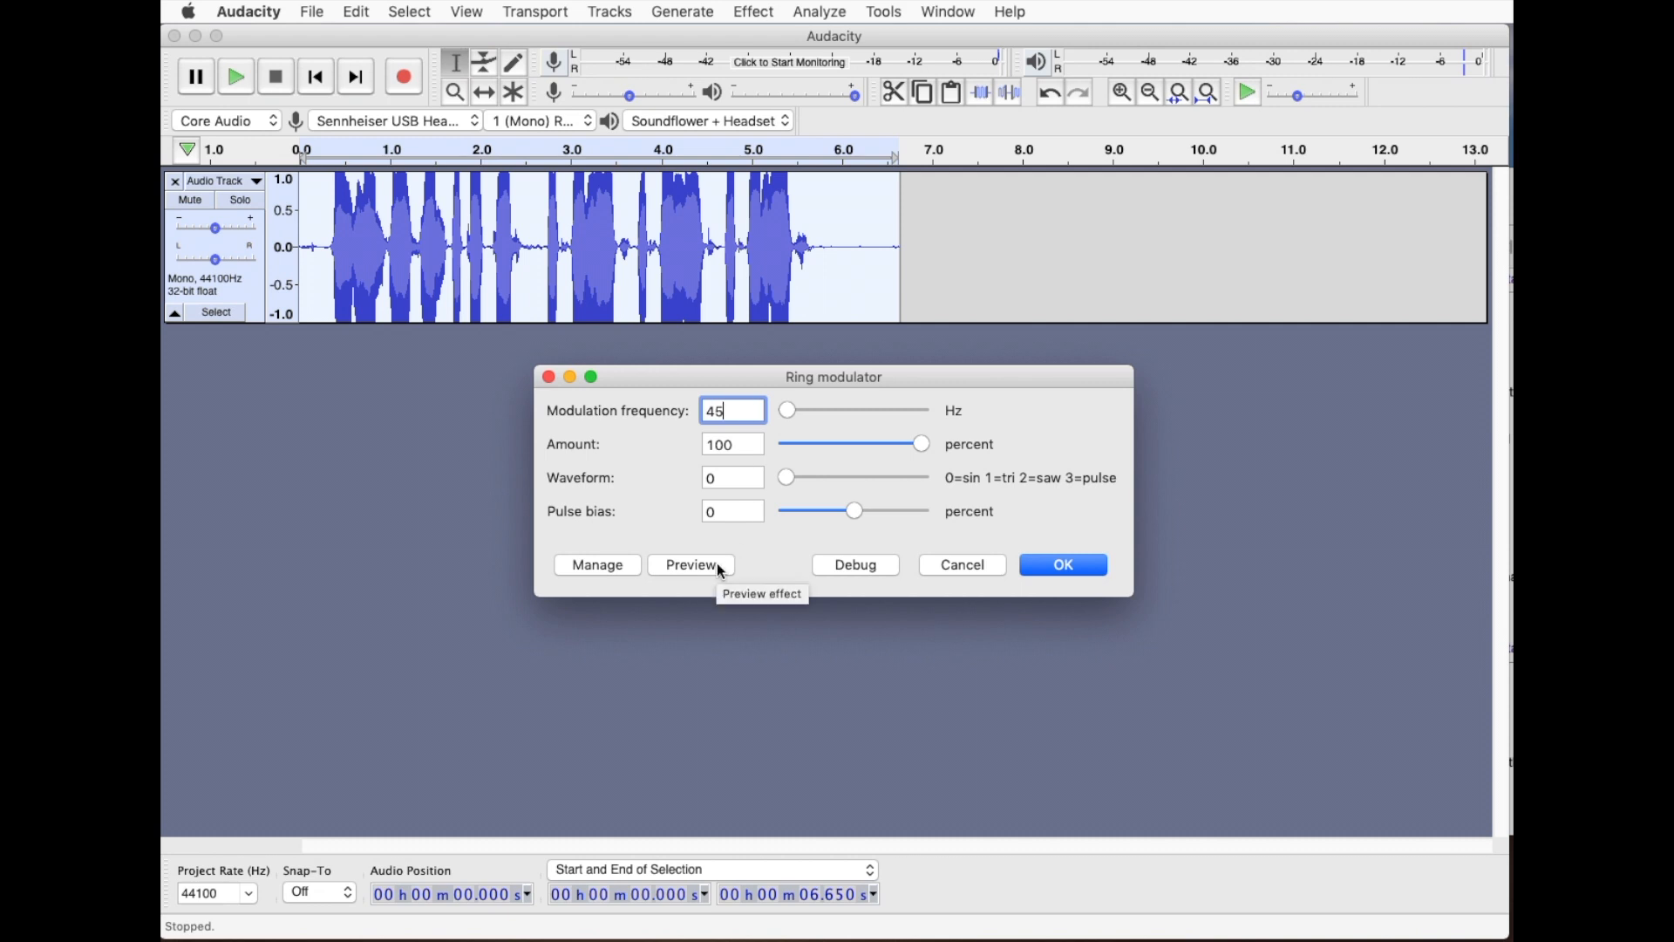
click(690, 564)
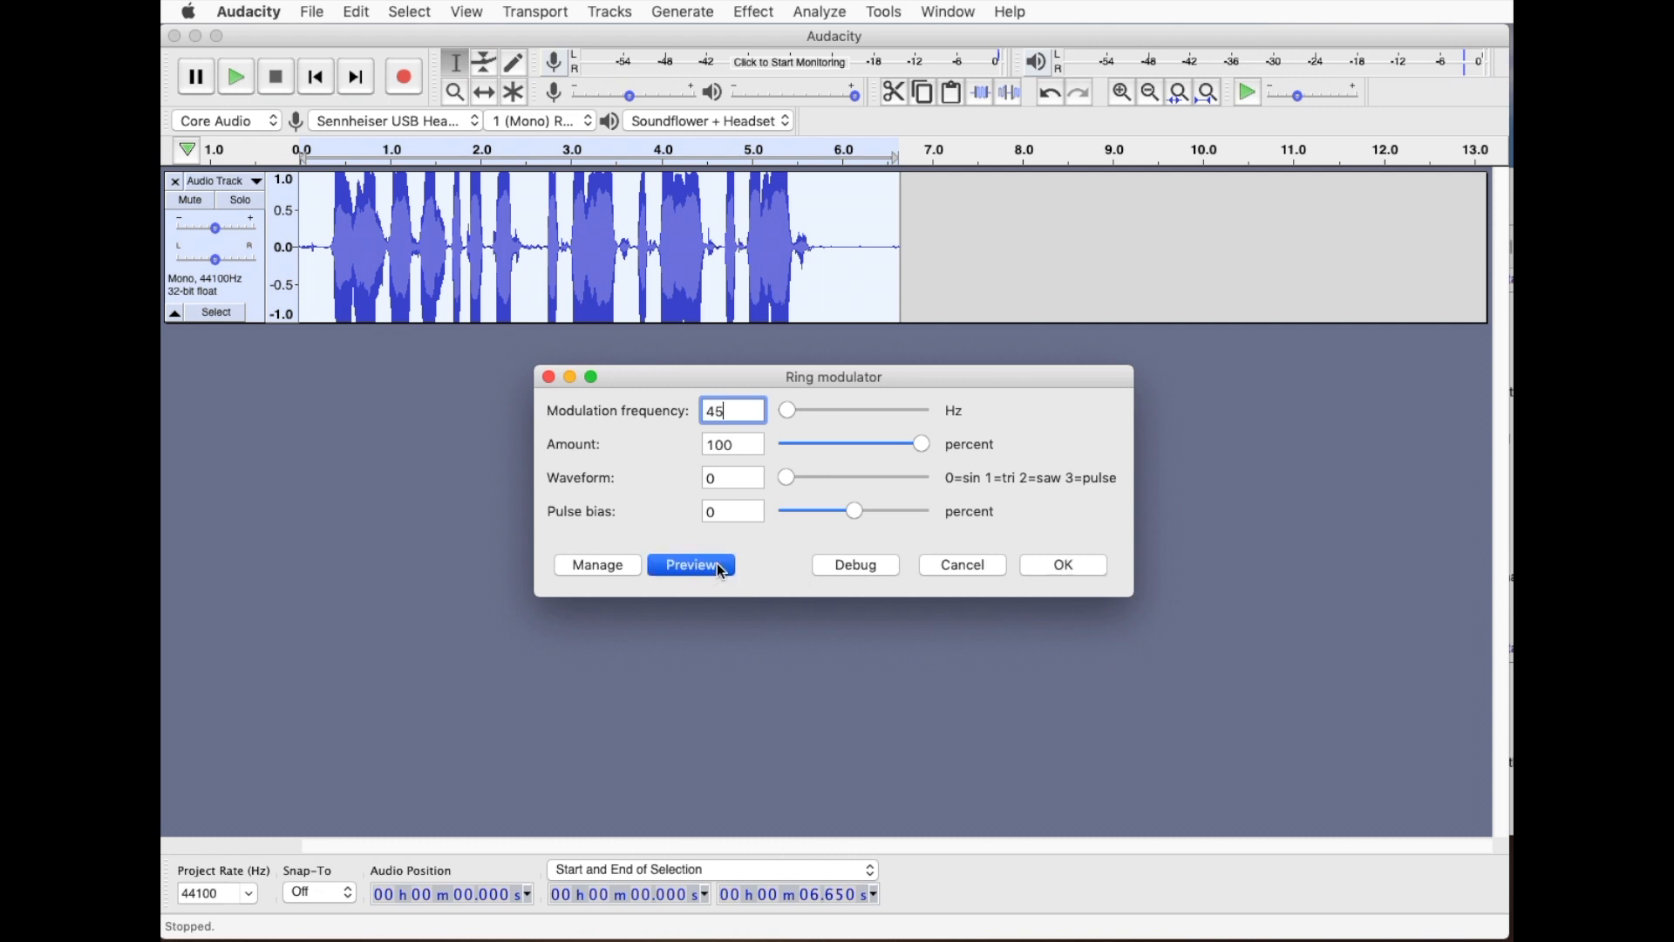
click(691, 564)
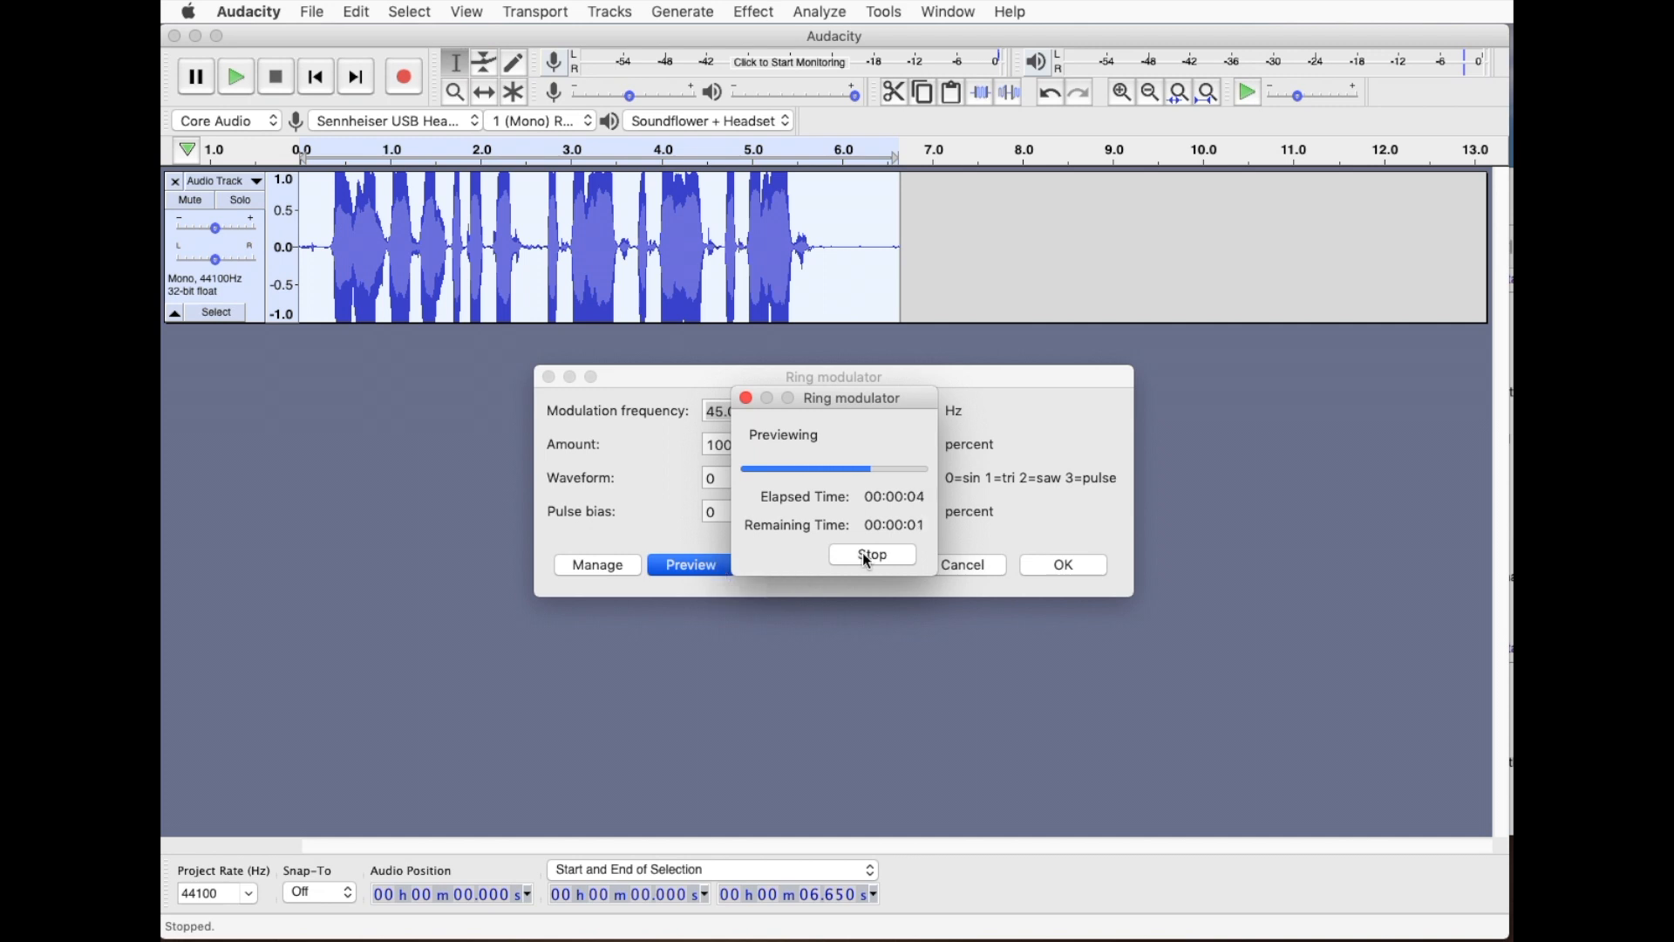
click(870, 555)
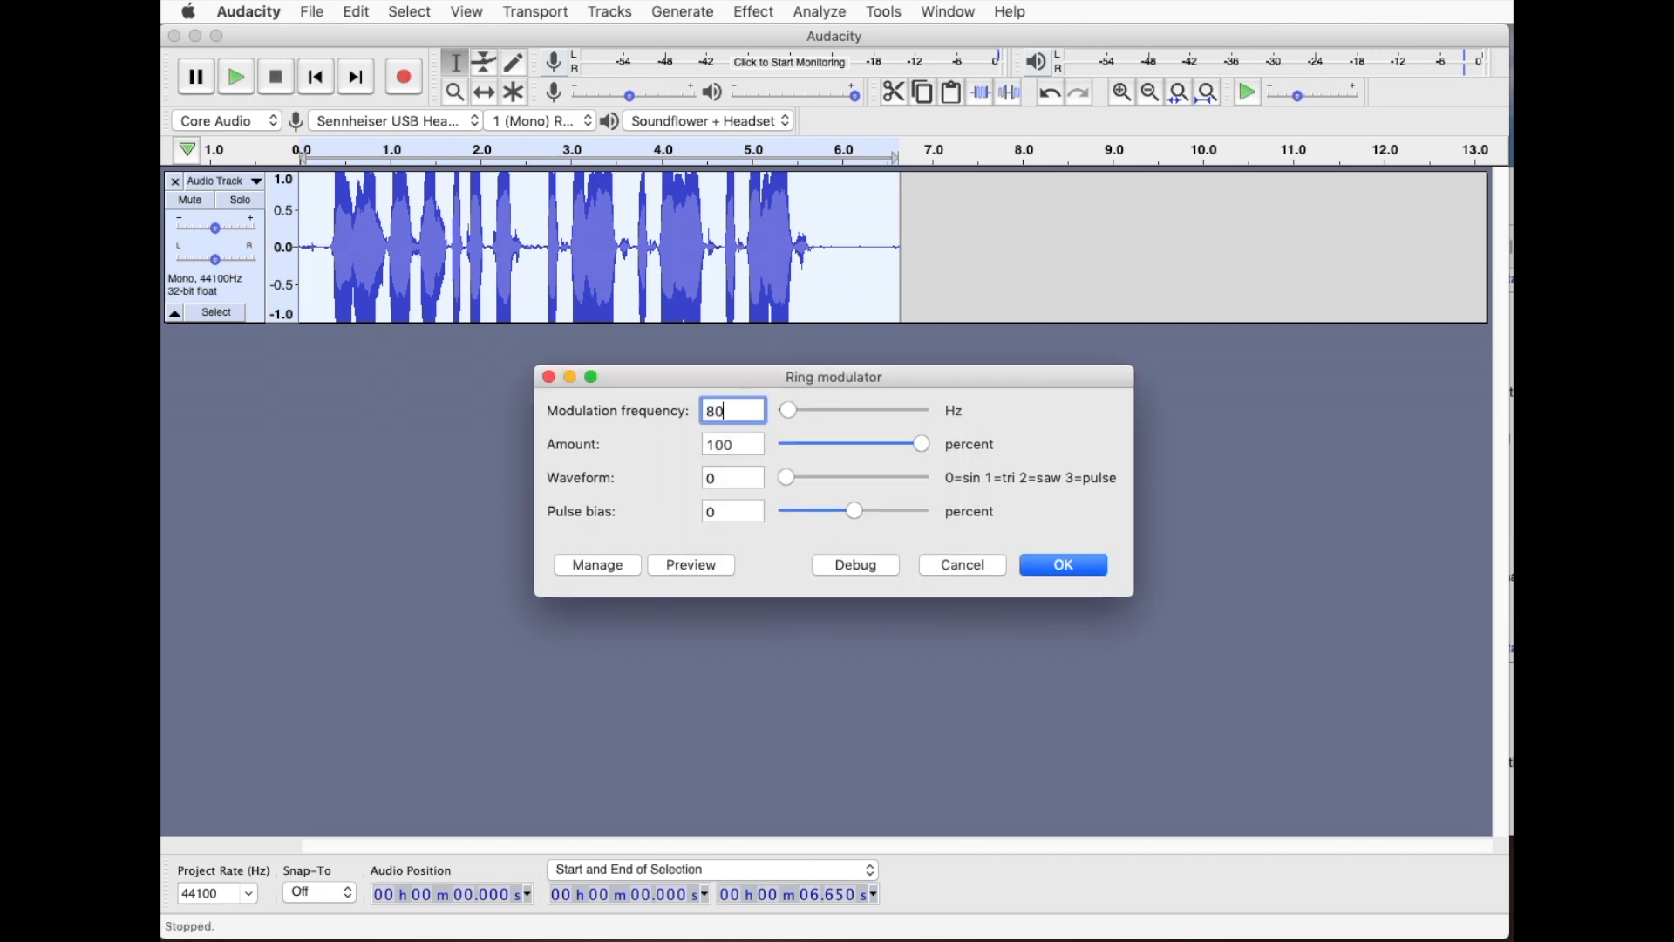
mouse_move(691, 563)
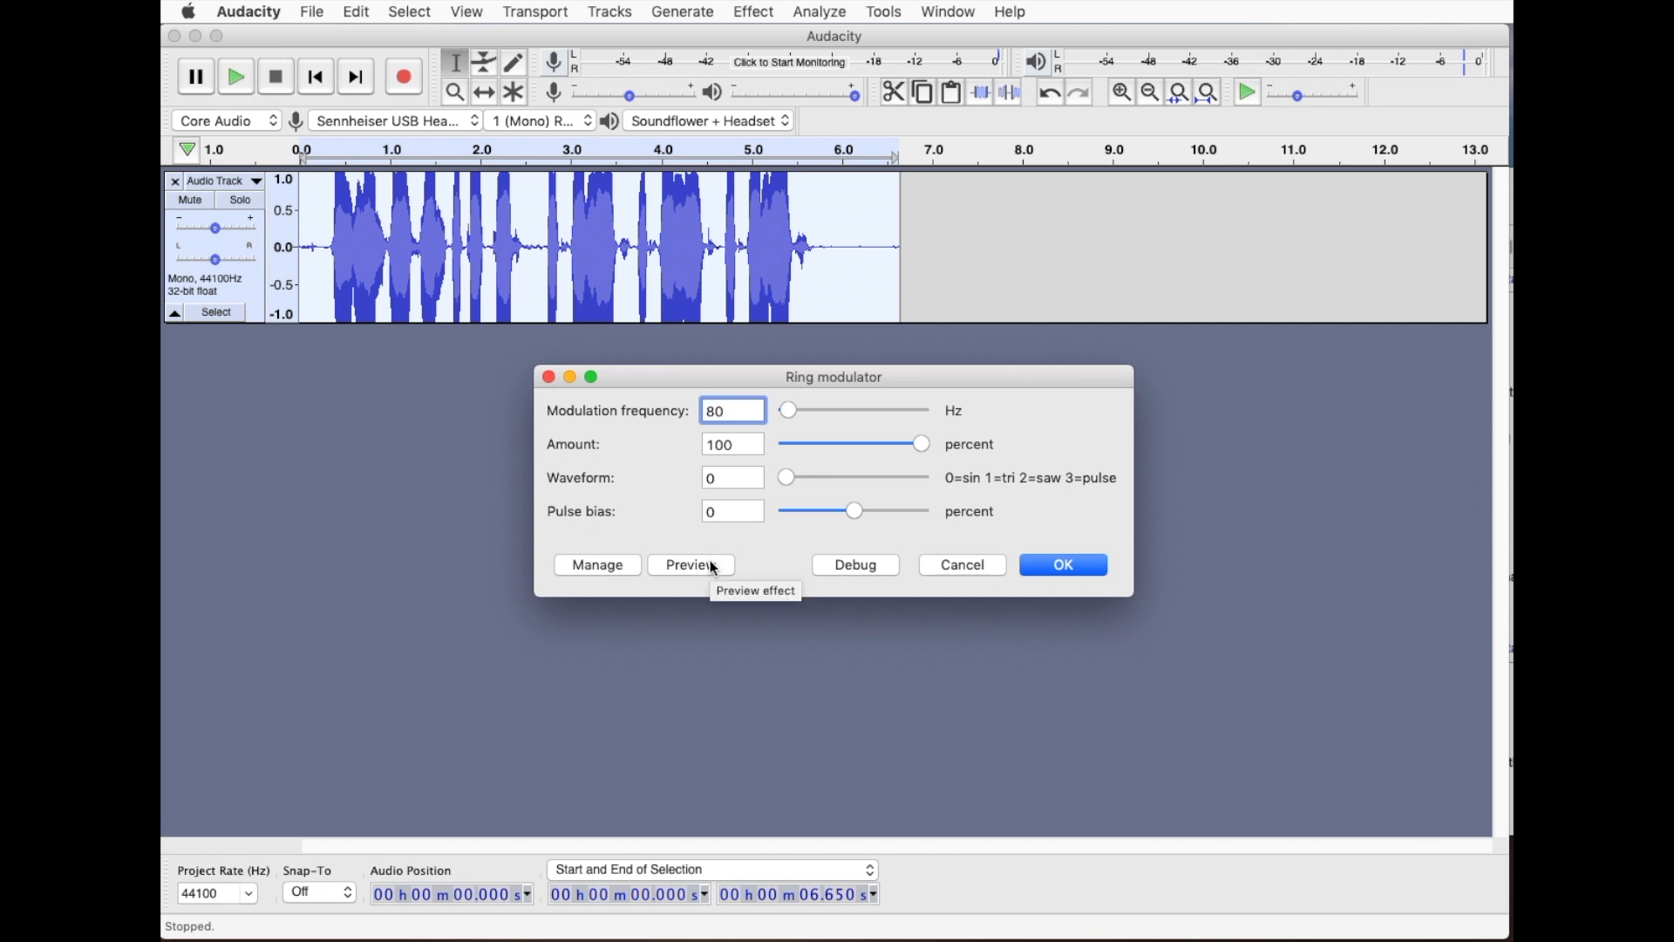
click(690, 563)
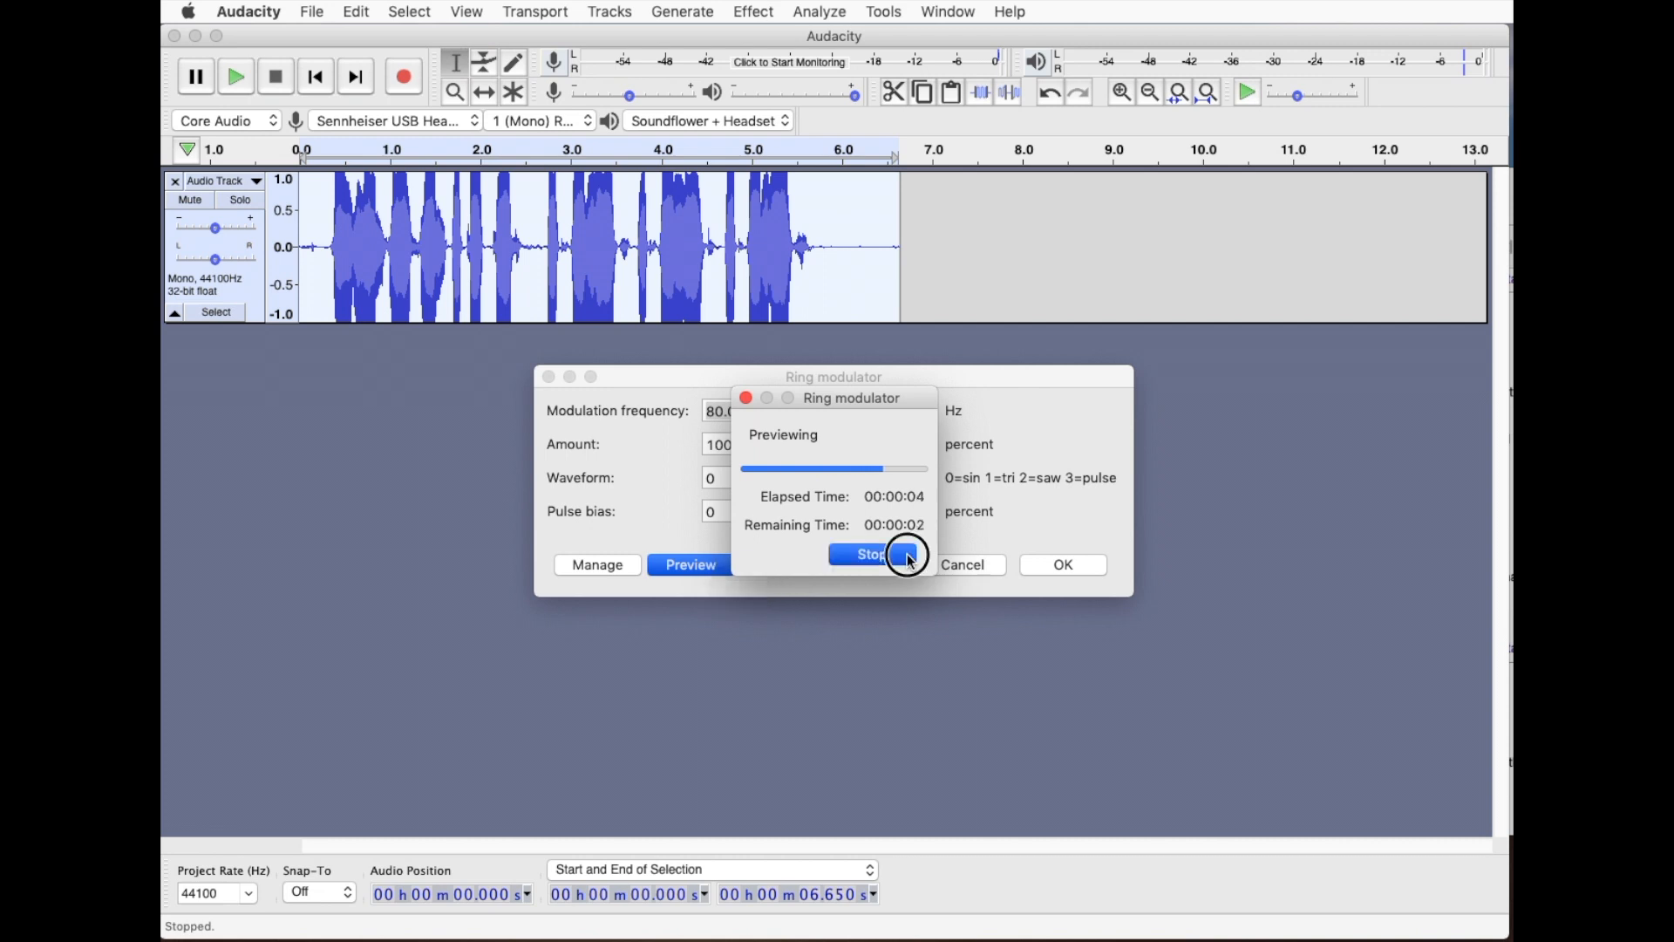
click(871, 555)
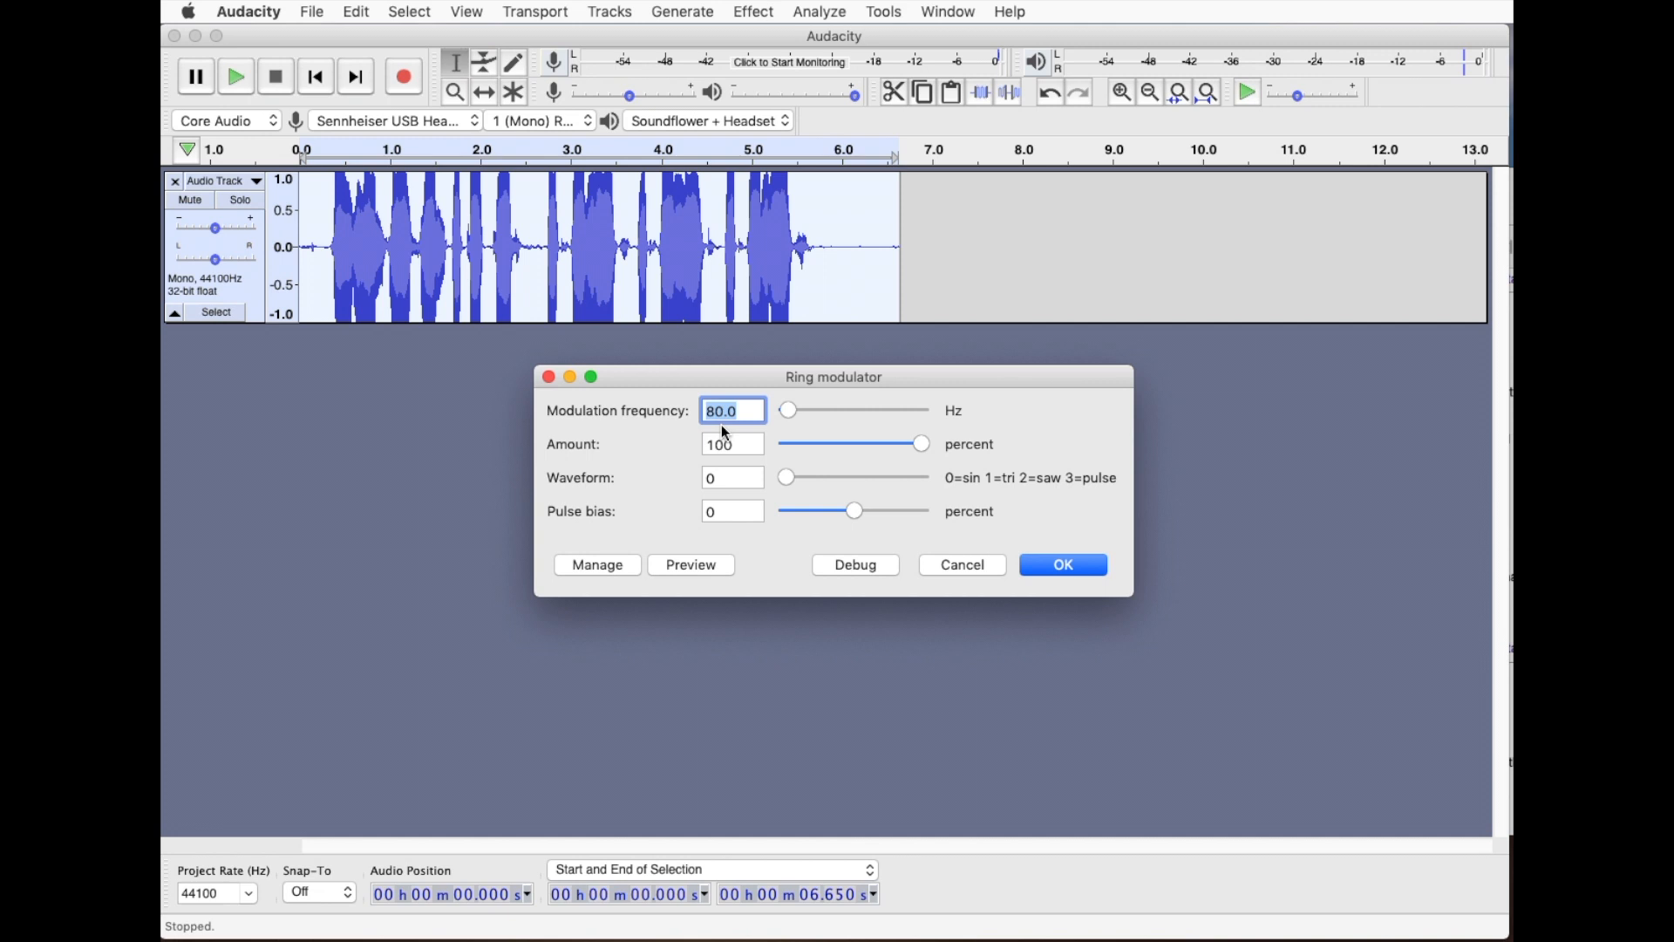
text(30)
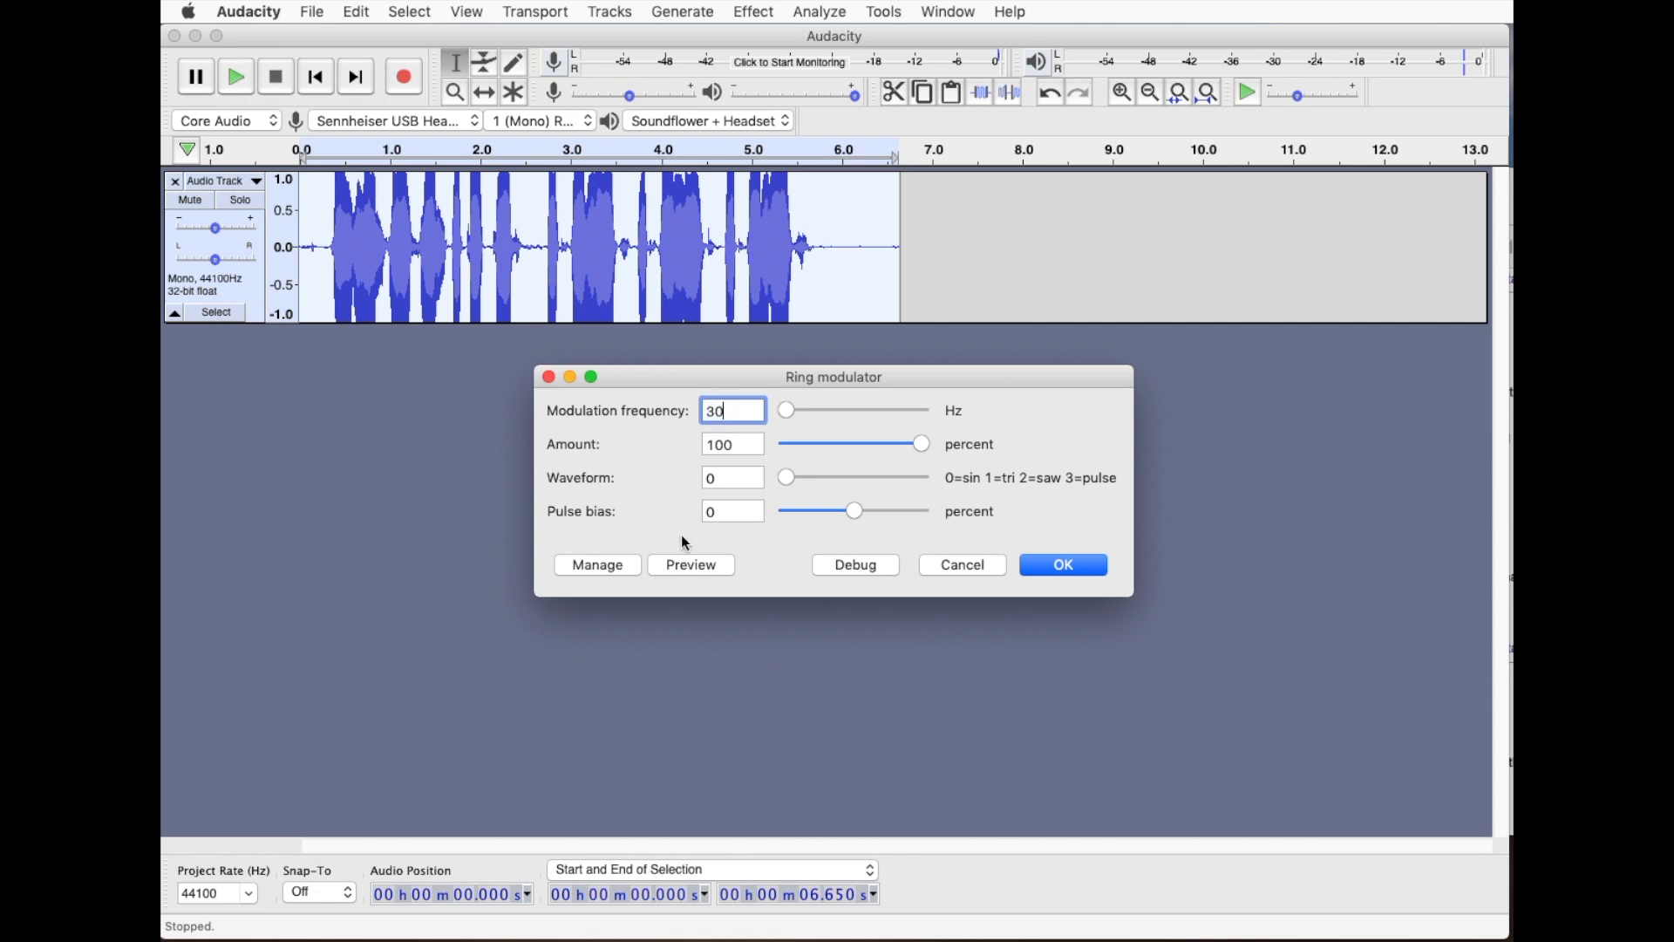
- Apply the 30 Hz ring modulation to the clip, play the result and stop
click(1062, 563)
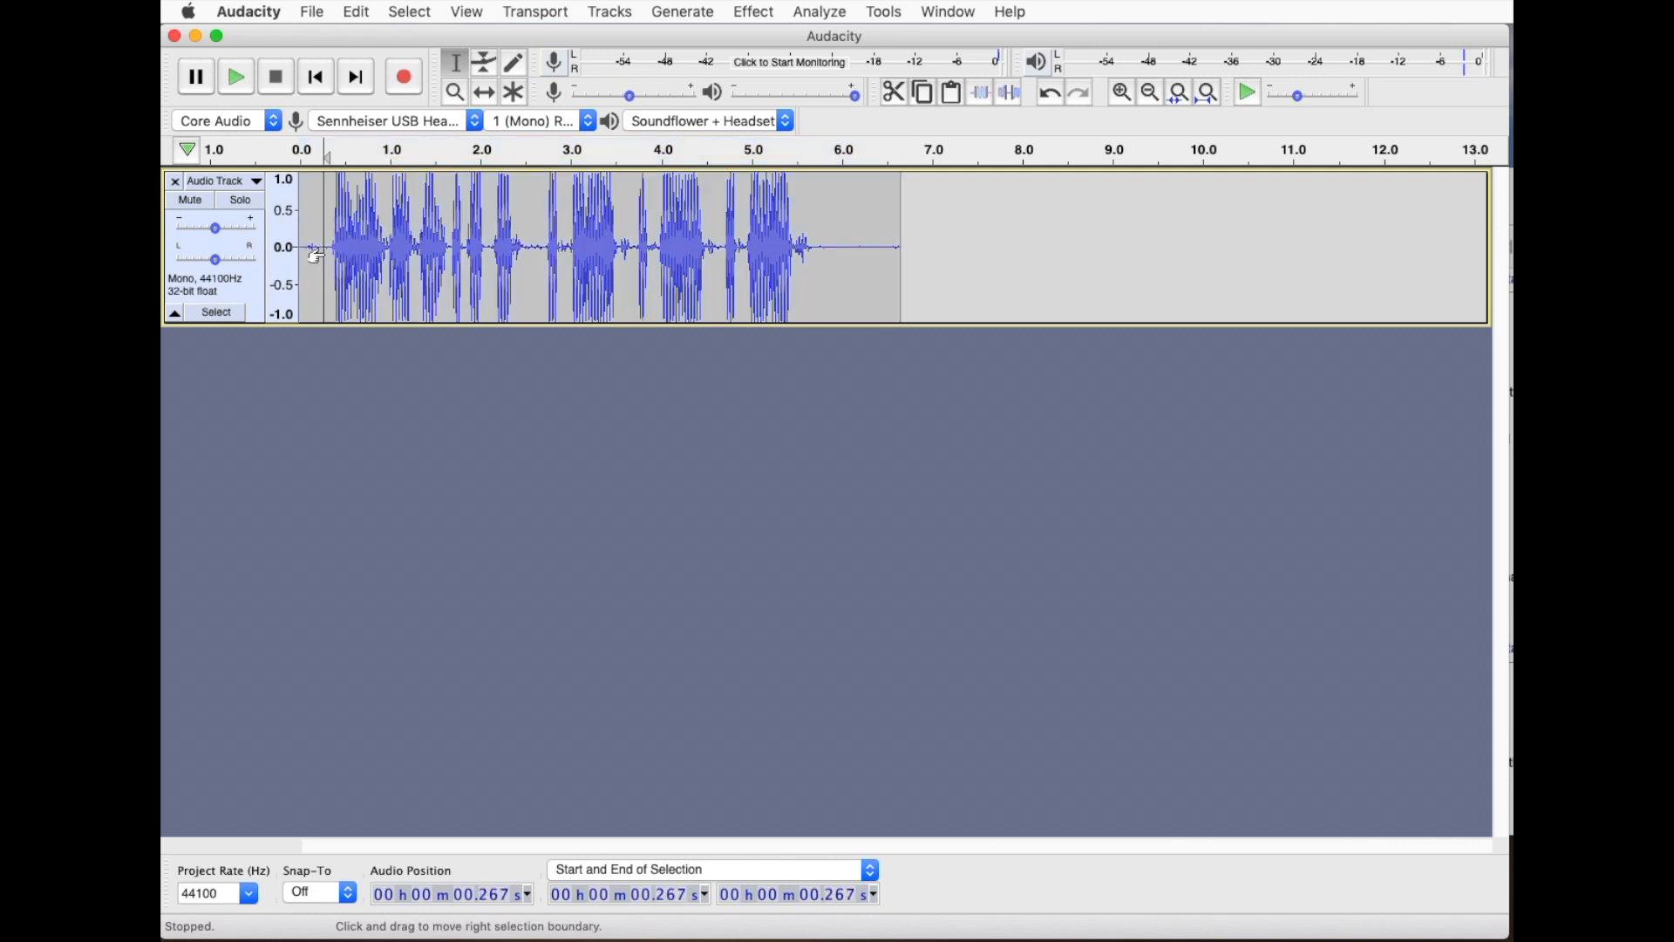
click(233, 75)
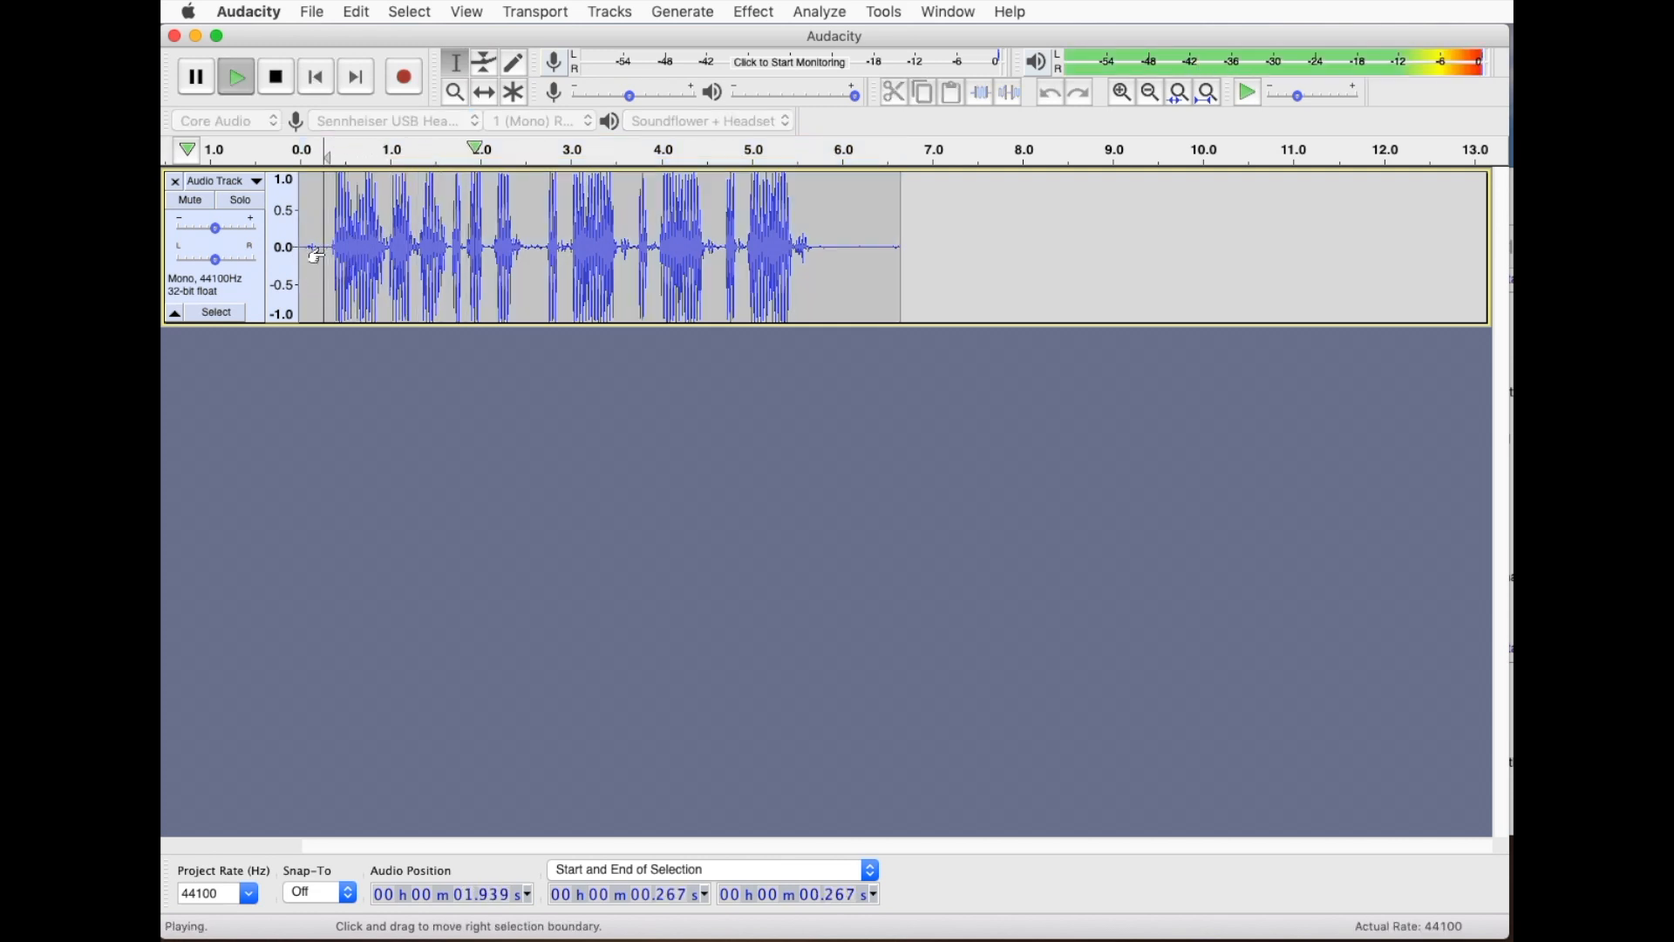
click(274, 75)
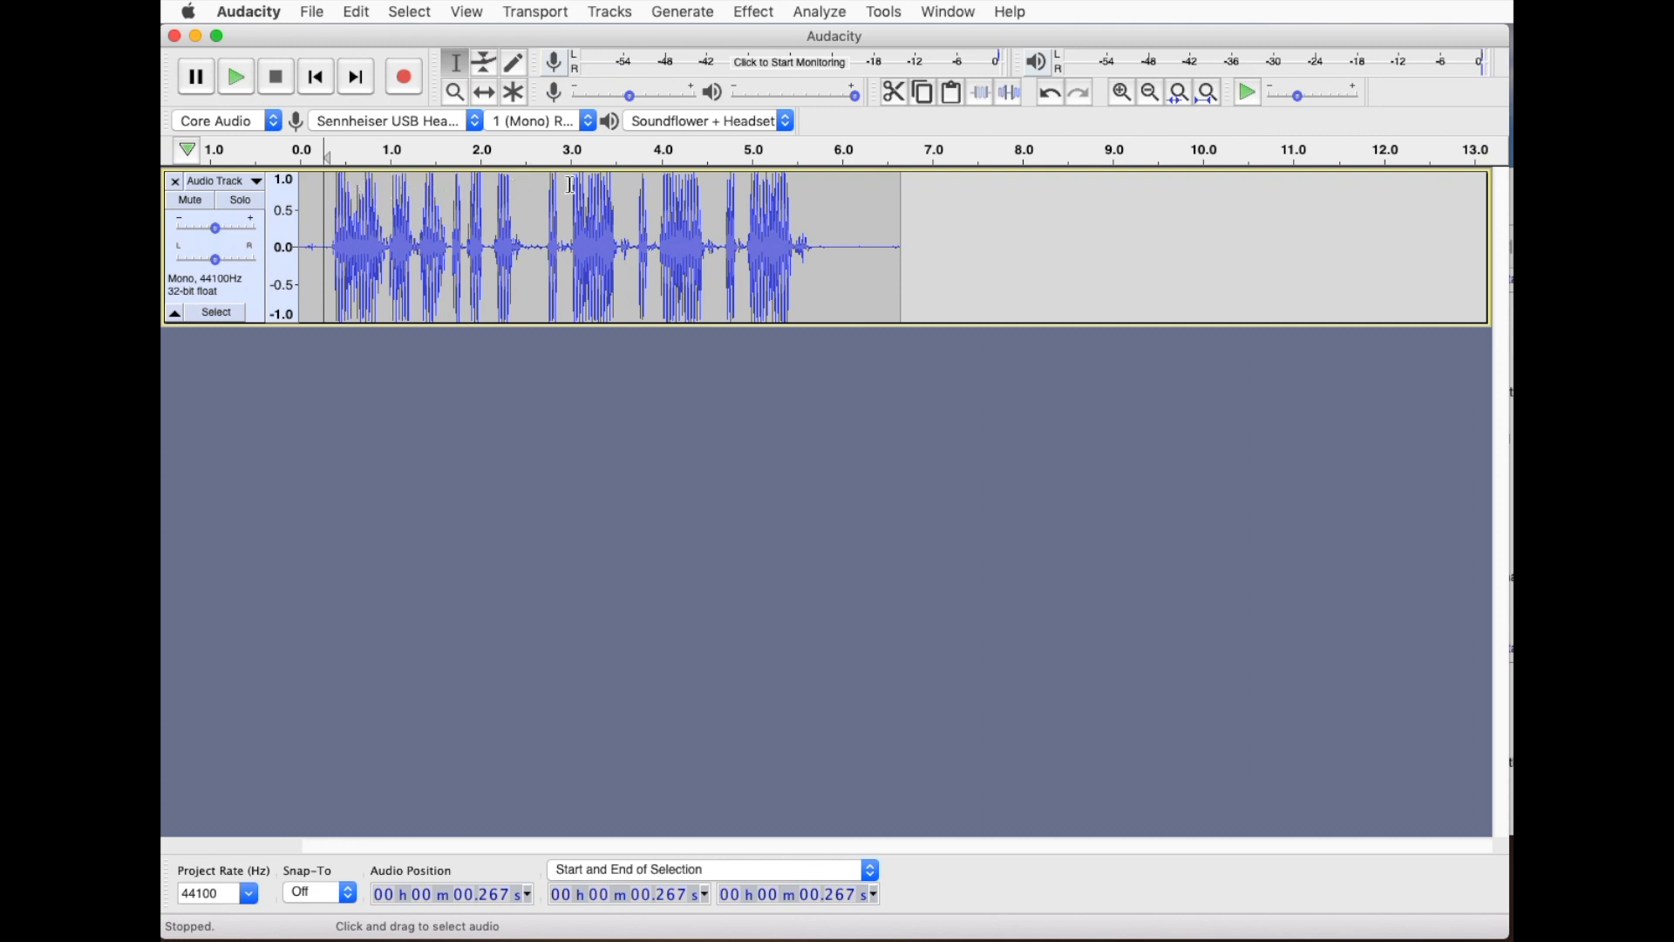
mouse_move(438, 197)
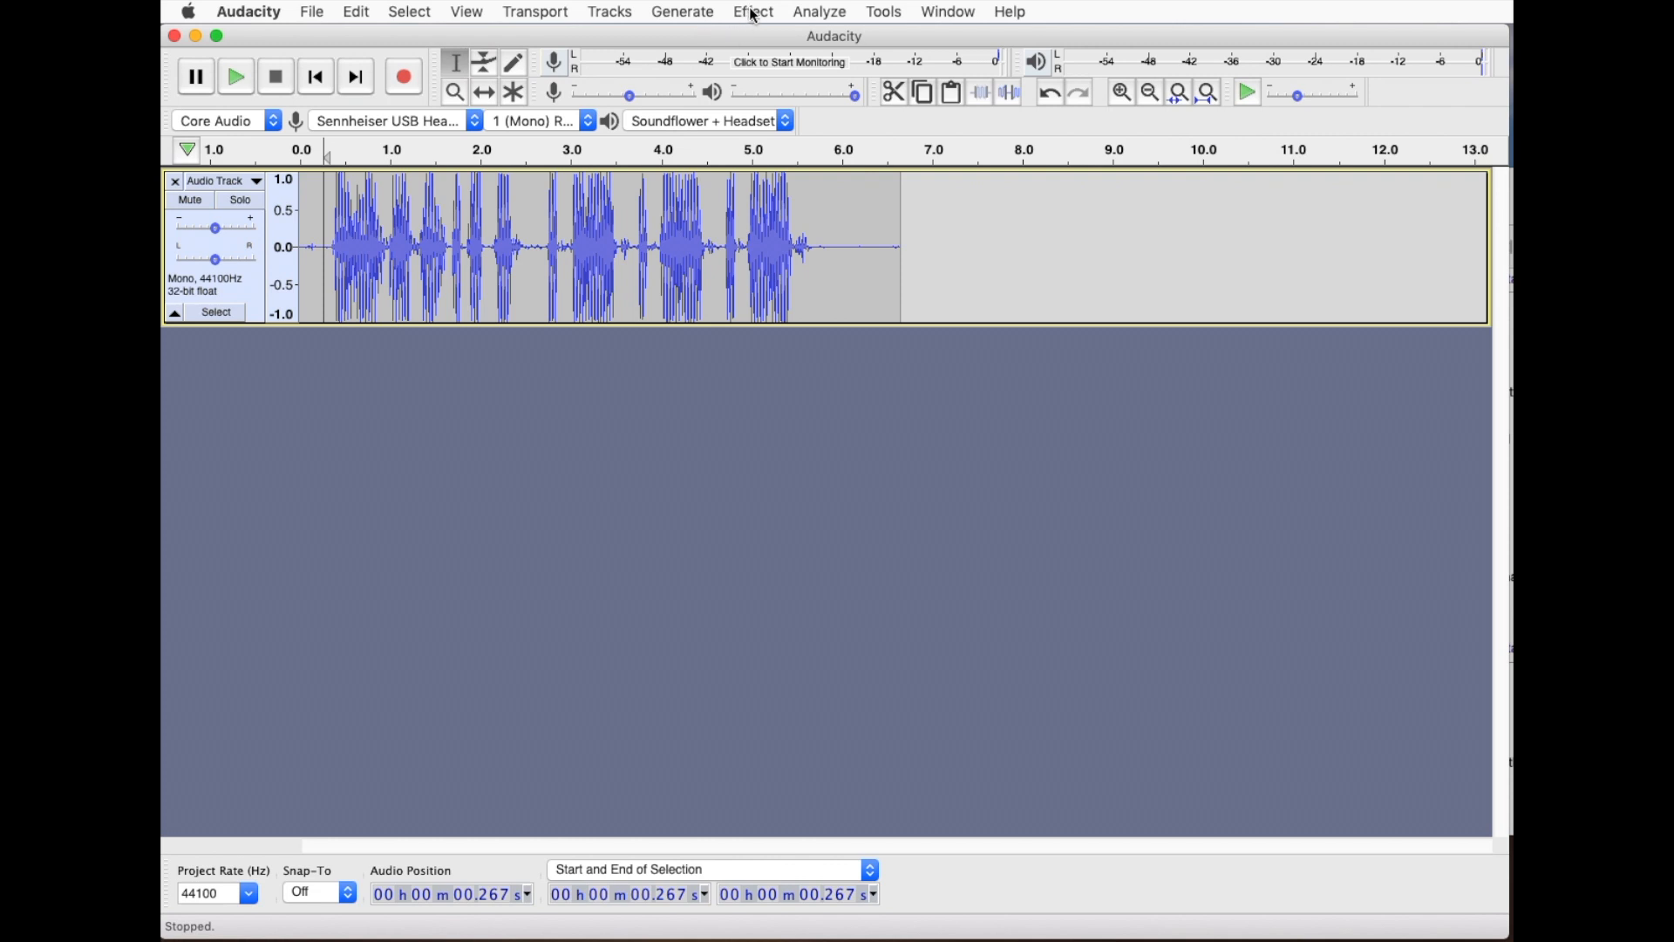
- Apply Hard Clipping distortion at −6 dB with drive and make-up gain of 50
click(753, 12)
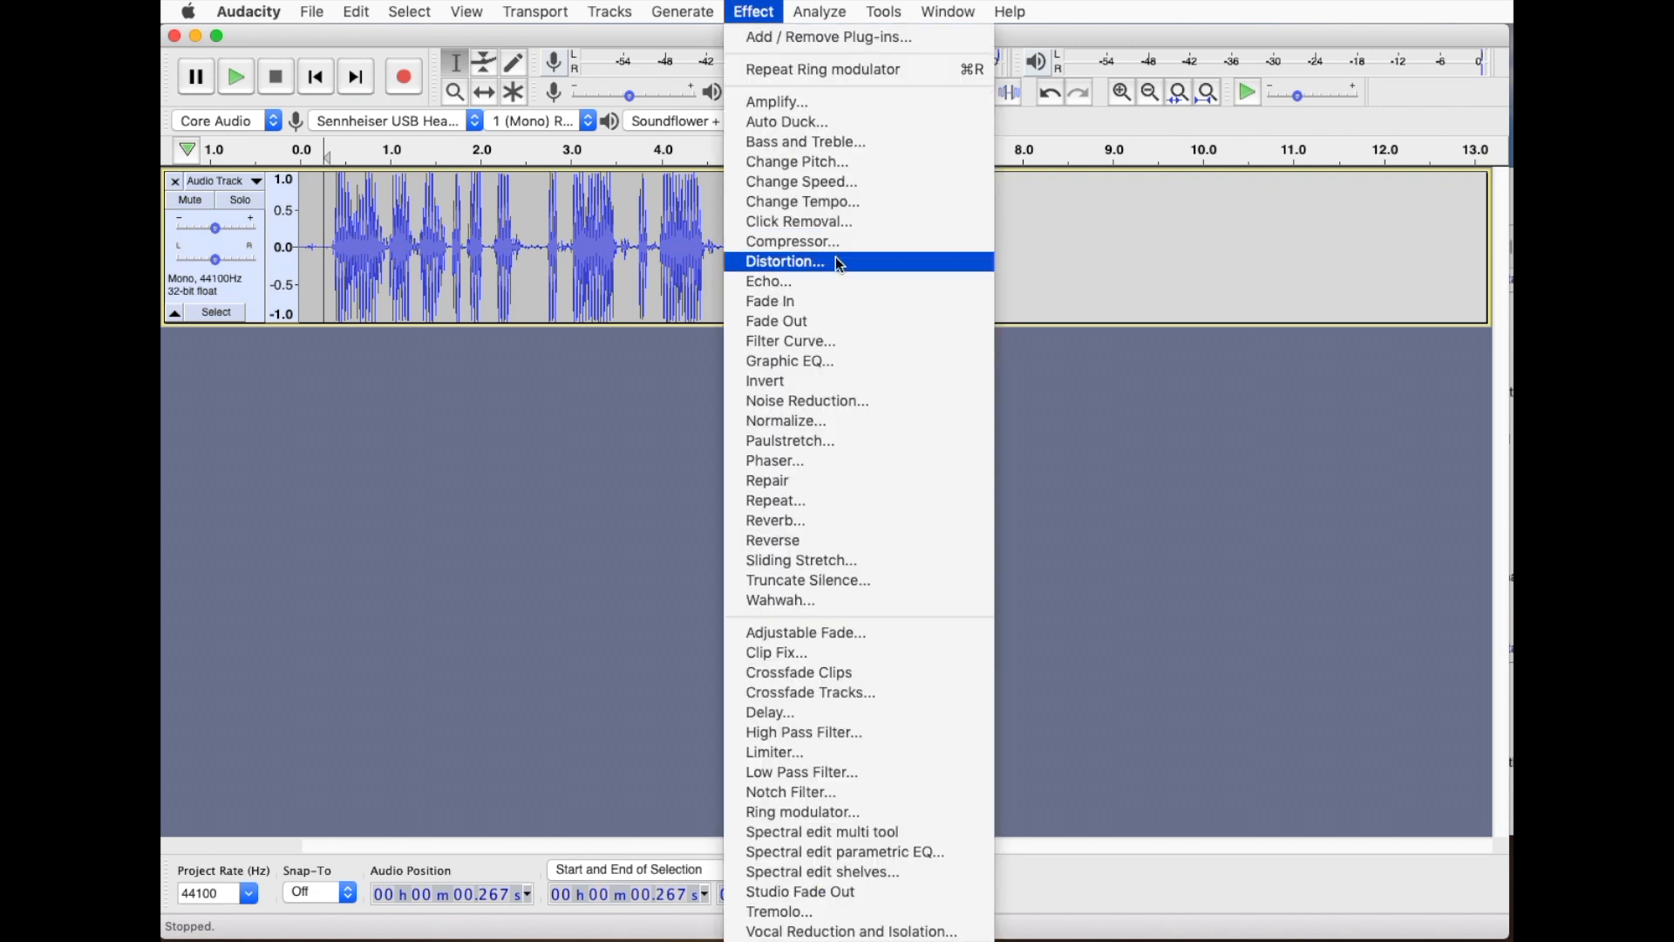
mouse_move(838, 265)
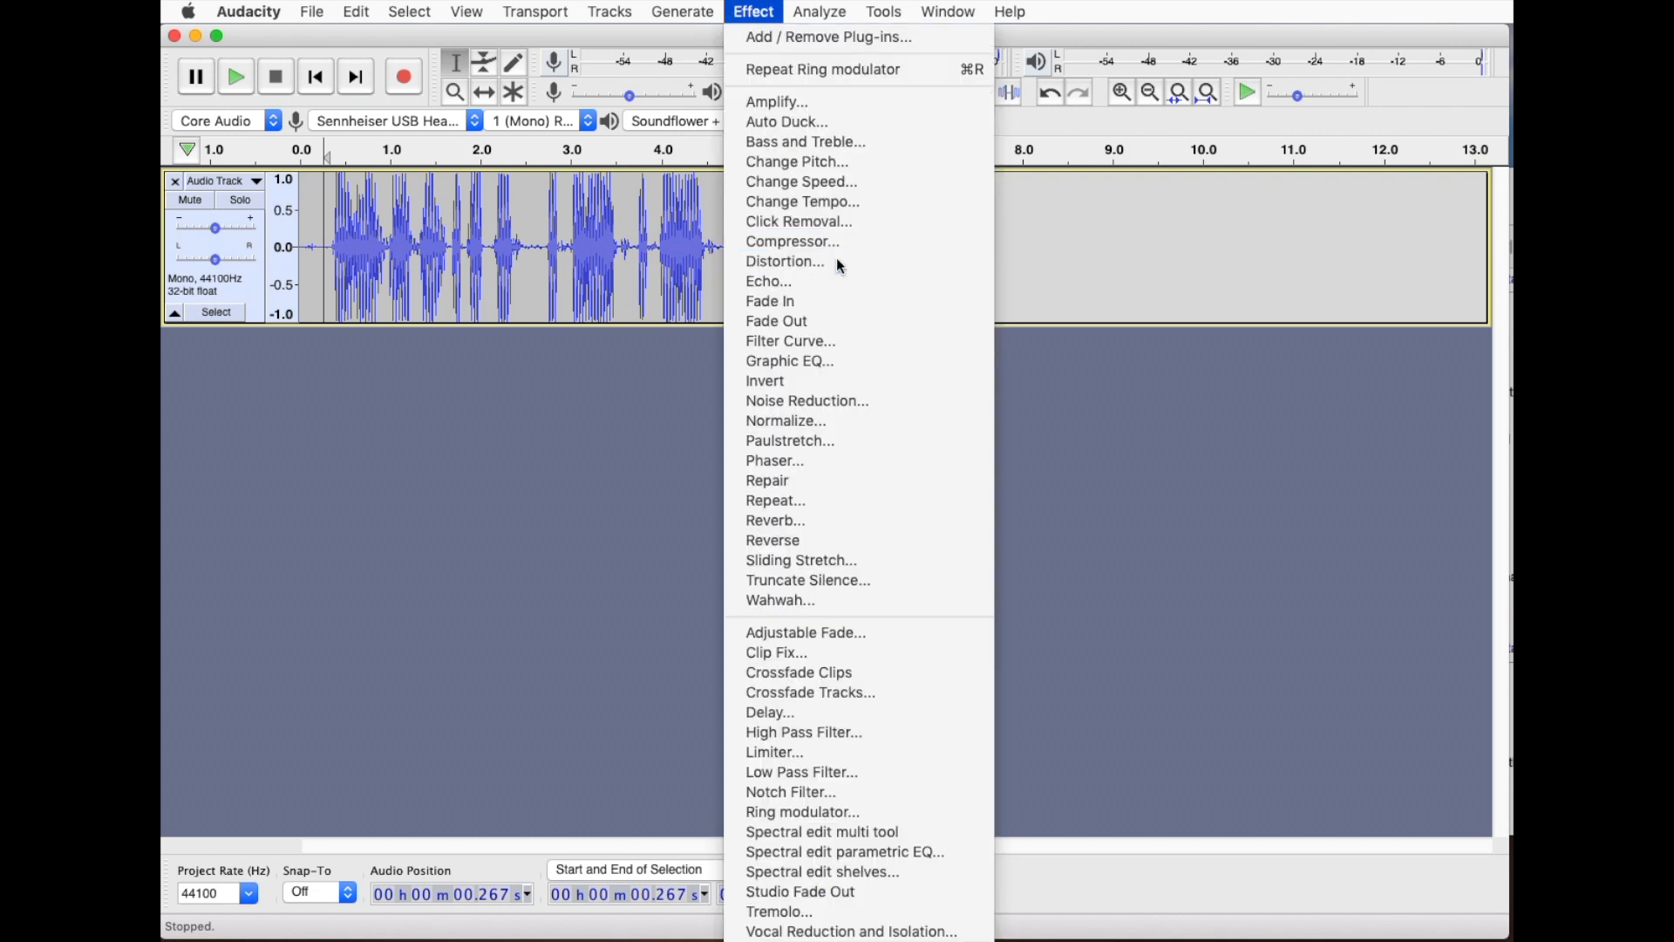
click(785, 260)
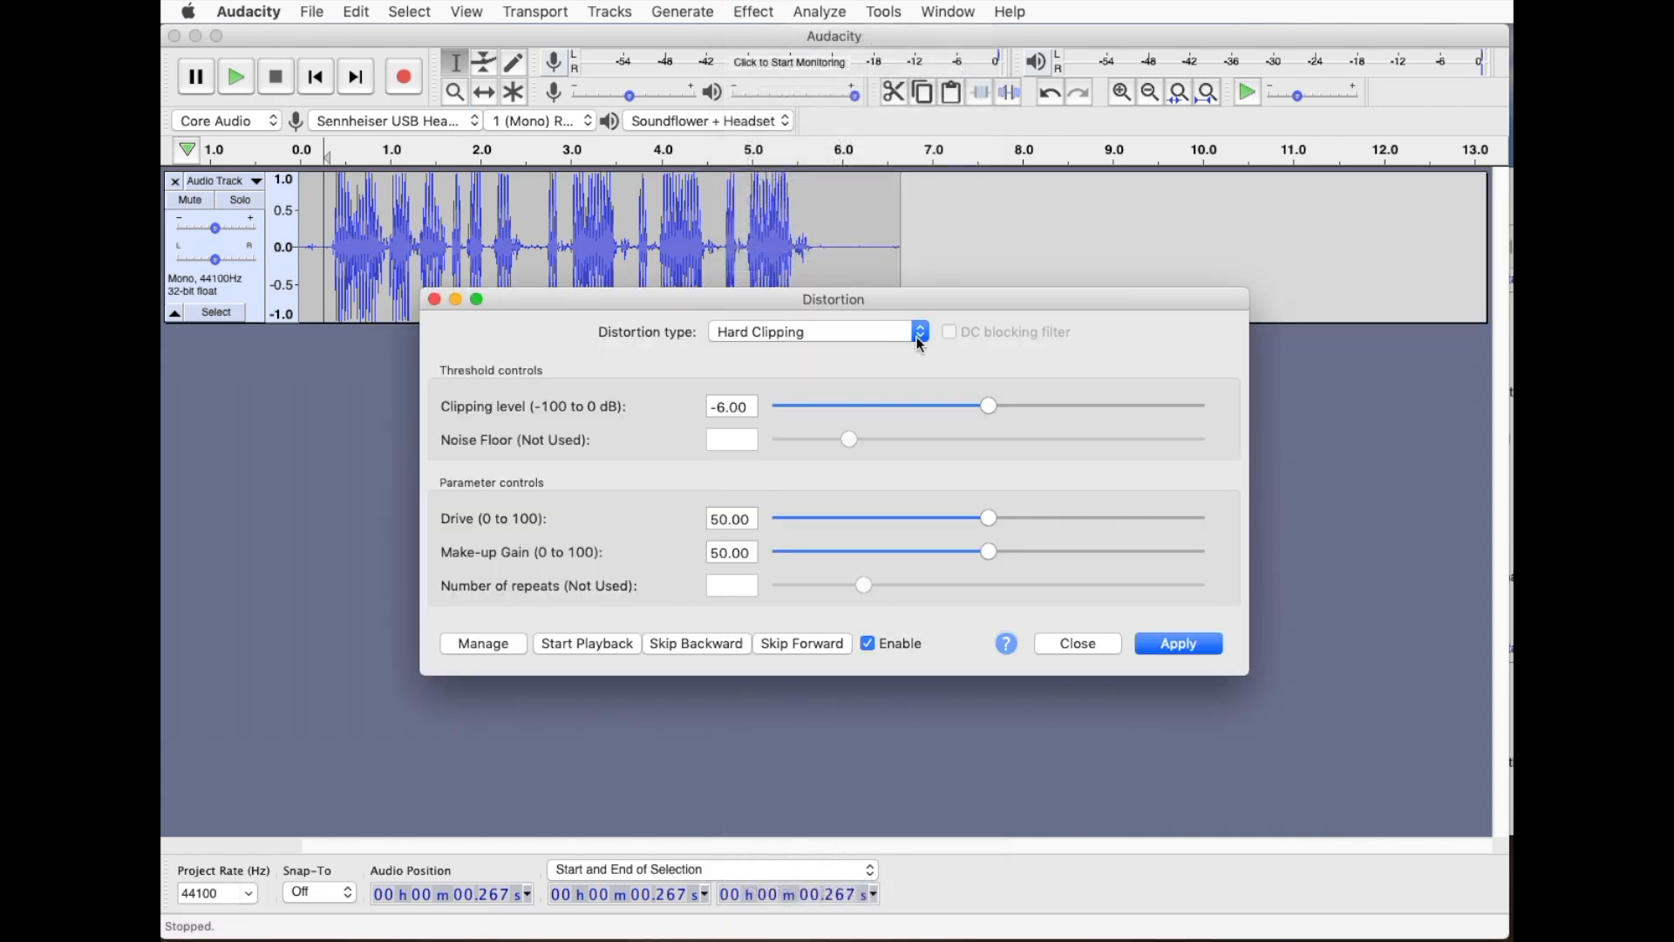
mouse_move(832, 332)
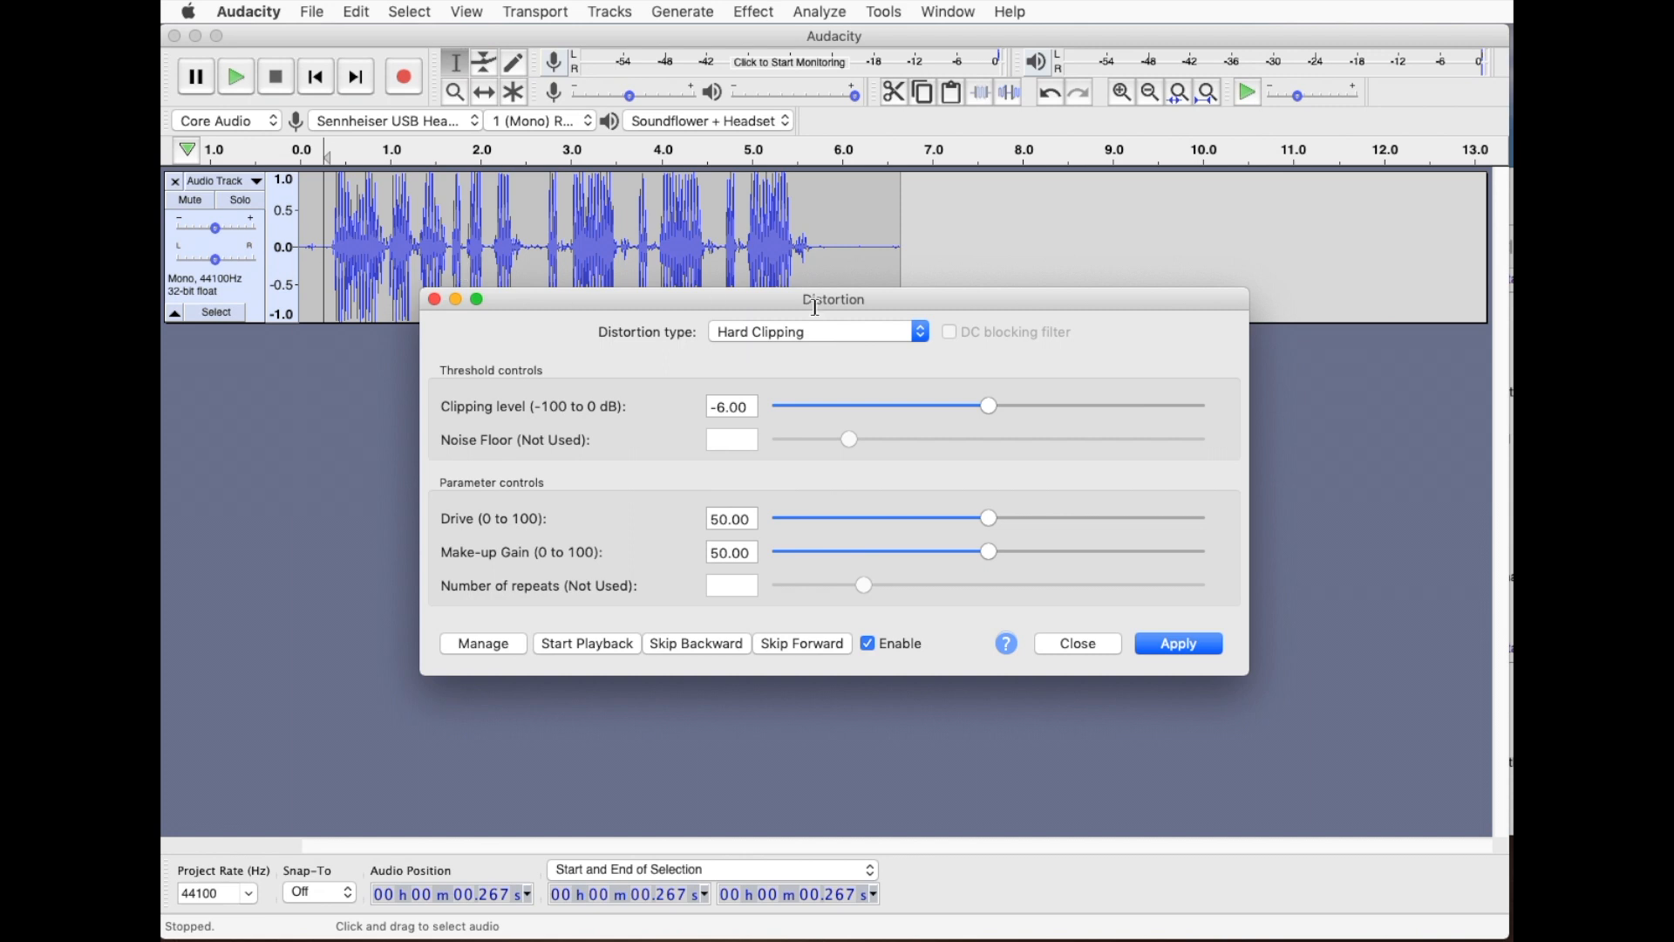
mouse_move(811, 614)
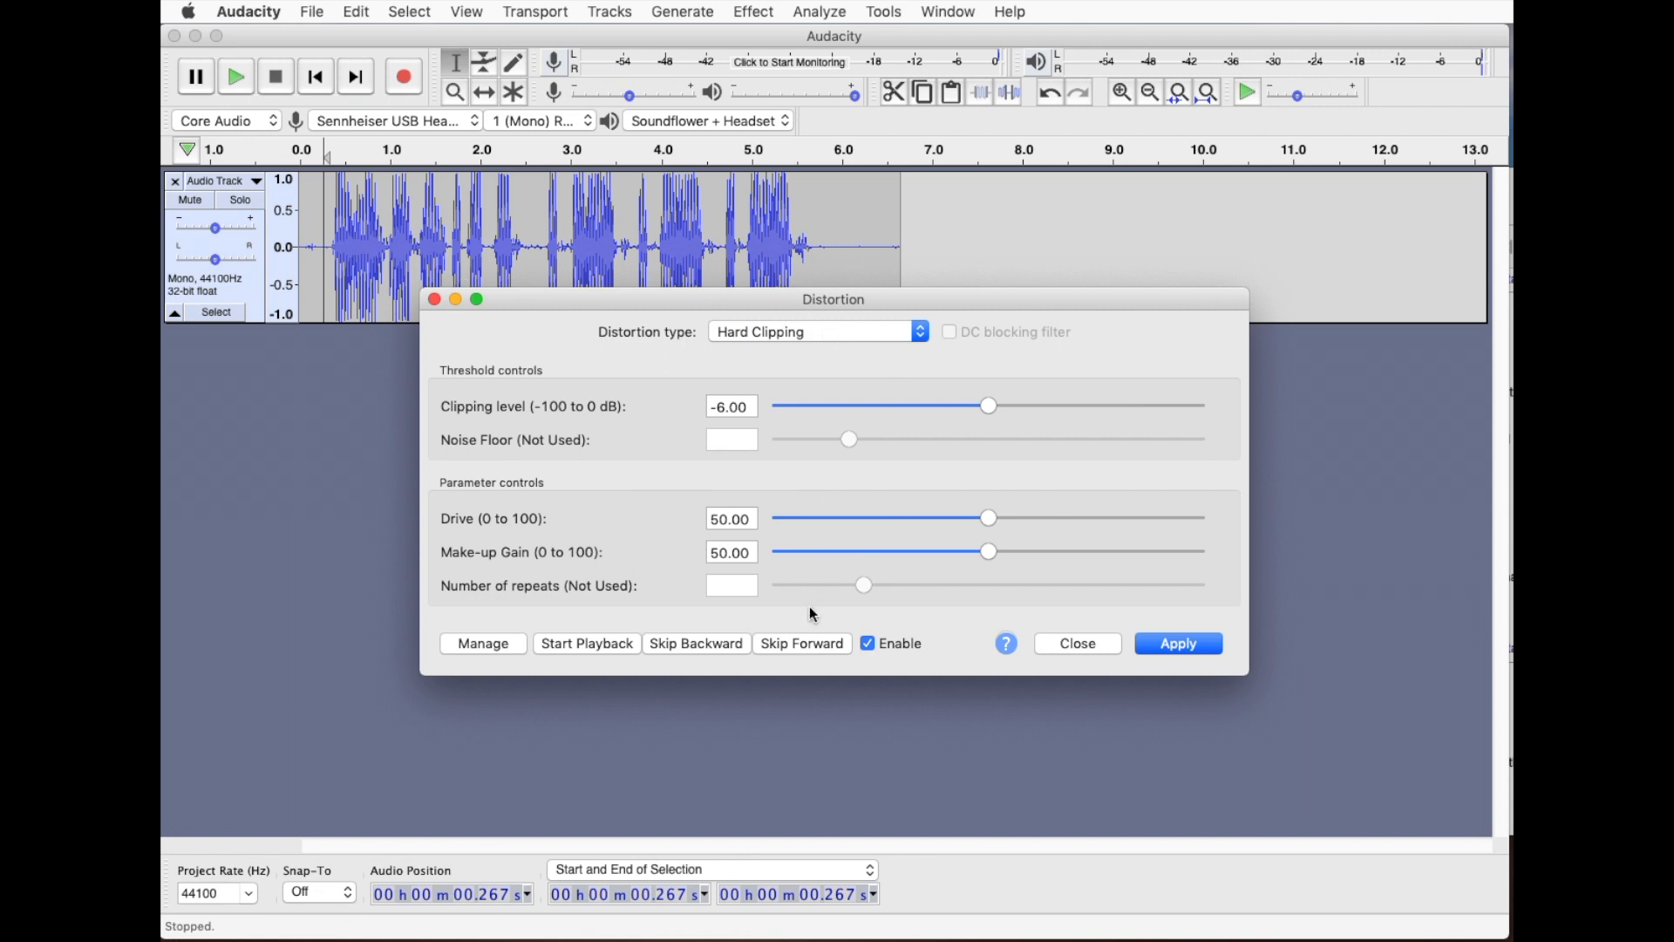
mouse_move(793, 556)
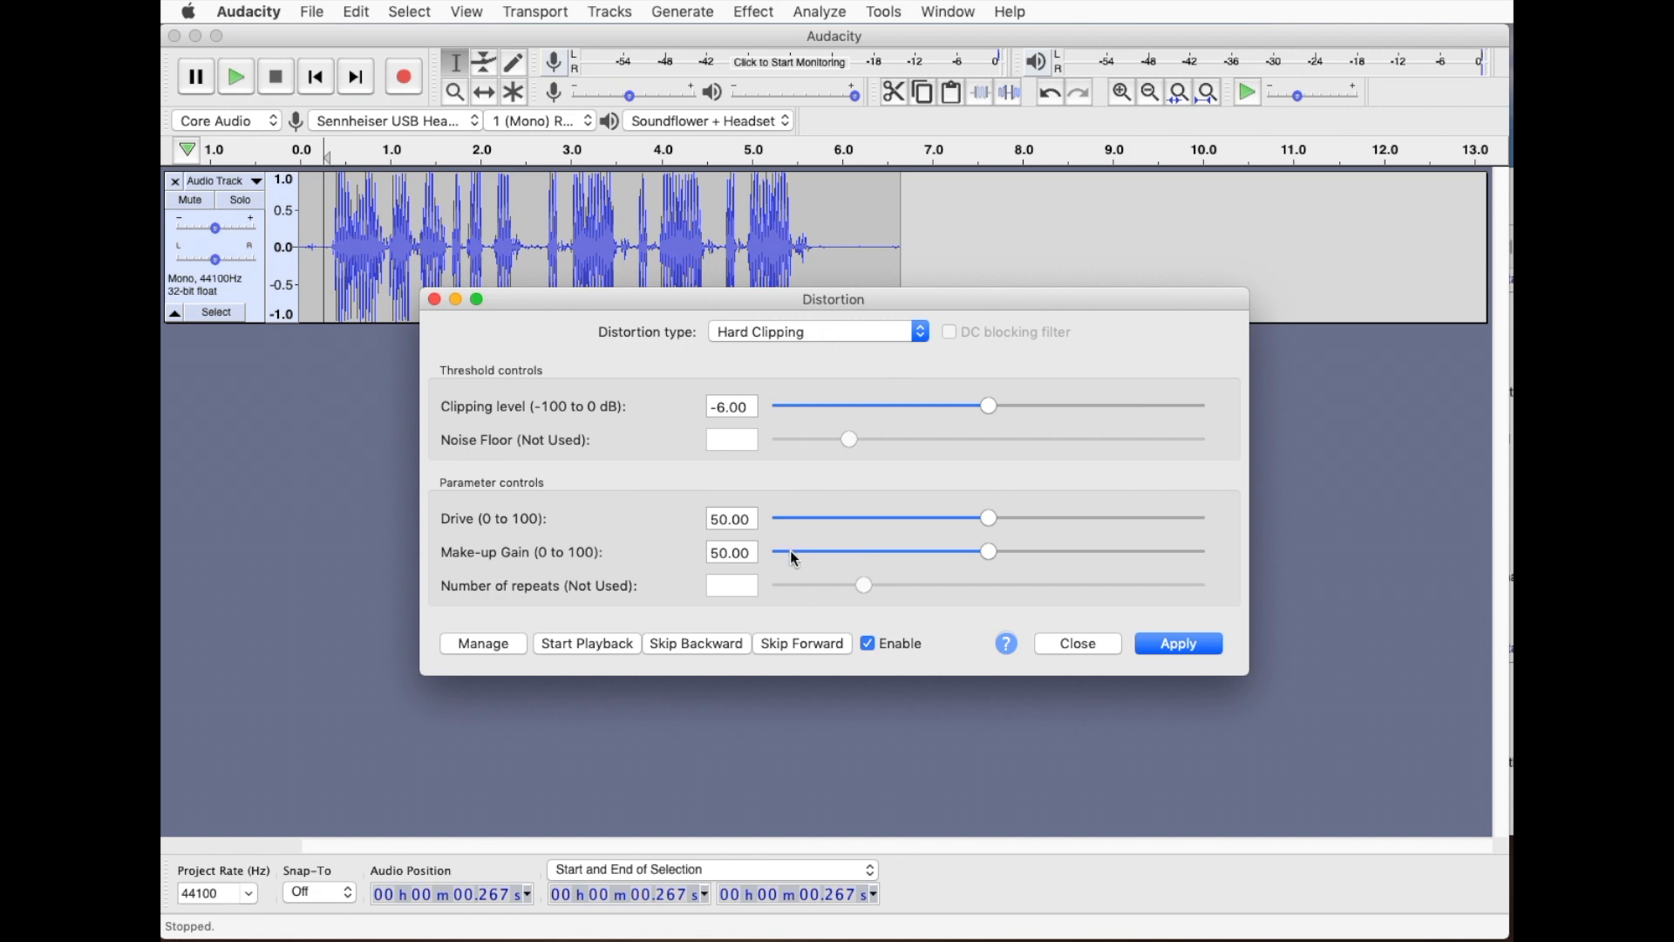
mouse_move(604, 421)
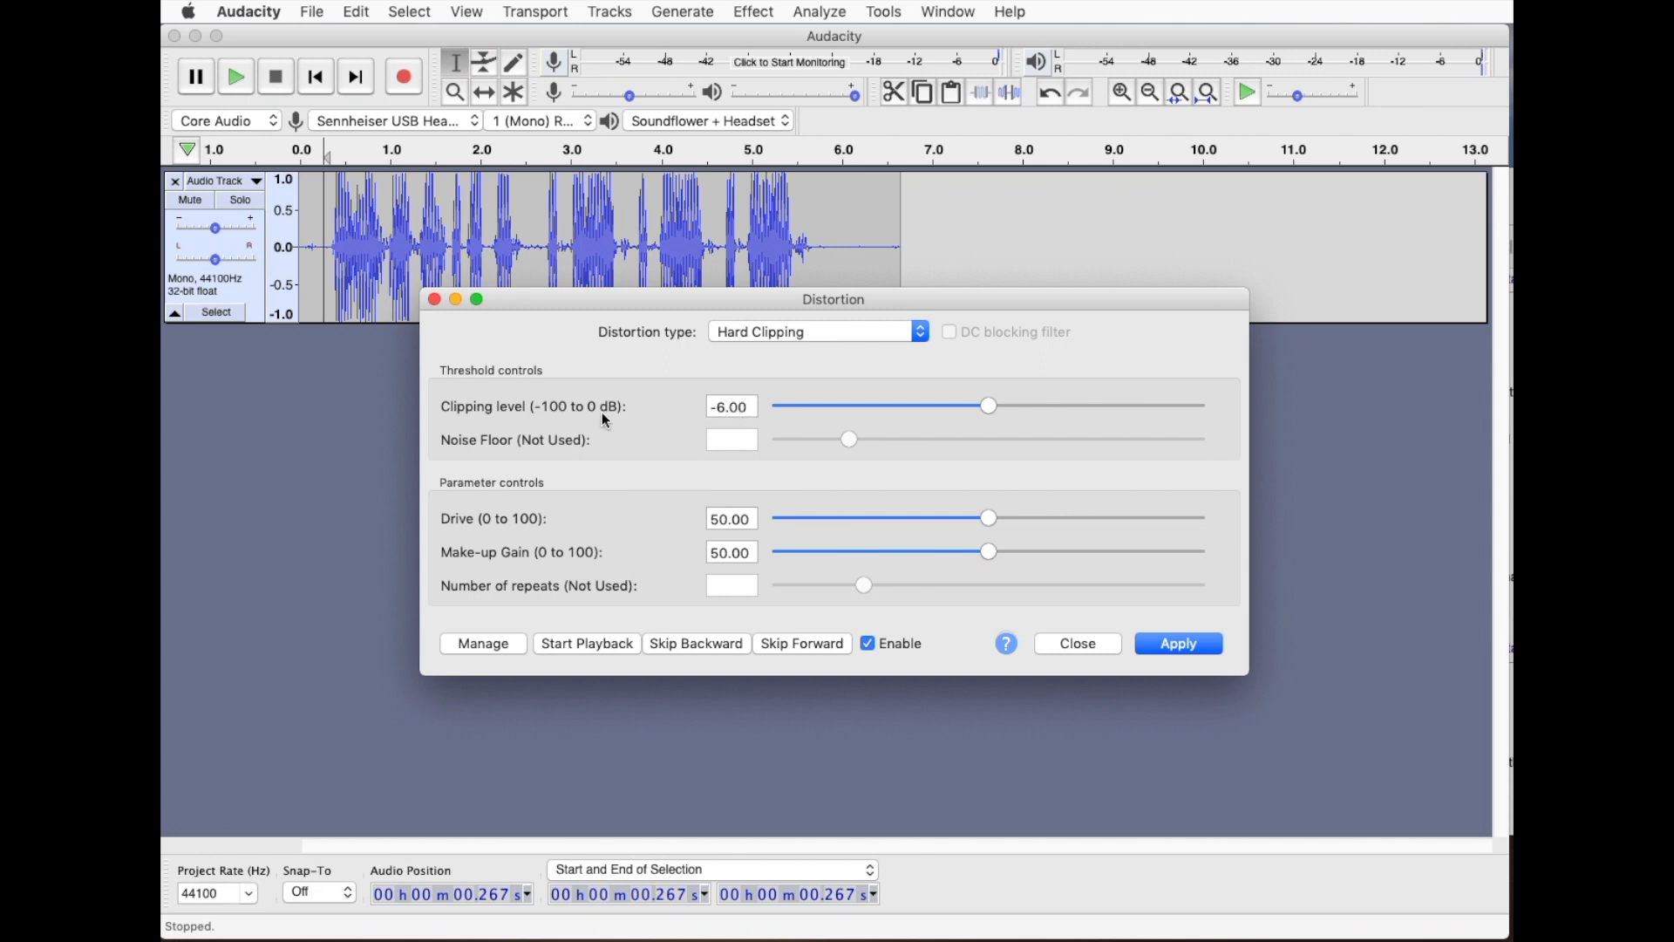
mouse_move(659, 417)
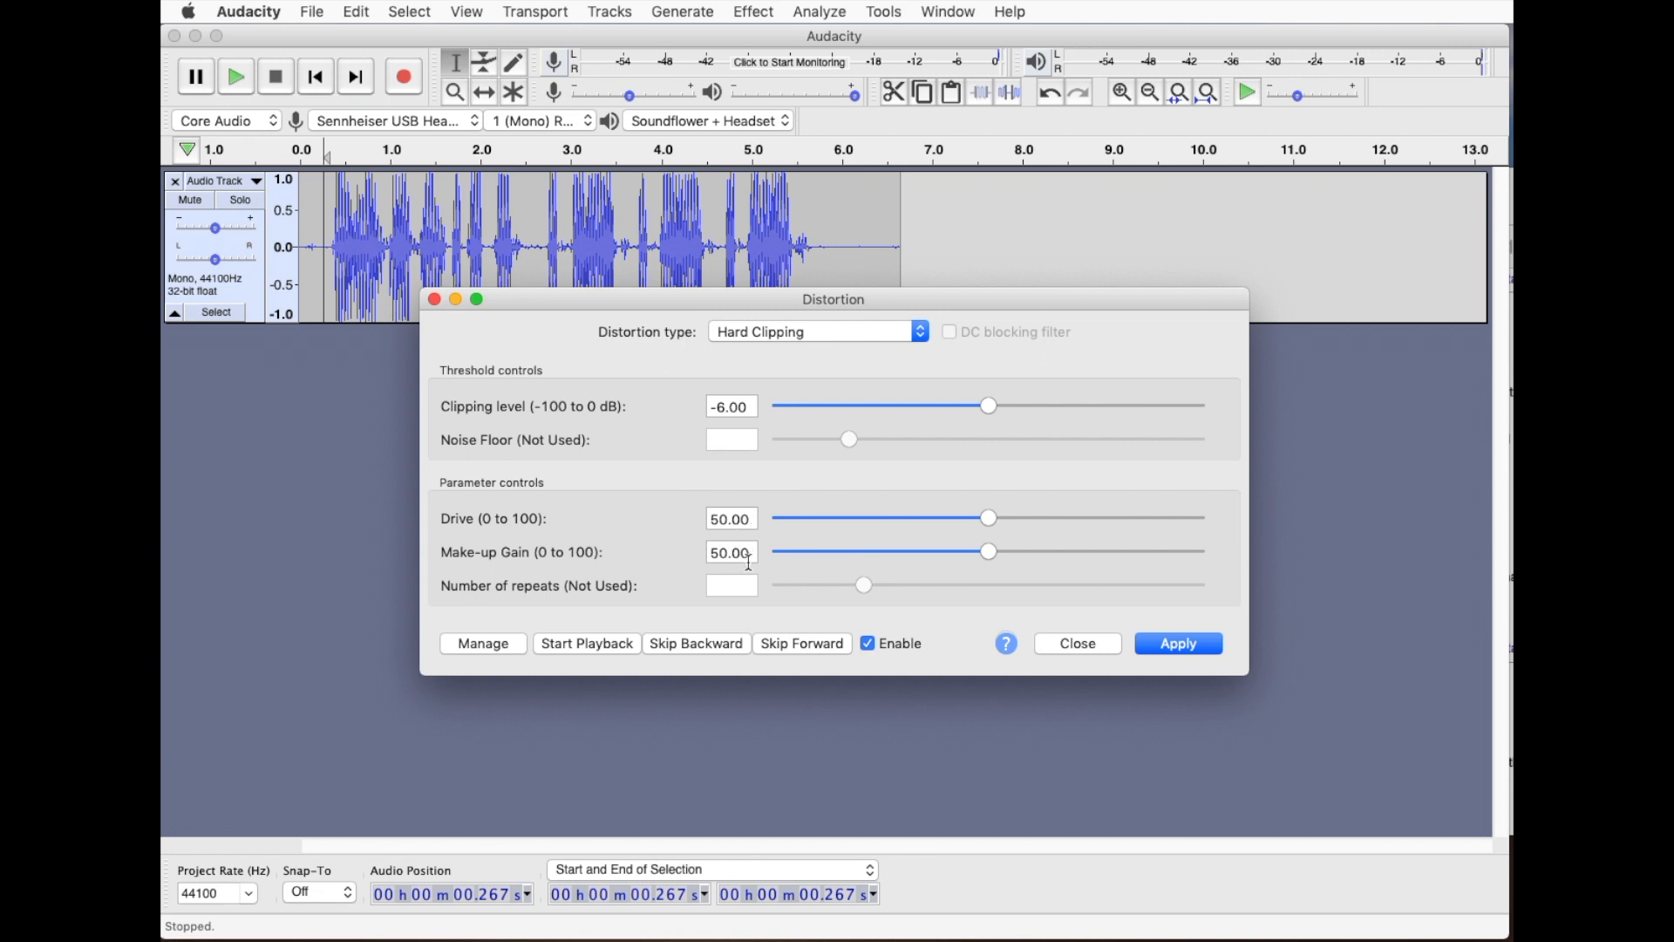
mouse_move(905, 354)
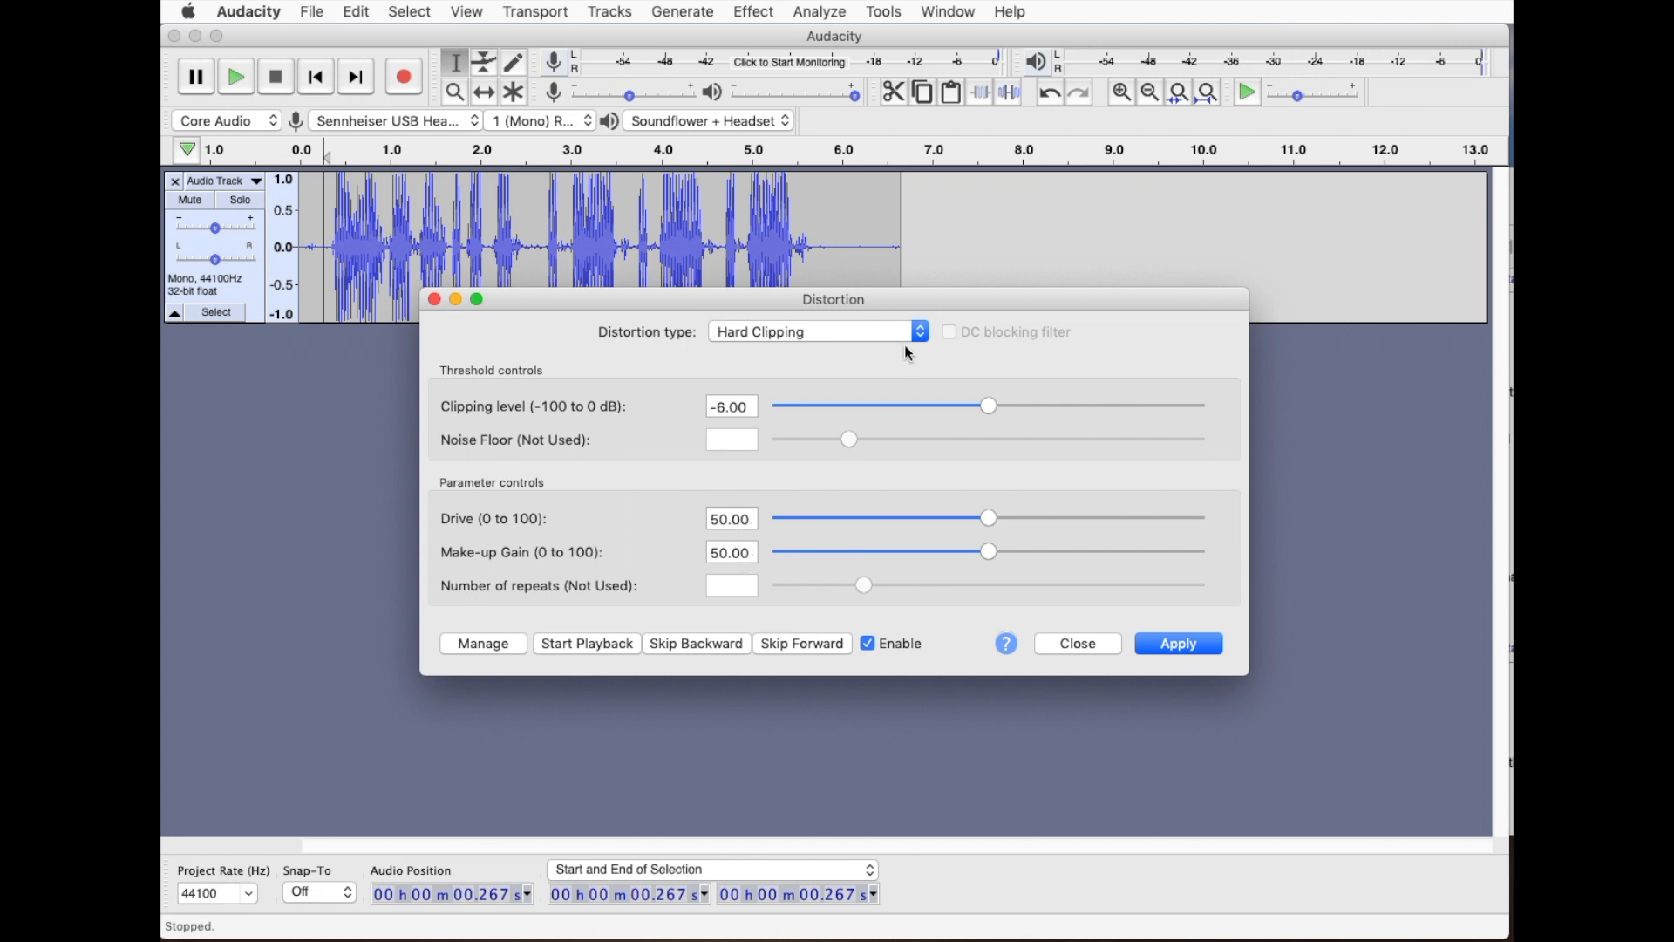
click(1177, 644)
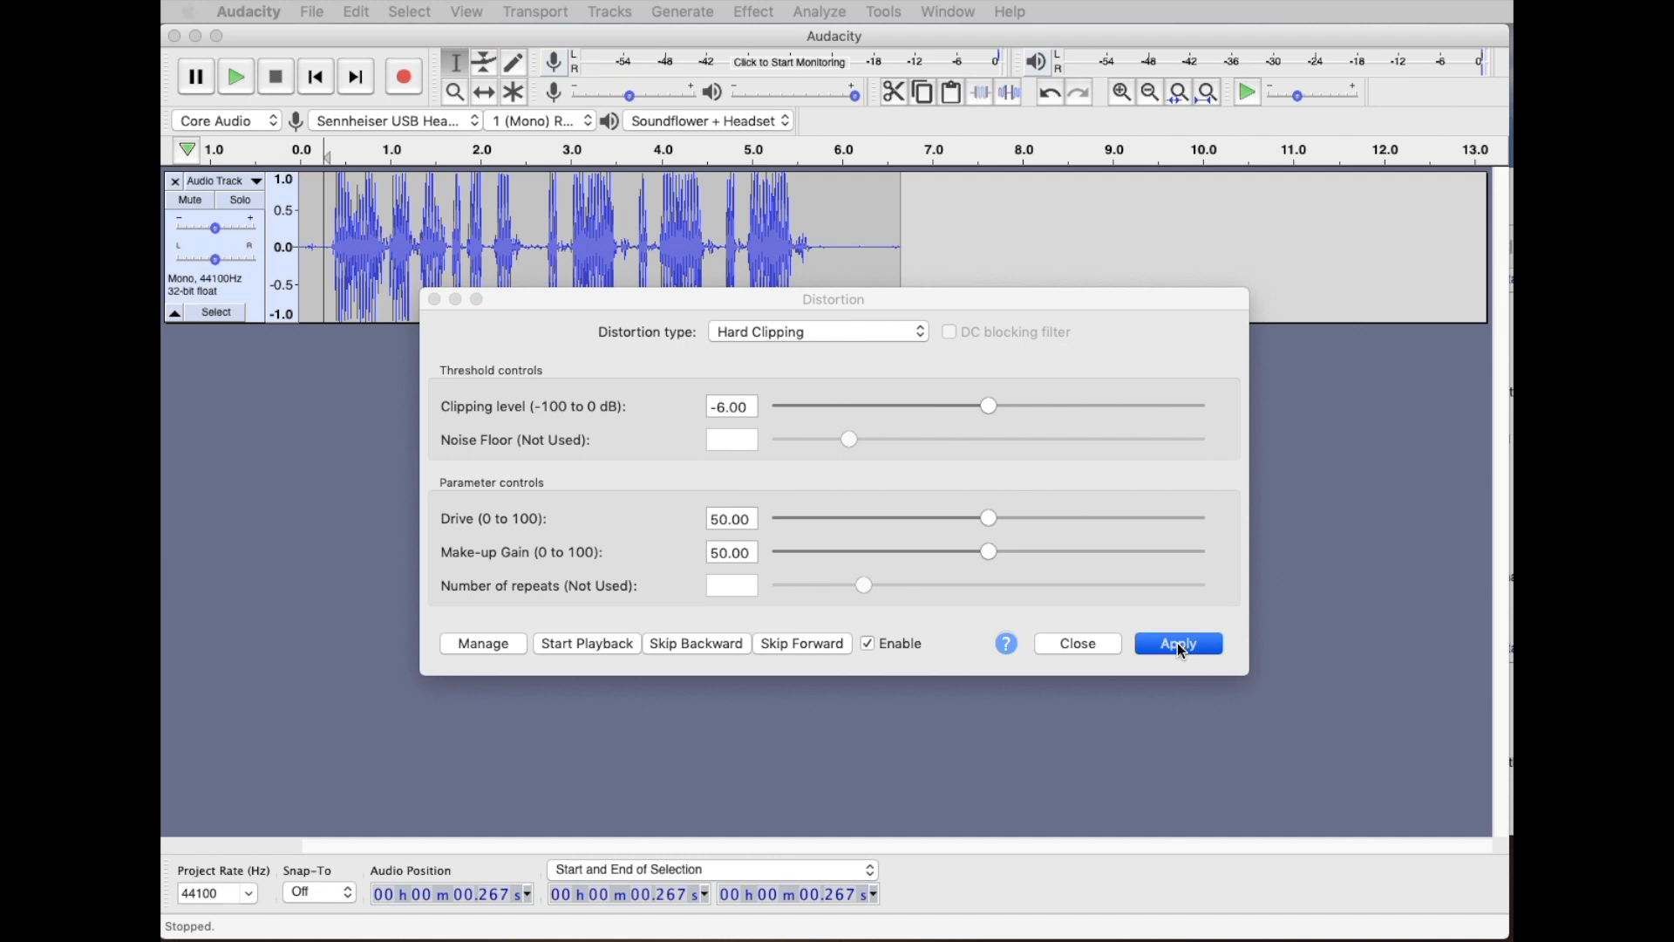
click(1177, 643)
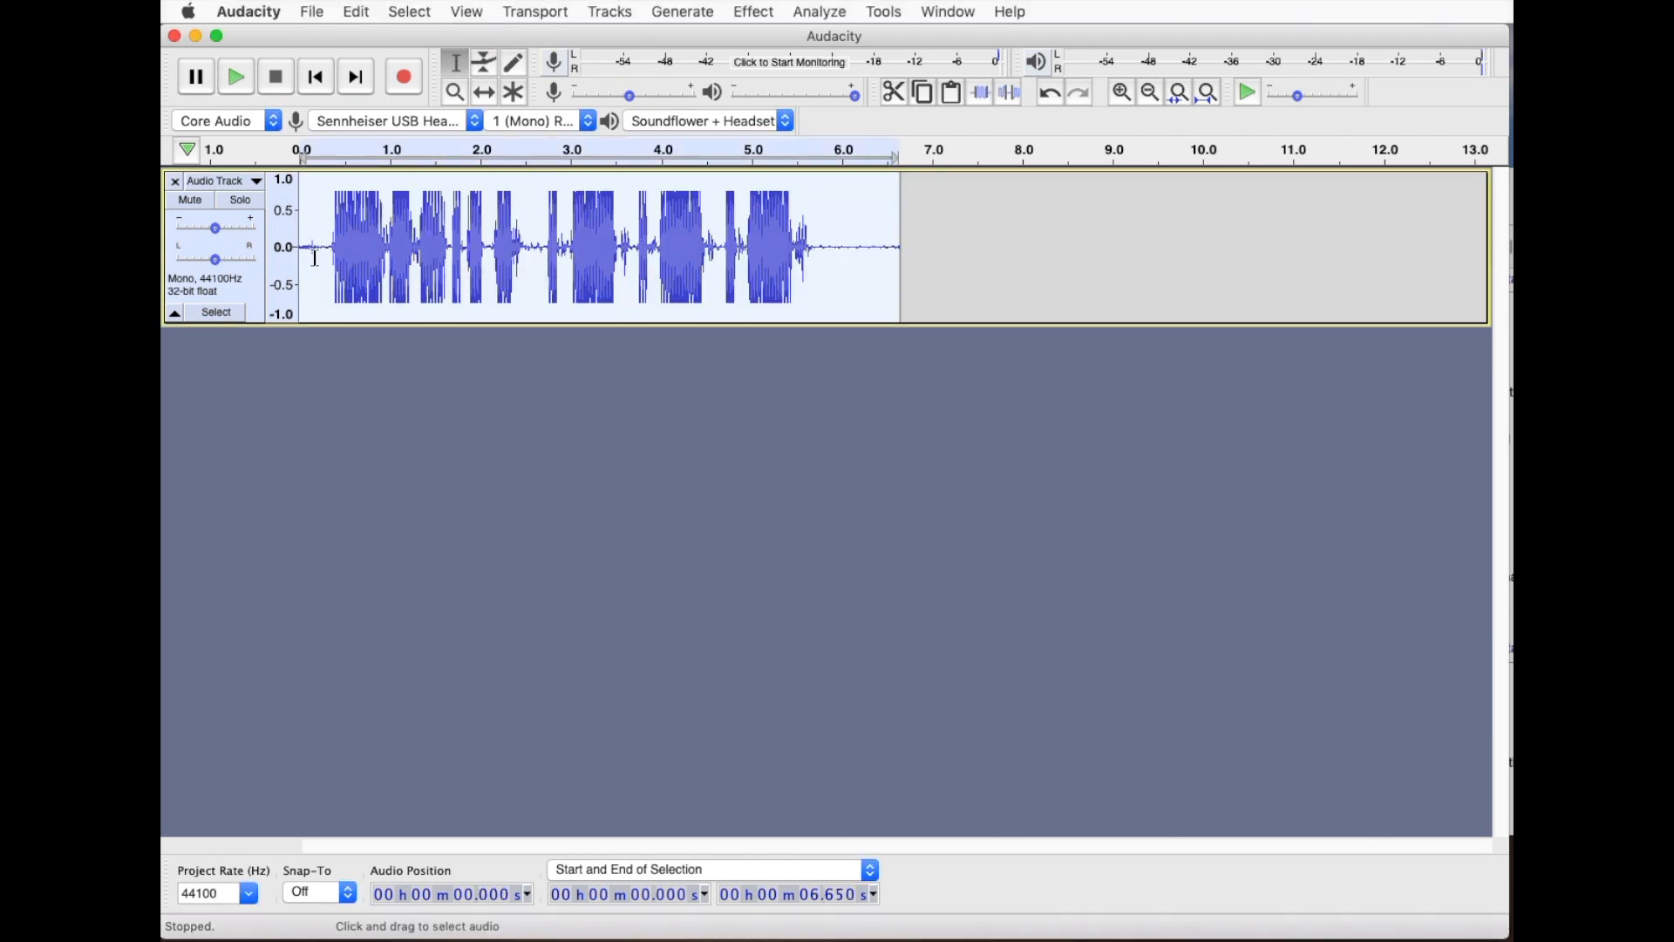
click(235, 75)
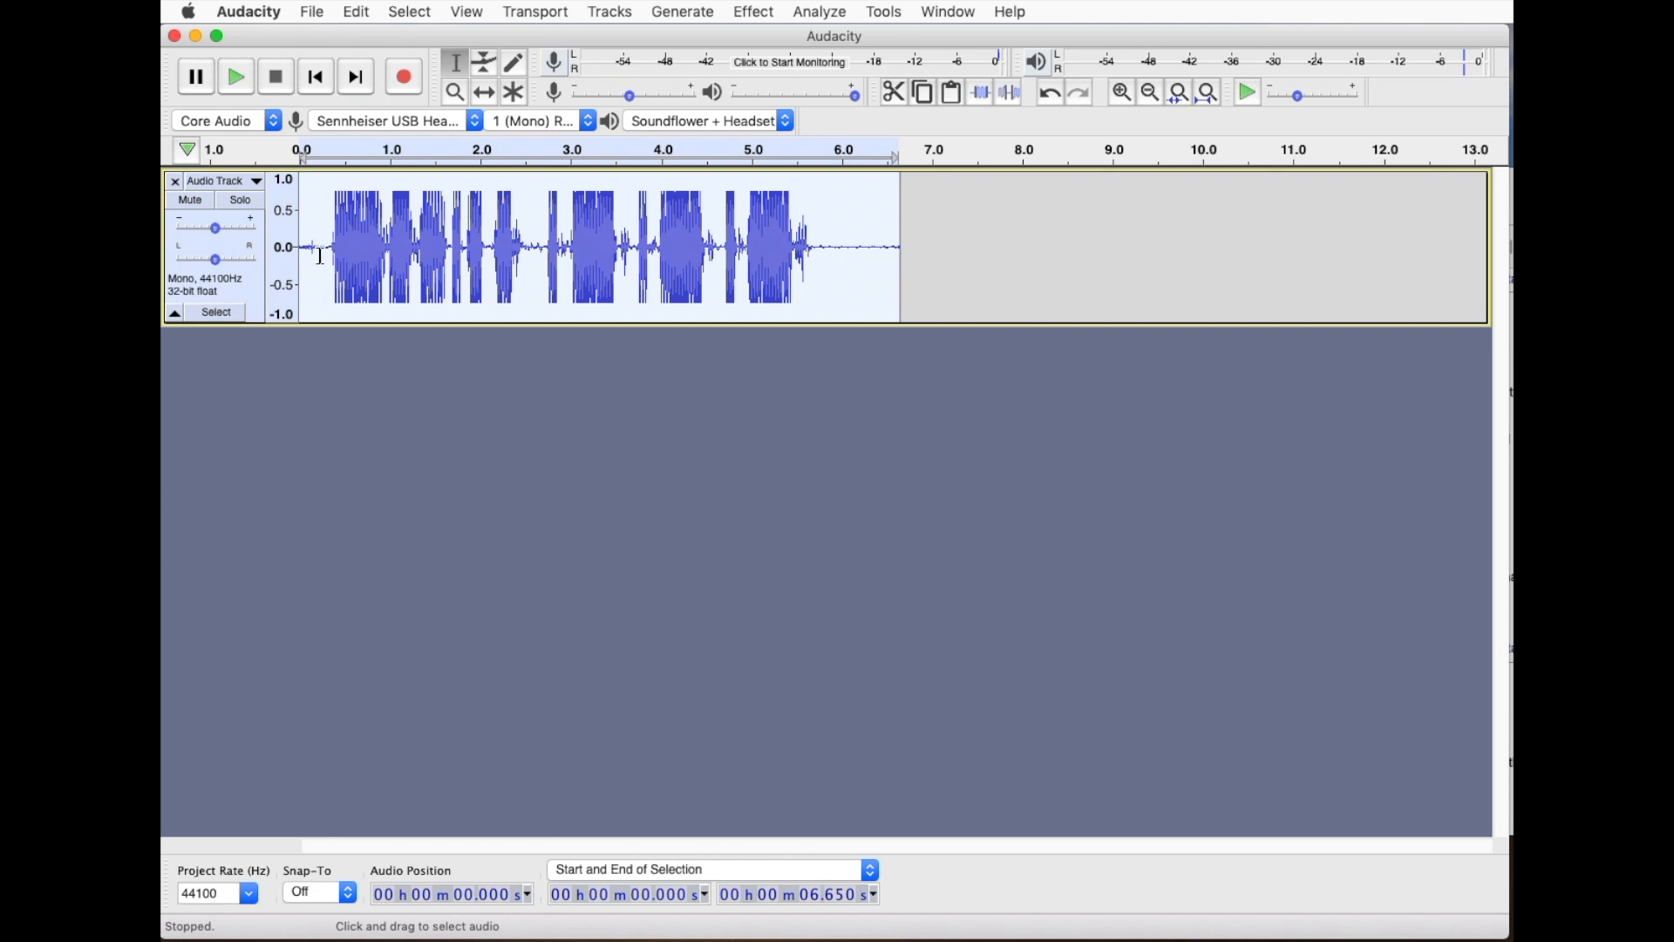
click(304, 246)
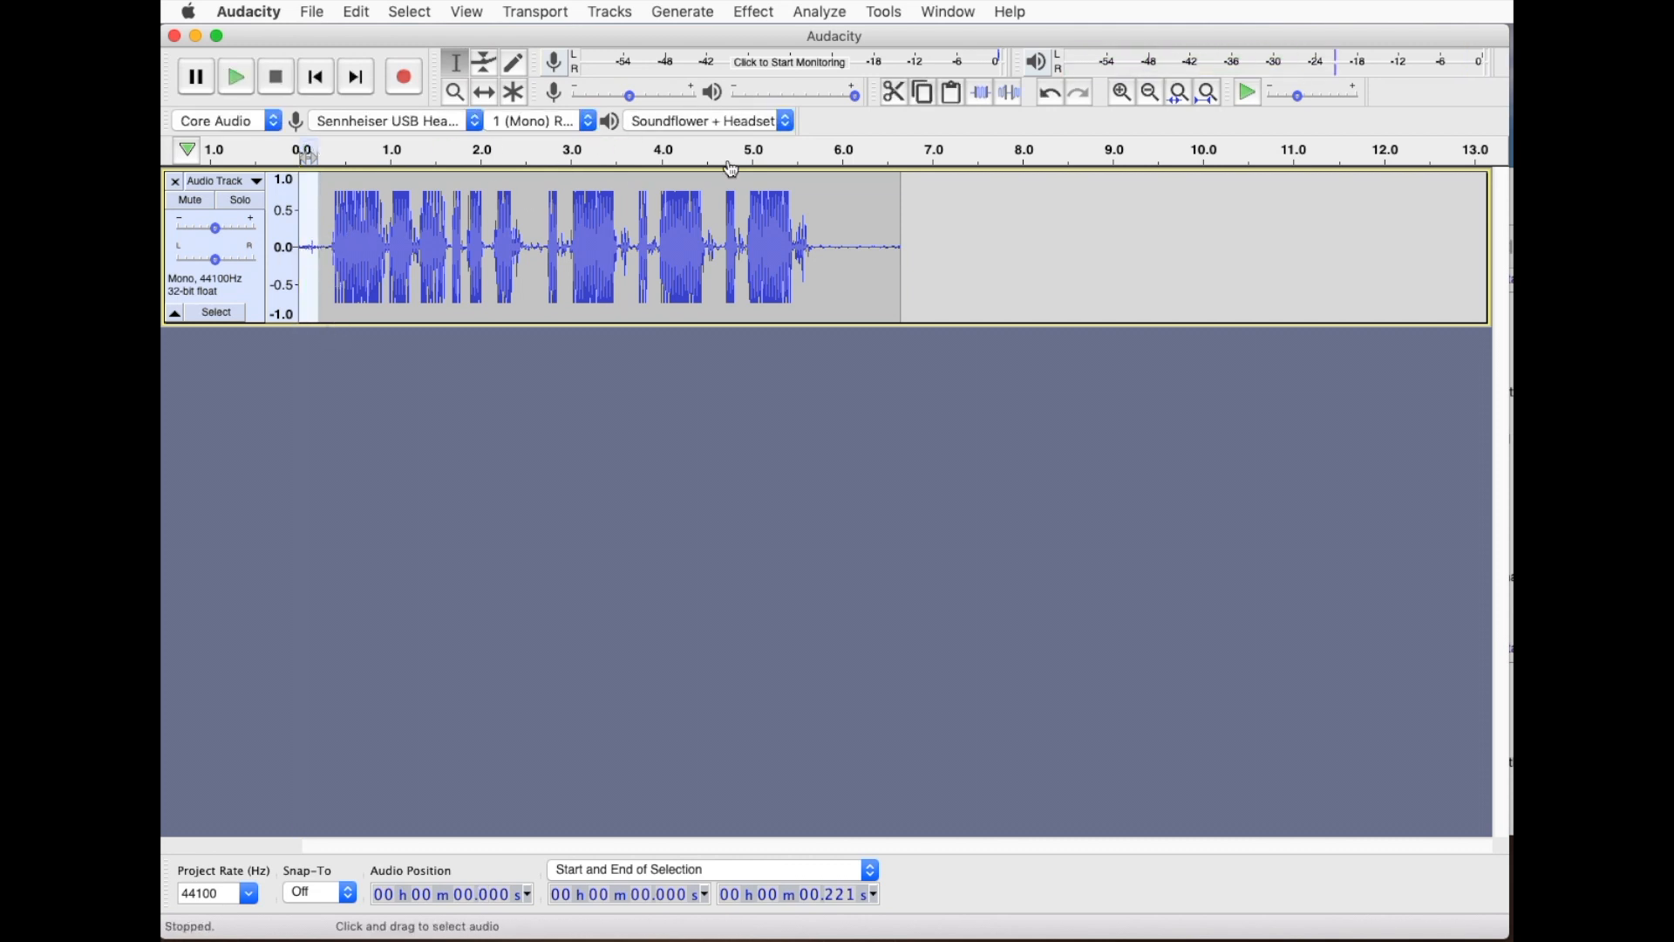
mouse_move(1008, 93)
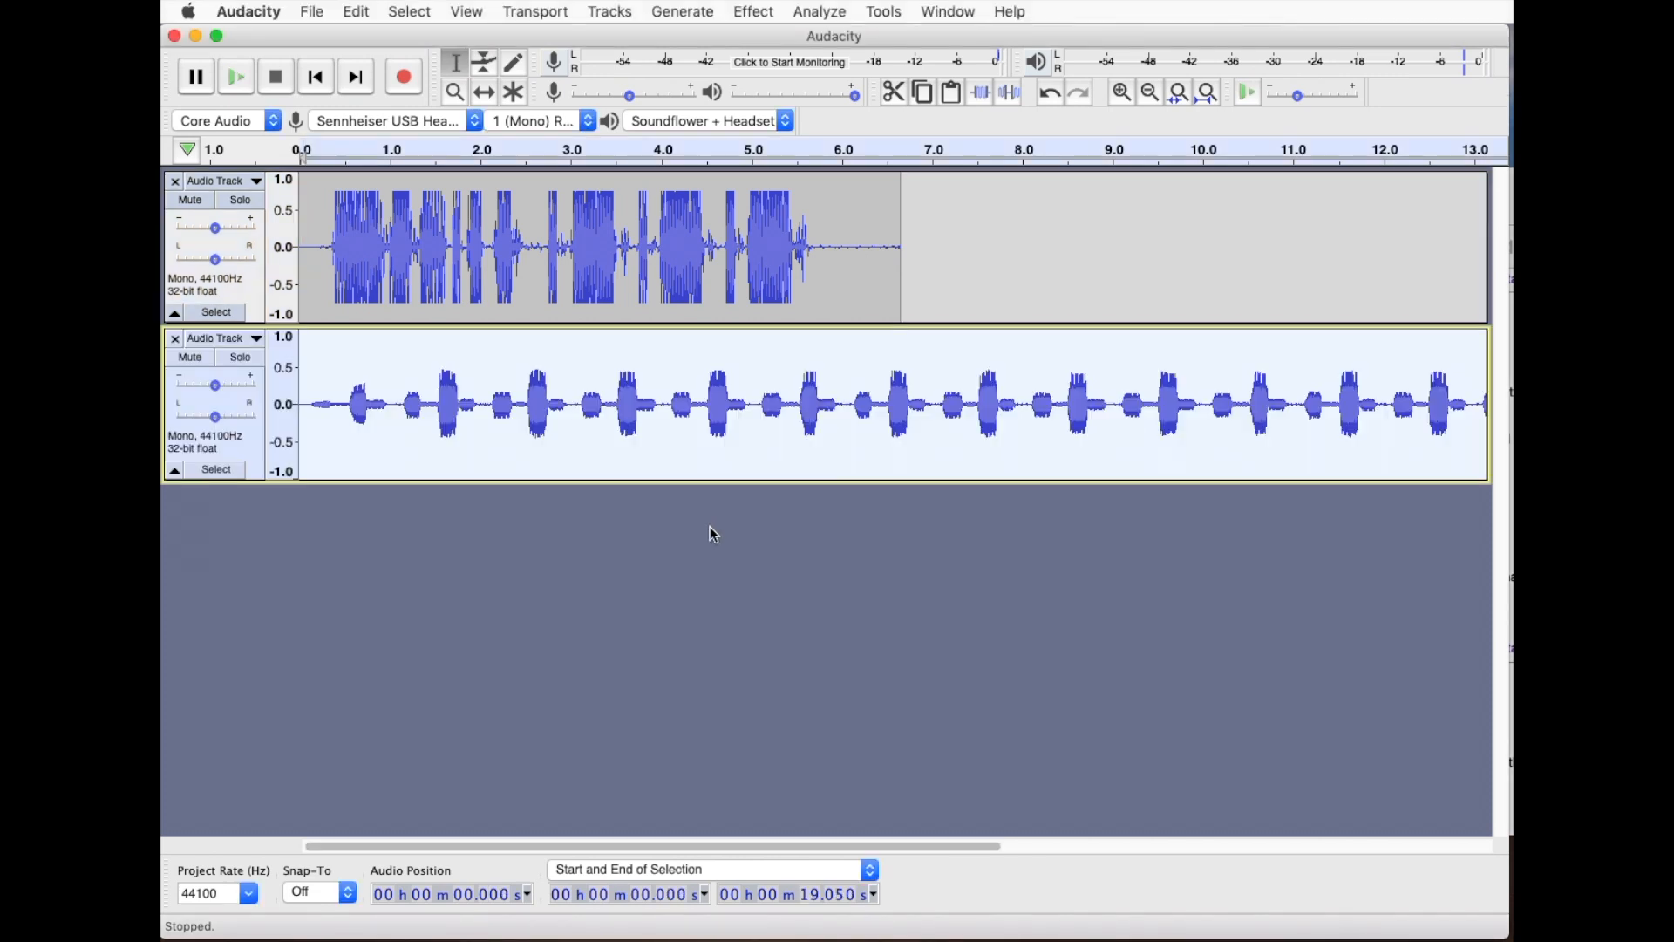
- Shift the voice clip to start near 1.6 s, then play both tracks and stop
click(512, 63)
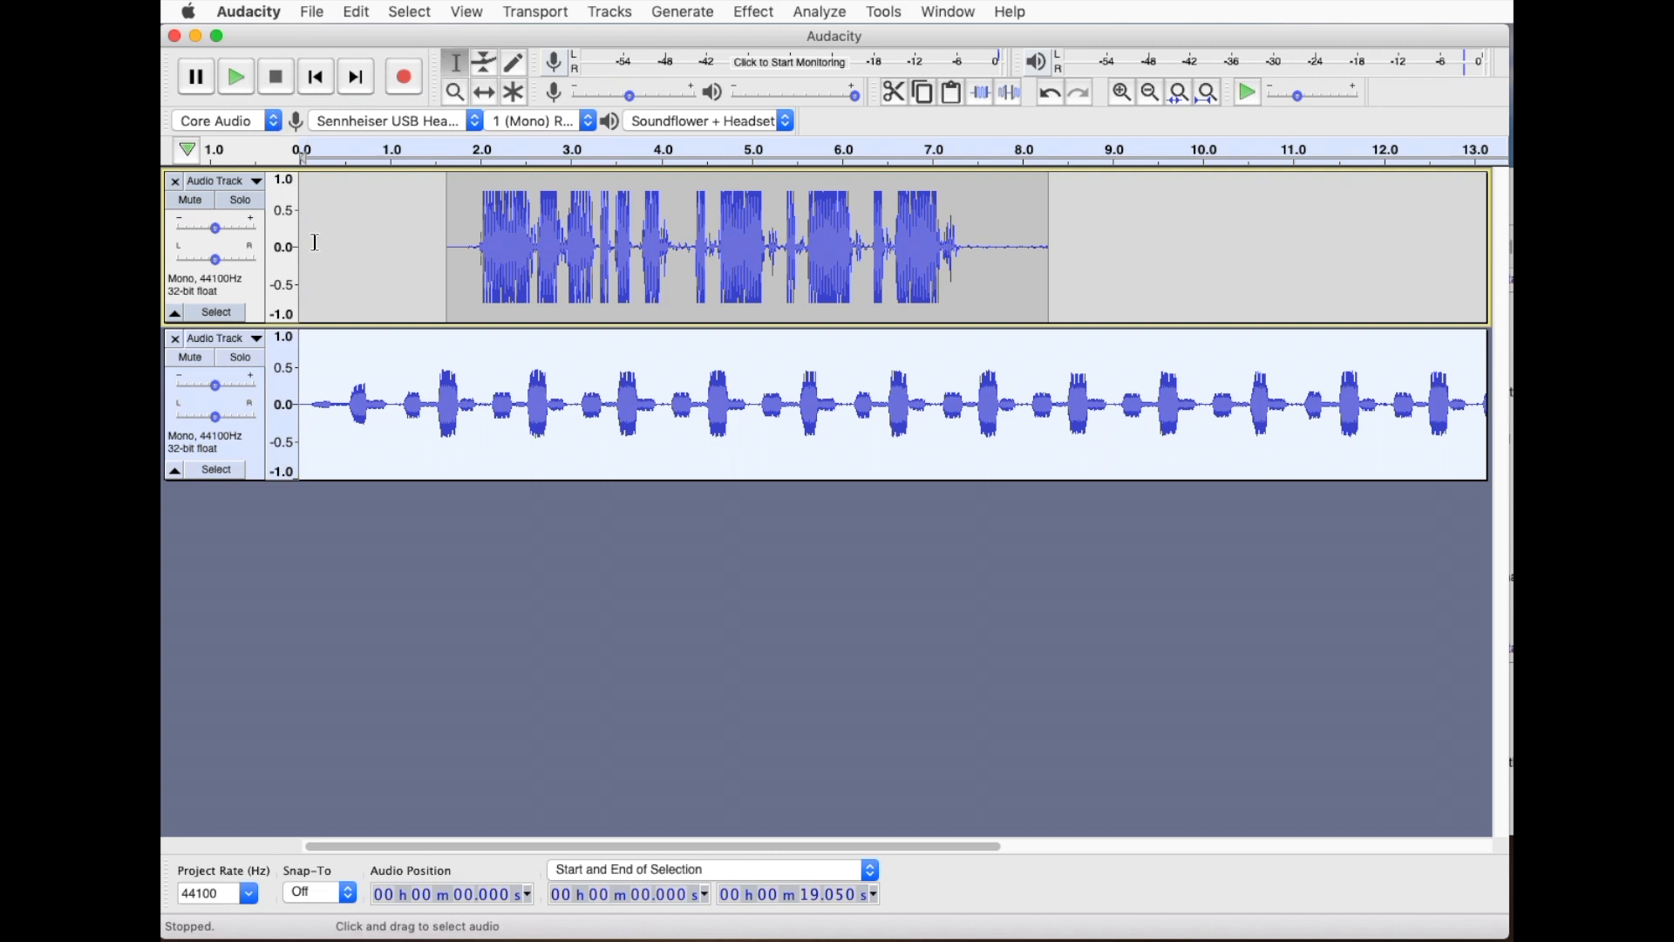
click(235, 75)
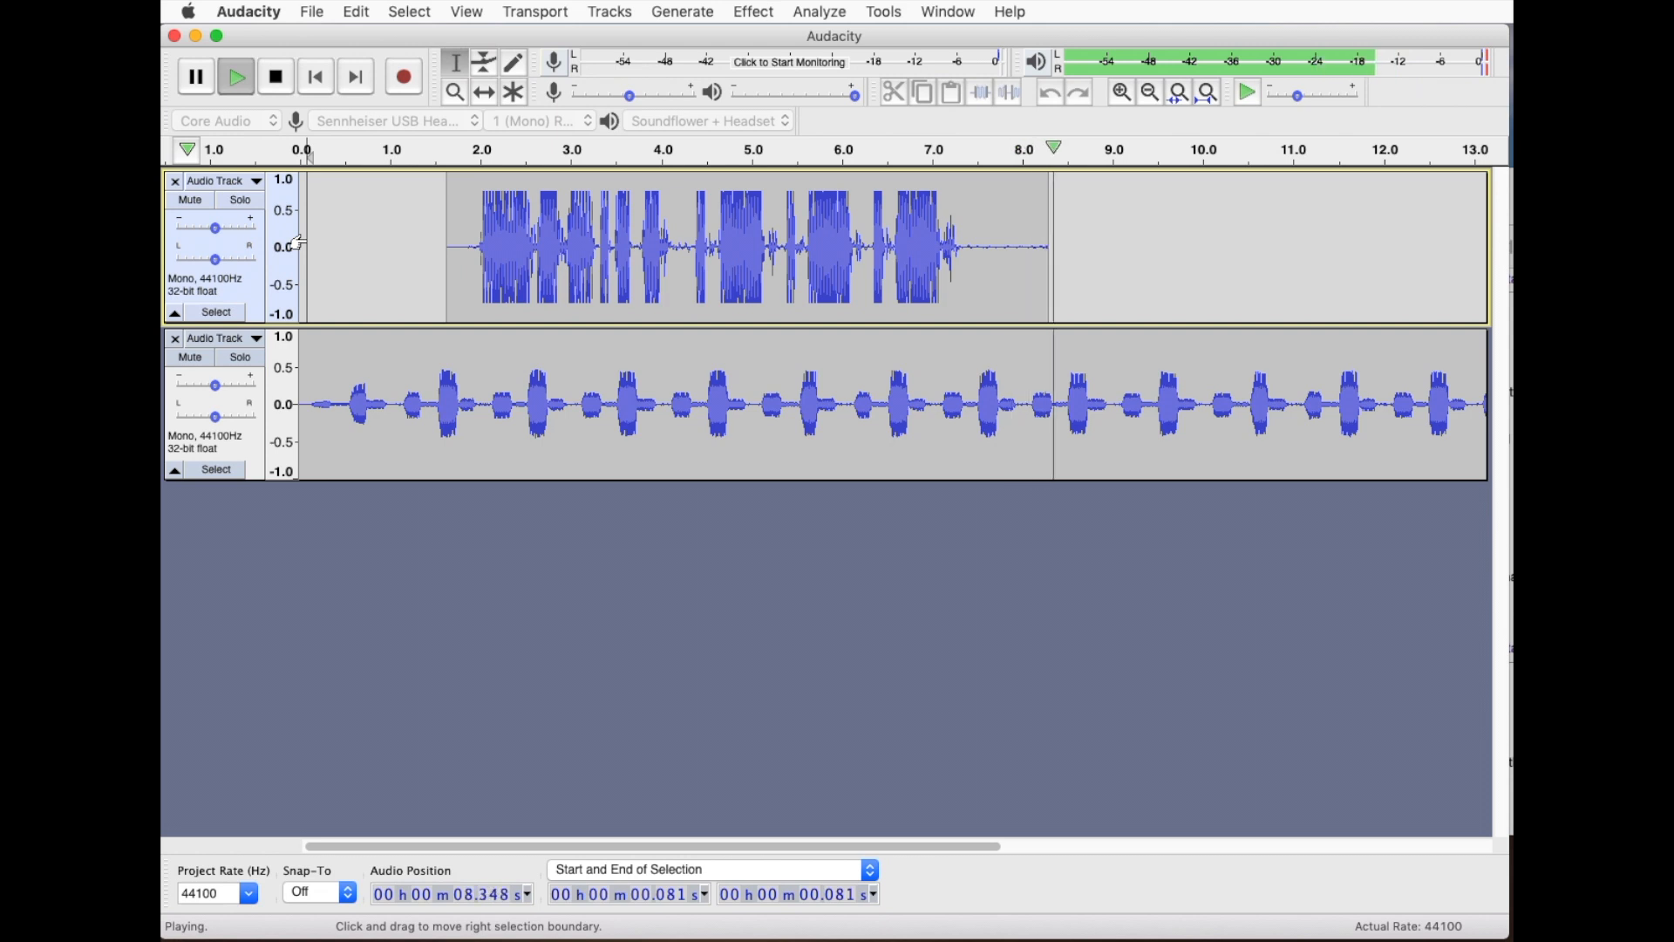
click(274, 75)
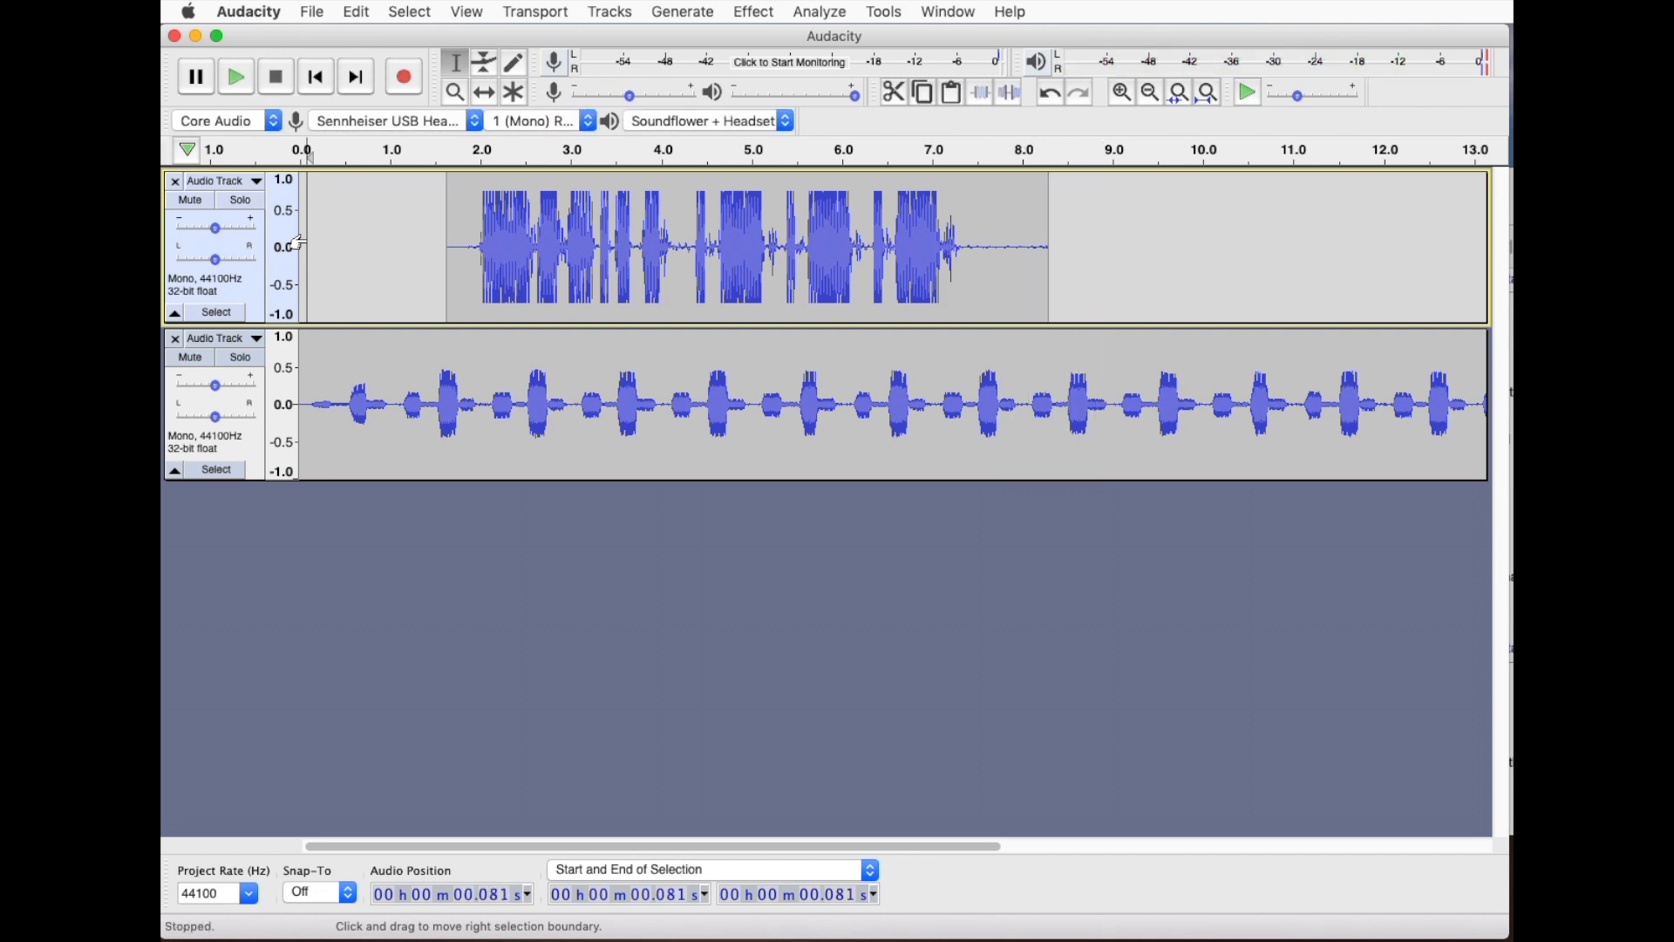
mouse_move(416, 134)
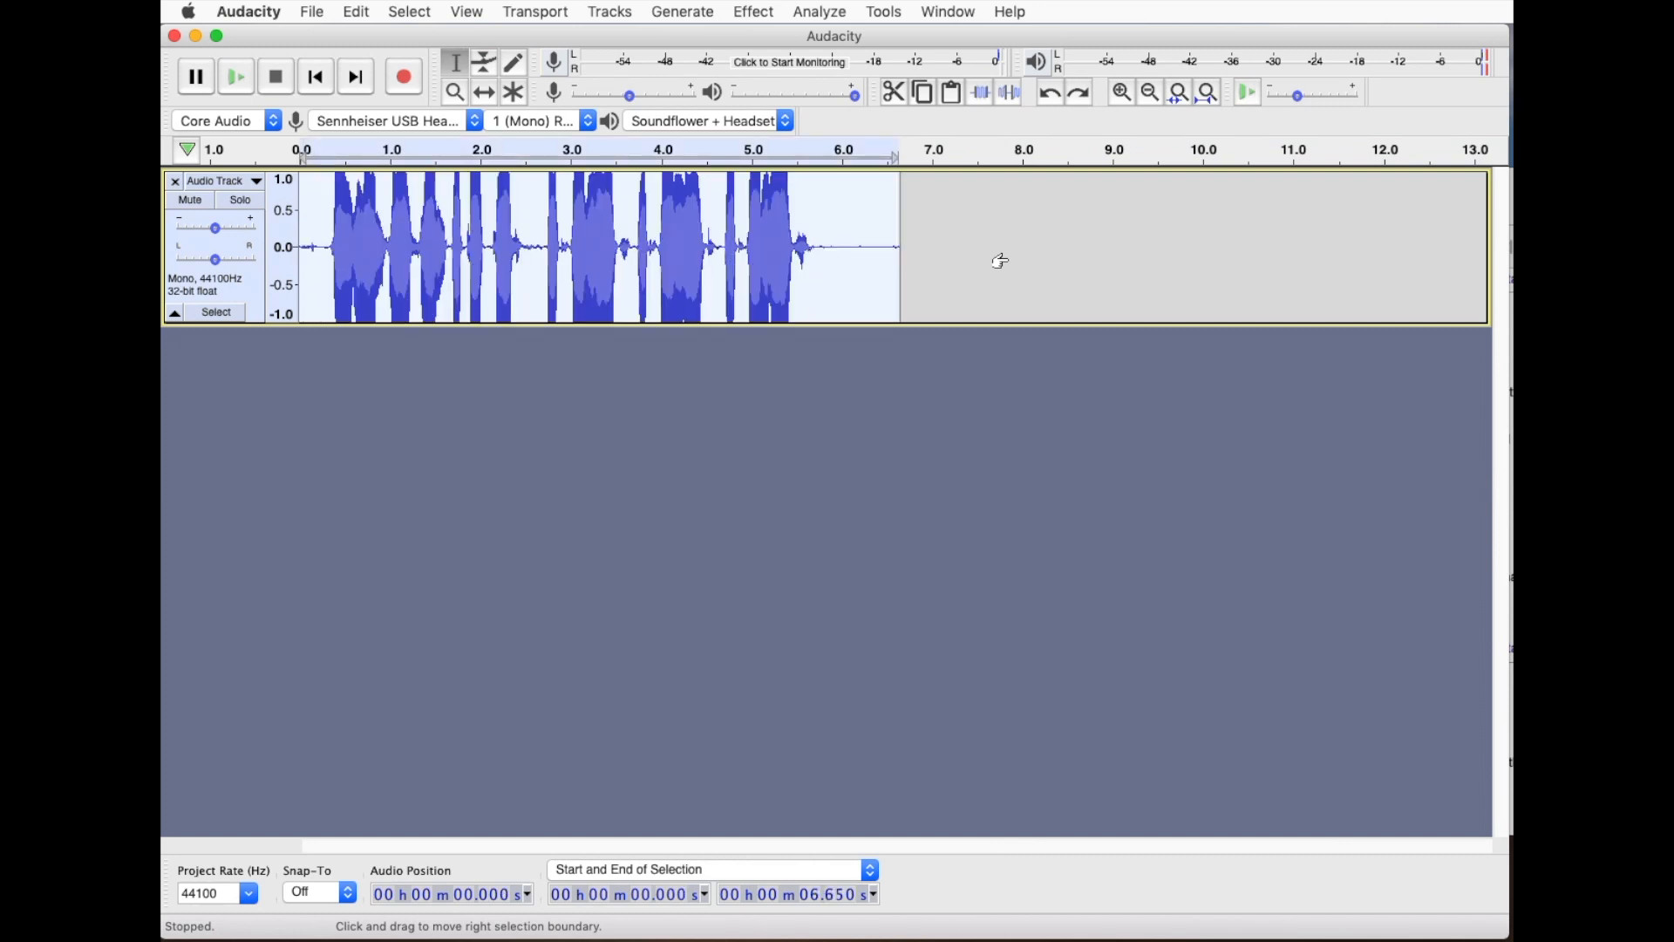
- Bring up the Manage Macros window from the Tools menu showing the Dalek macro's steps
click(883, 11)
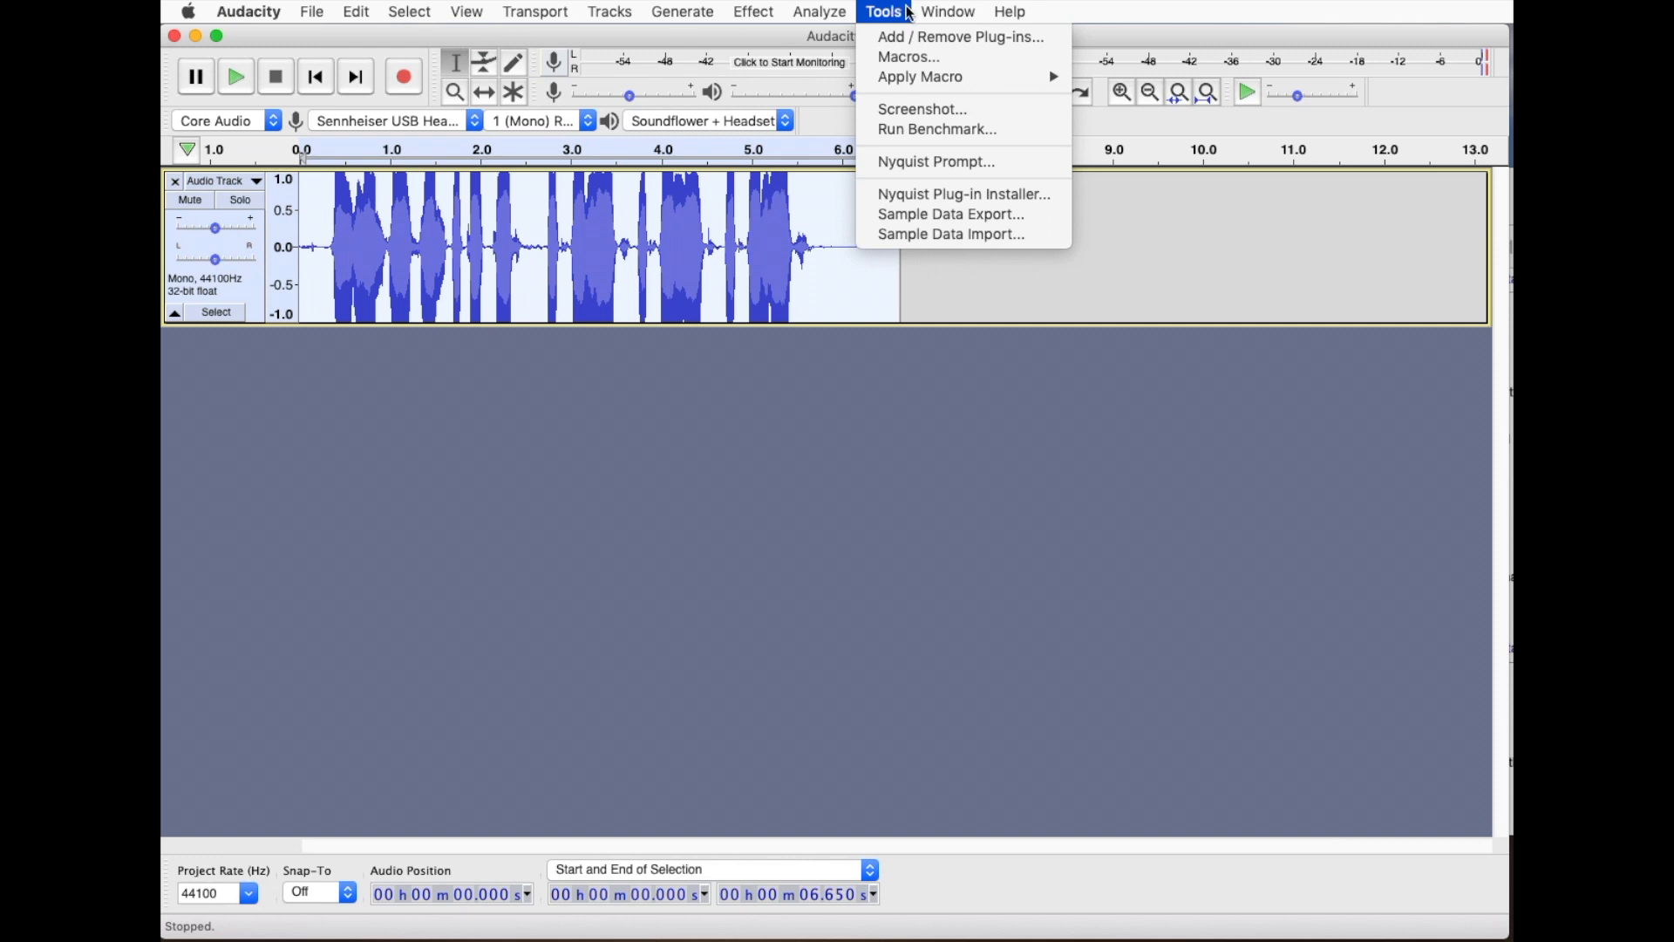
mouse_move(907, 56)
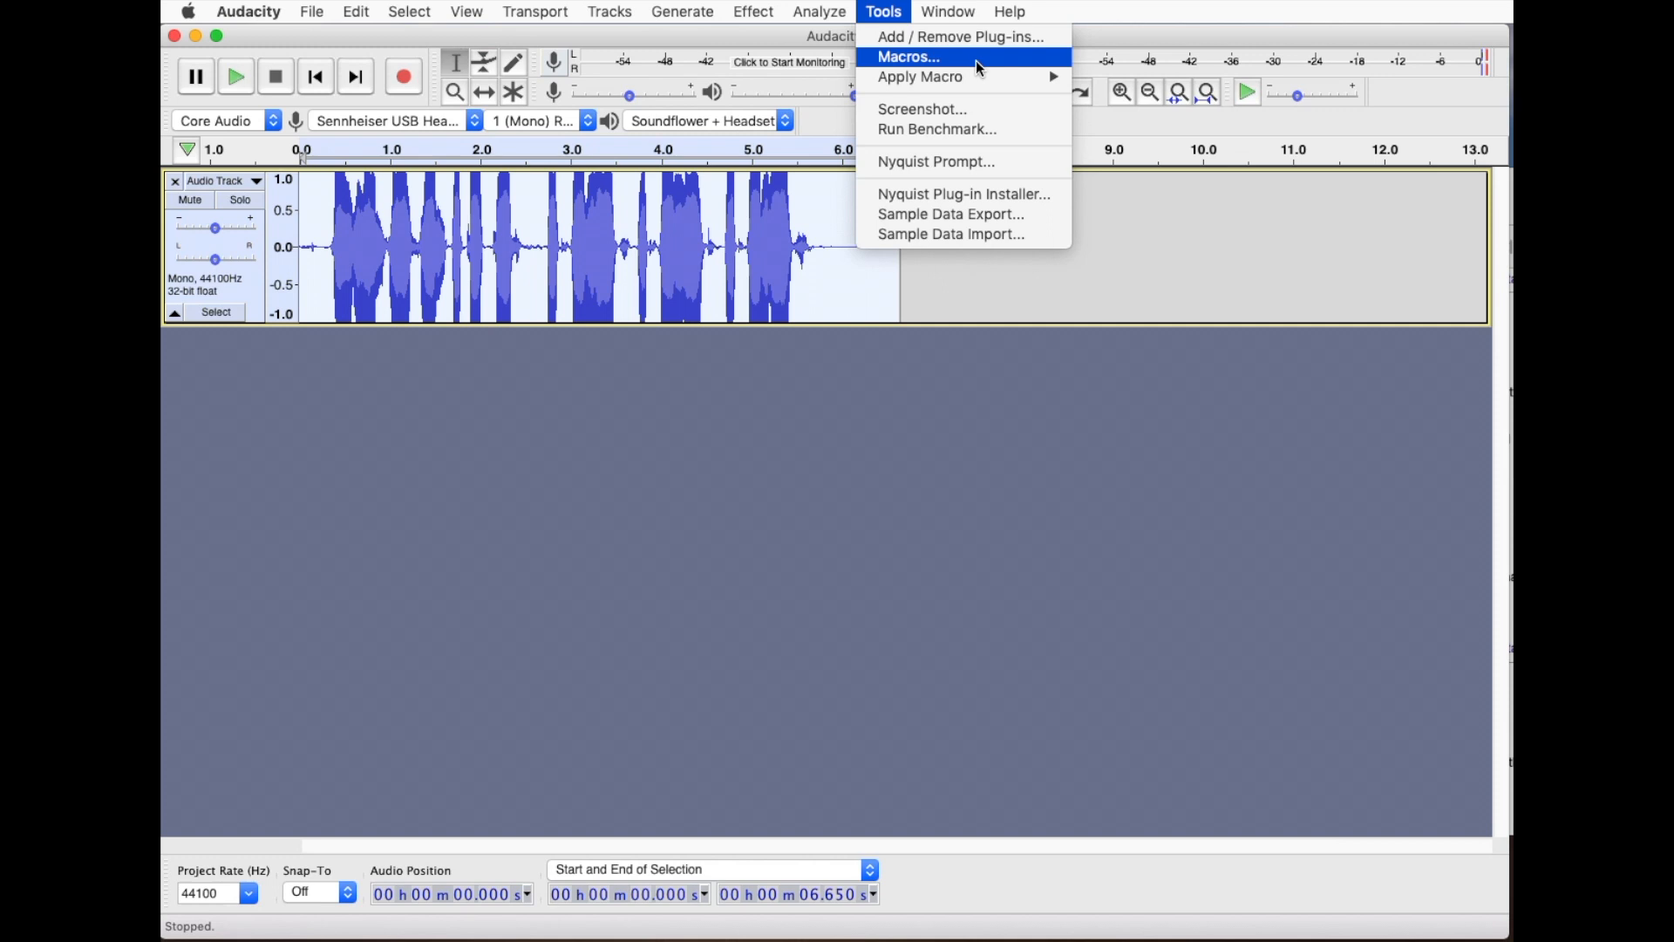
click(904, 56)
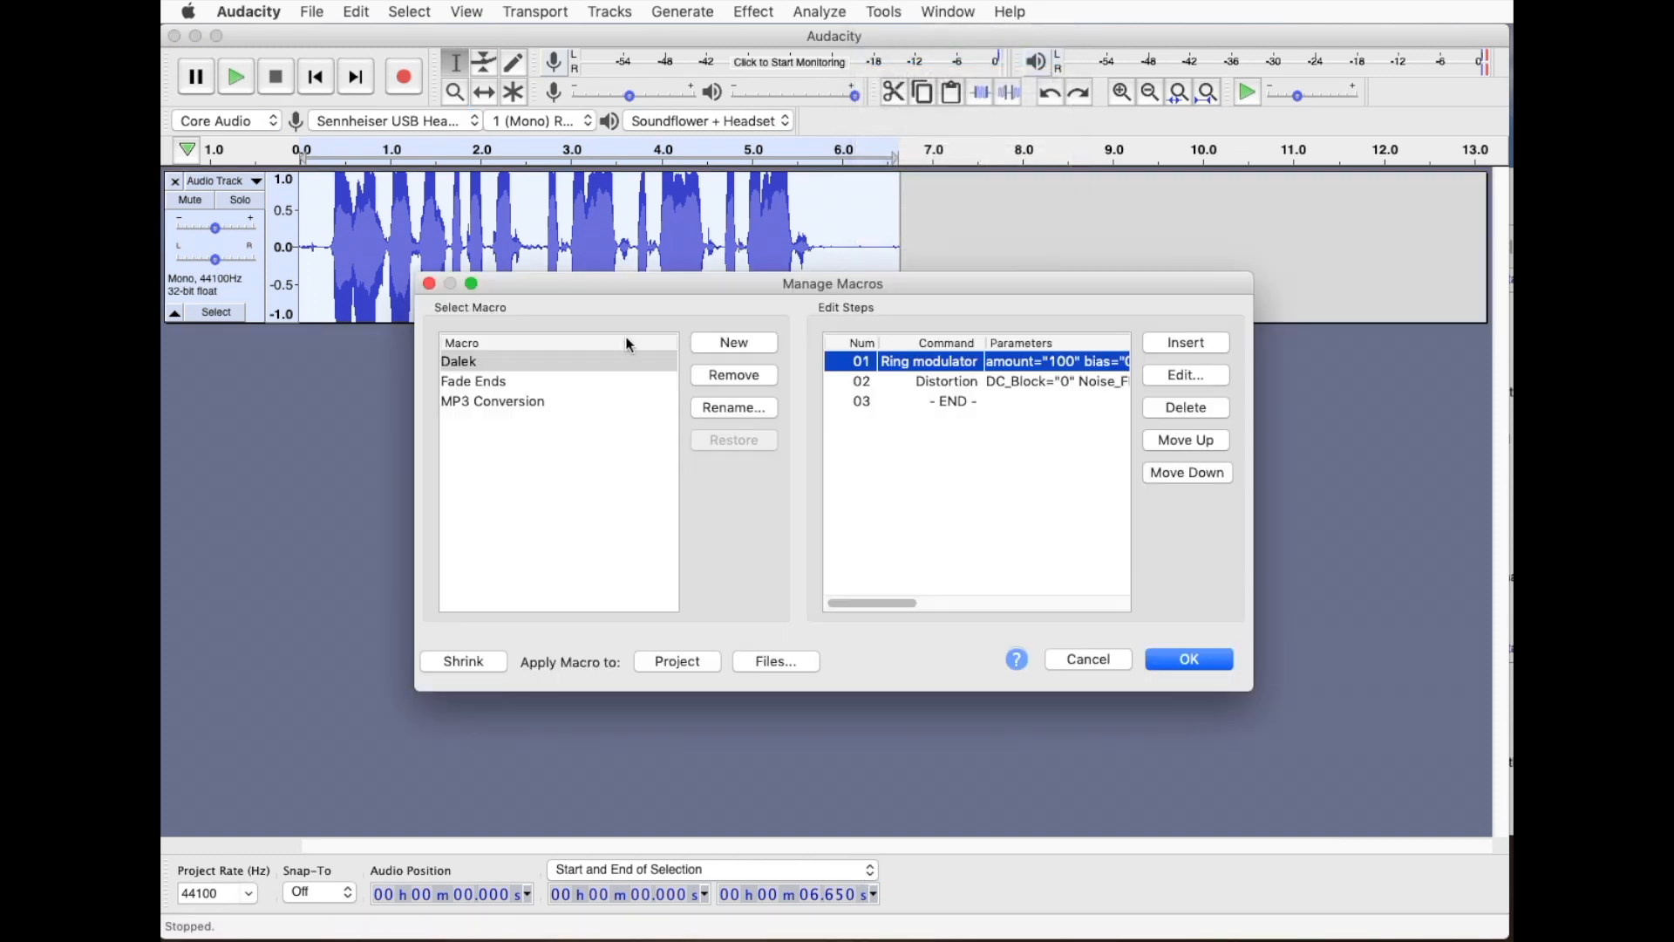
mouse_move(739, 350)
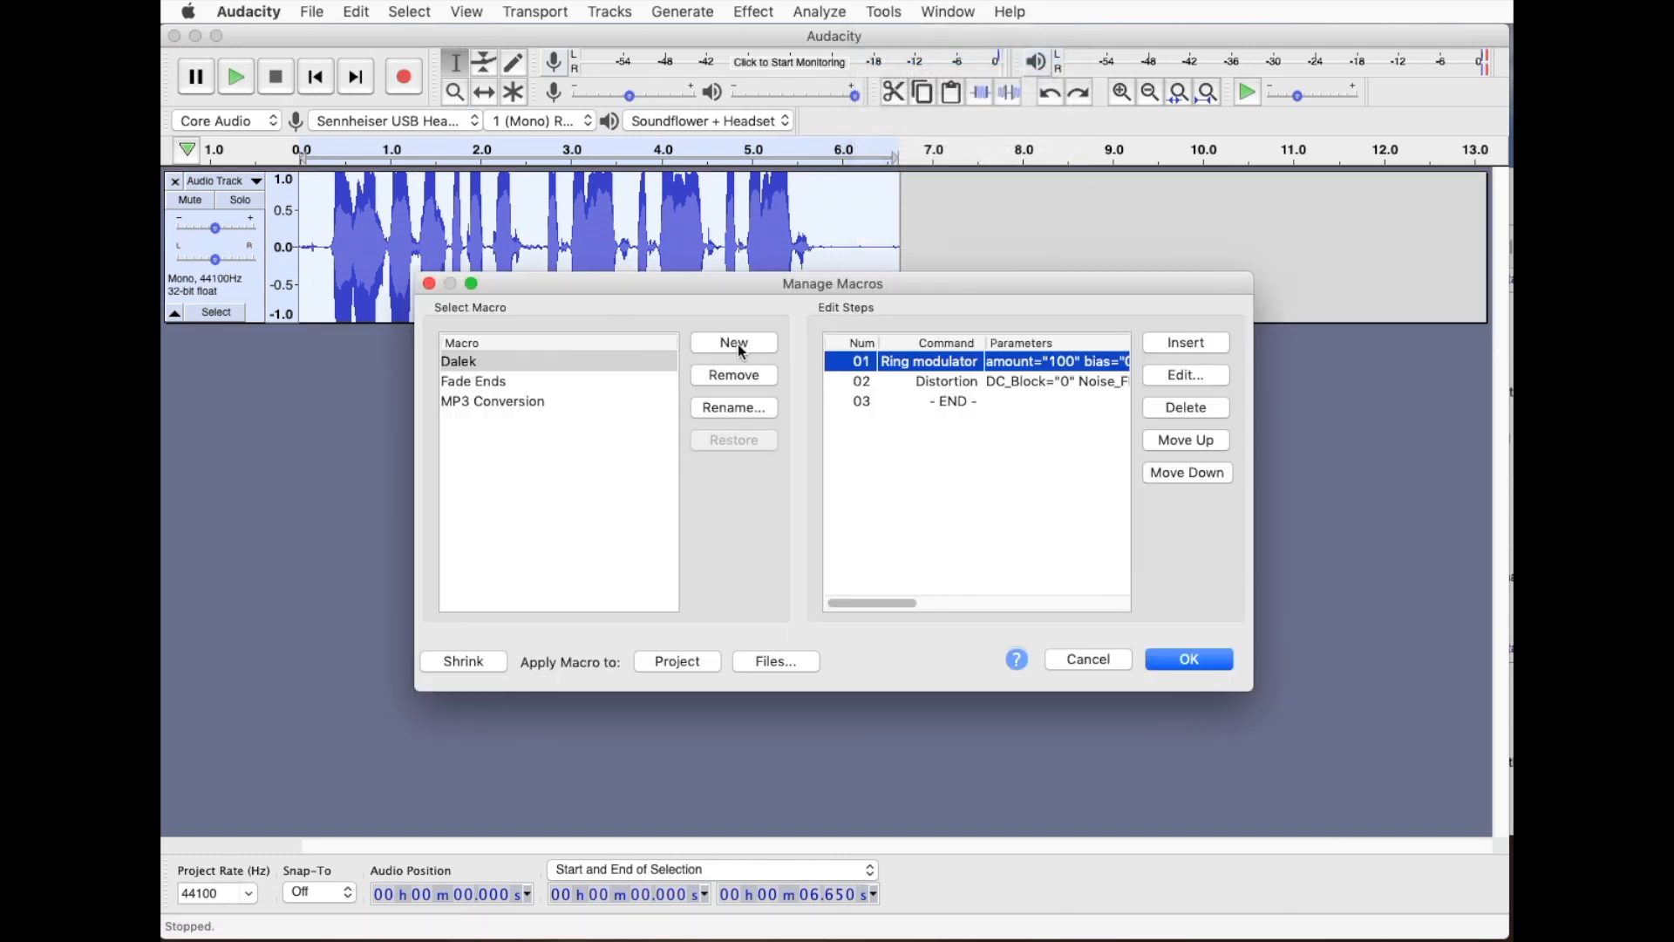
- Create a new empty macro named 'Dalek 2'
click(734, 342)
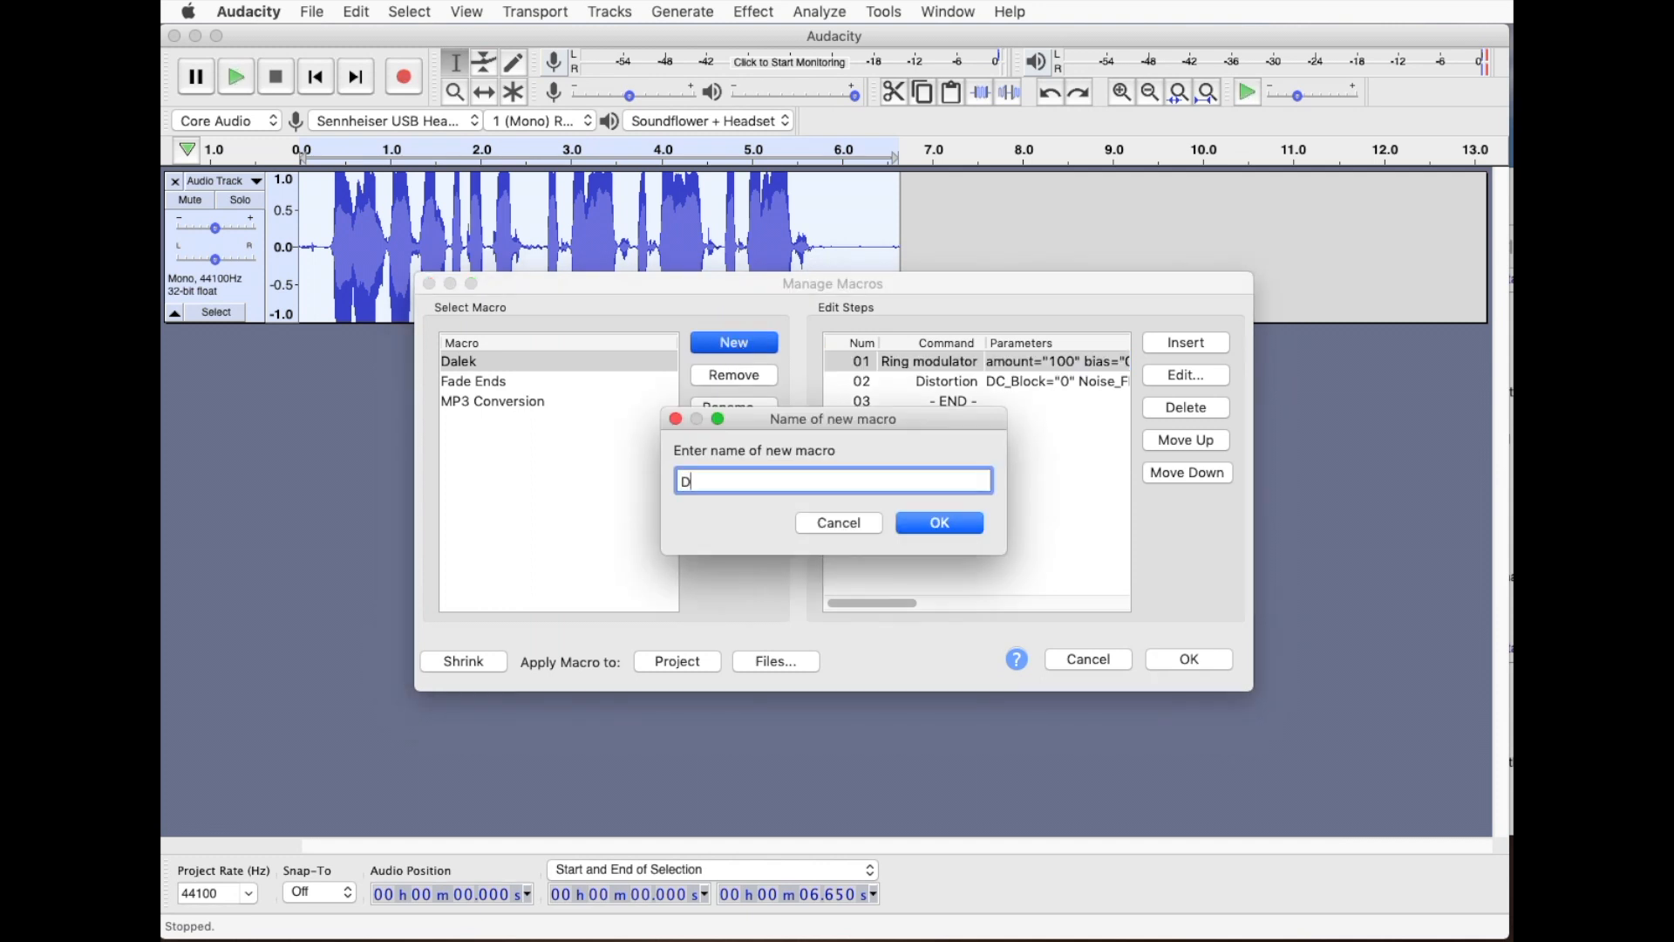
text(alek)
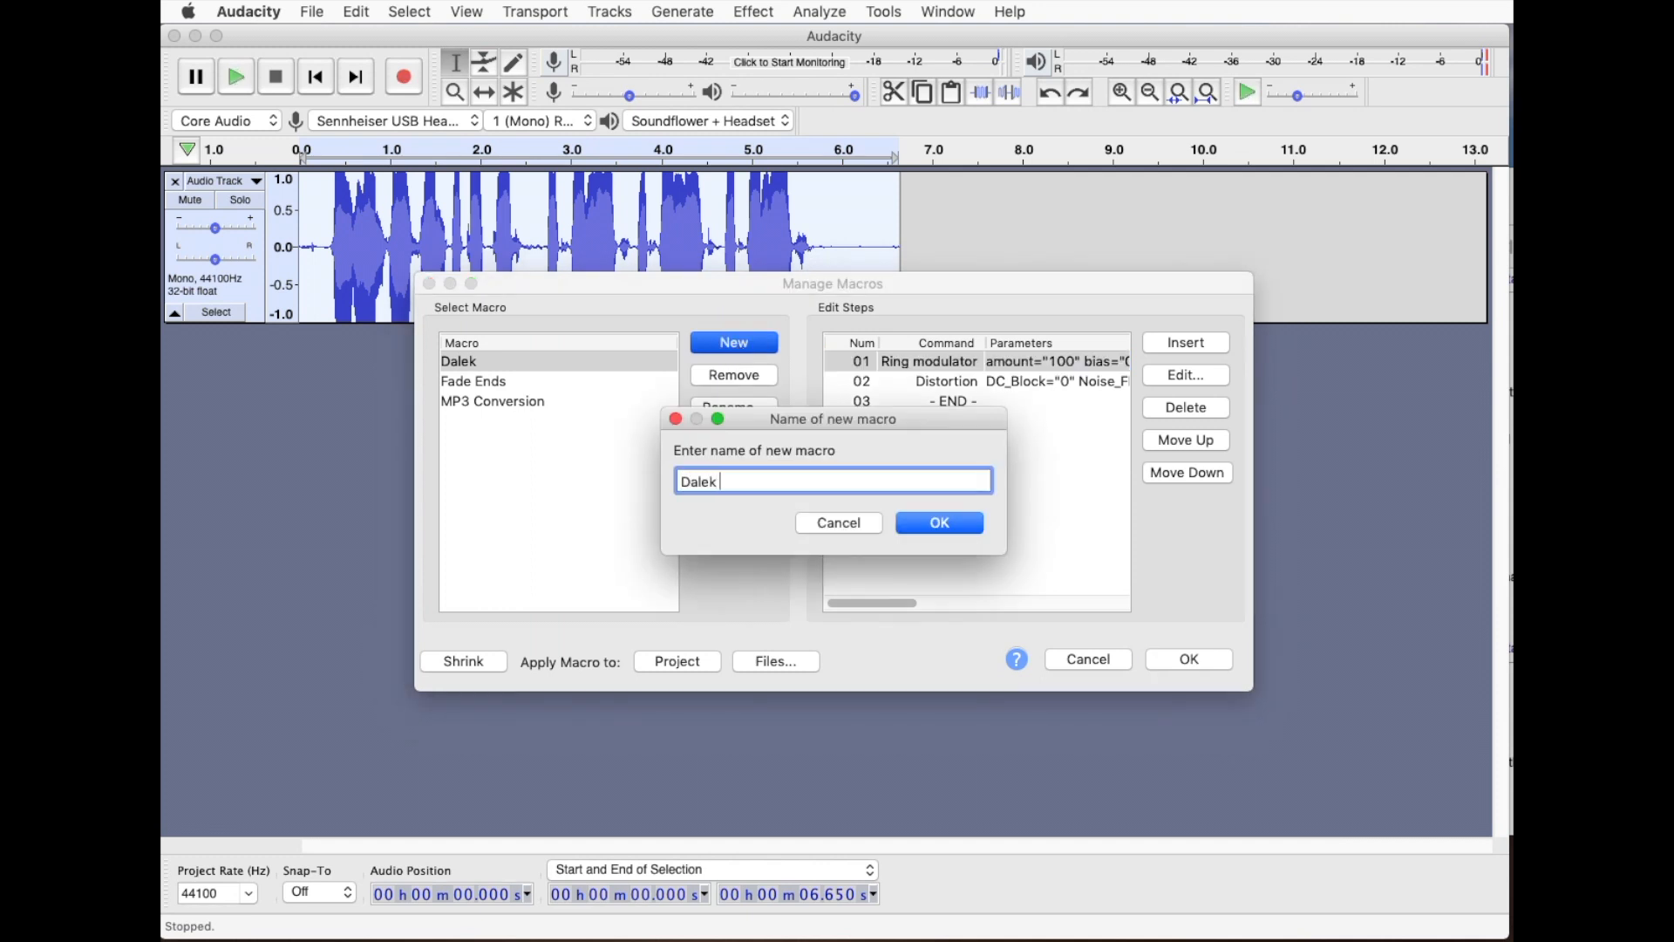
click(939, 521)
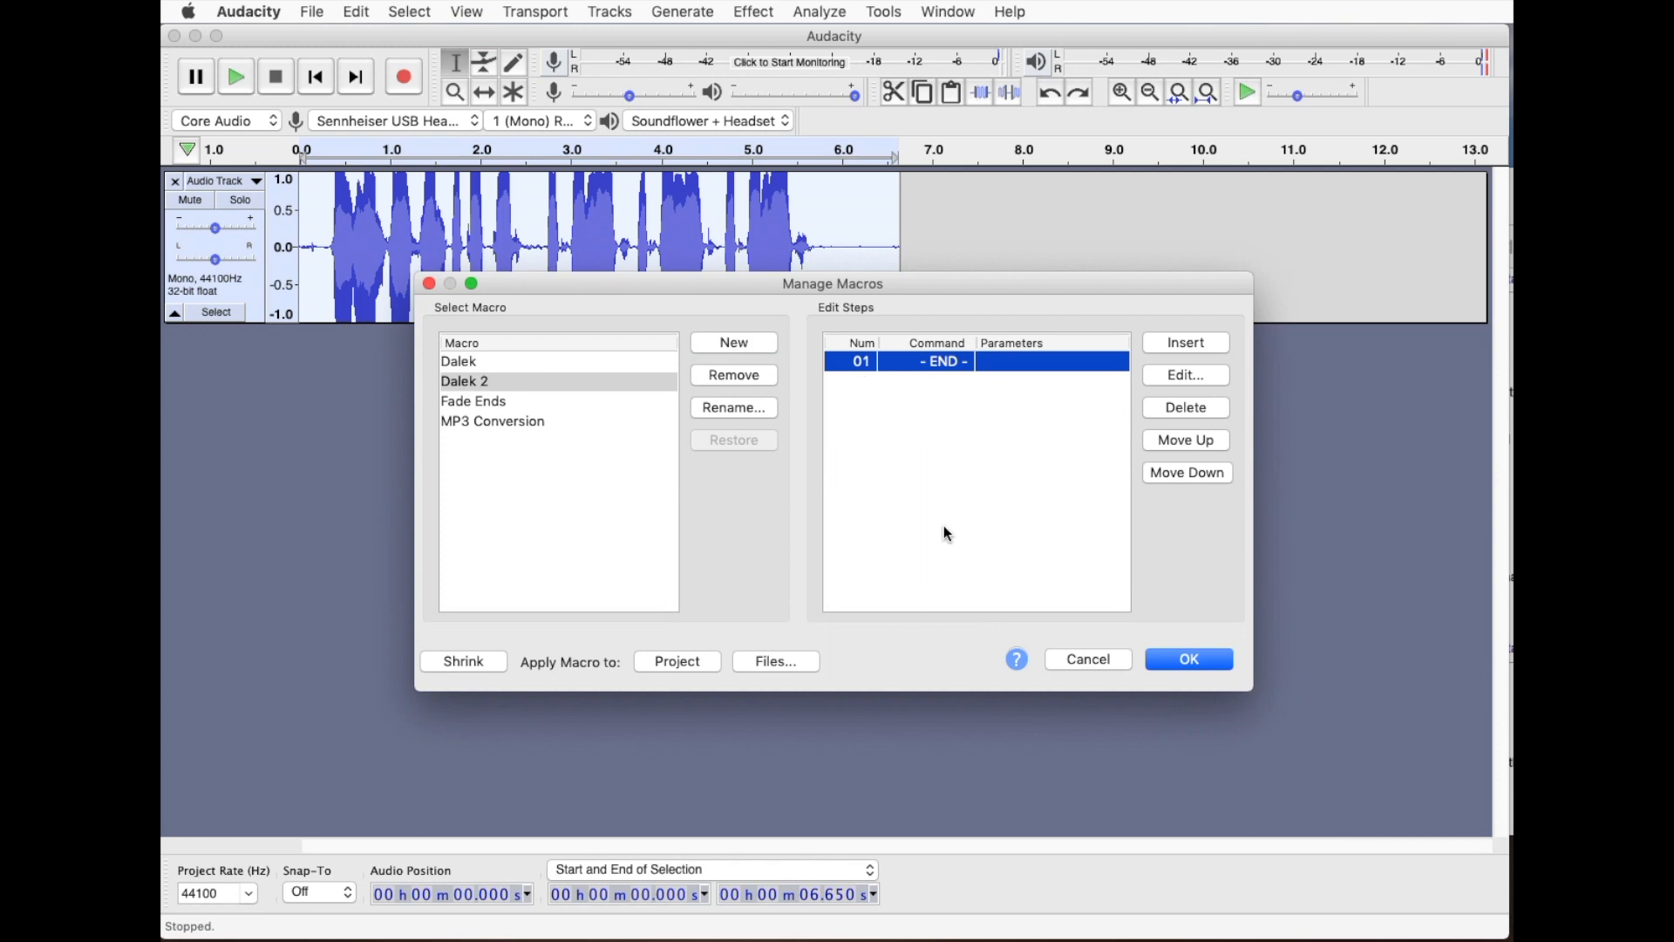
mouse_move(1133, 352)
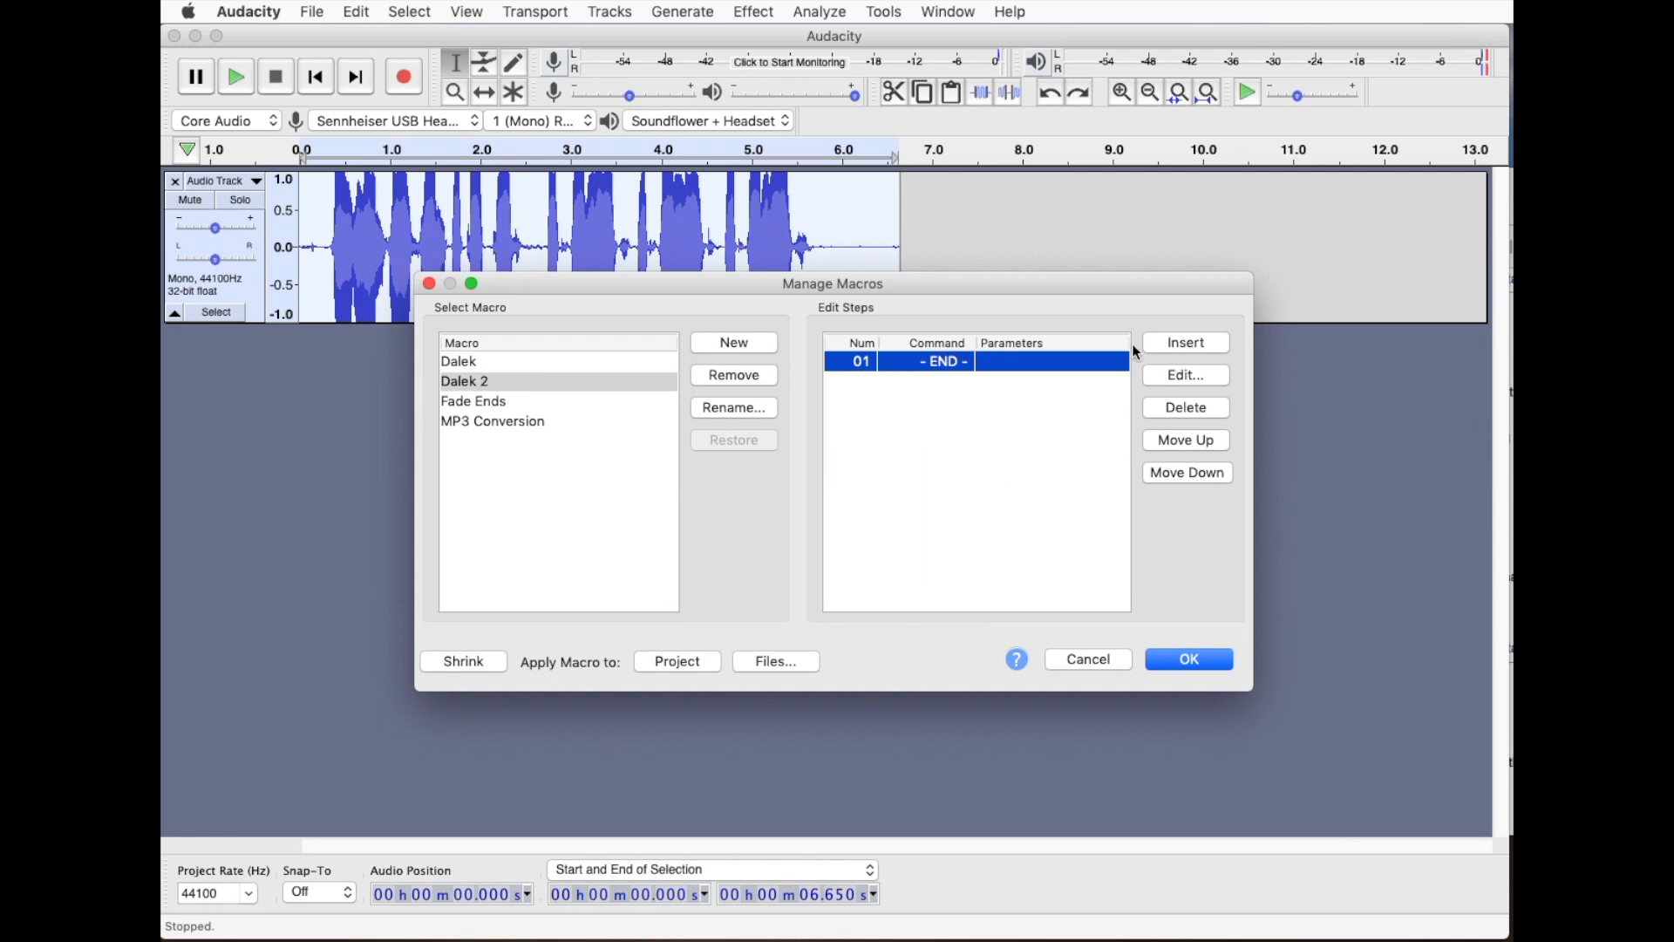
- Insert Ring modulator as the first step of the Dalek 2 macro
click(1182, 342)
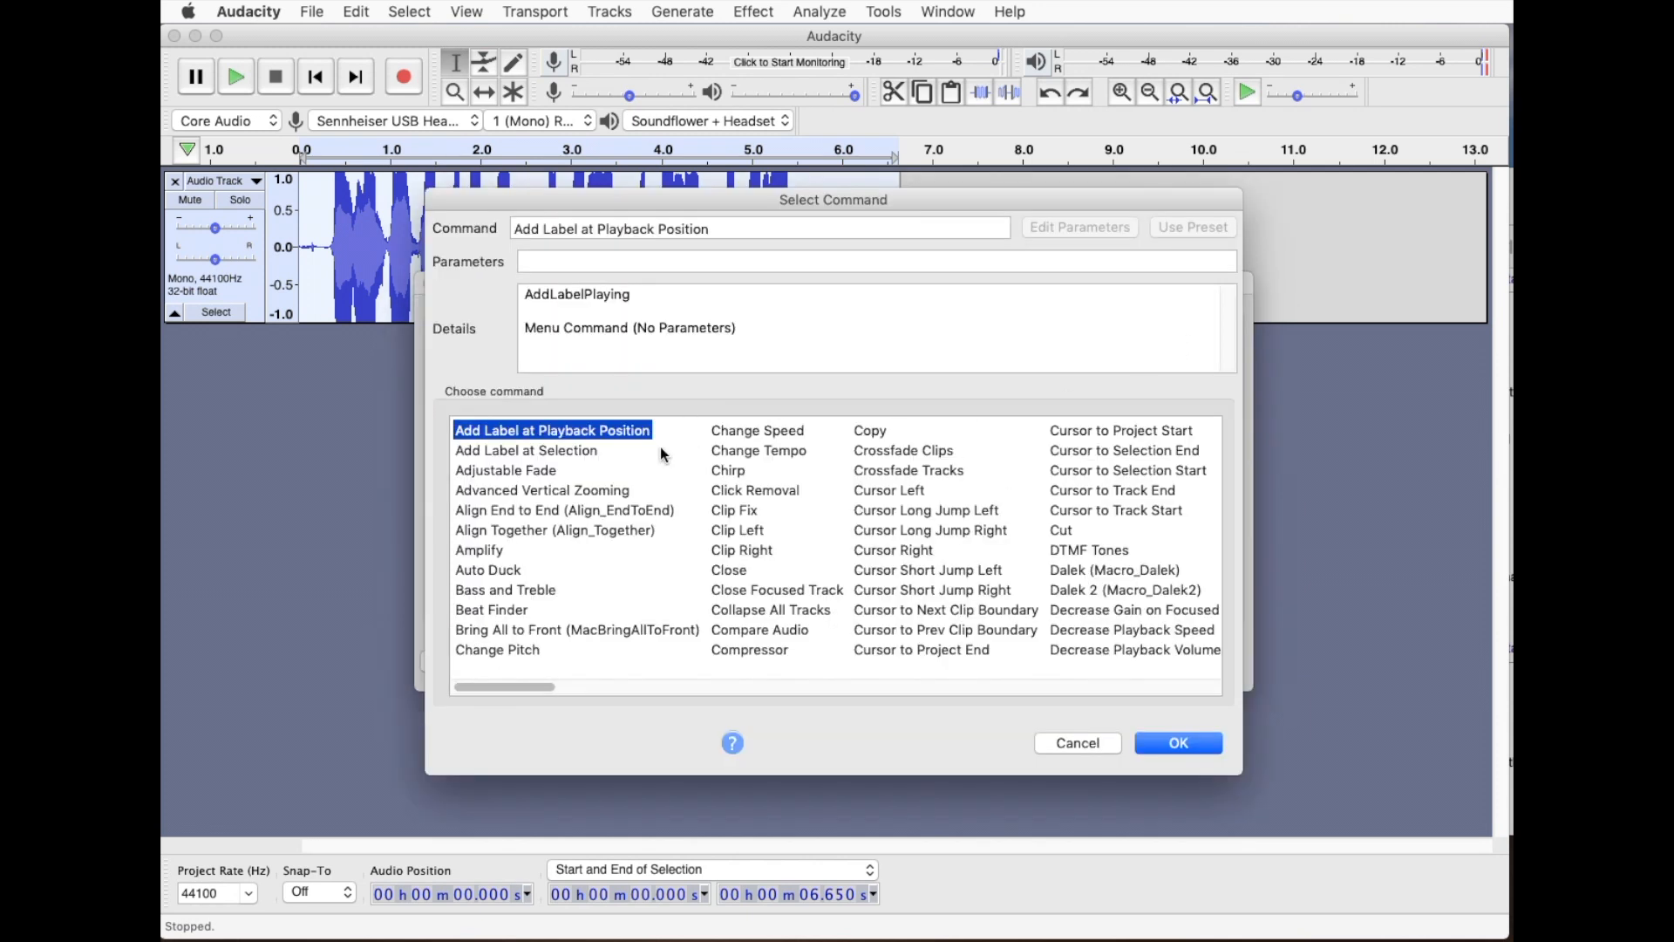
drag(513, 687, 731, 687)
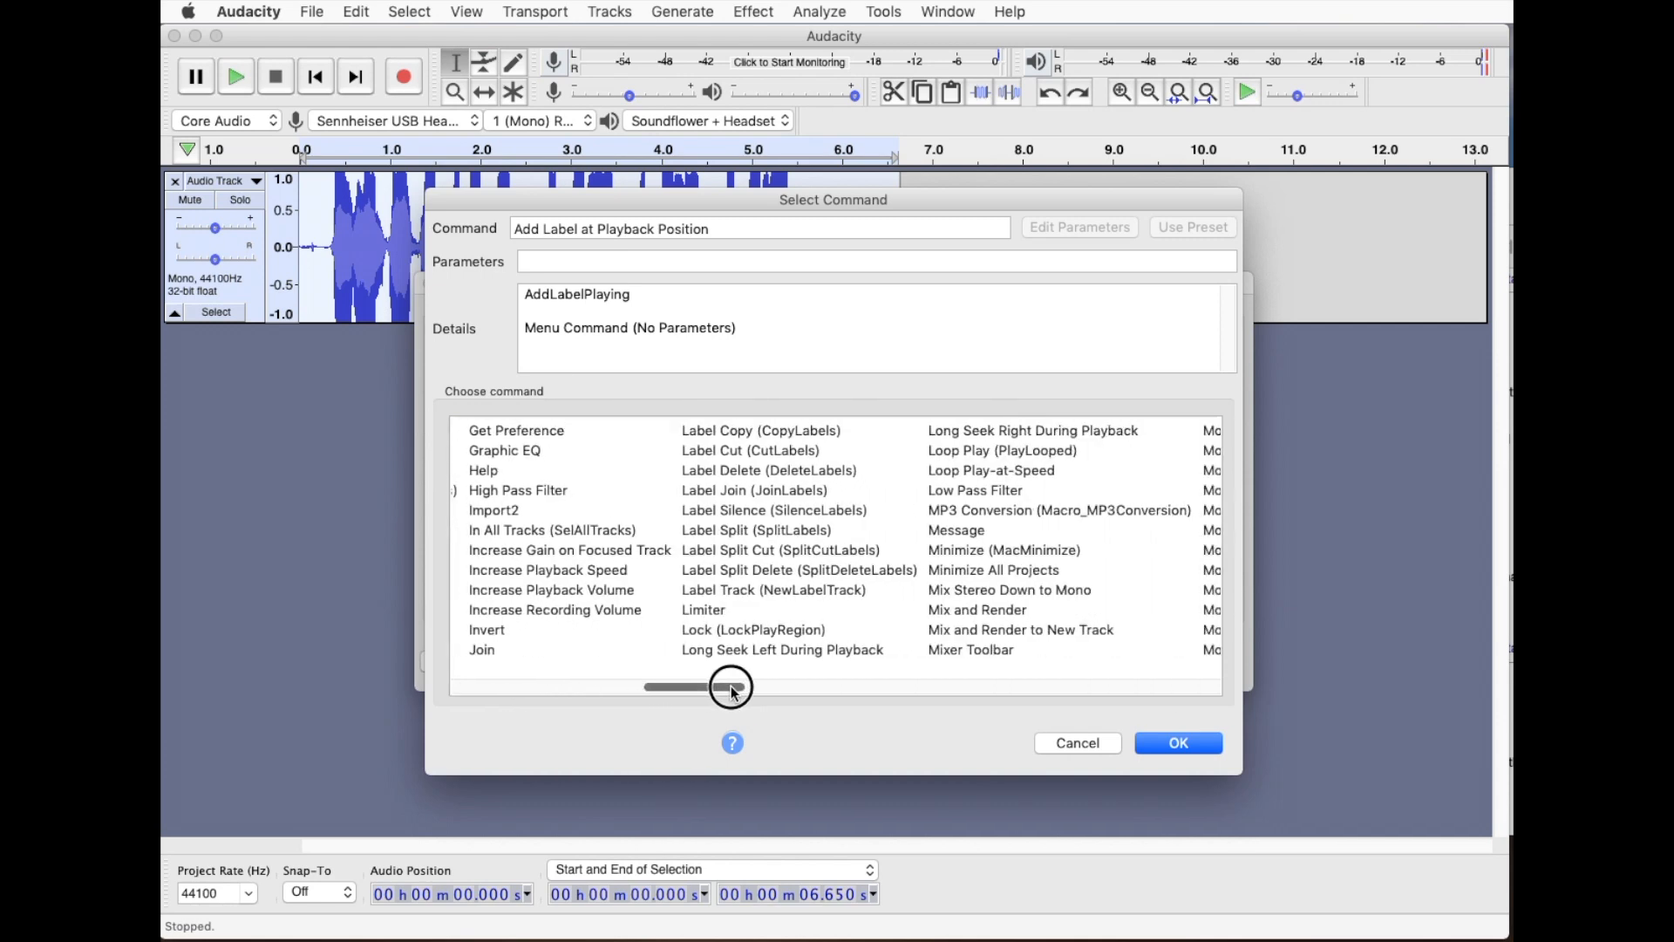
drag(730, 687, 884, 686)
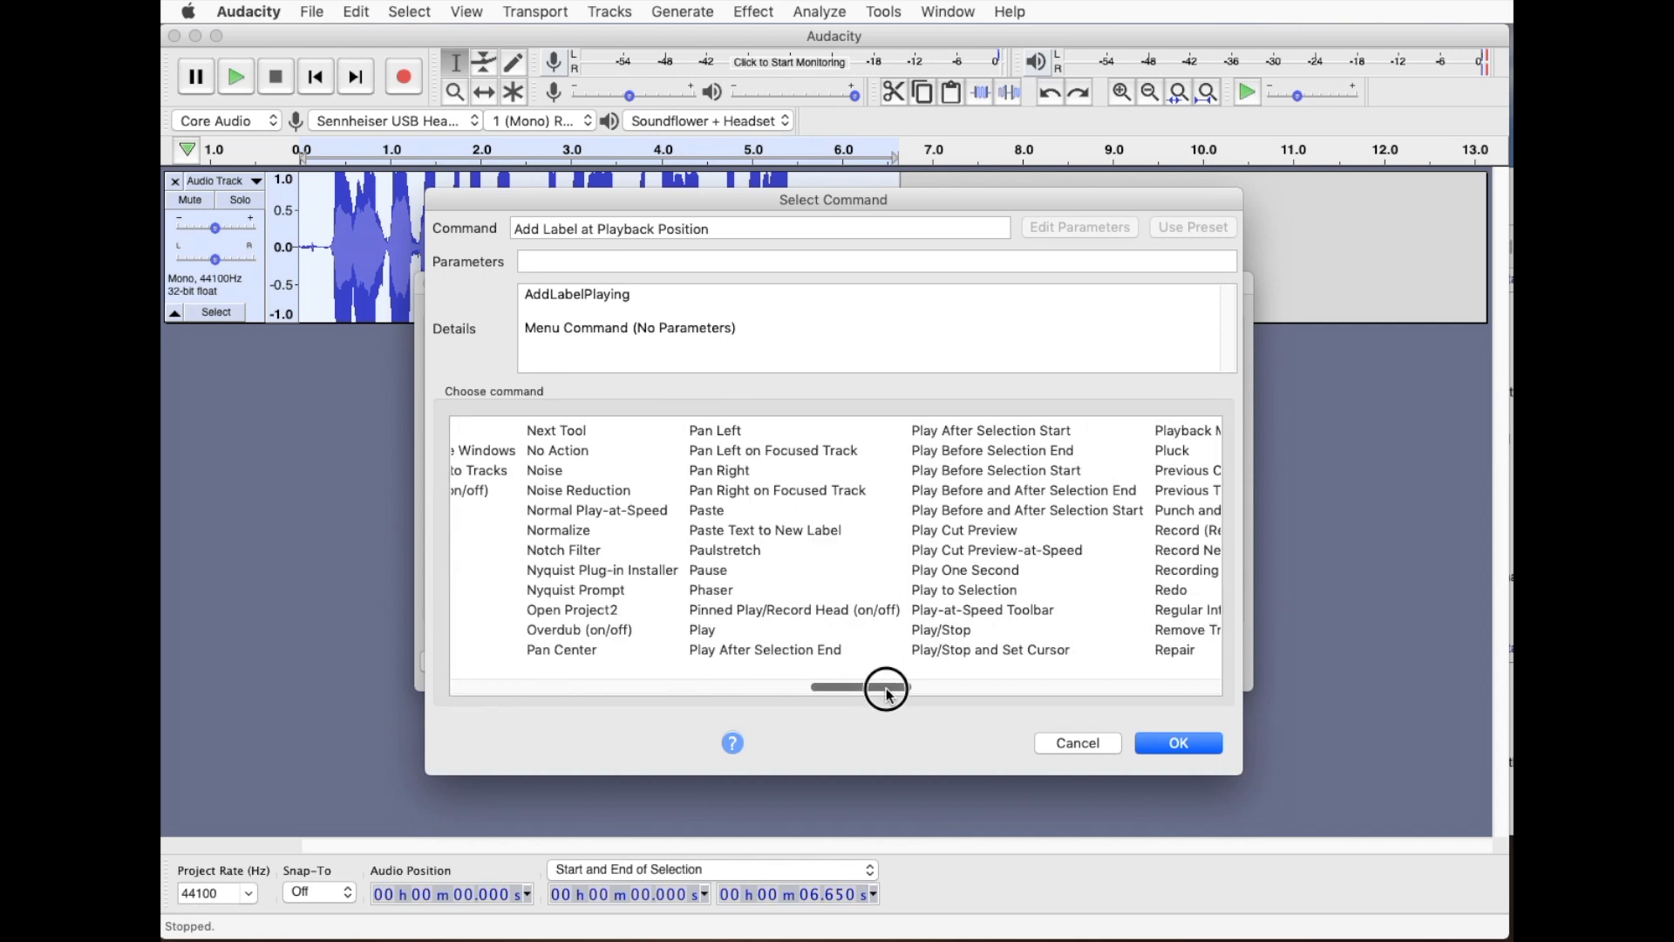
drag(884, 687, 931, 687)
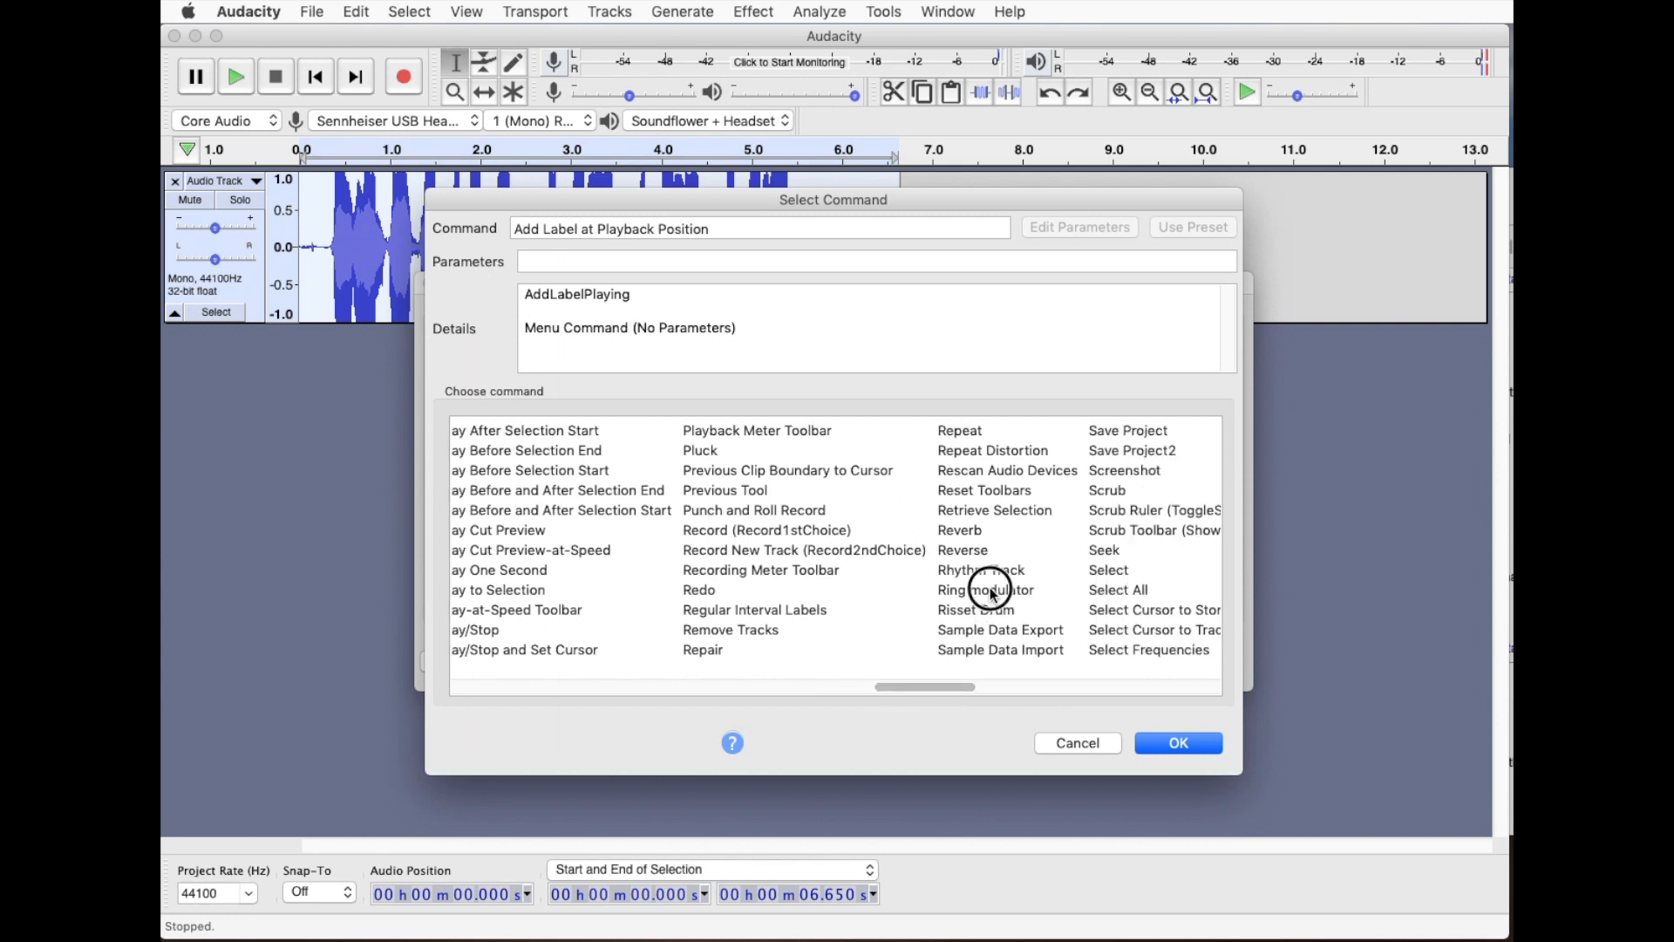
click(983, 589)
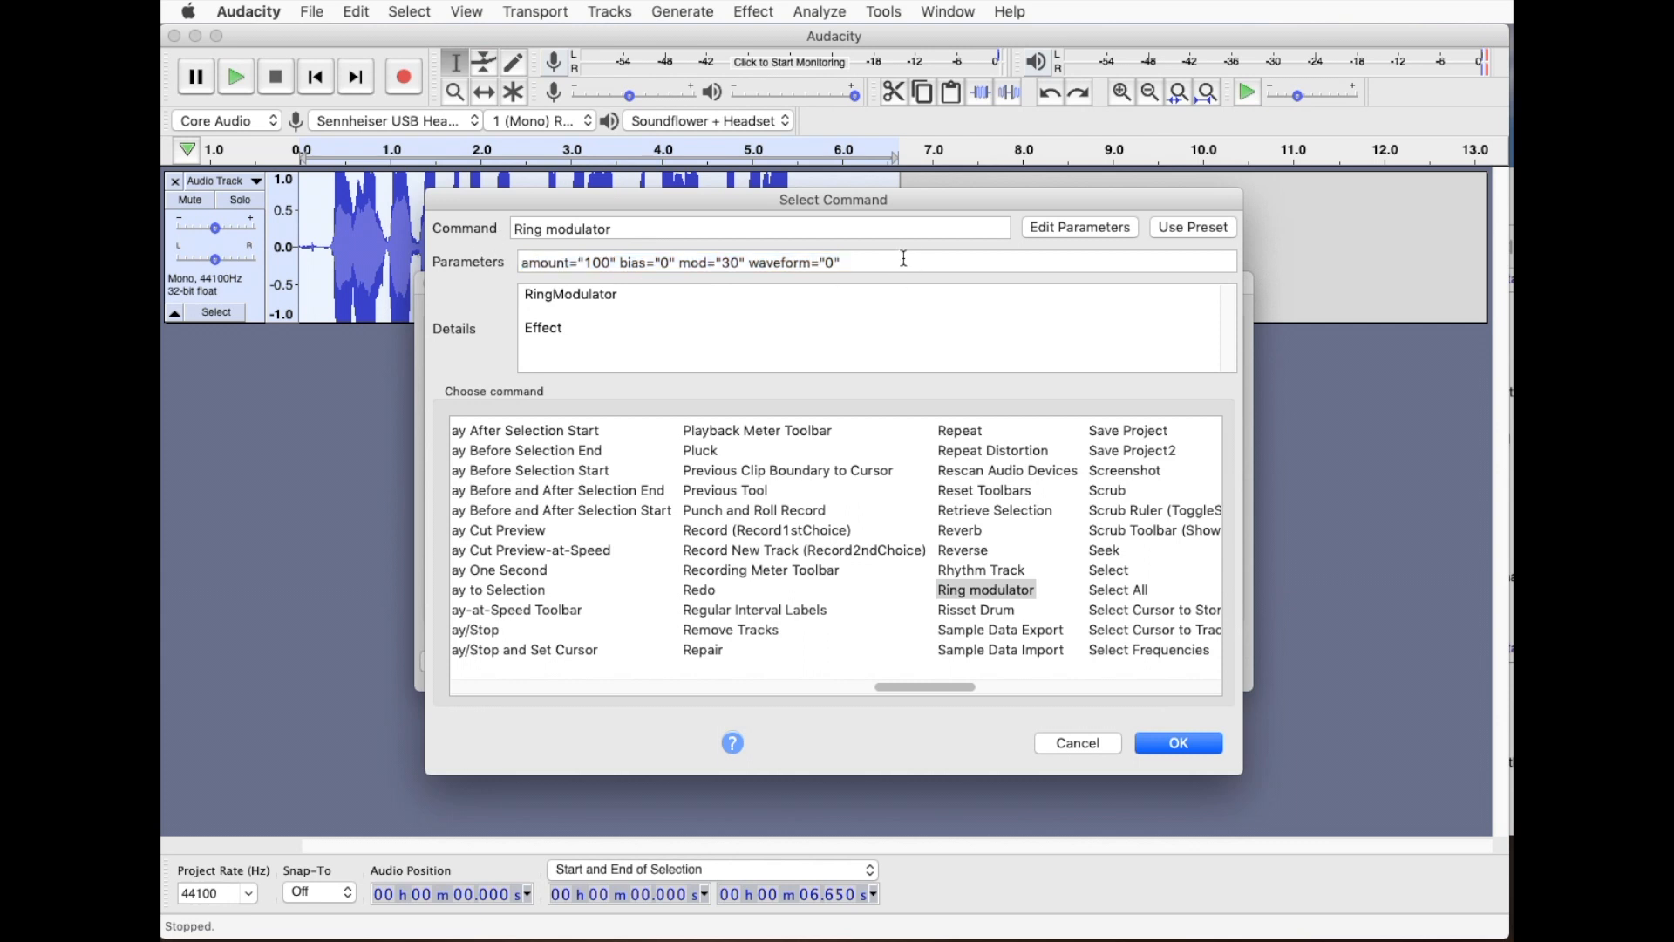
click(1177, 743)
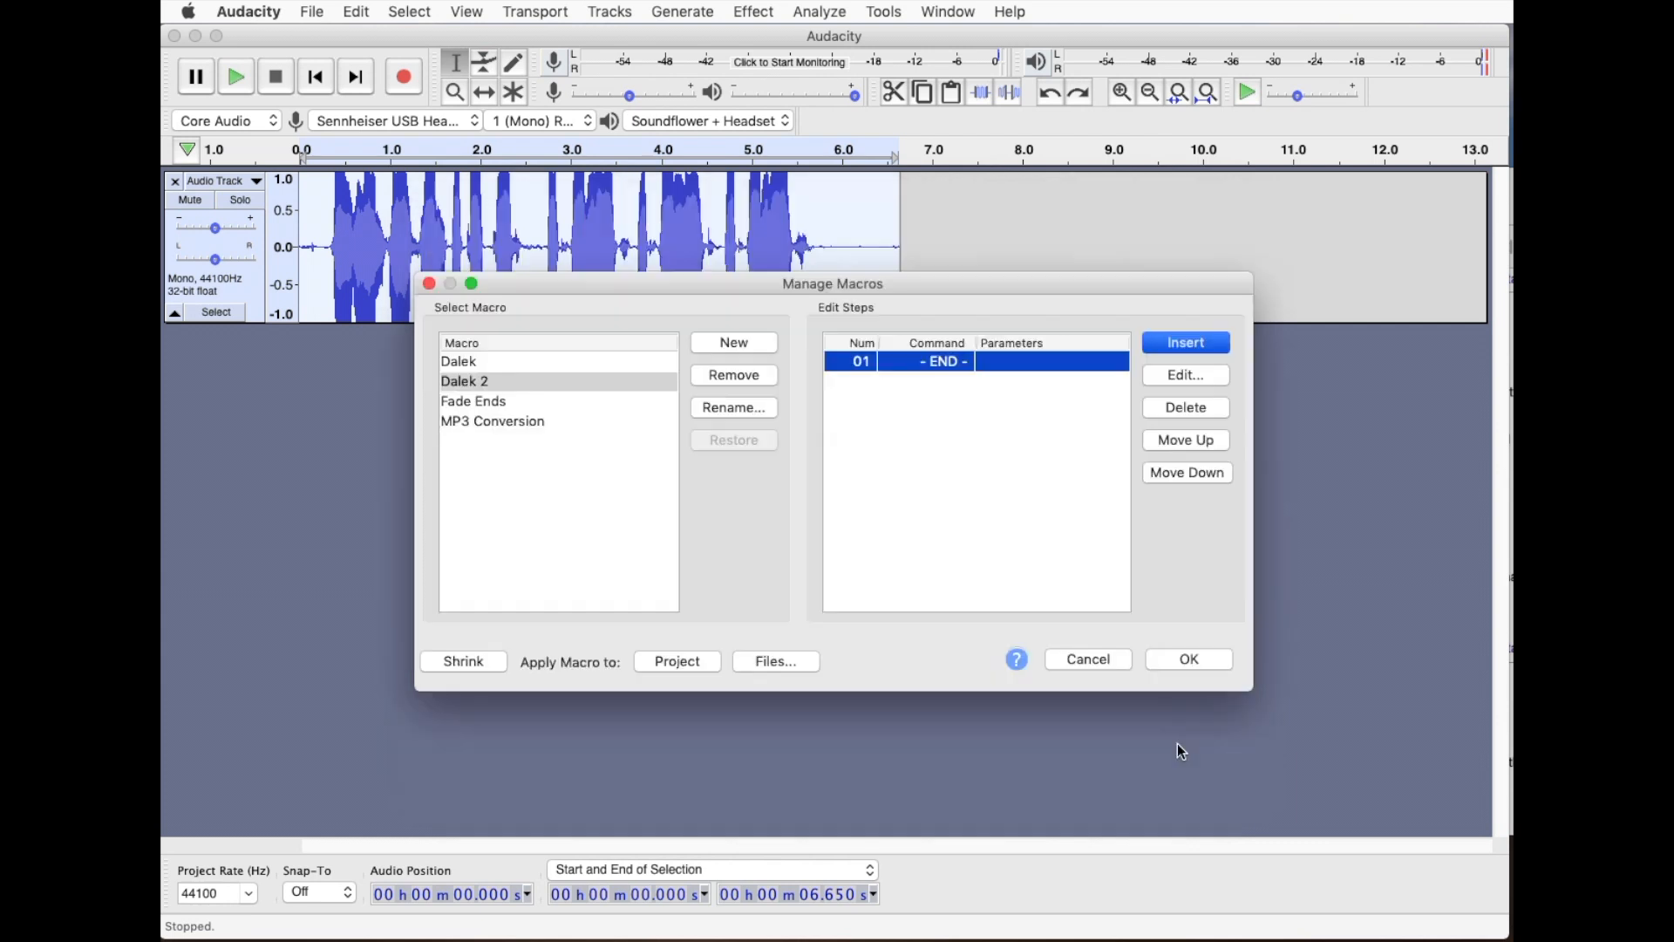
- Insert Distortion as the second step, then save the macro and close the manager
click(1184, 341)
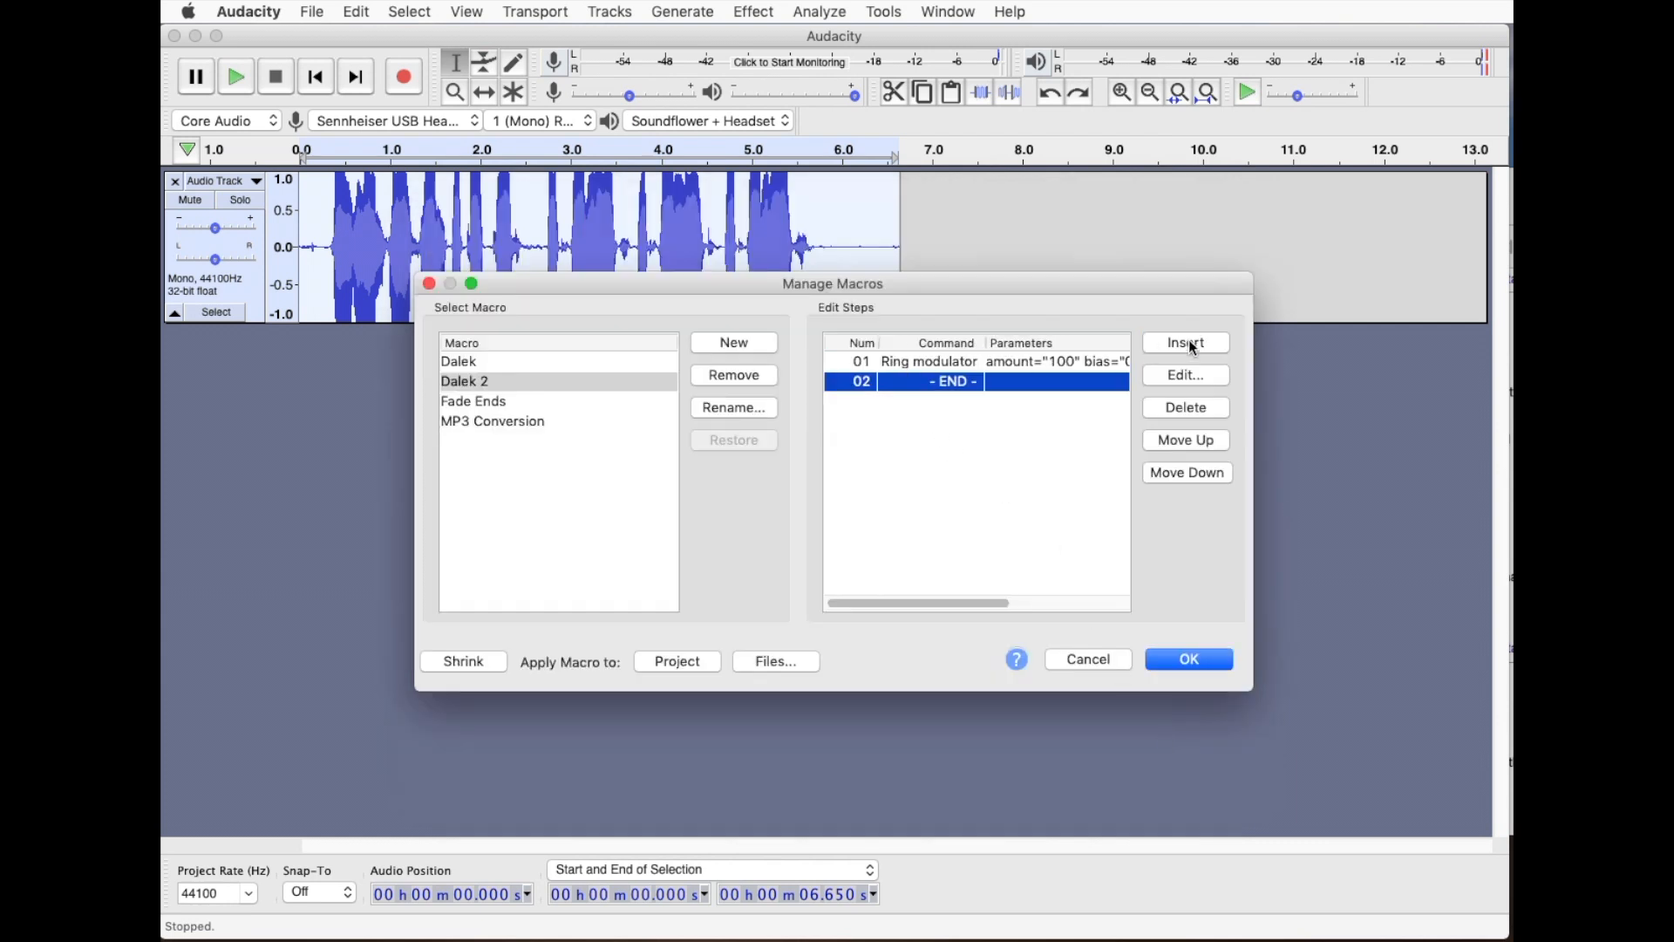
click(1185, 344)
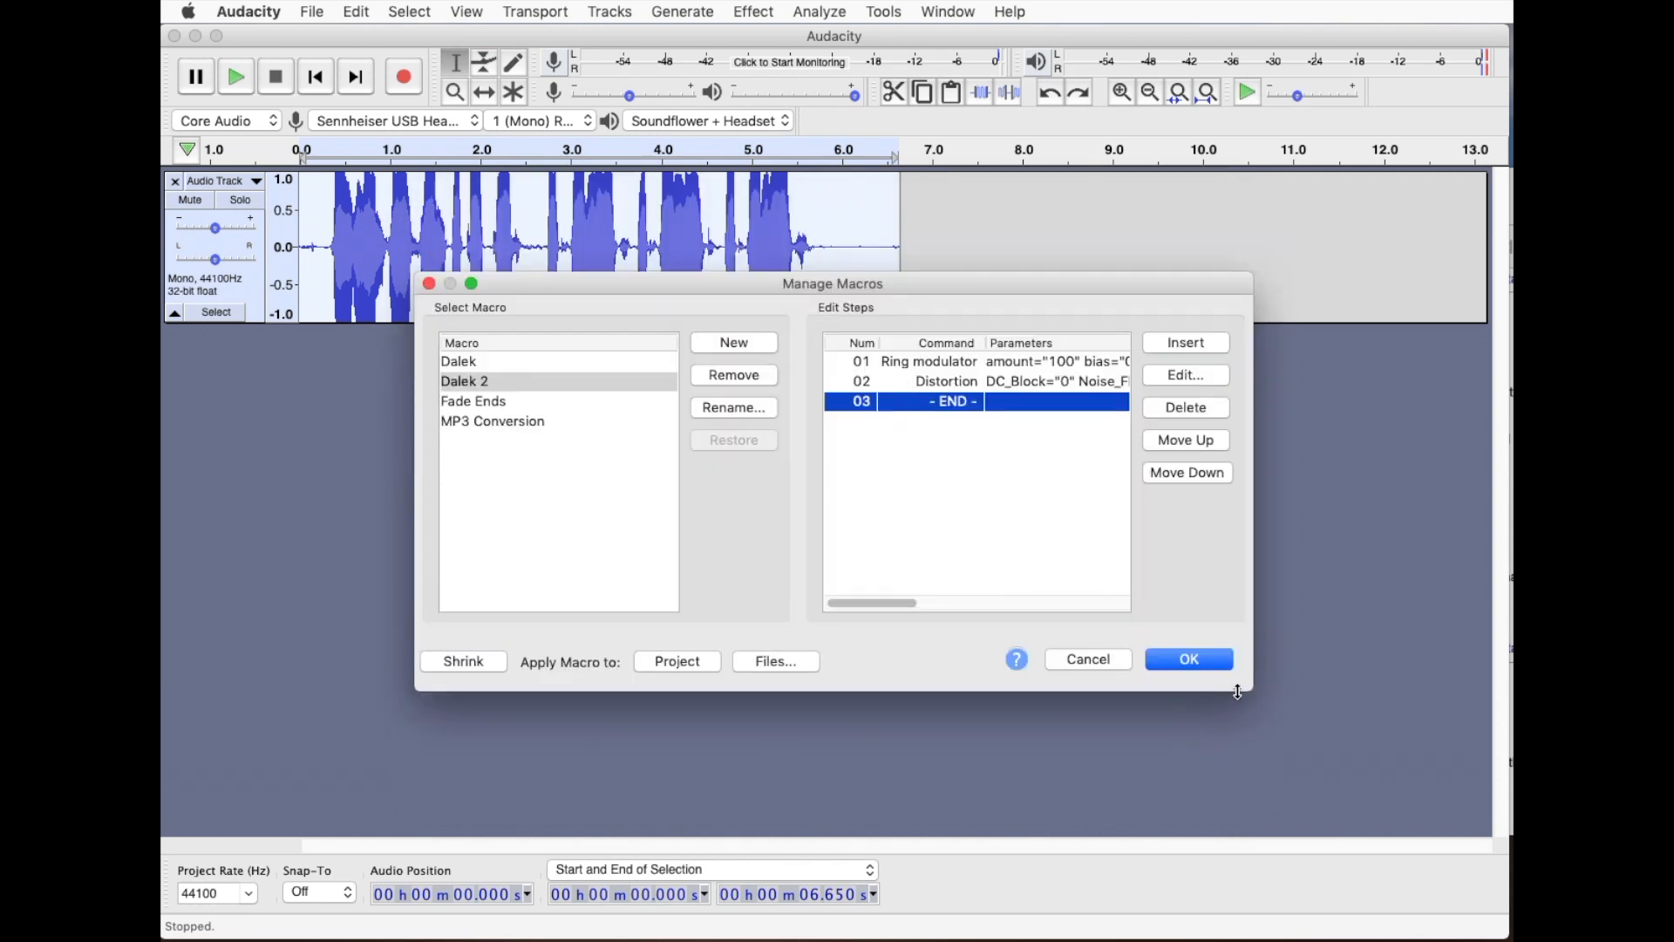
click(1086, 660)
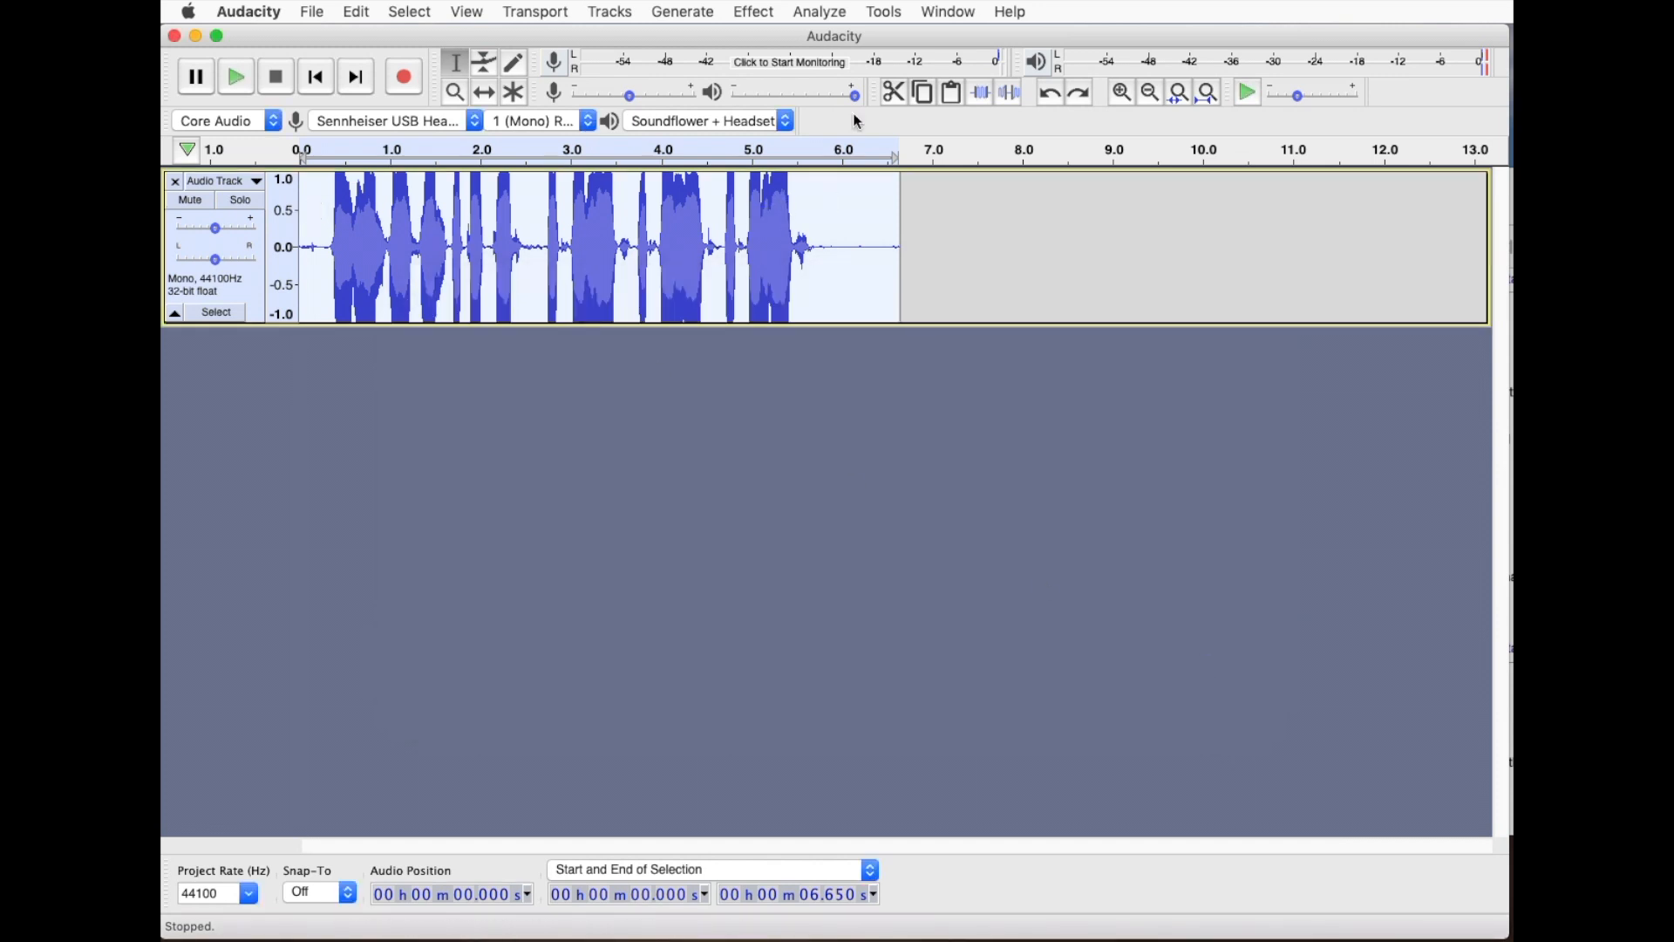
- Apply the Dalek 2 macro from the Tools menu to the voice clip and audition the result
click(882, 13)
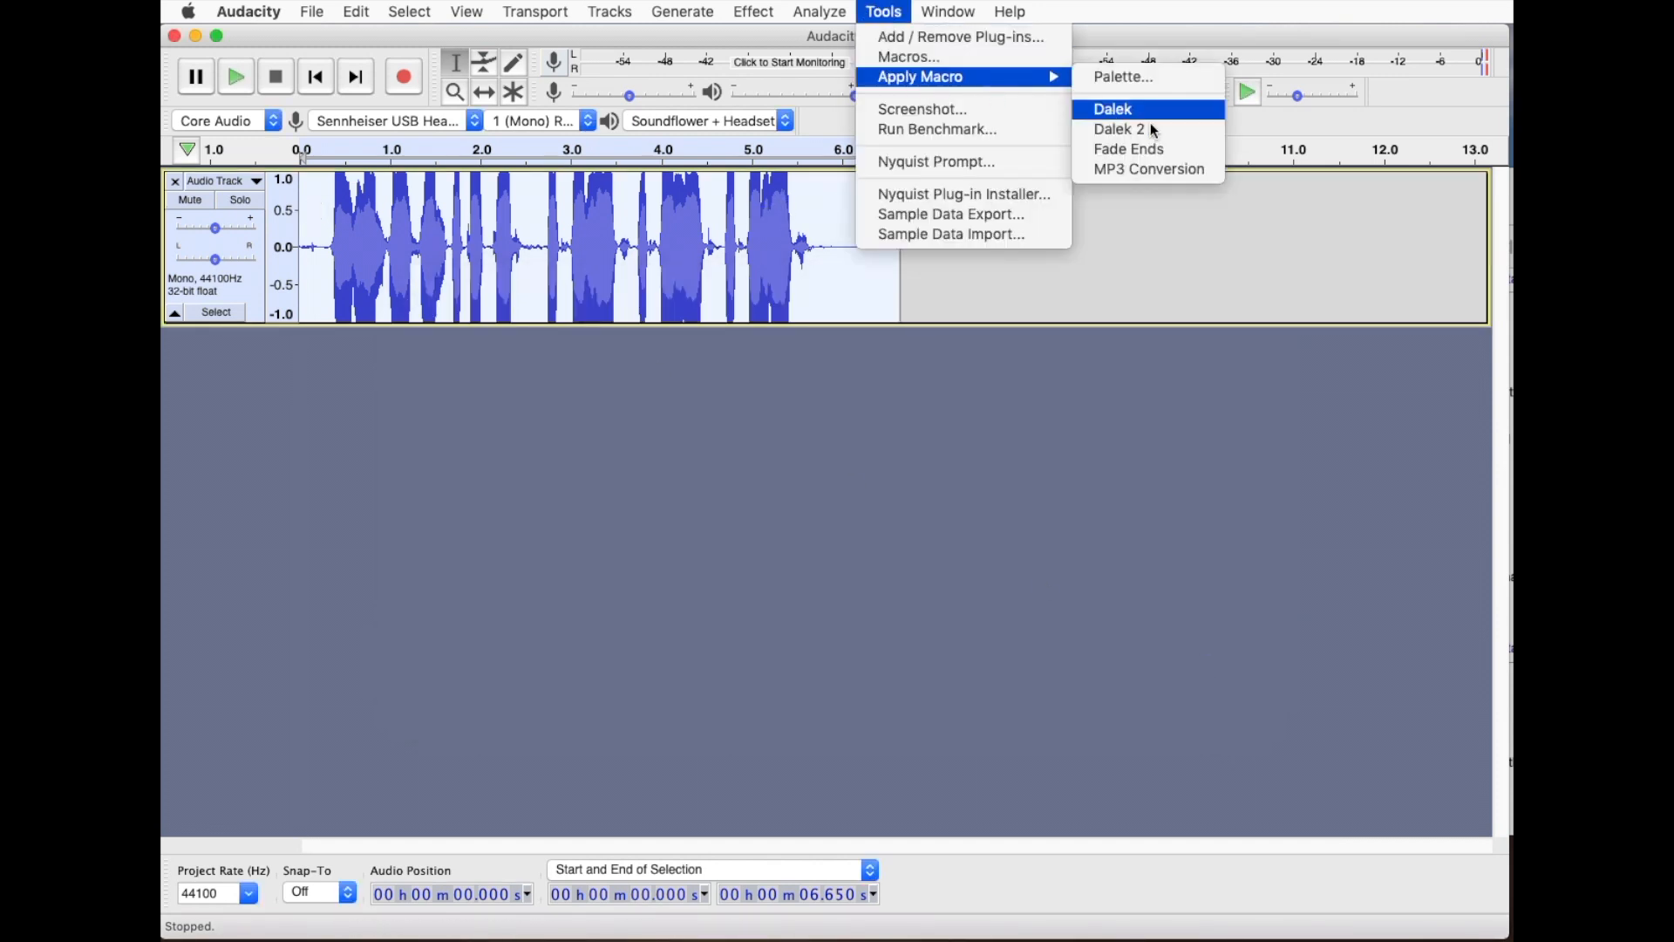
mouse_move(1119, 127)
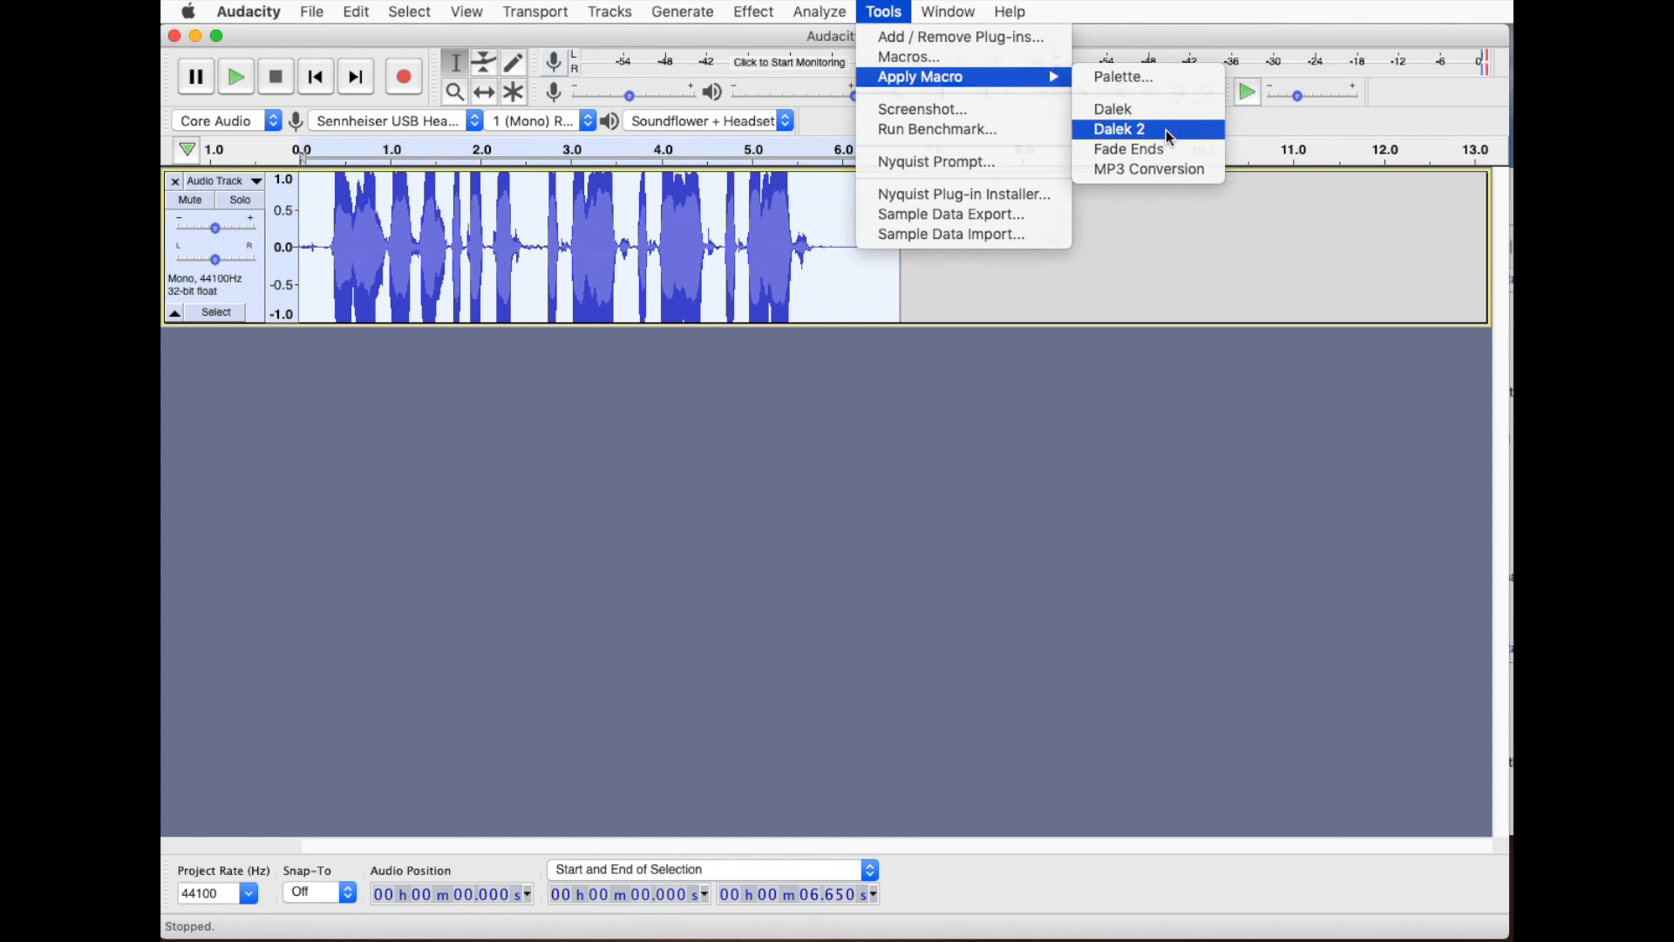
click(1118, 127)
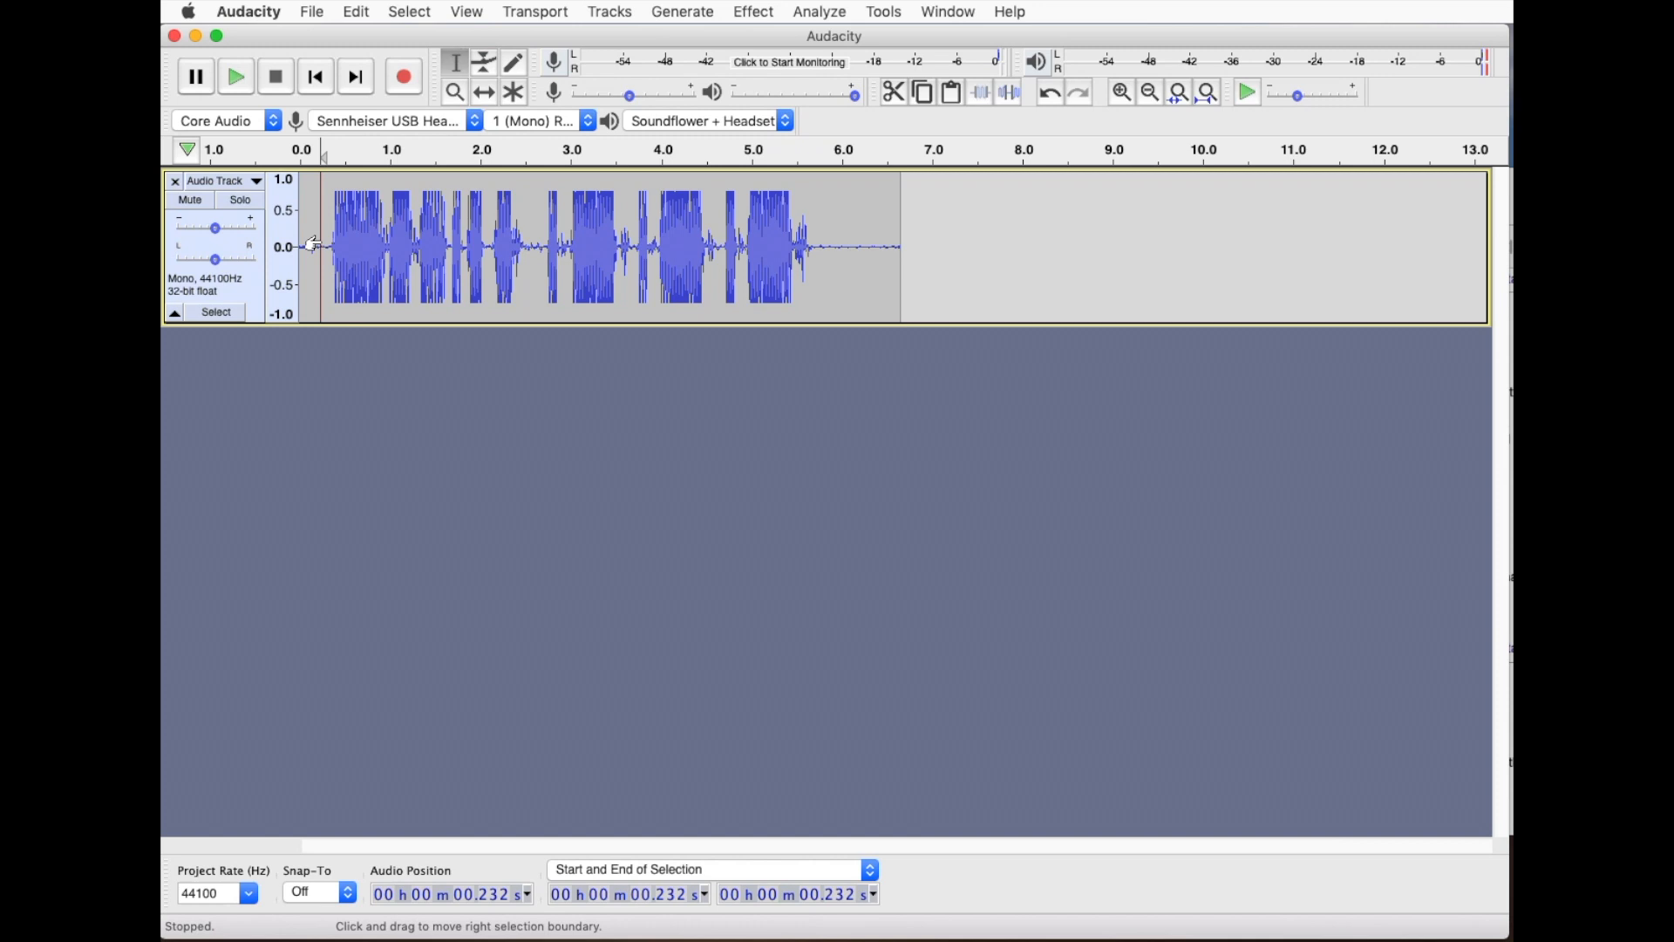
click(235, 75)
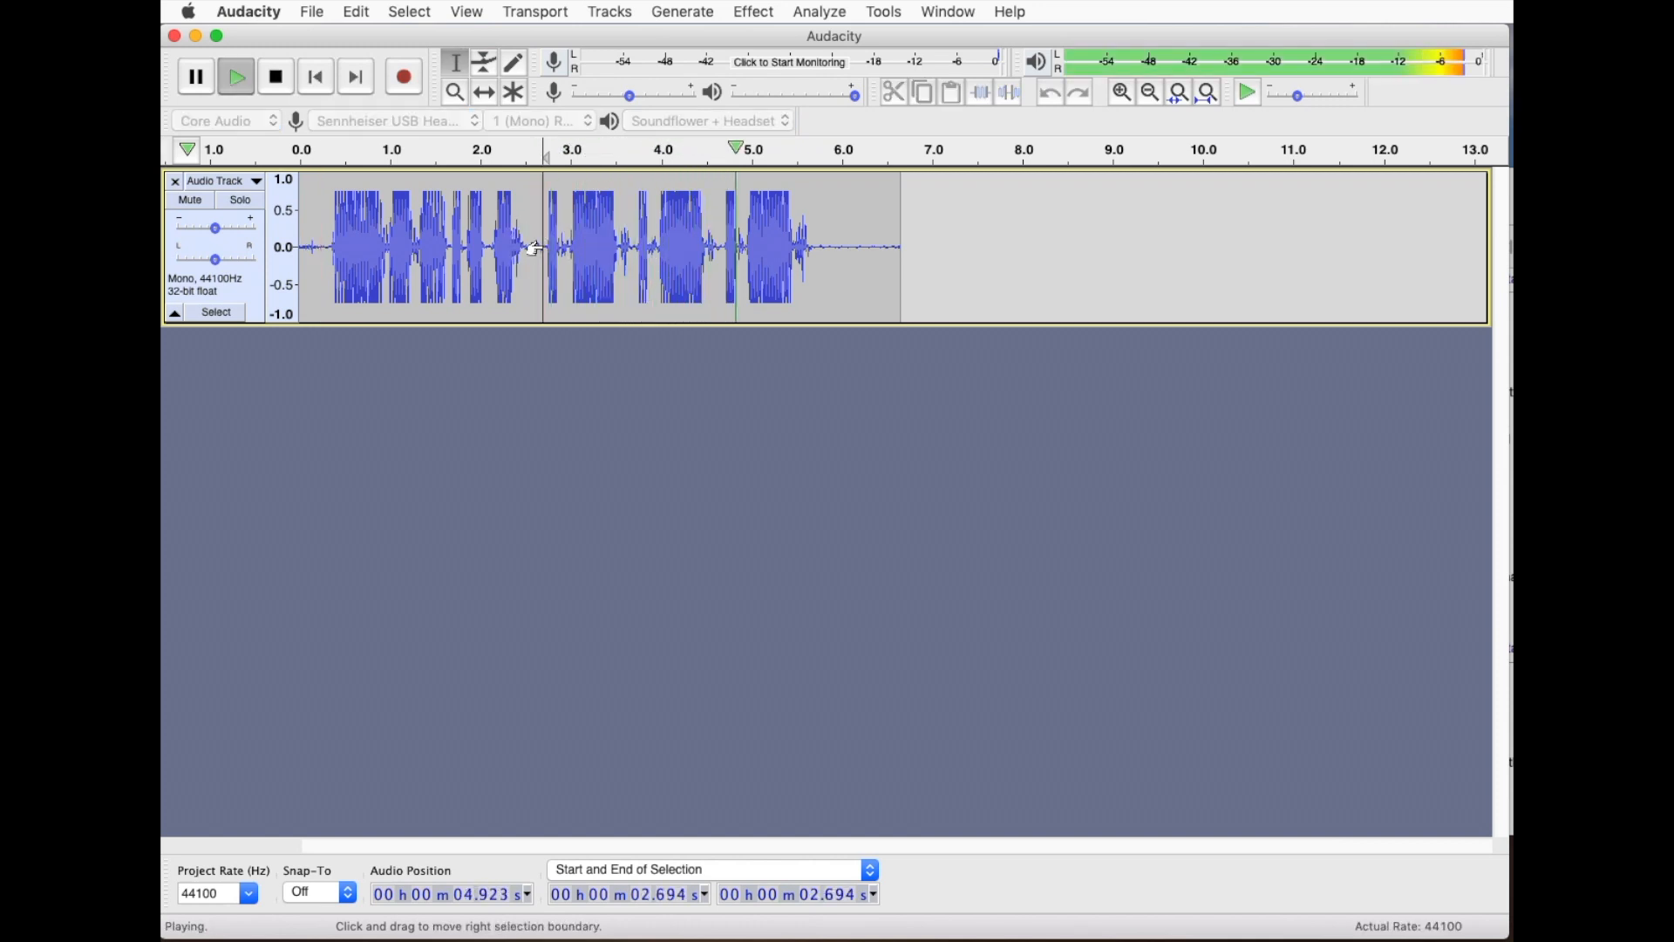
click(274, 75)
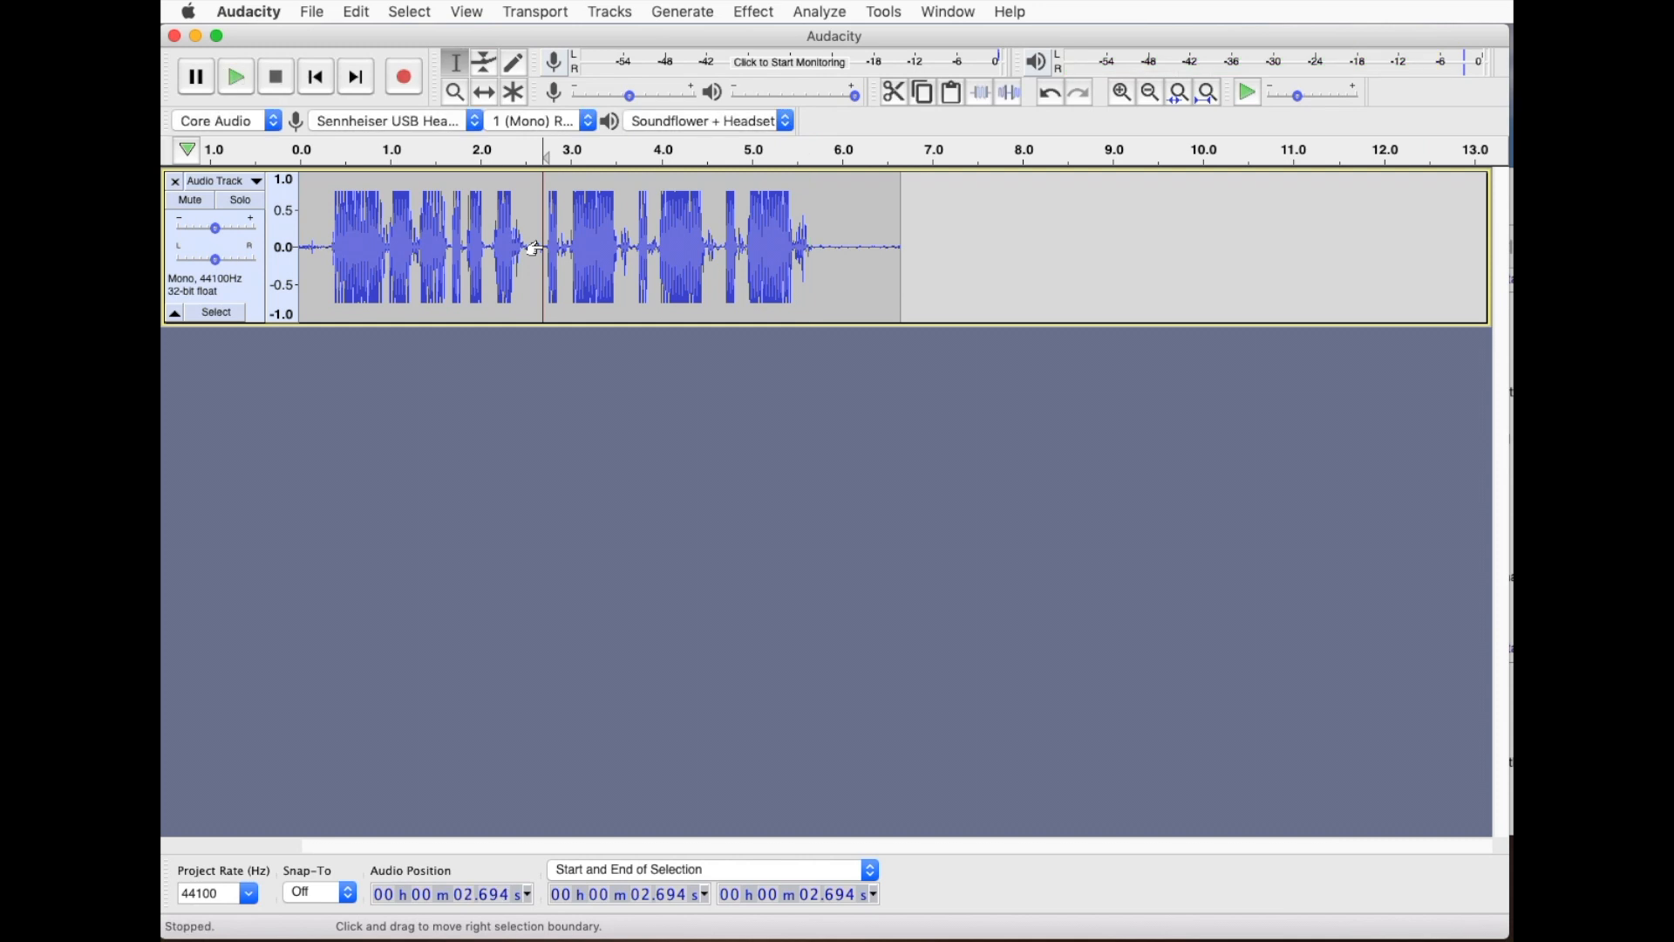